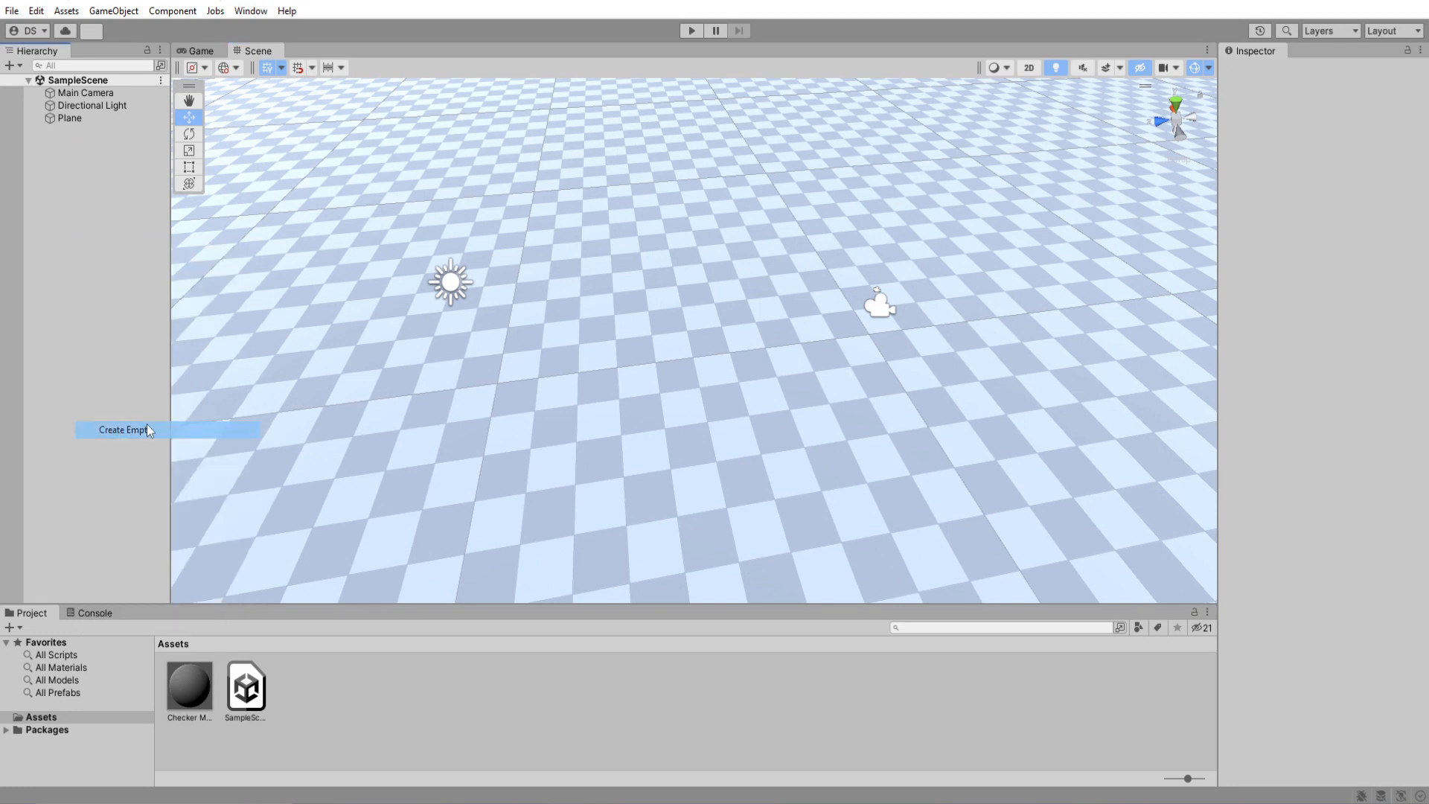
Step: Create an empty object named Stroke and a particle system renamed Loop
left_click(121, 430)
type("Stroke")
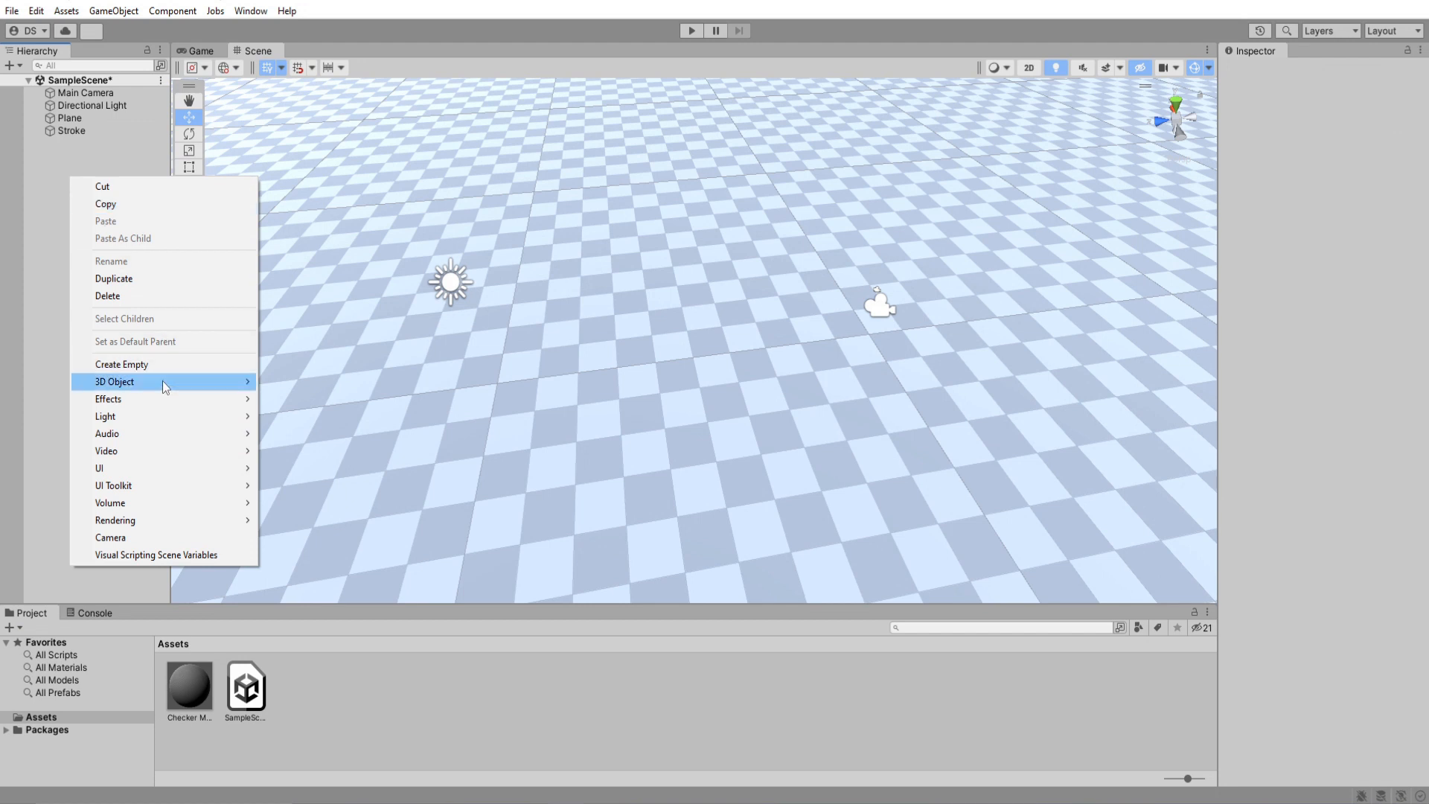
left_click(109, 398)
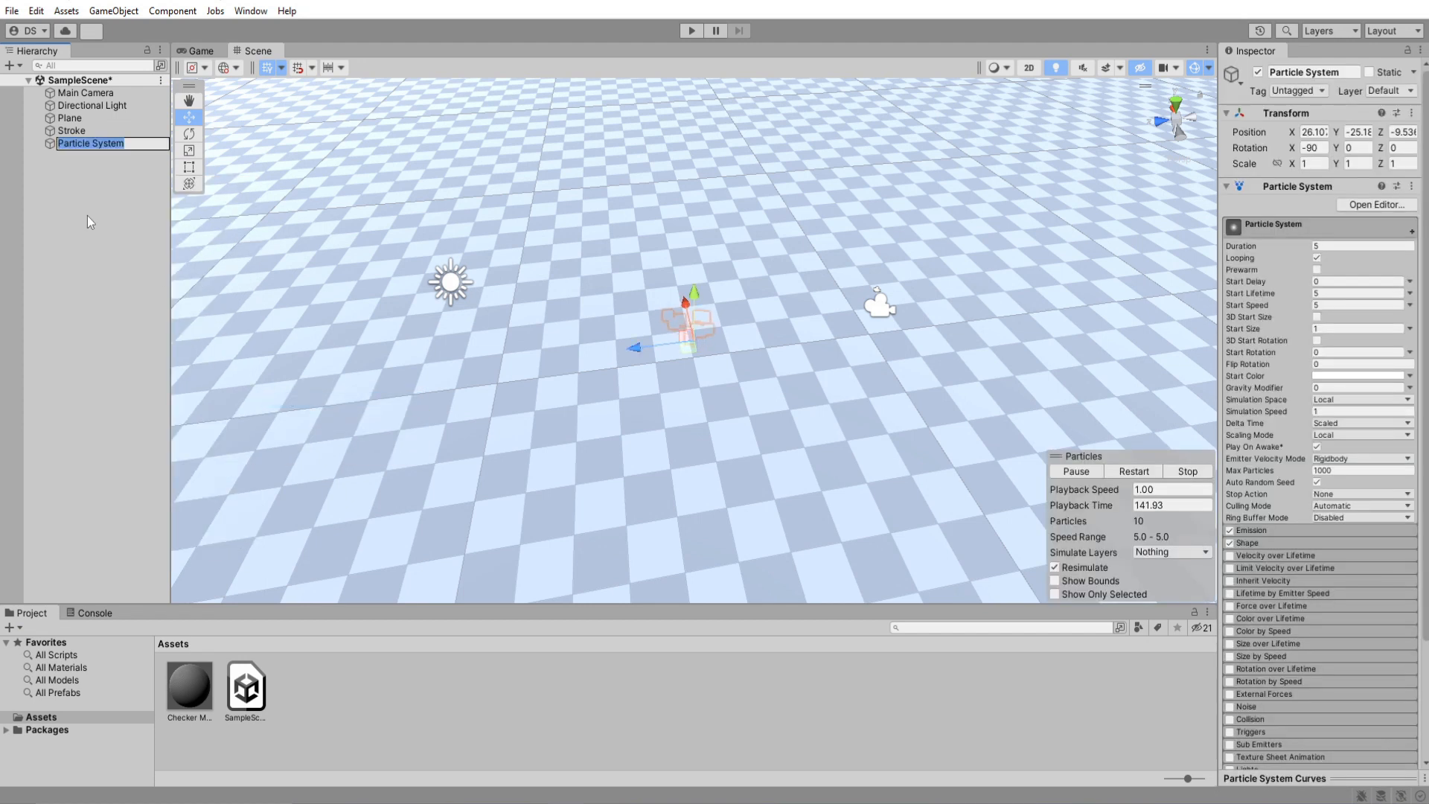
type("Loop")
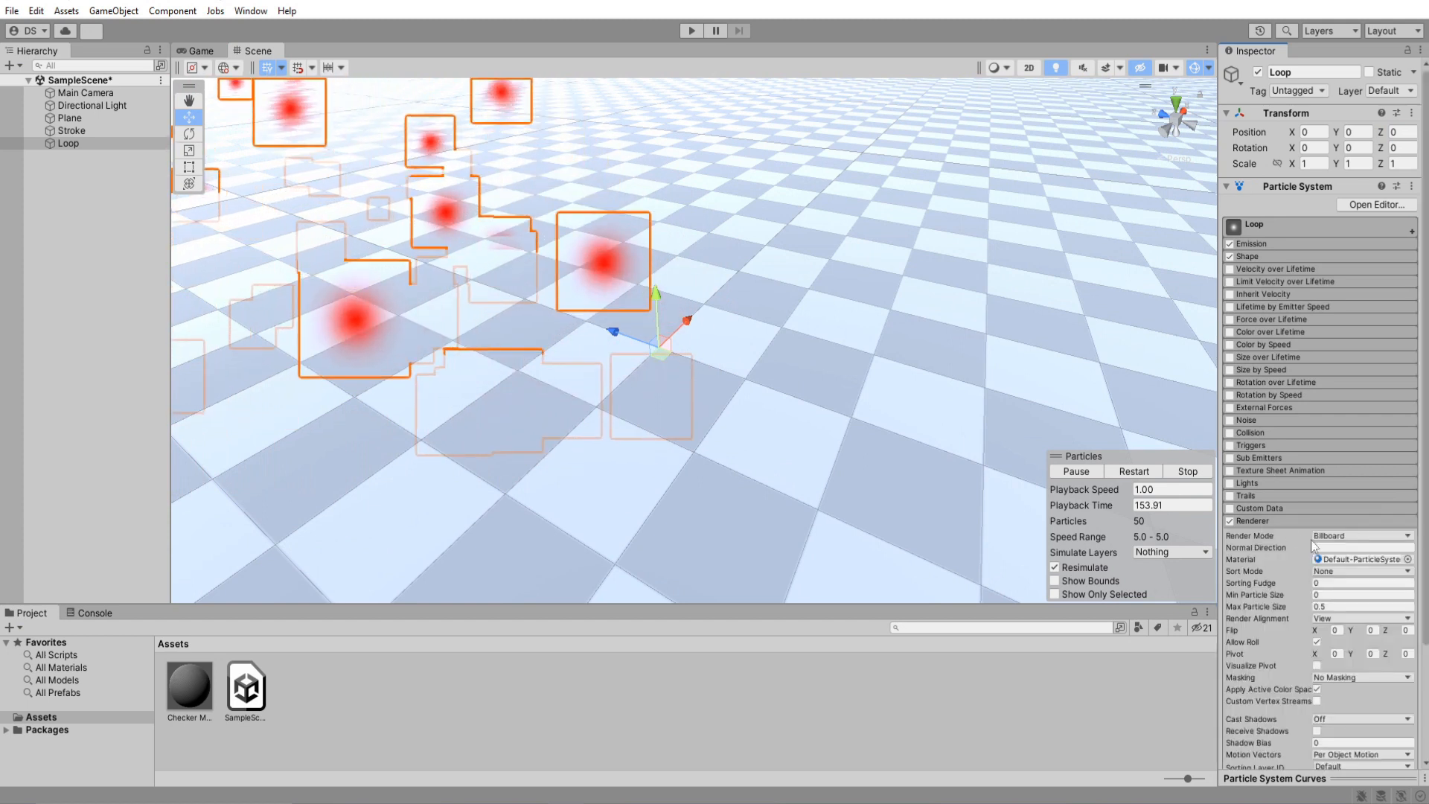
Step: Set the Loop renderer to Capsule mesh particles with Facing render alignment
left_click(1361, 535)
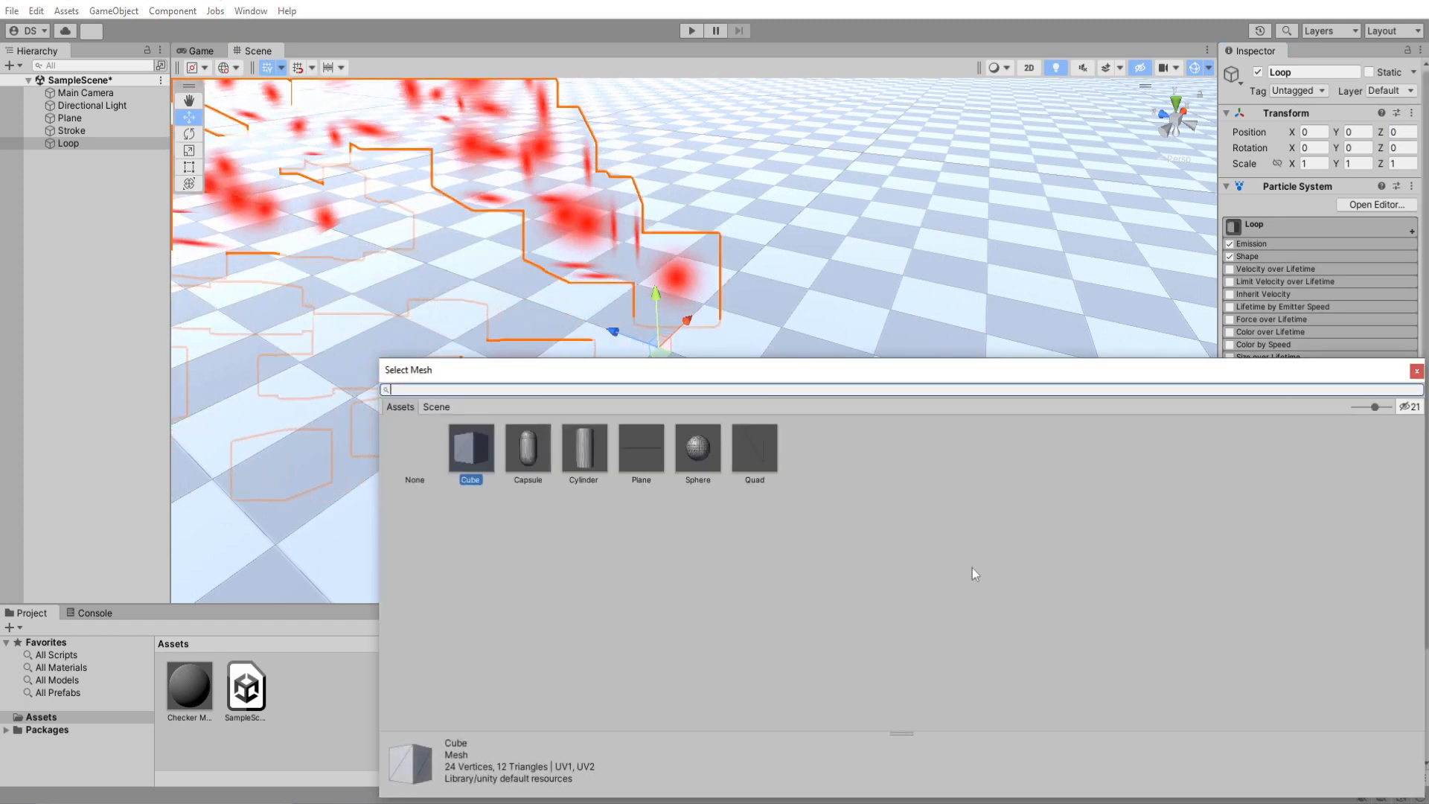
left_click(527, 446)
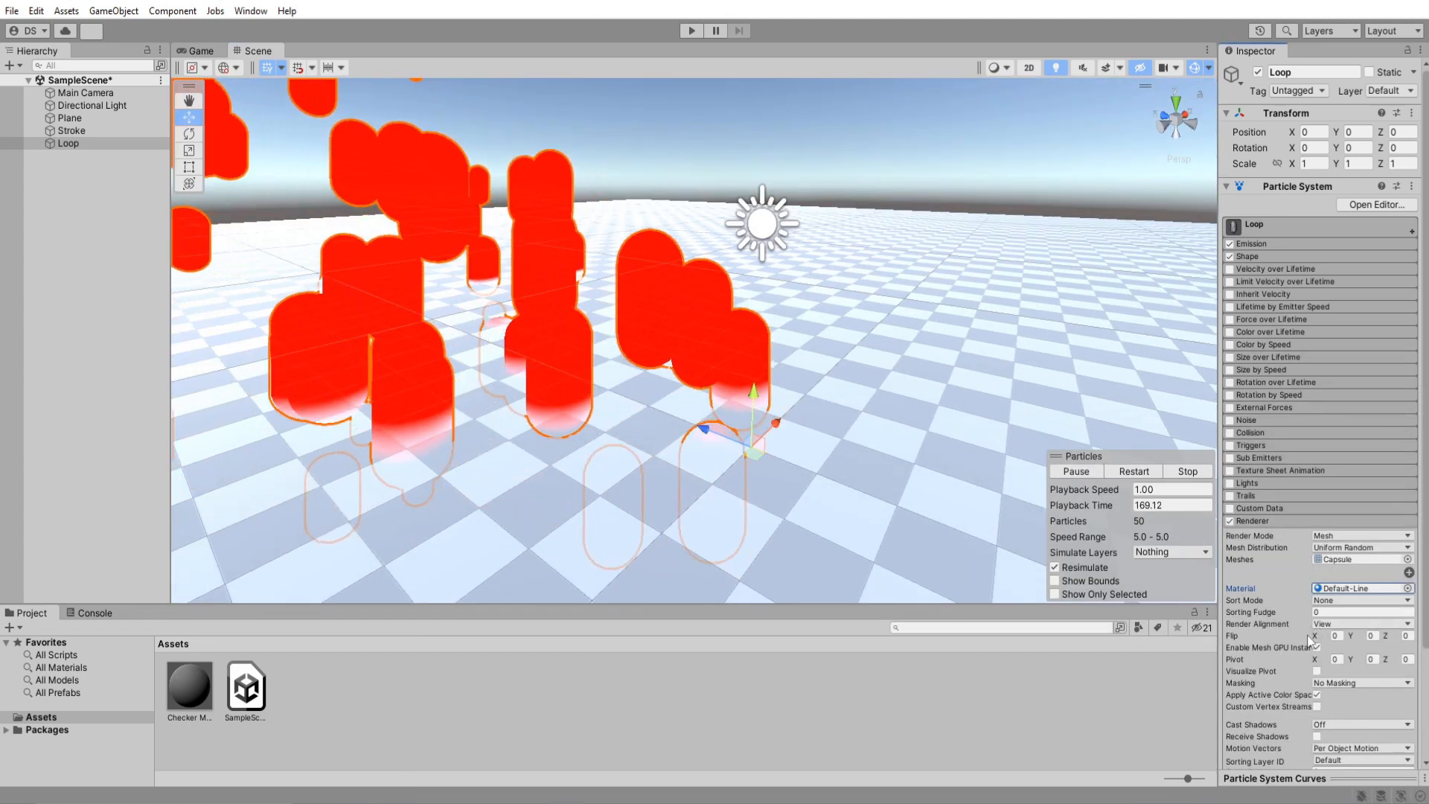
left_click(1357, 624)
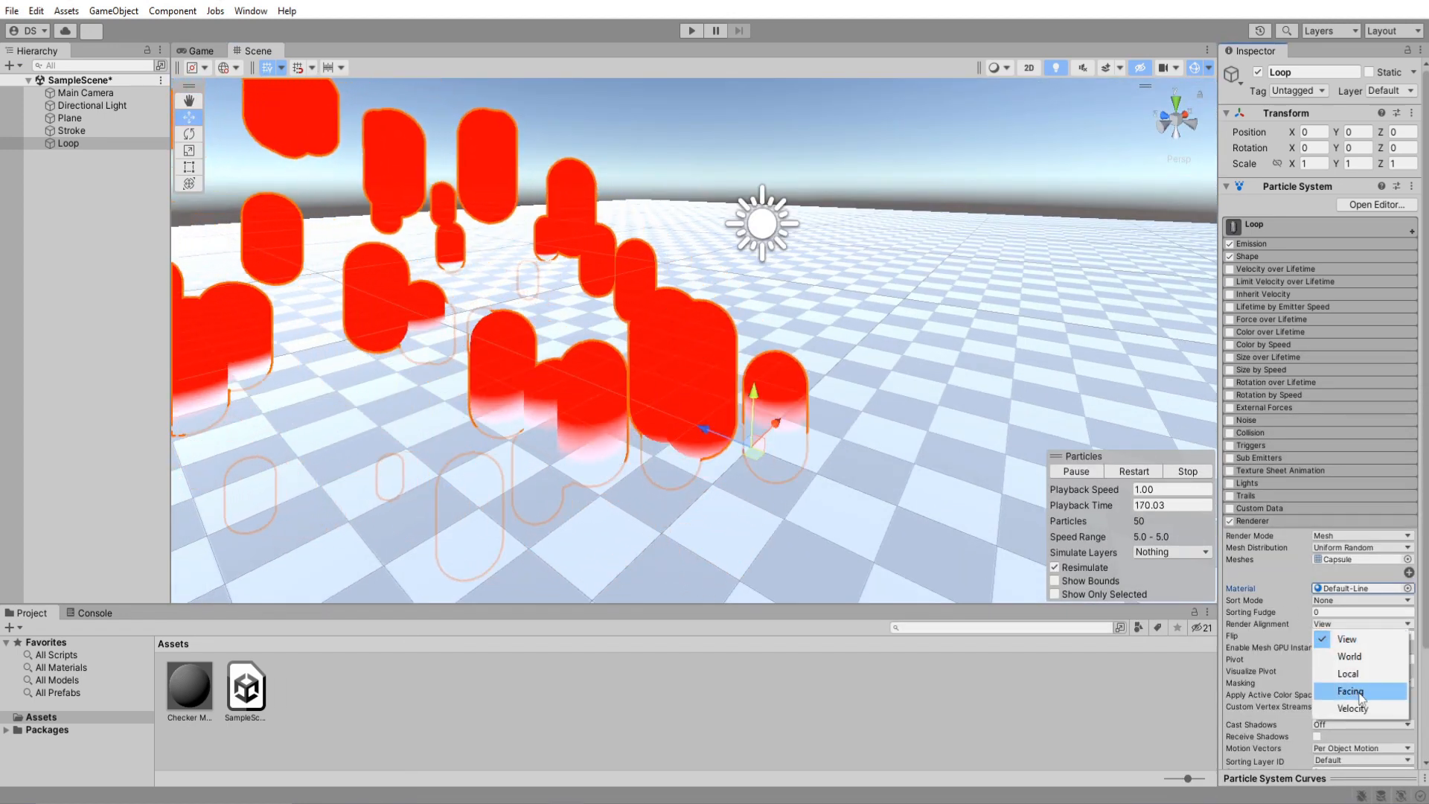
left_click(1353, 690)
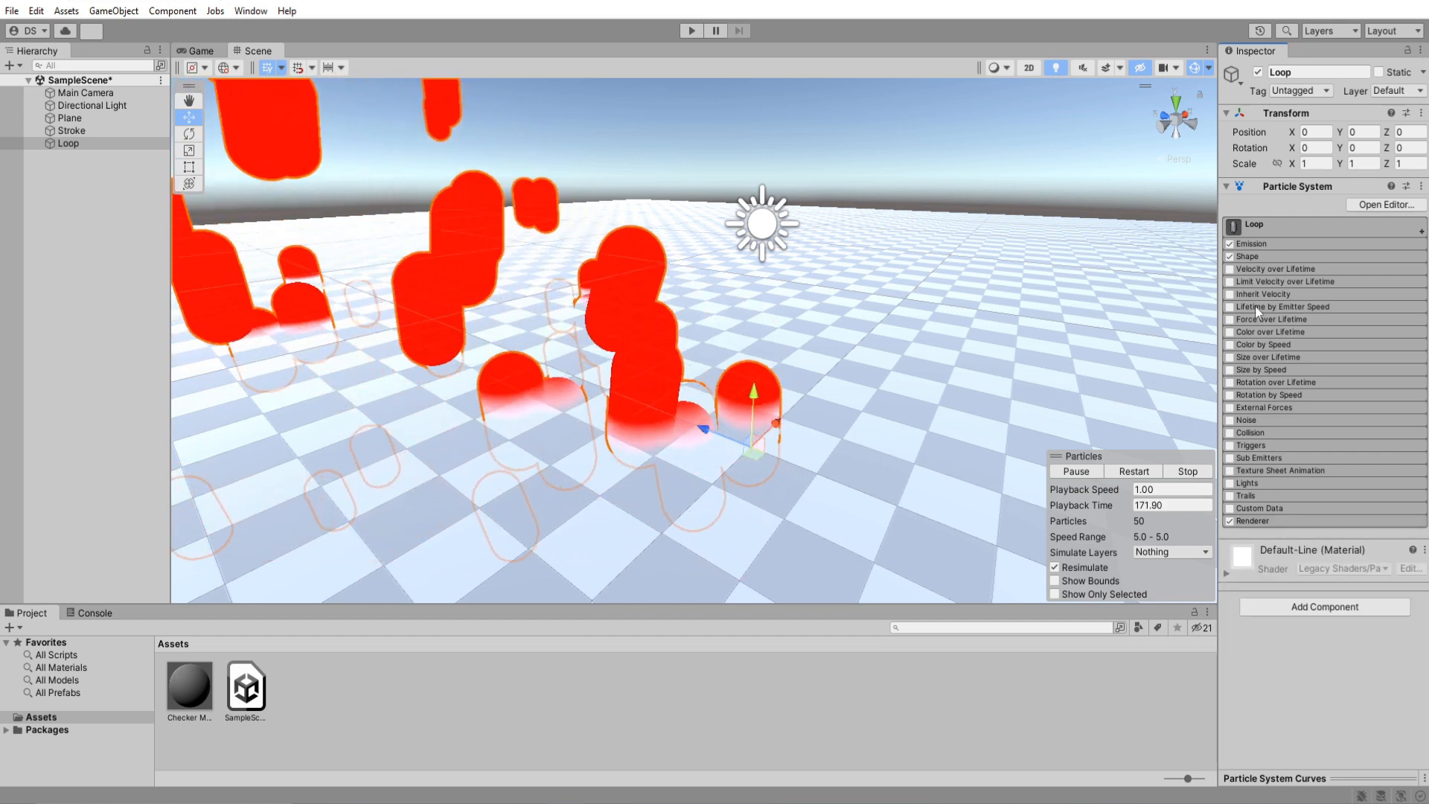
left_click(1252, 256)
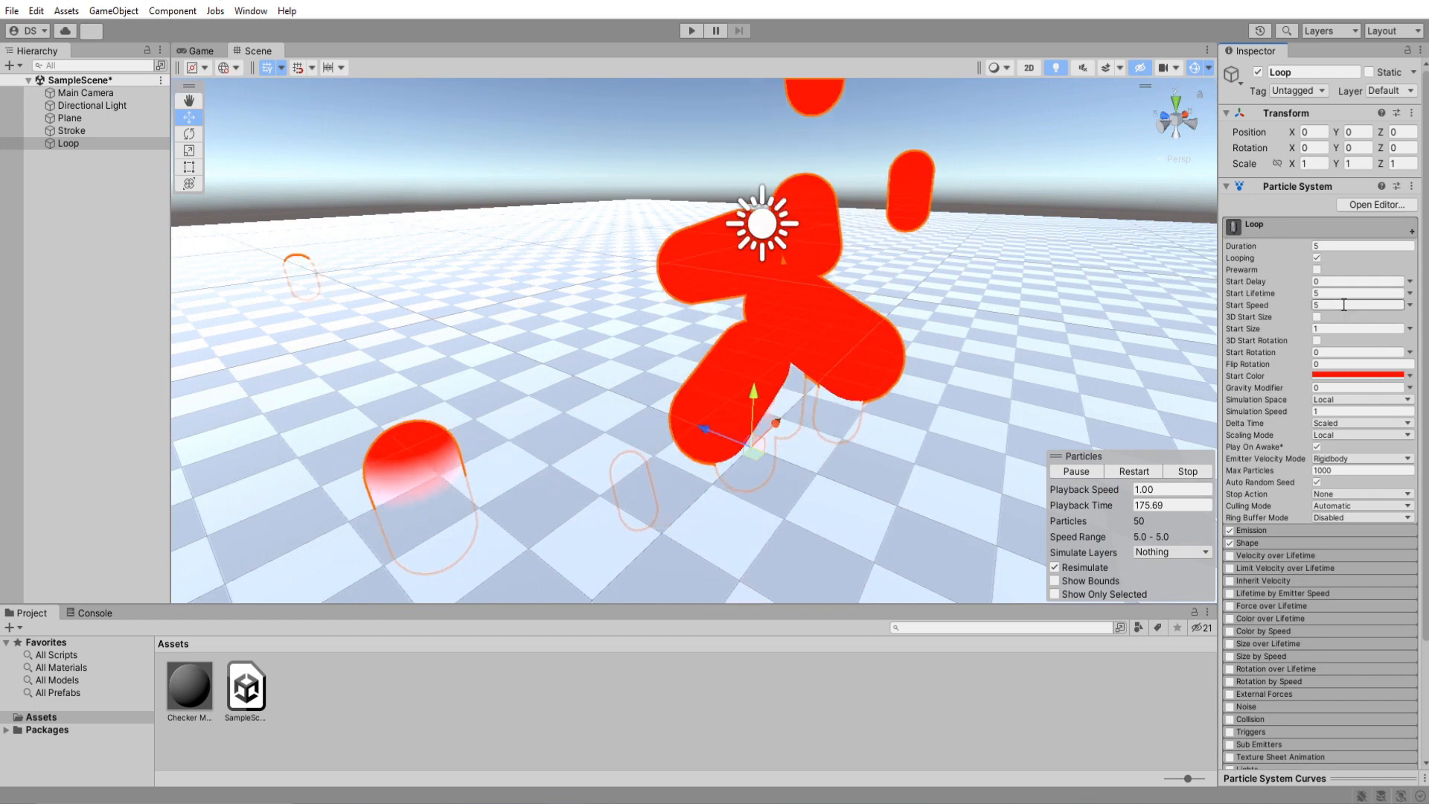
Step: Give Loop start speed 0.1, 3D start size, rotation 90, emission rate 30, and Color over Lifetime
type("0.1")
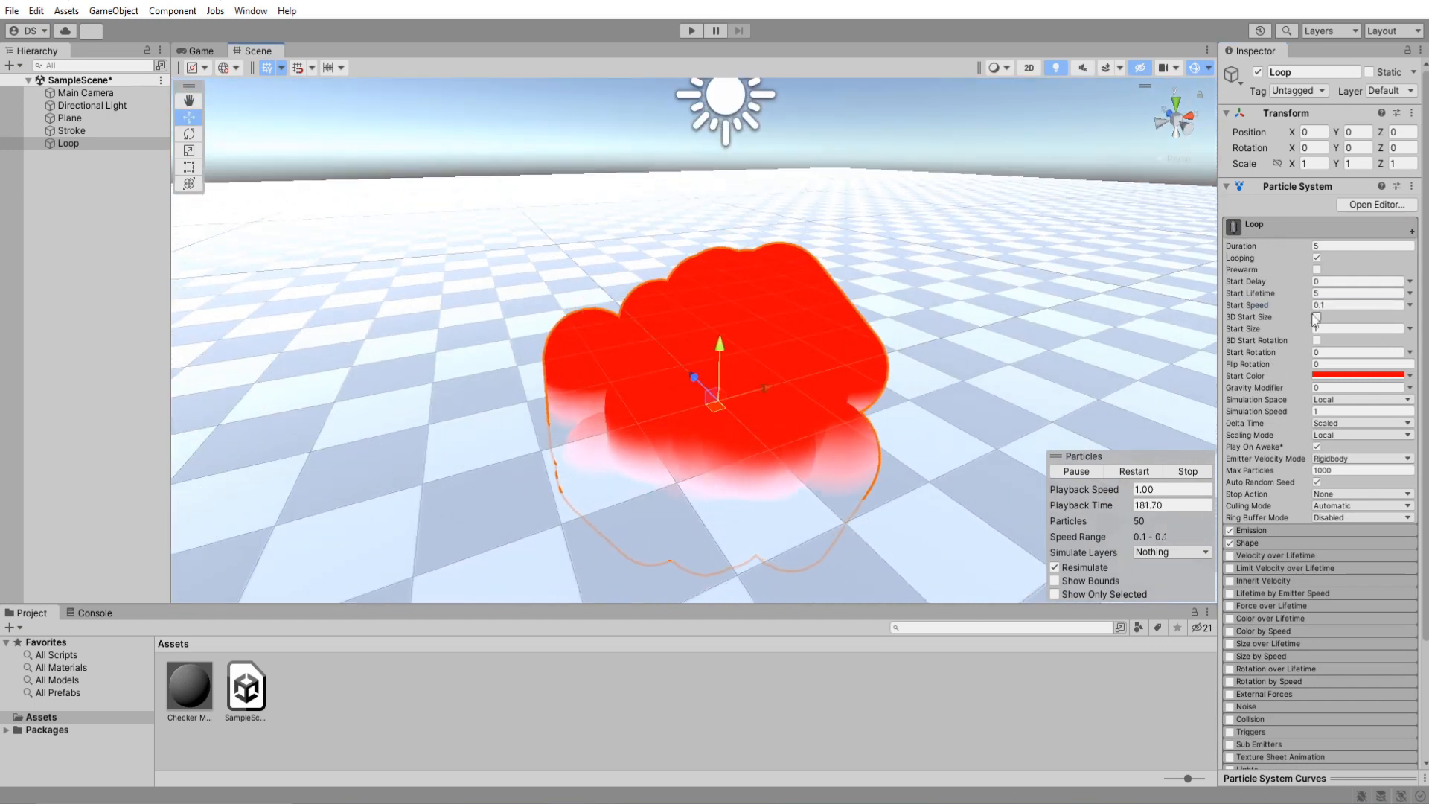
left_click(1316, 317)
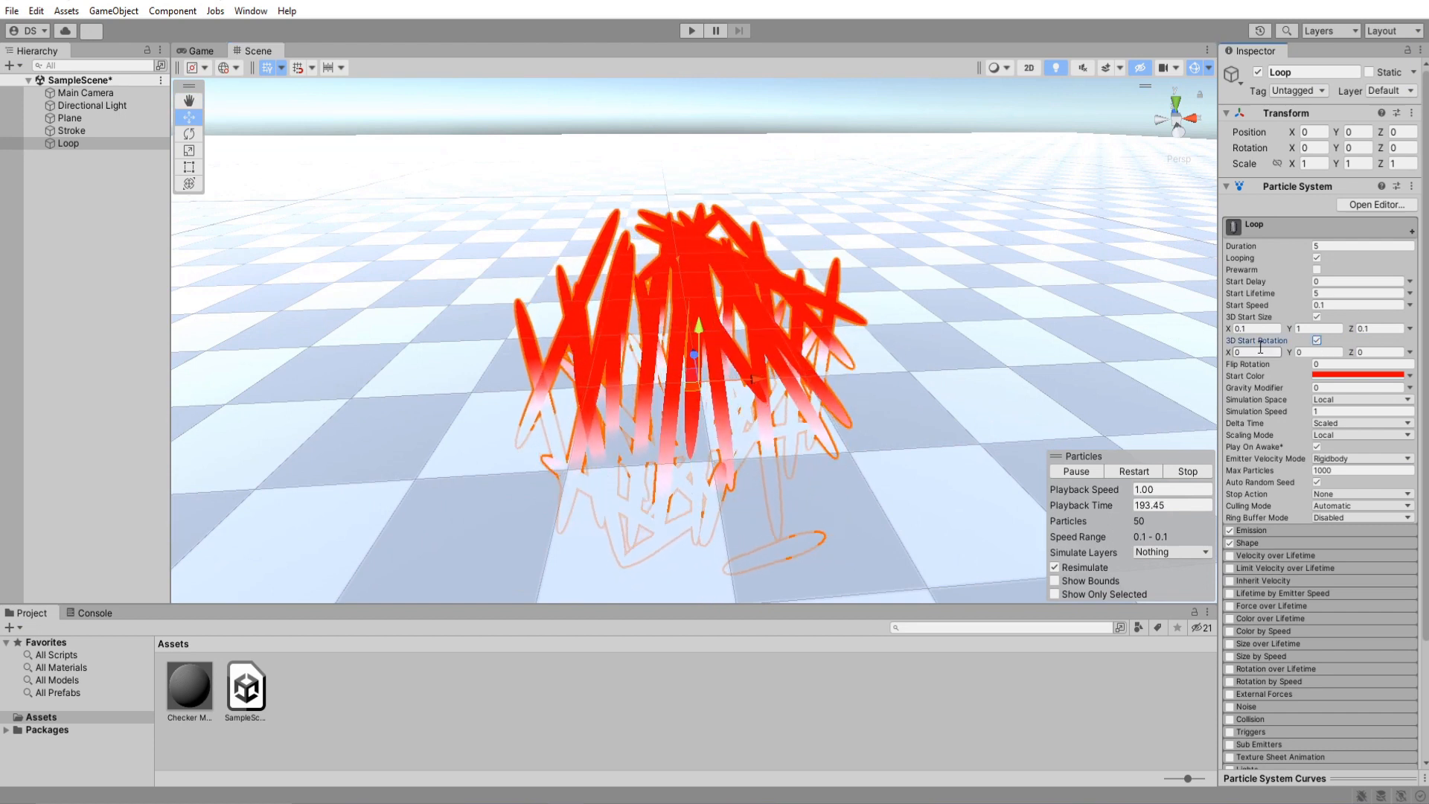
type("90")
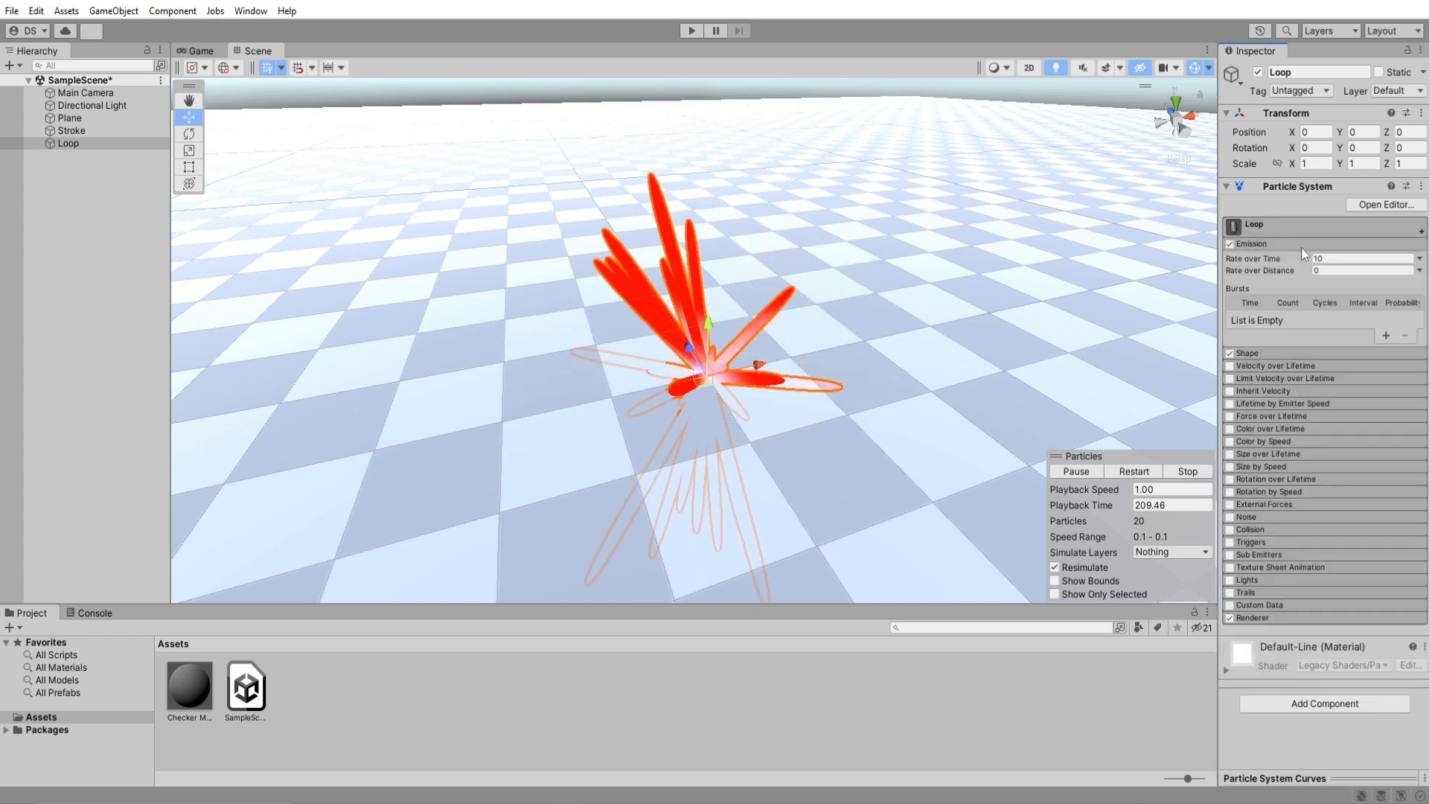
type("30")
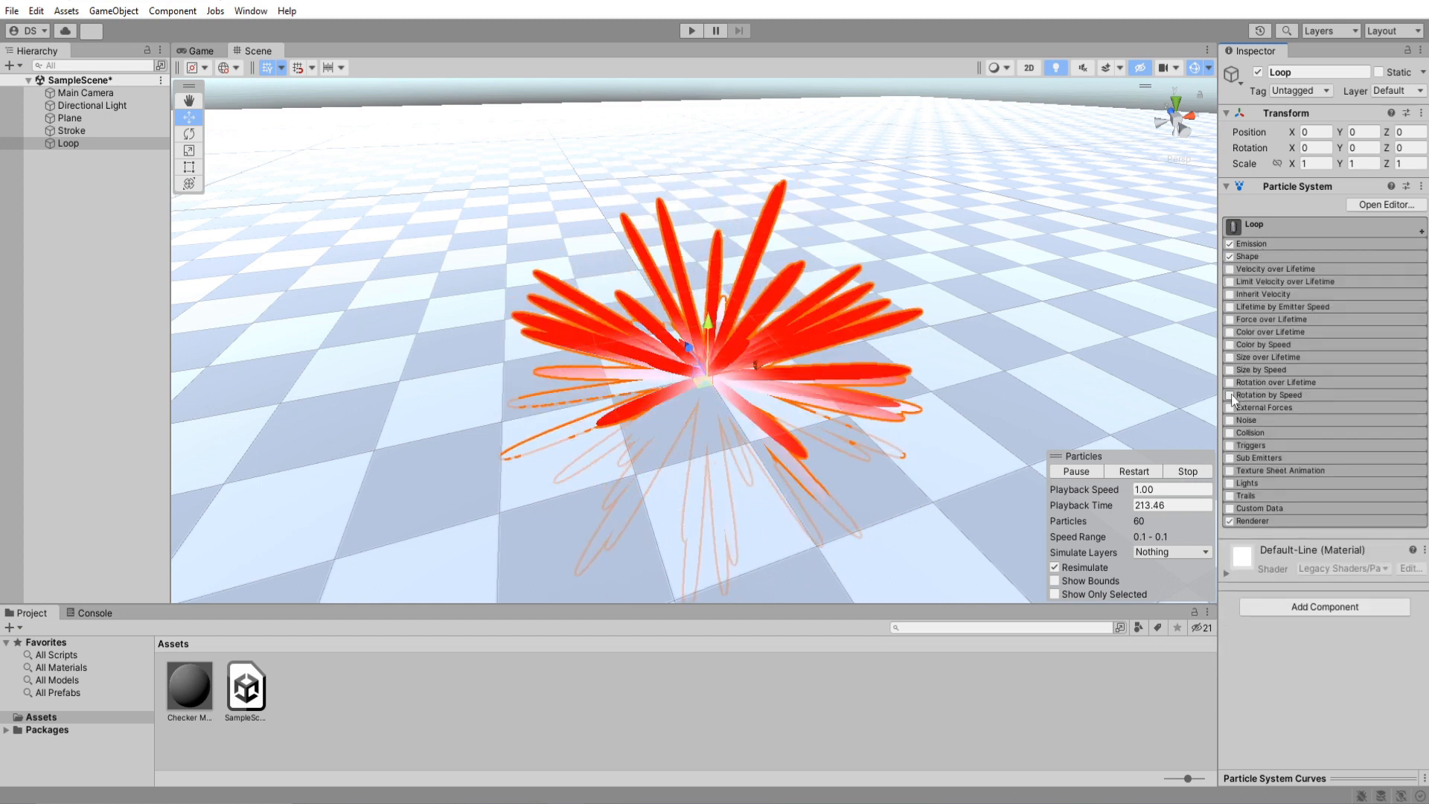
left_click(1230, 332)
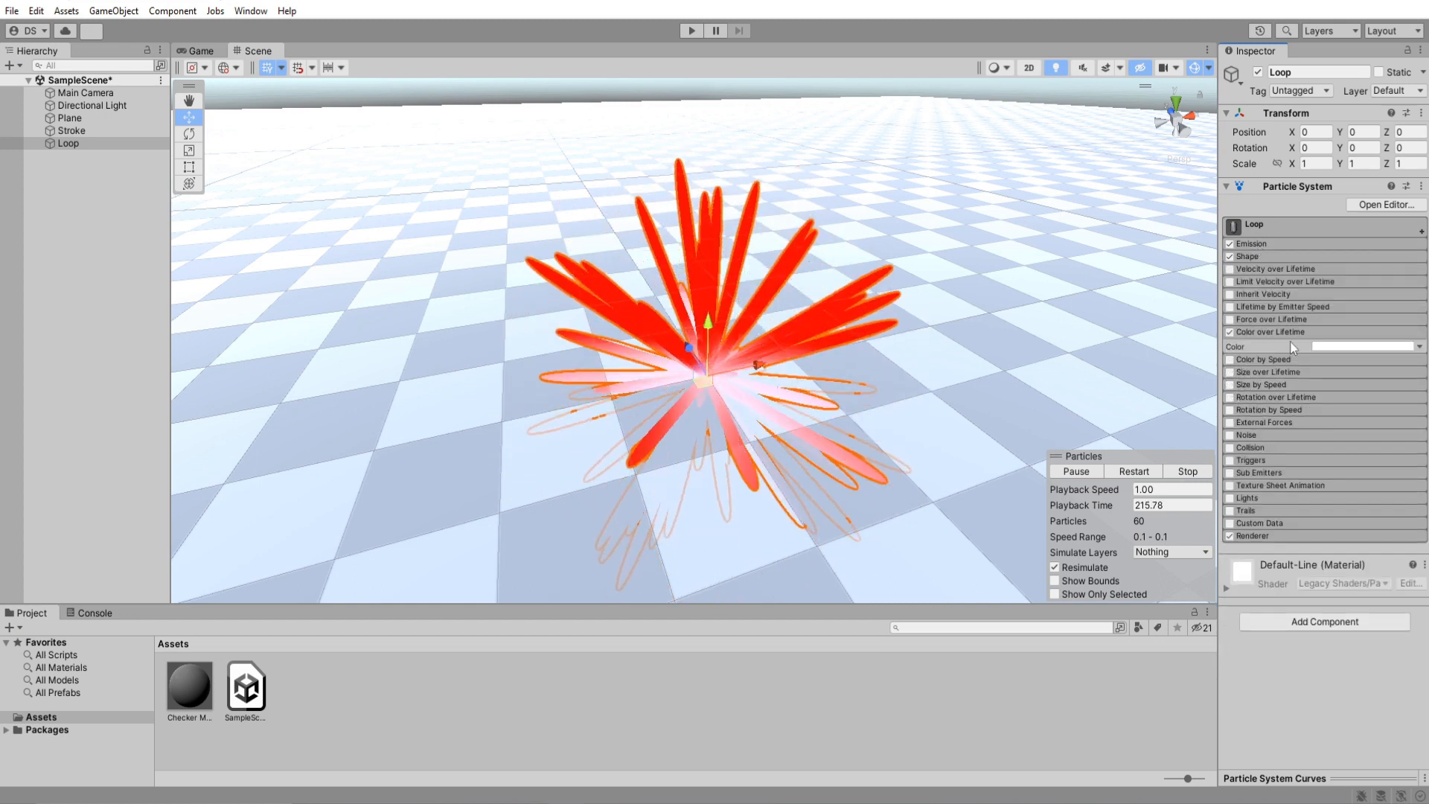
left_click(1367, 346)
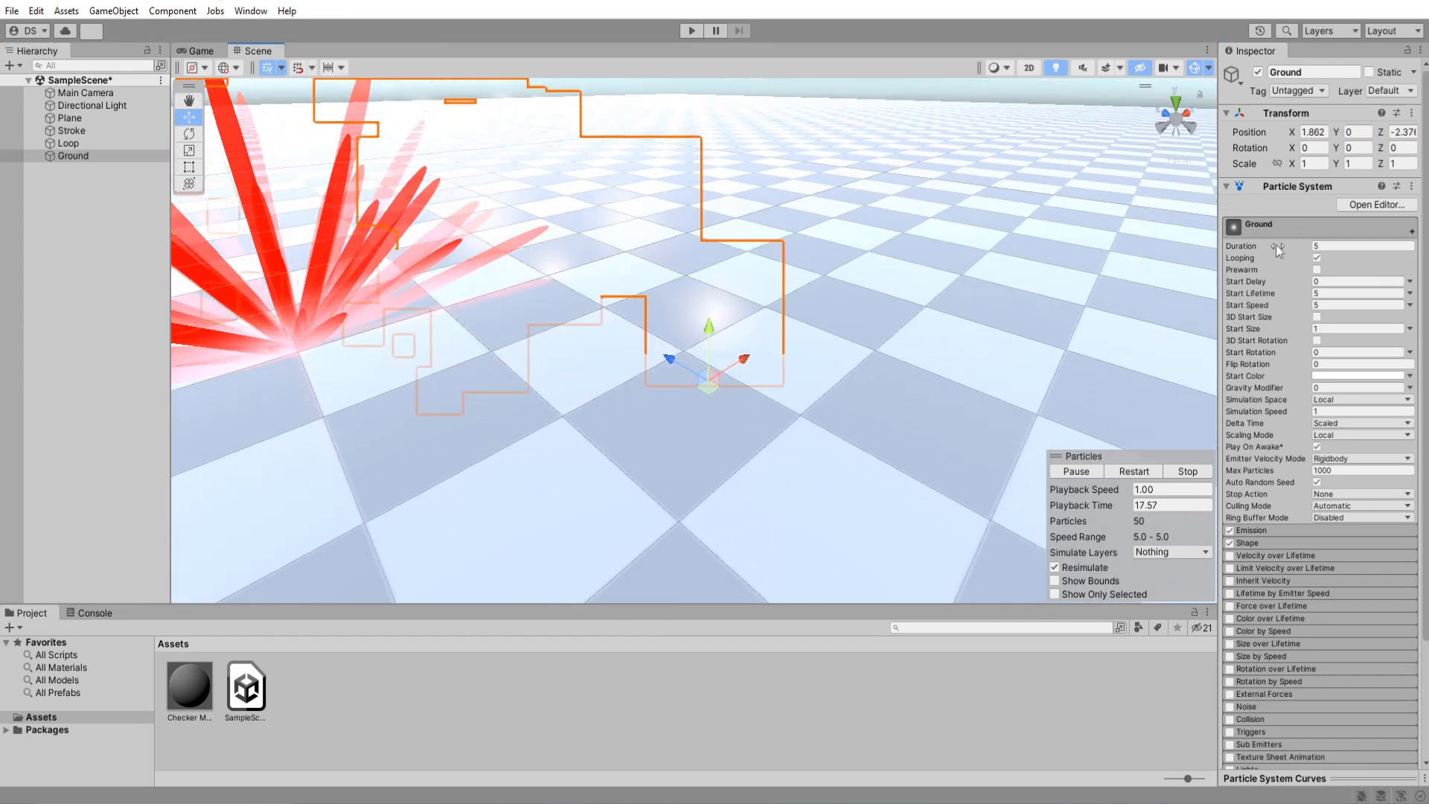
Step: Set the Ground particles' start speed to 0 and start colour to red
left_click(1358, 305)
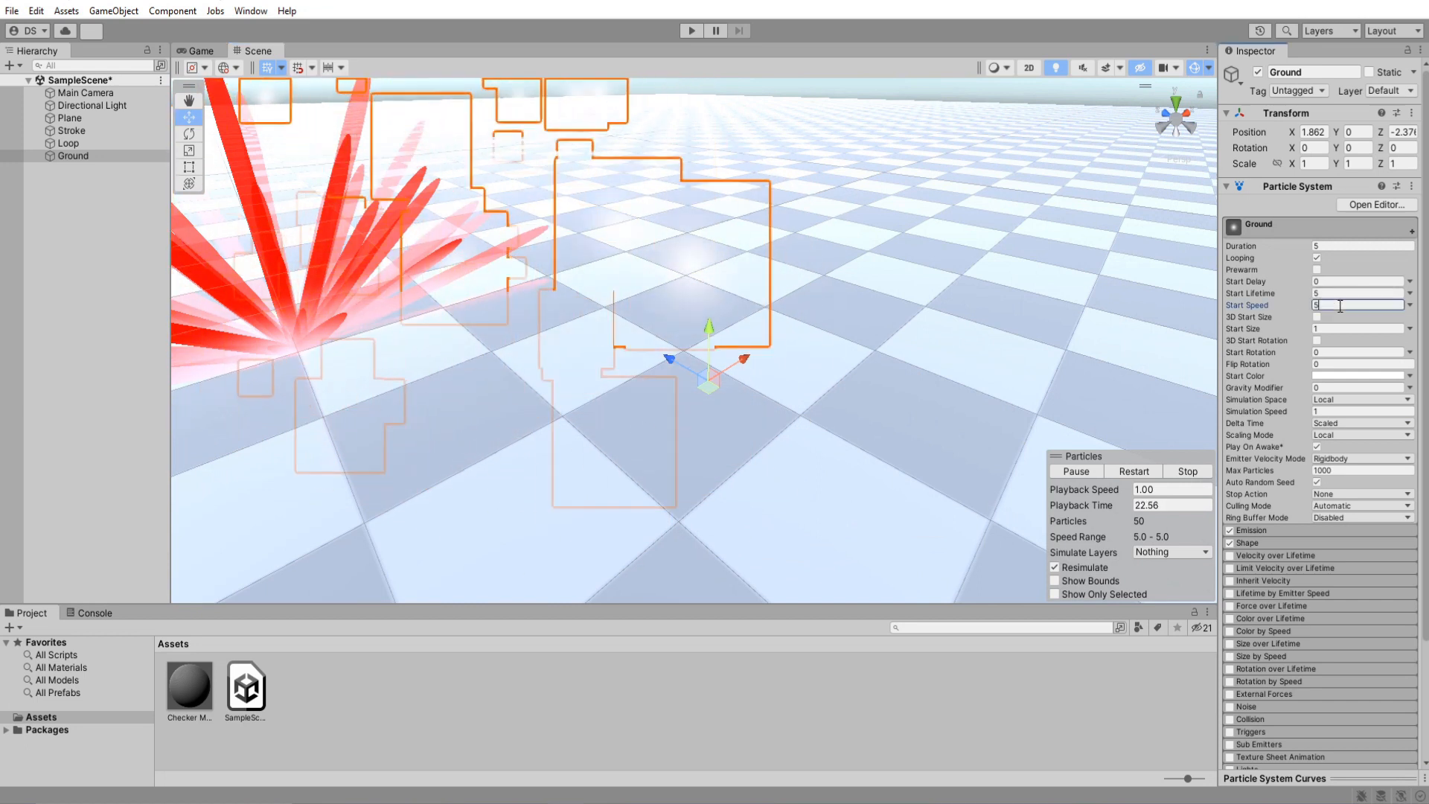
type("0")
type("-90")
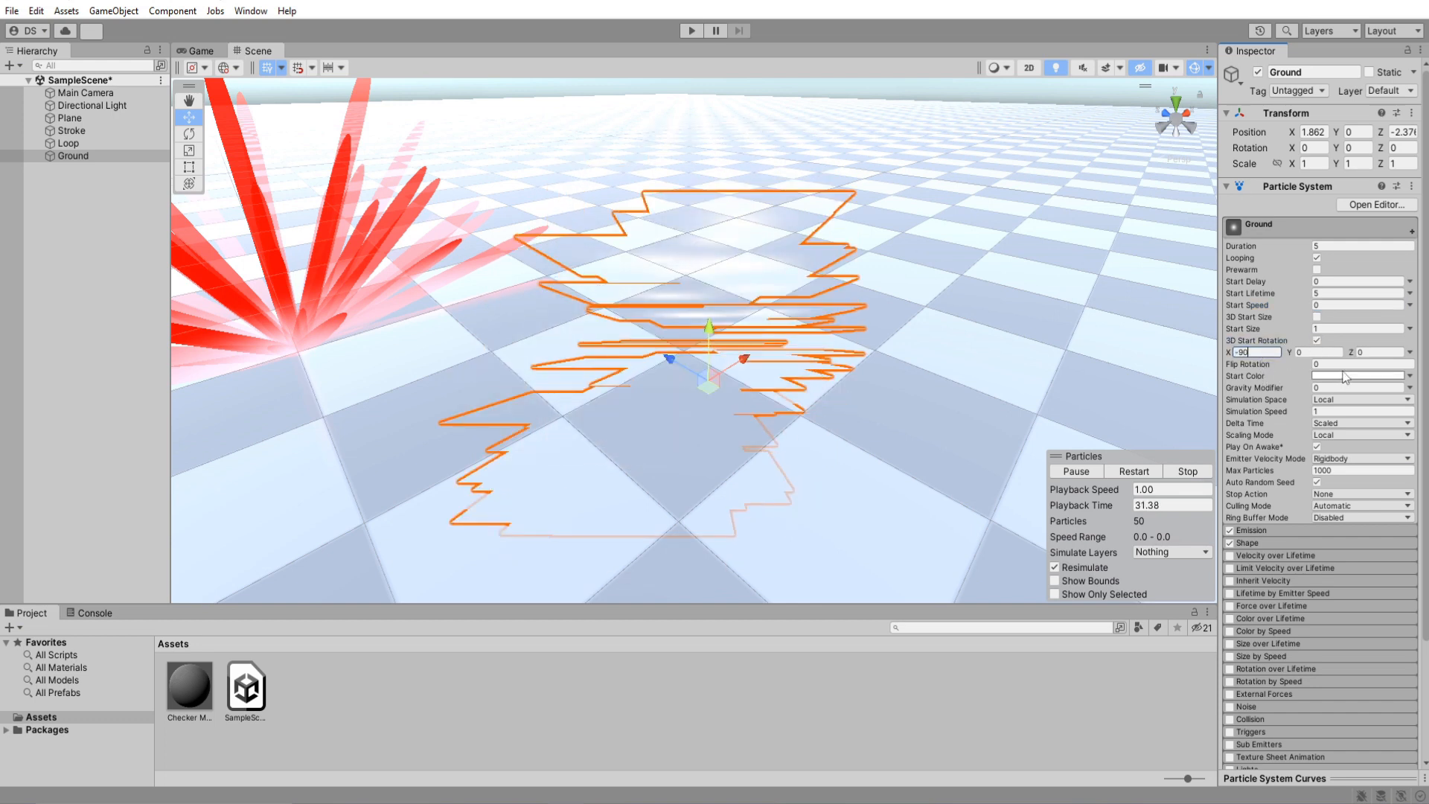
left_click(1357, 375)
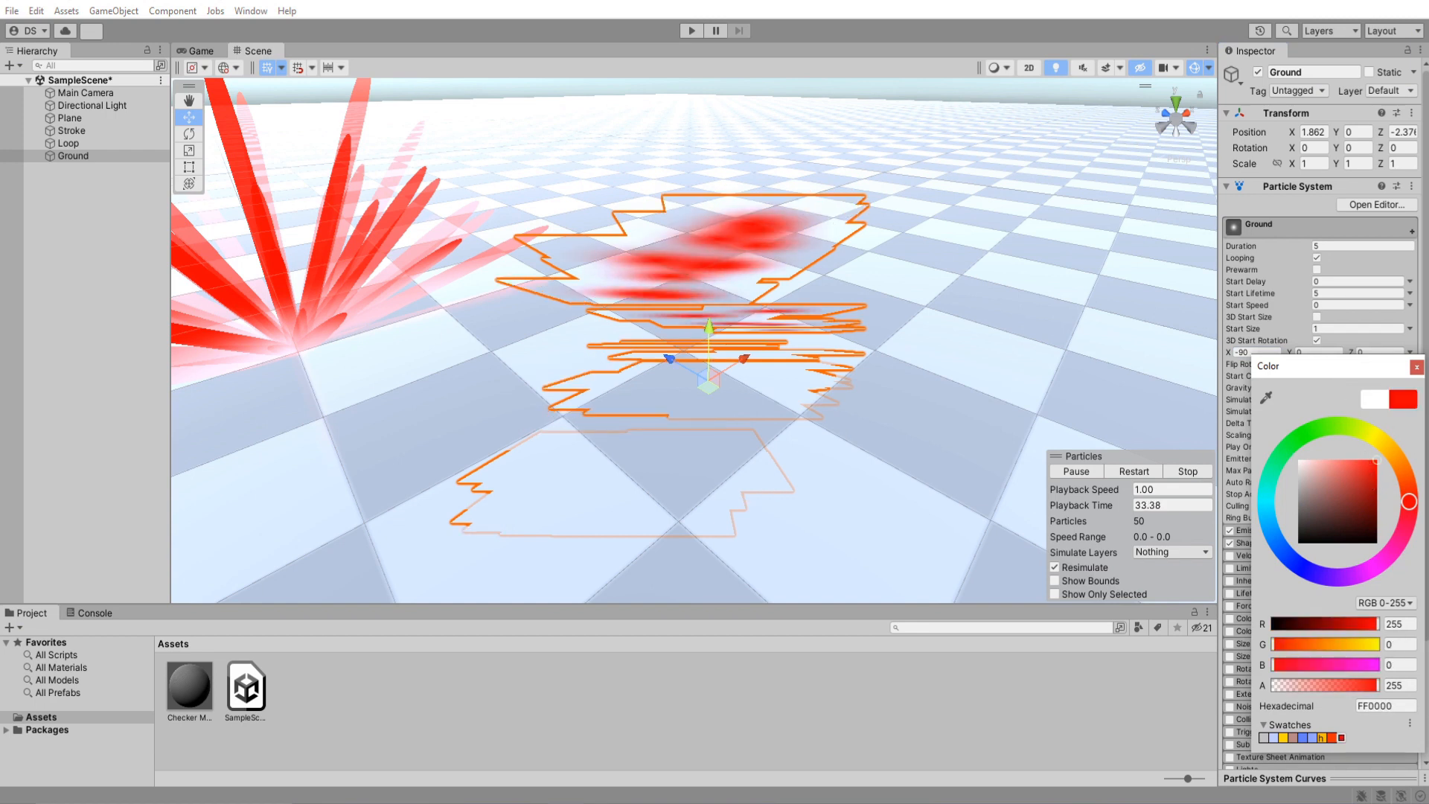
left_click(1416, 365)
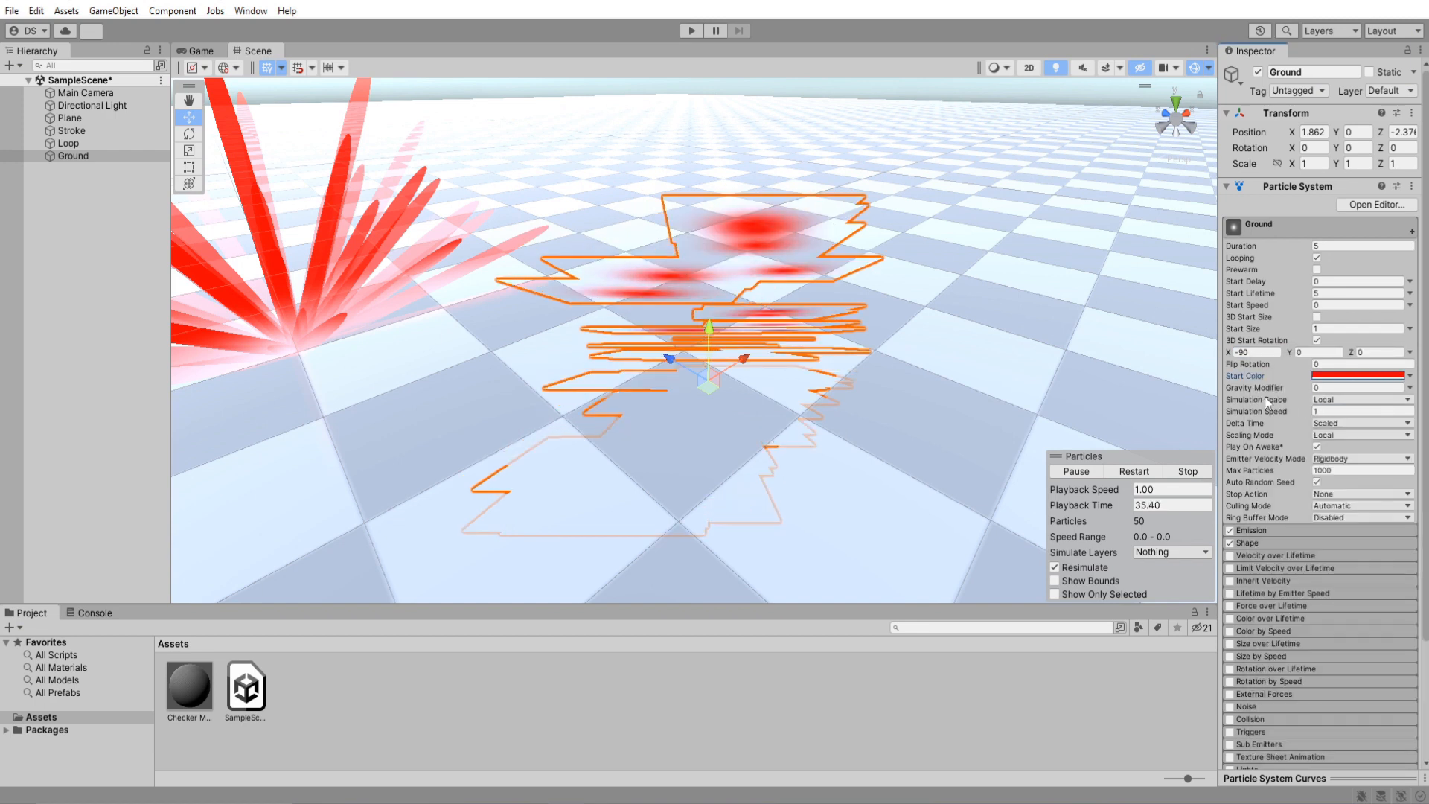
left_click(1357, 399)
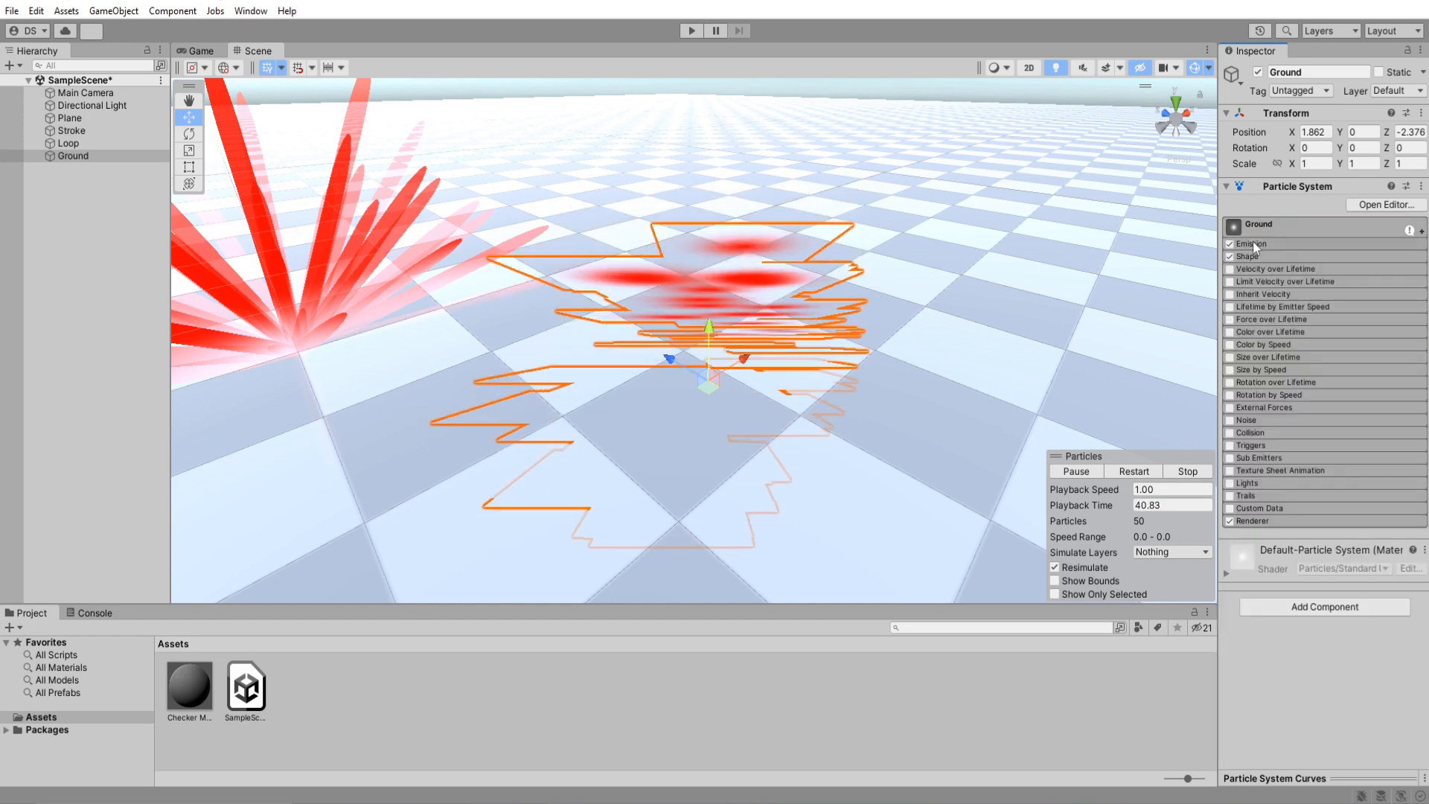
Step: Set Ground's emission value to 5 and restart the effect
left_click(1249, 243)
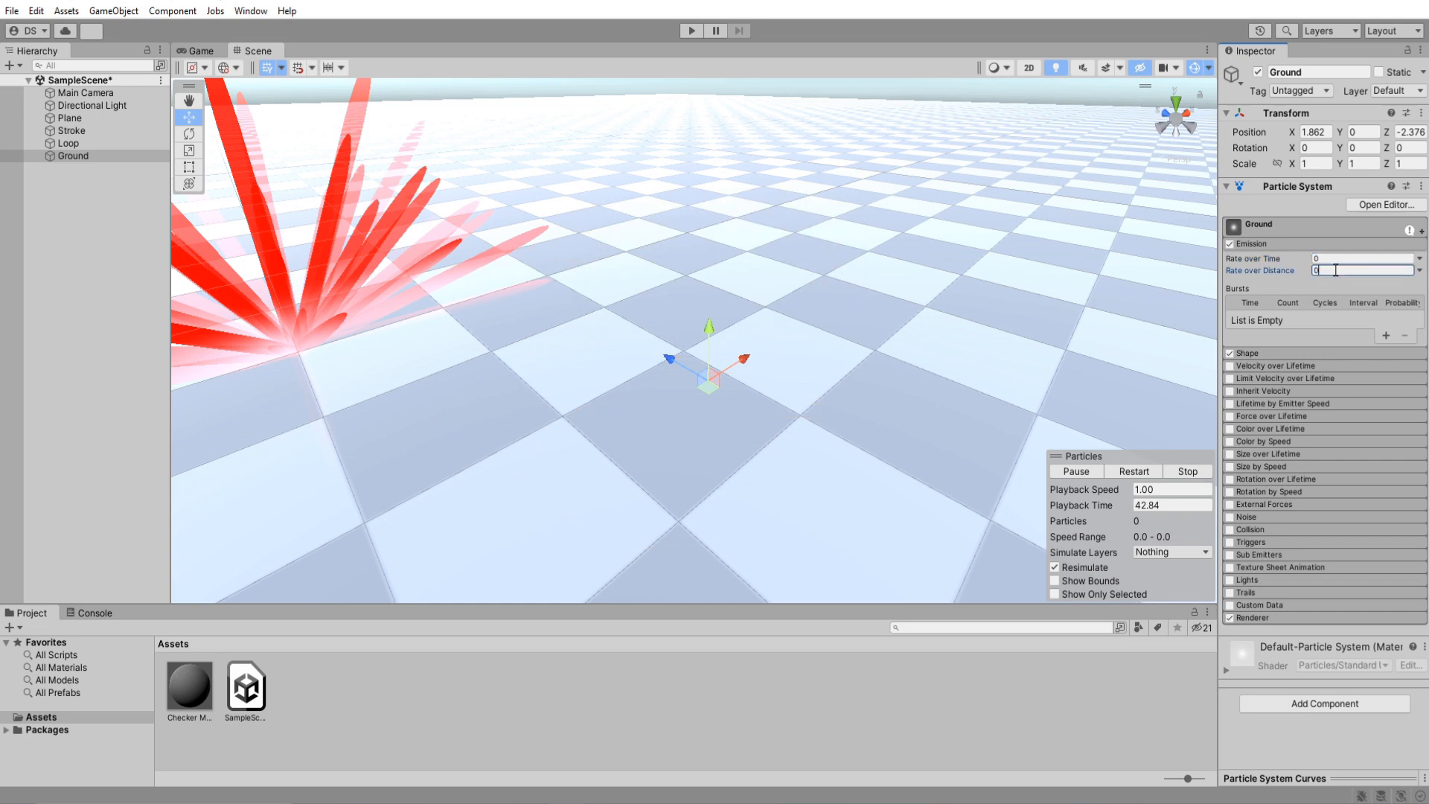
type("5")
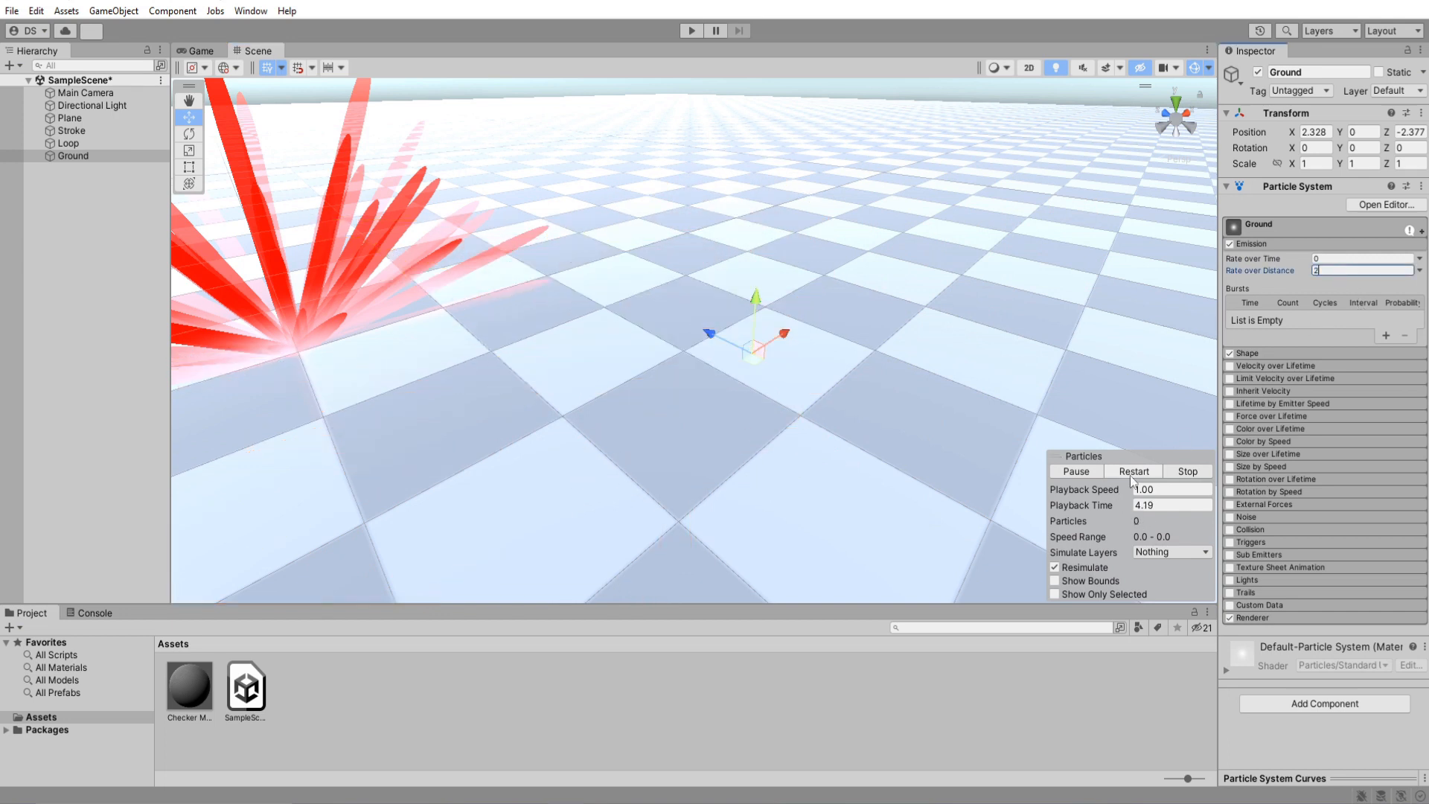
left_click(1133, 471)
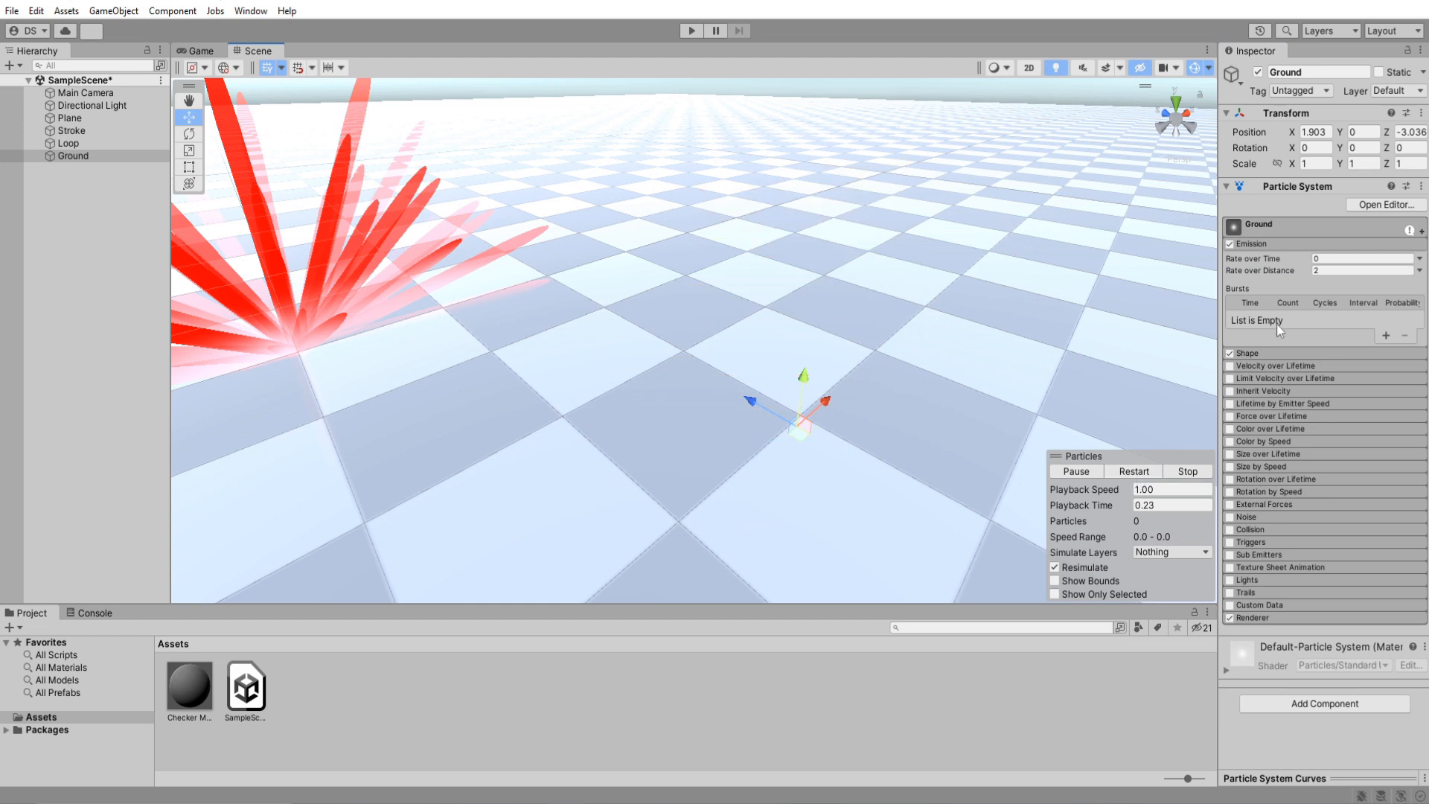
Step: Make the Ground emitter shape a sphere and set its Start Size to 0.2
left_click(1357, 367)
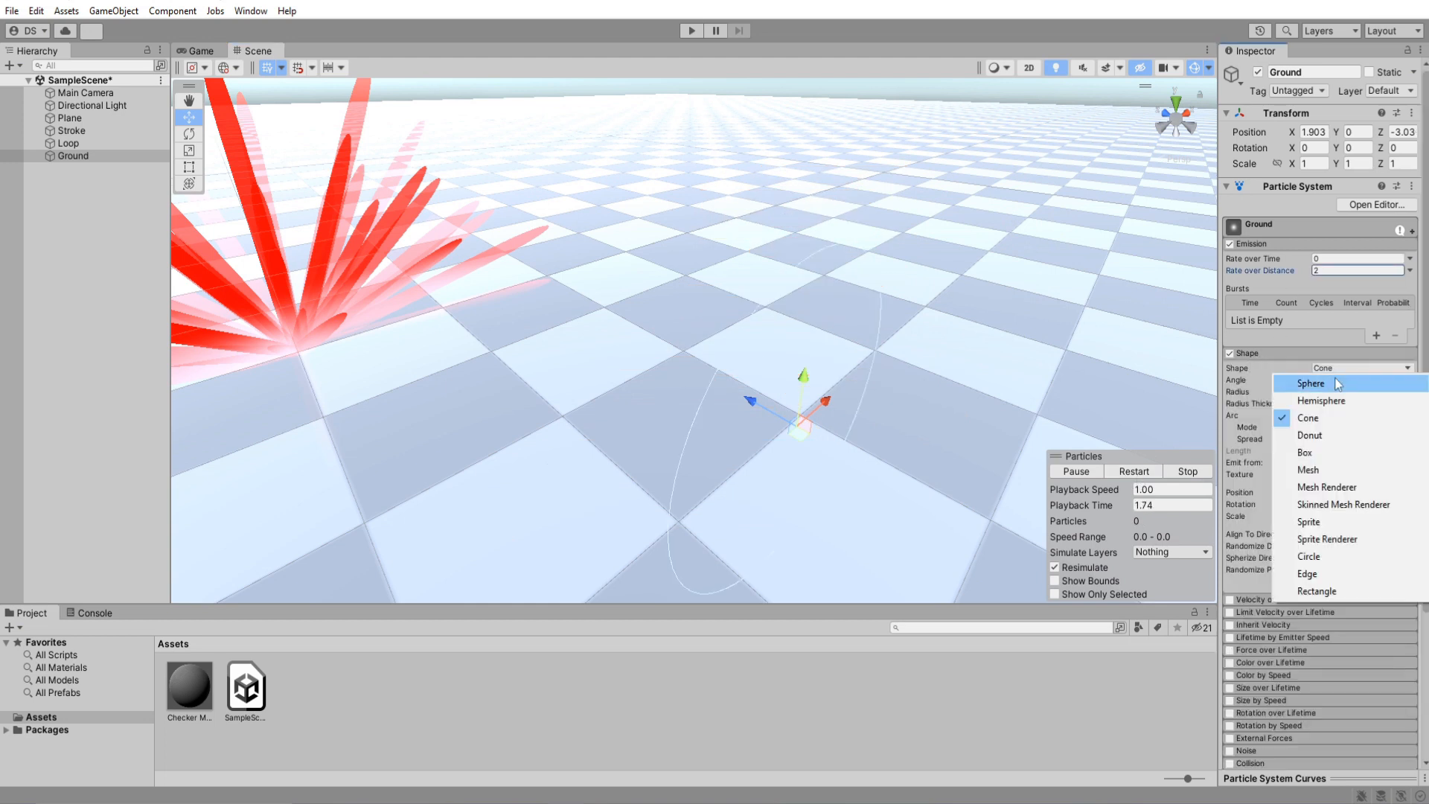
left_click(1311, 383)
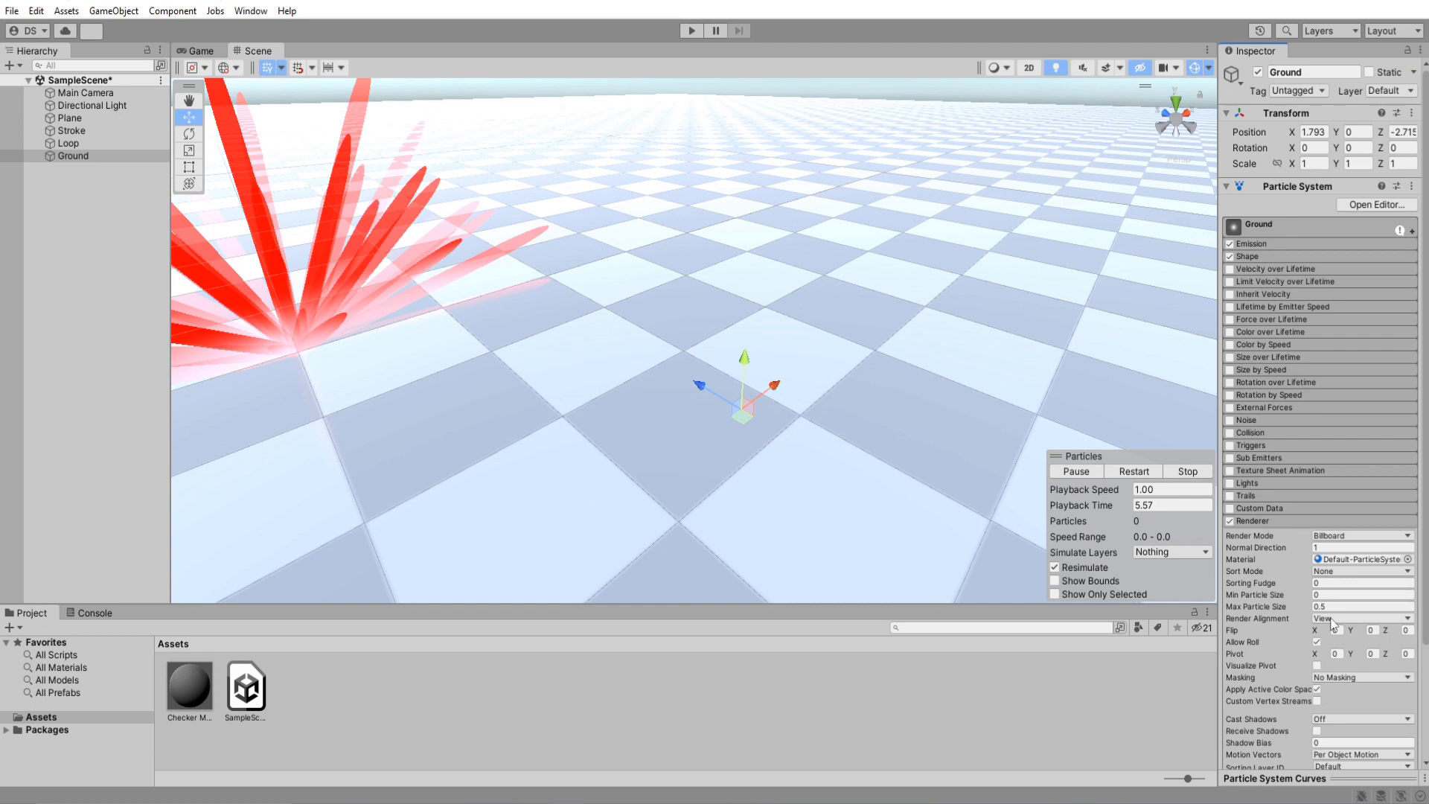
left_click(1134, 471)
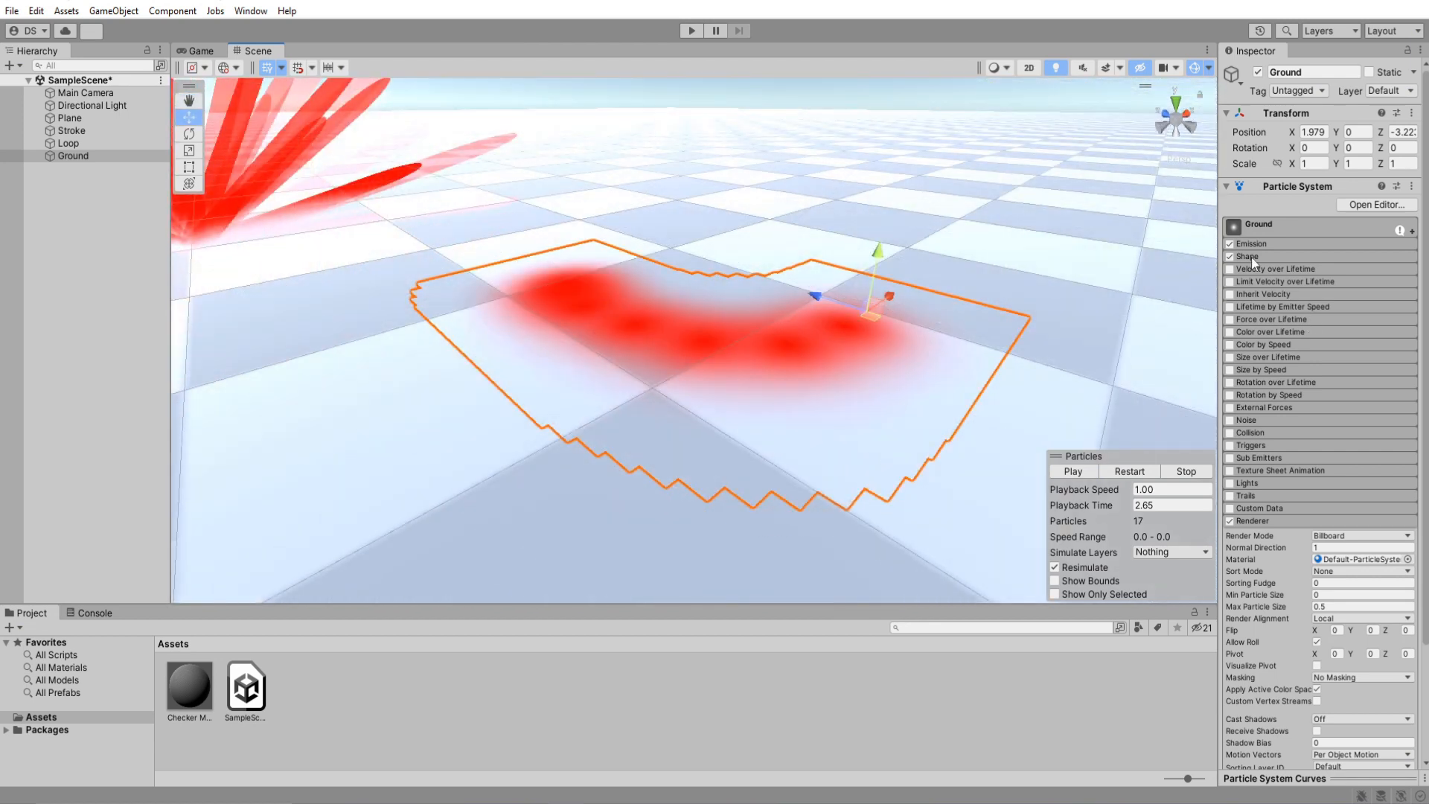
left_click(1248, 256)
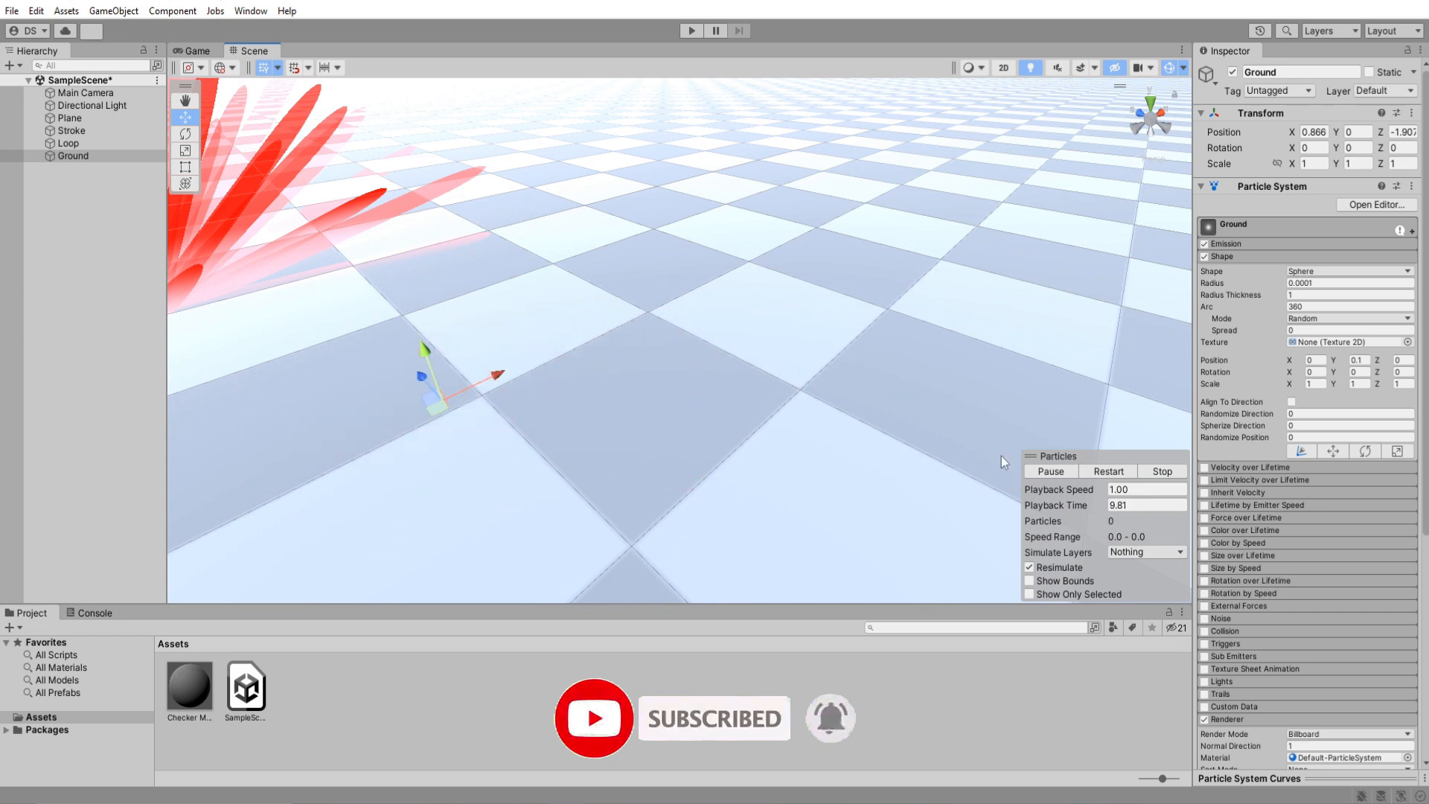
left_click(1206, 529)
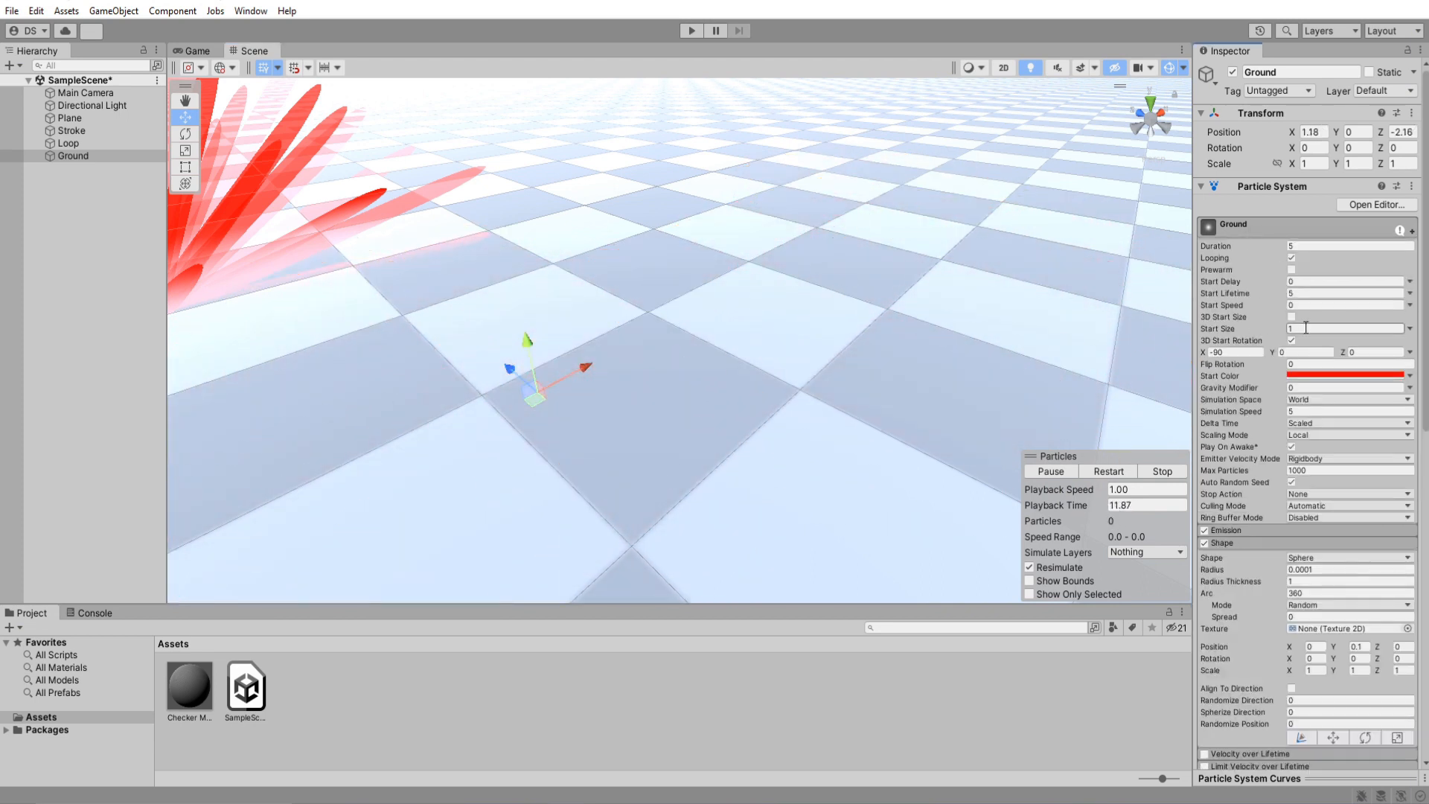
left_click(1313, 328)
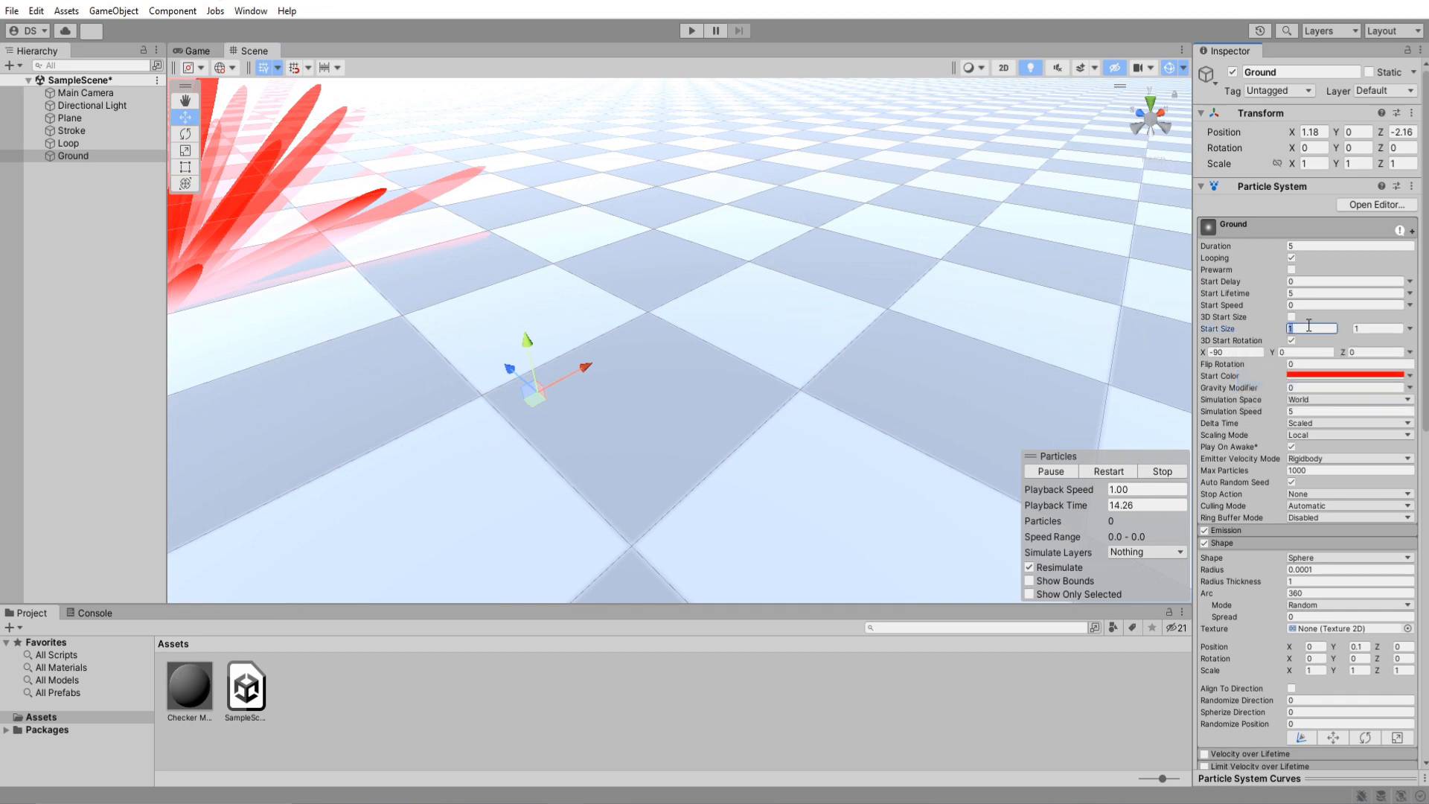
type("0.2")
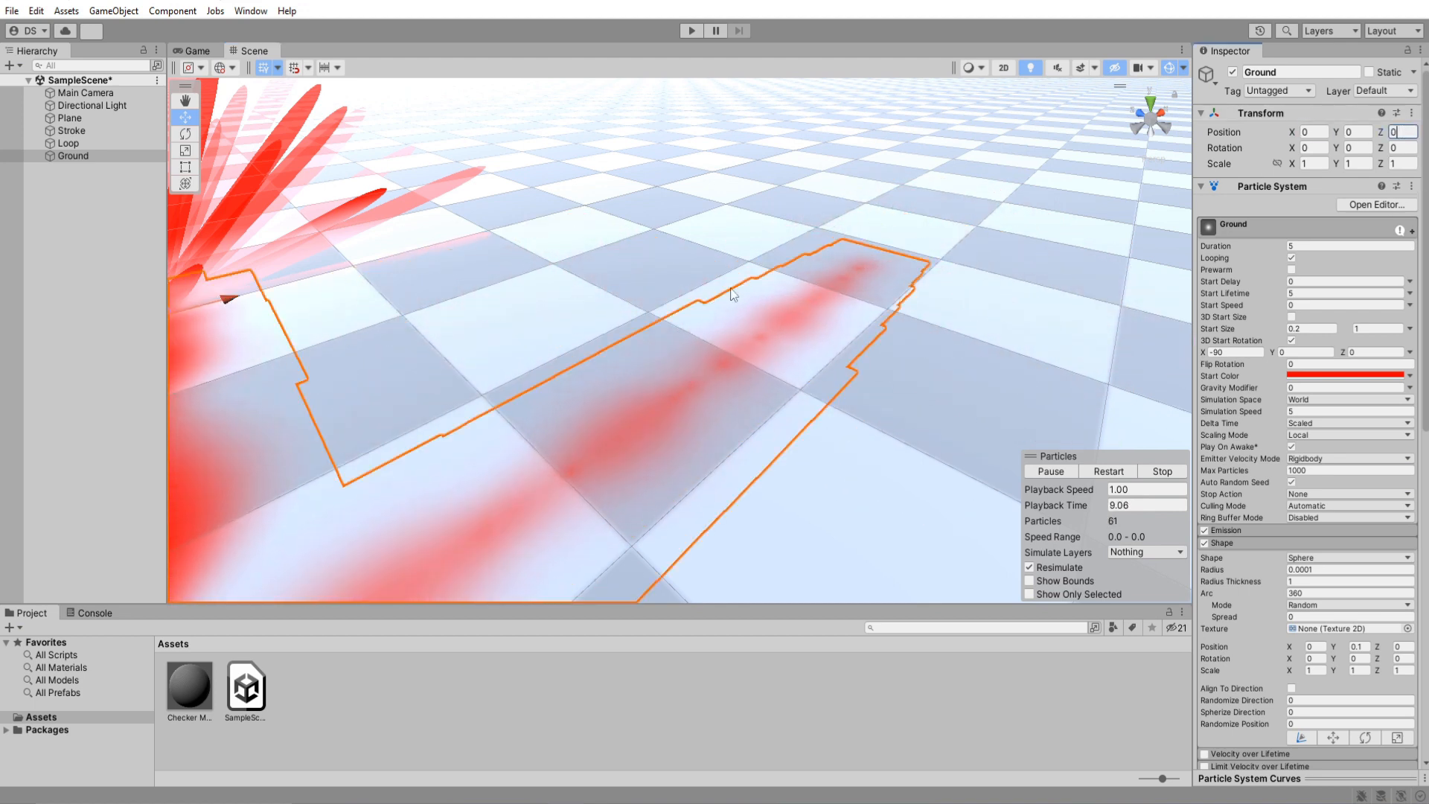
Step: Parent Loop and Ground under Stroke, then set Loop's start speed to 0.01
left_click(70, 143)
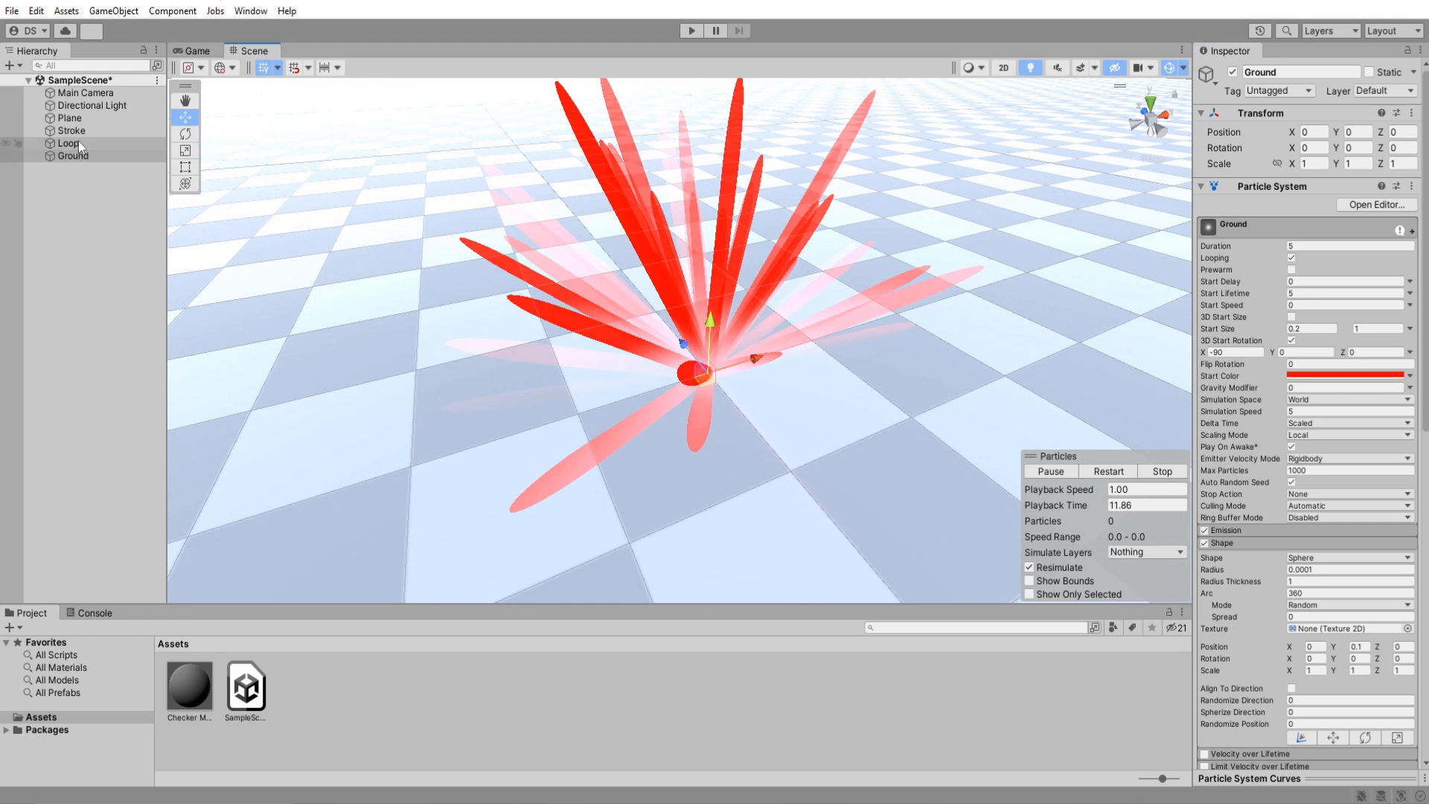
left_click(71, 143)
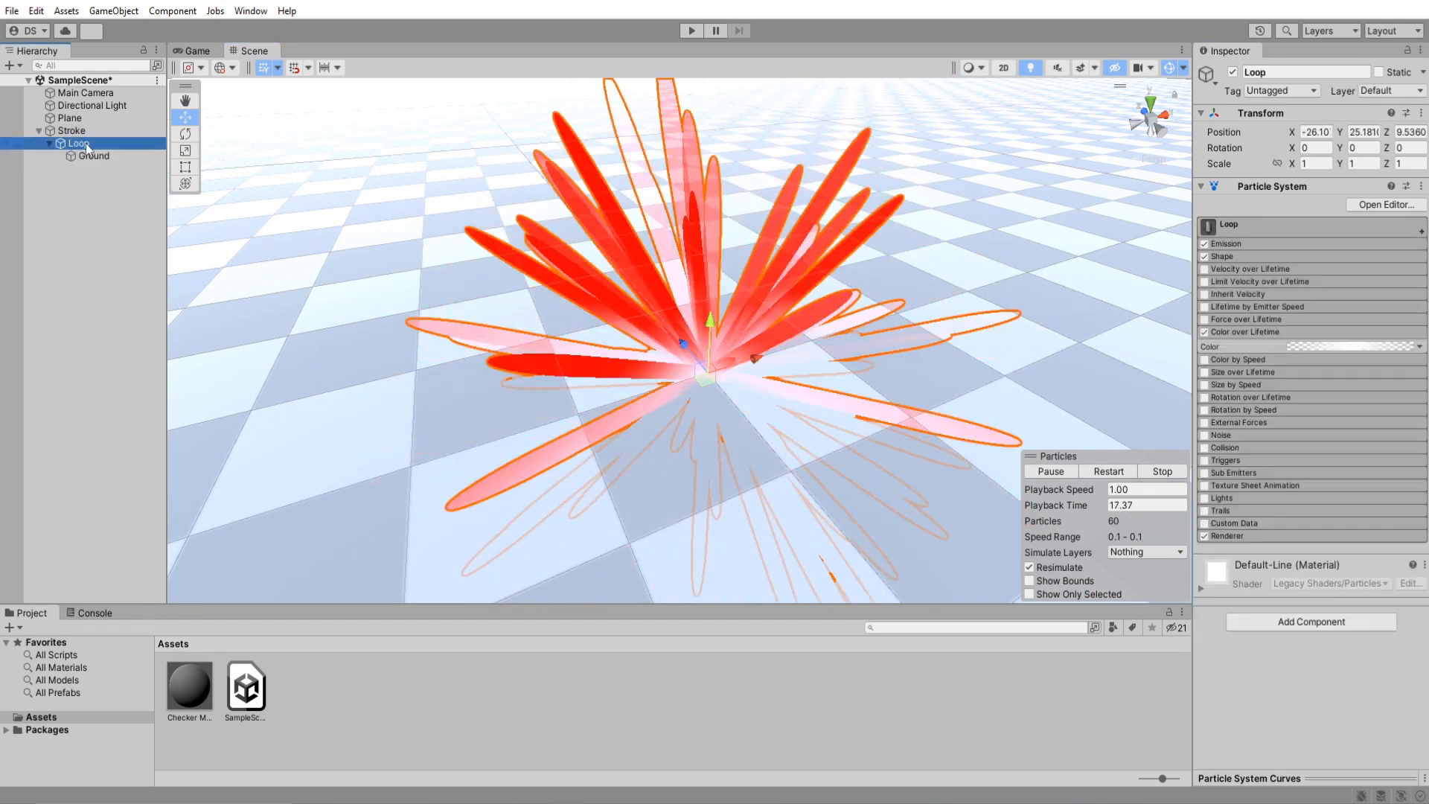
left_click(72, 130)
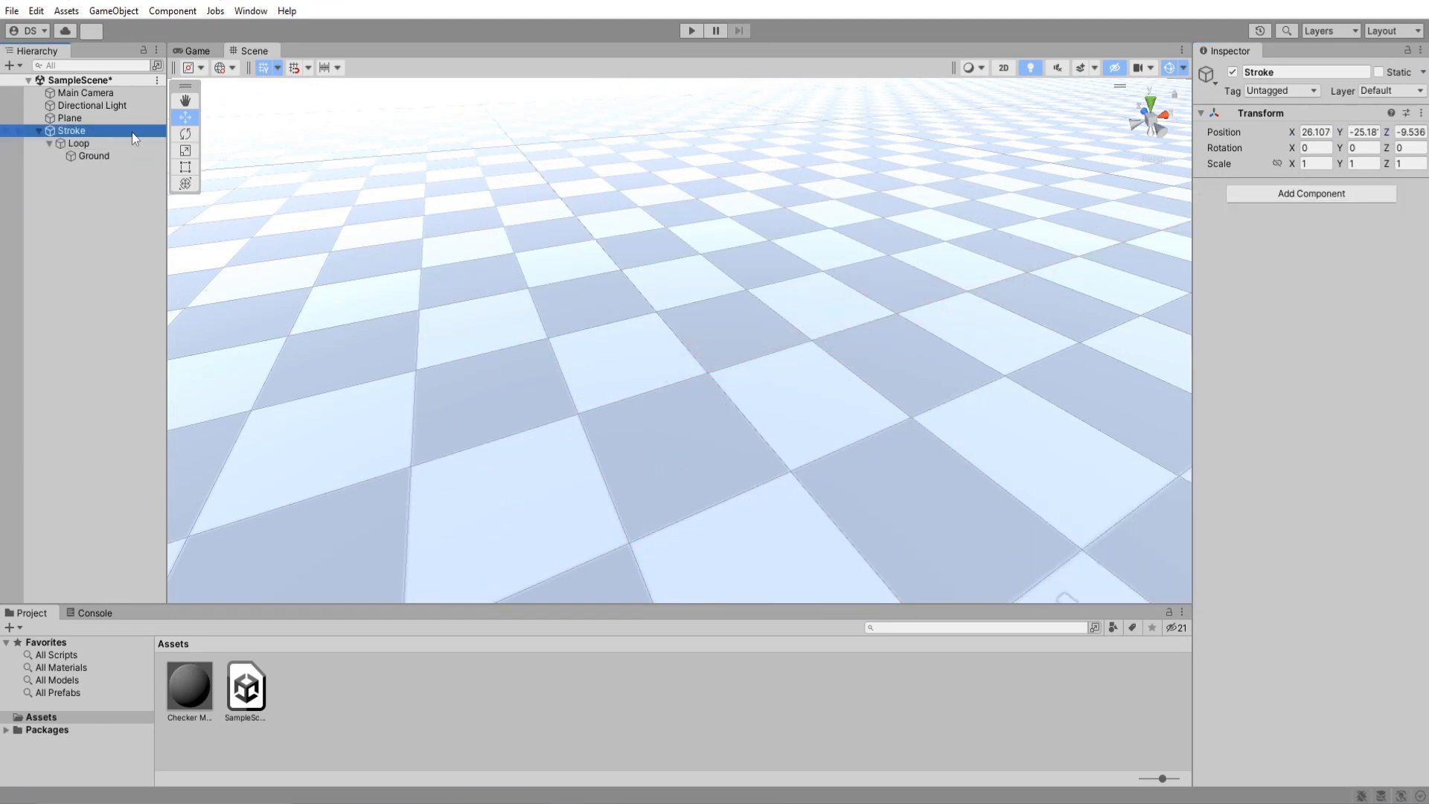
left_click(78, 143)
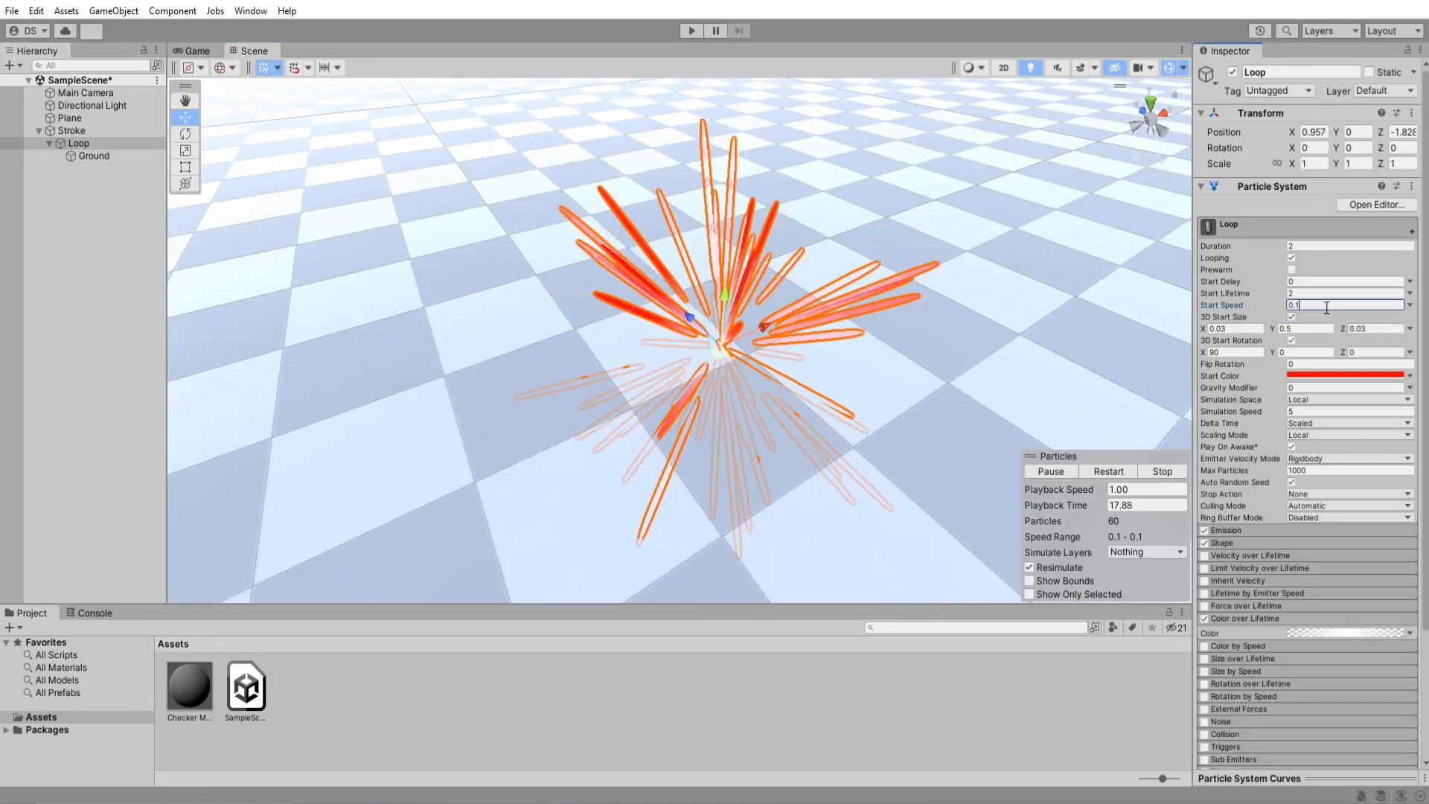
type("0.01")
type("navm")
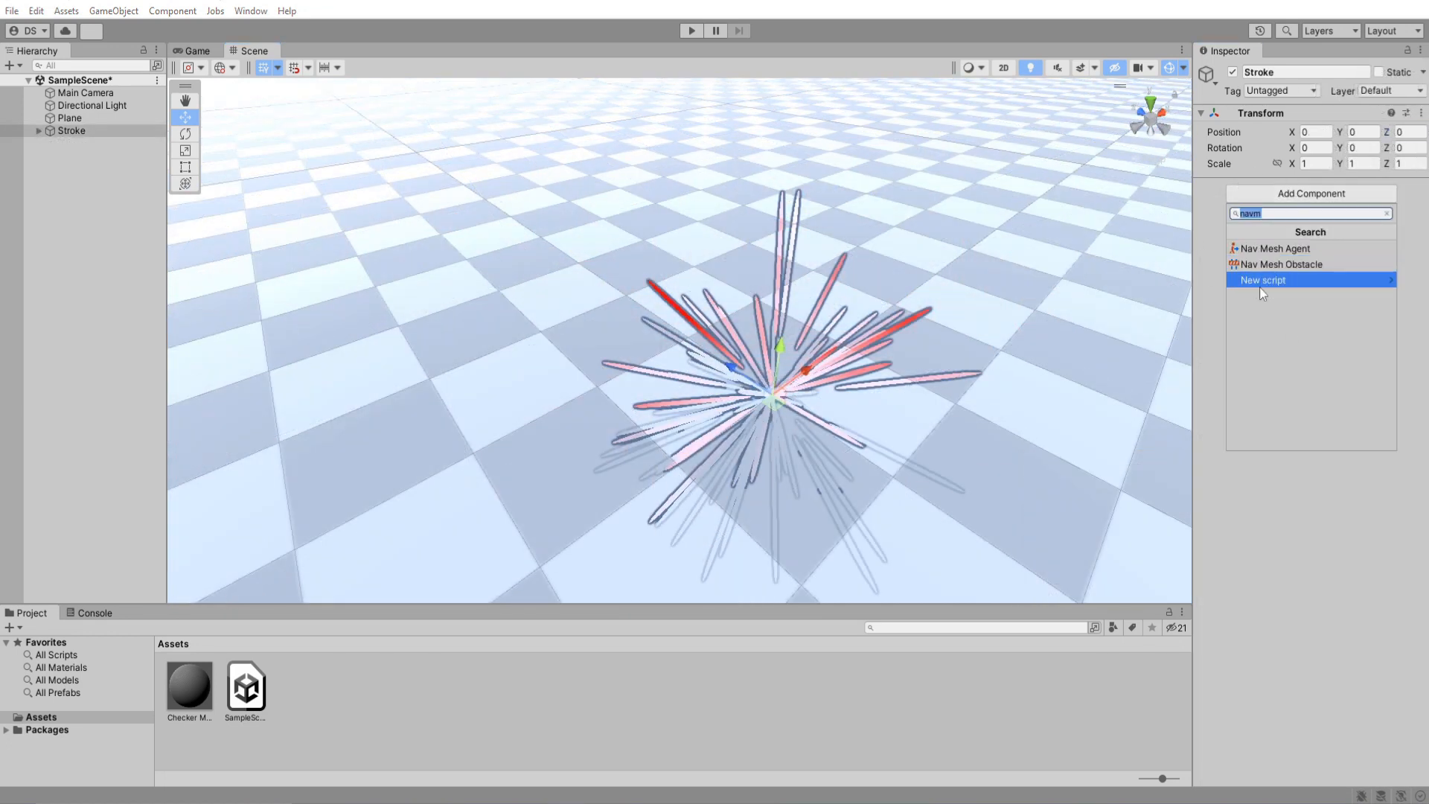
Step: Add a new StrokeOfFate script component to Stroke and open it for editing
left_click(1264, 279)
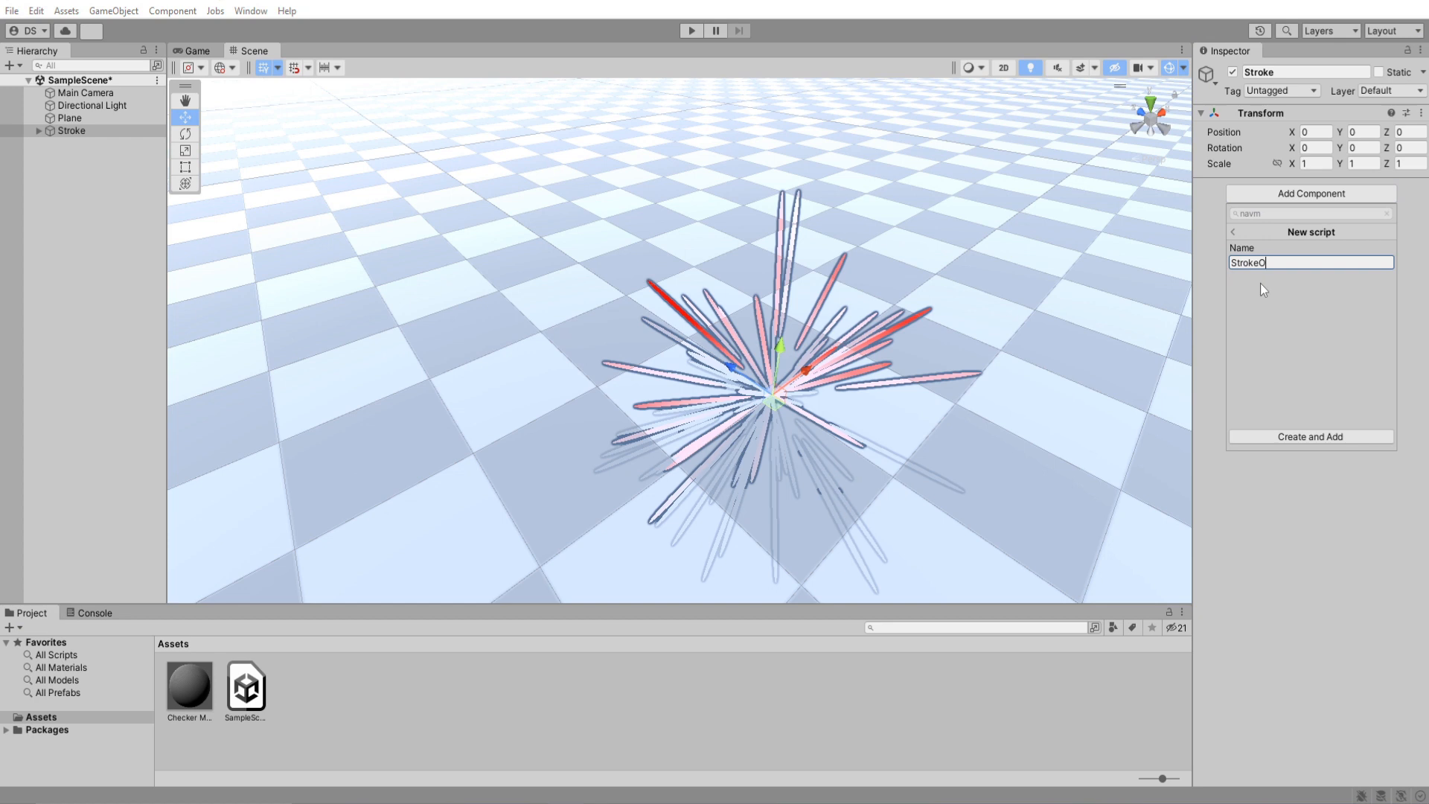
left_click(1310, 437)
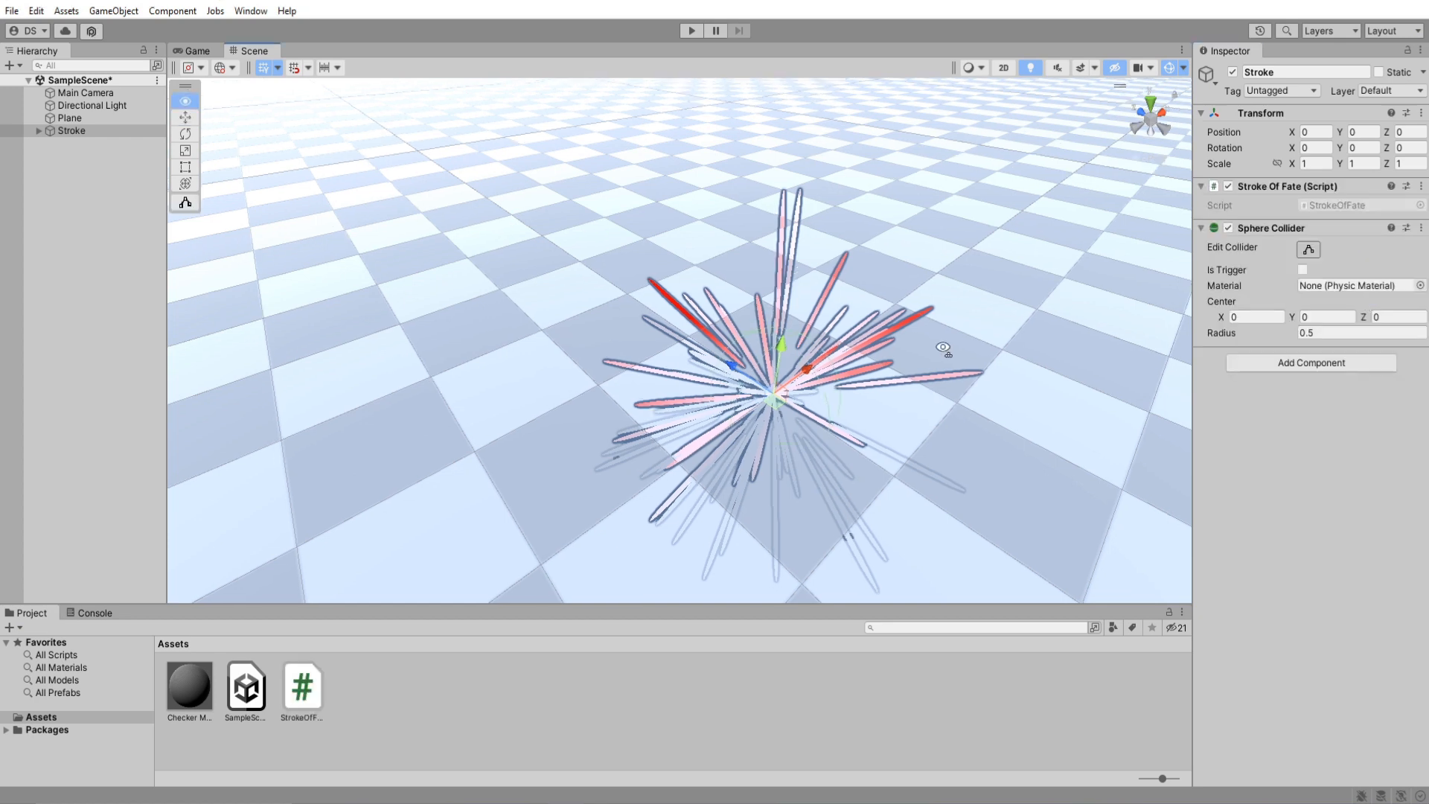
left_click(1303, 269)
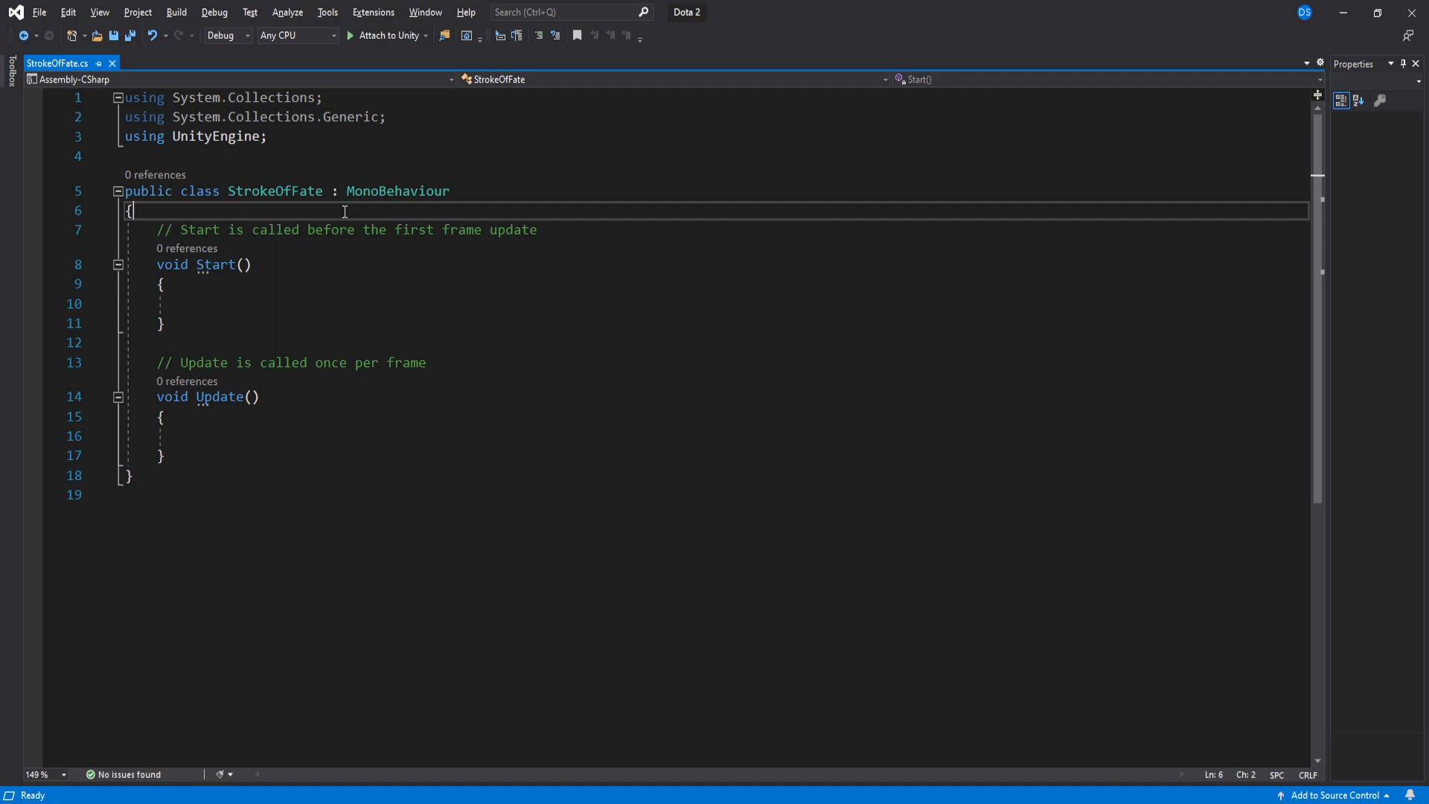
Step: Declare public tagToCheck, speed, distance, damage, spawn, delay, heightCheck floats and impactFX GameObject
type("public strin")
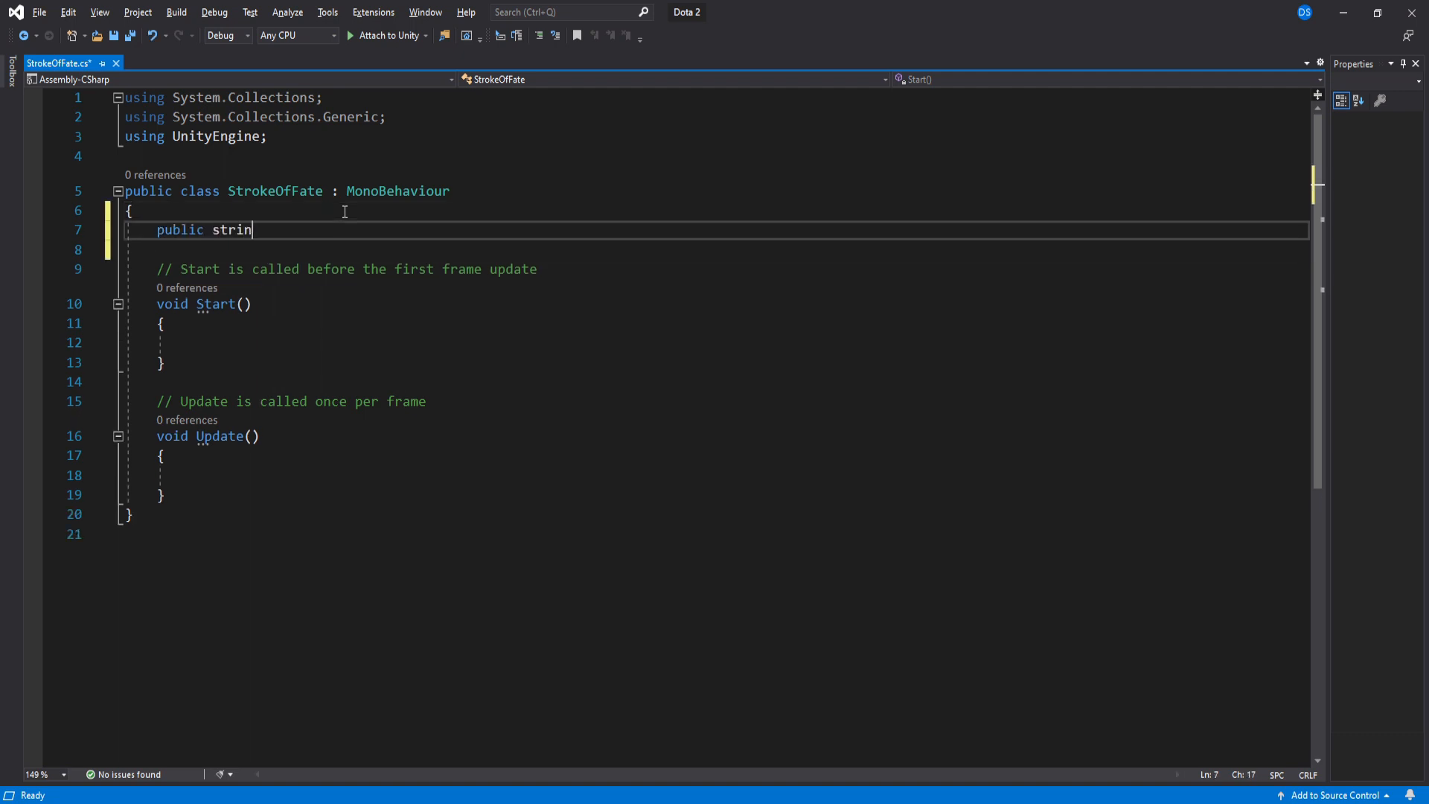
type("g tagToCheck")
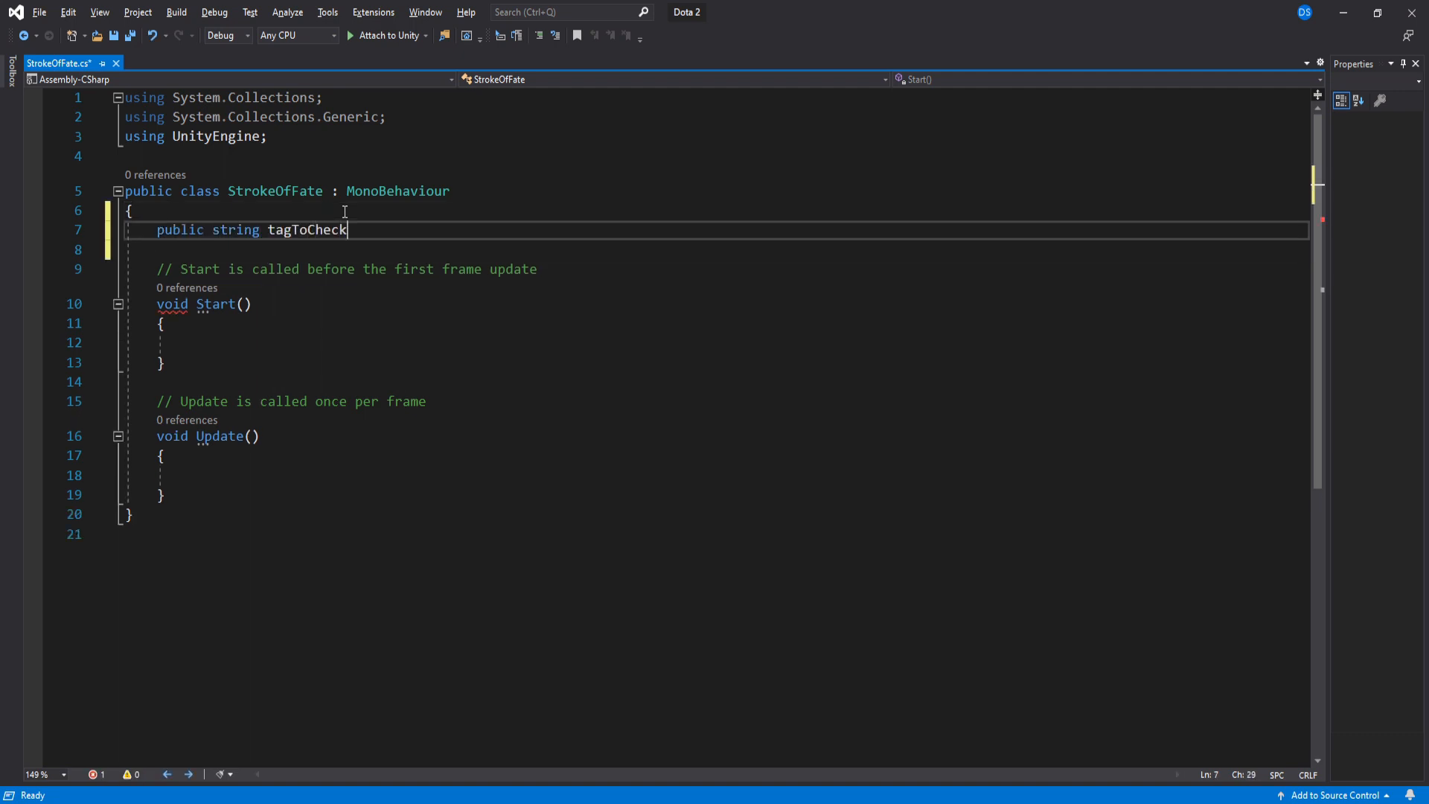
type(";")
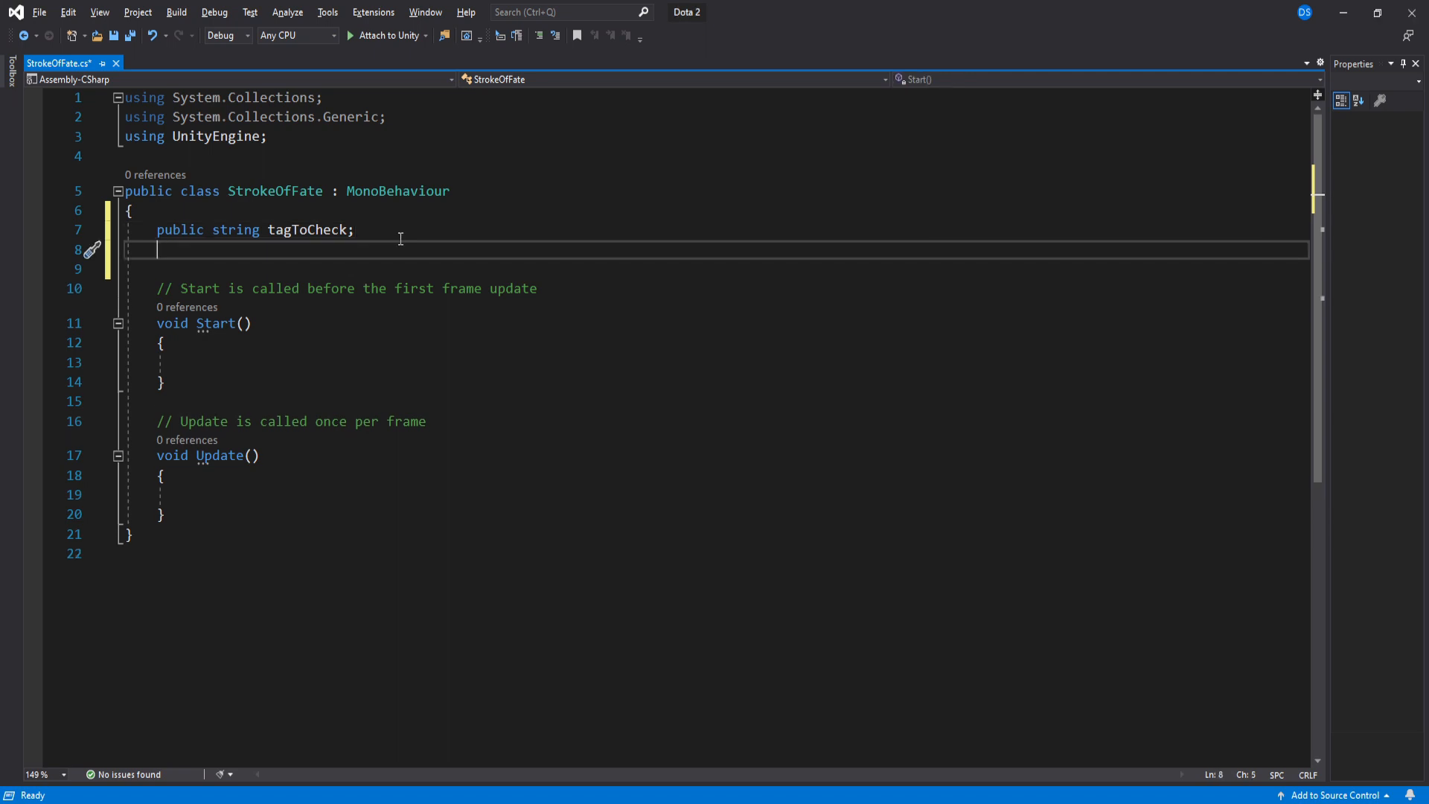
type("public float speed, dista")
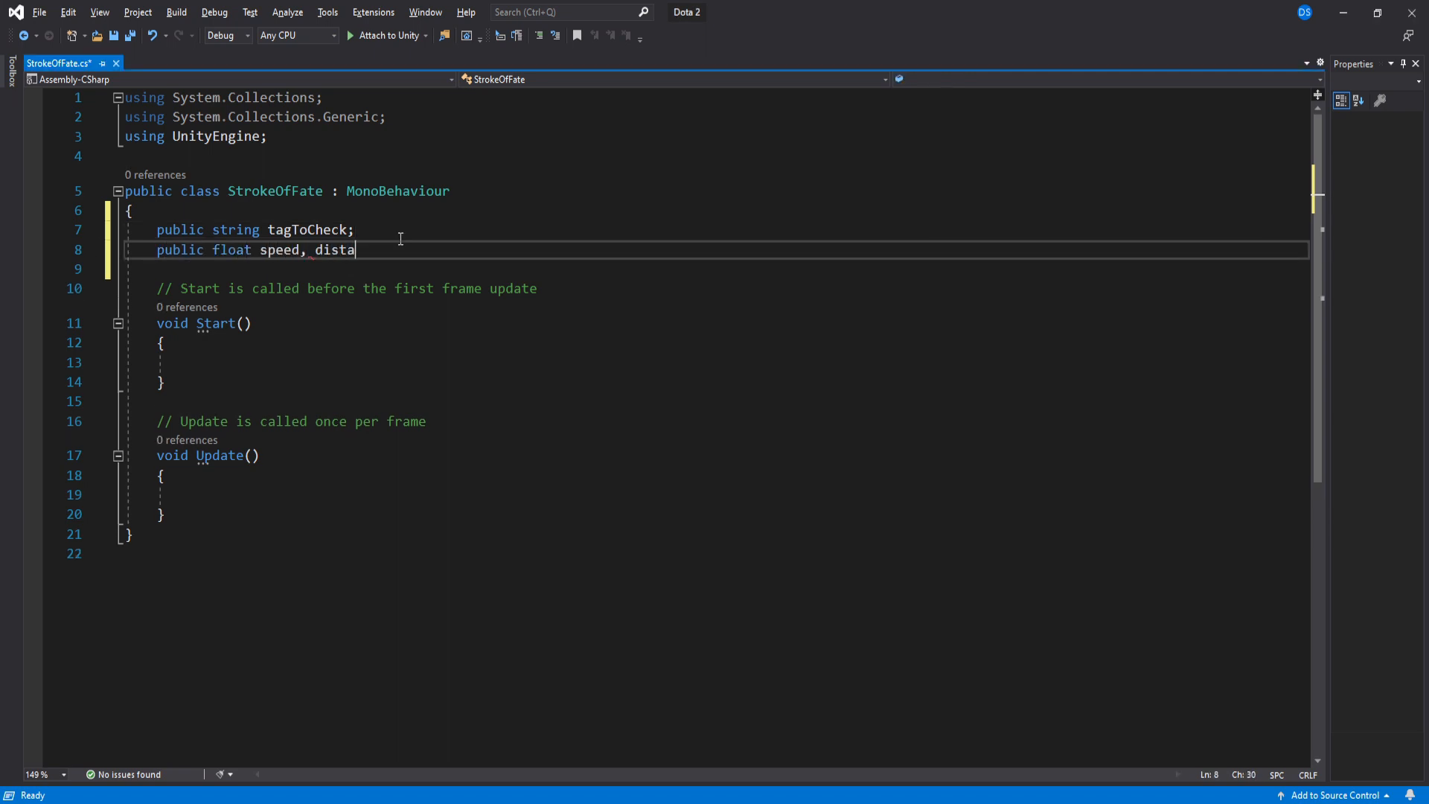
type("nce, damage, damagePerH")
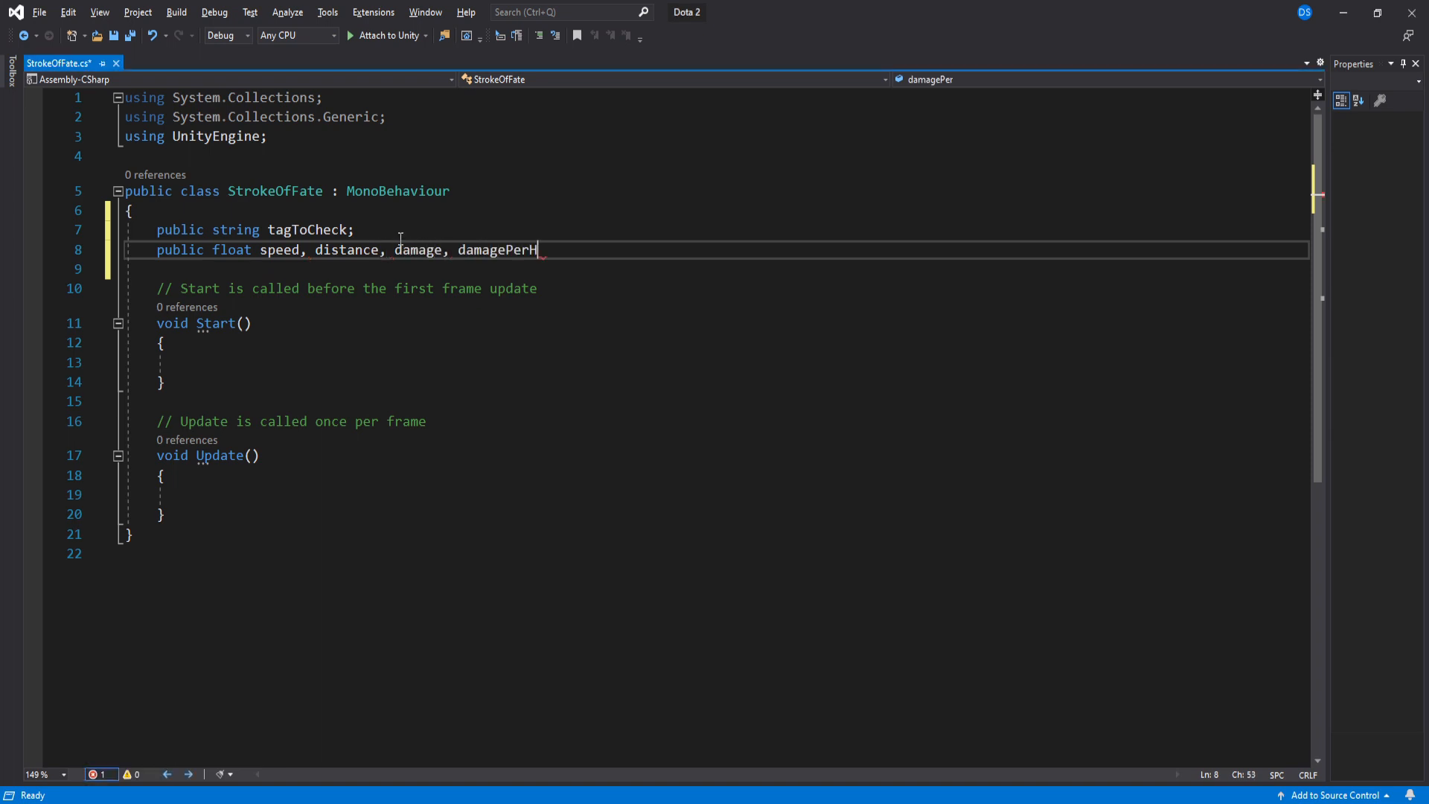
type("it, spawnRotation, spawnLocation, destroyD")
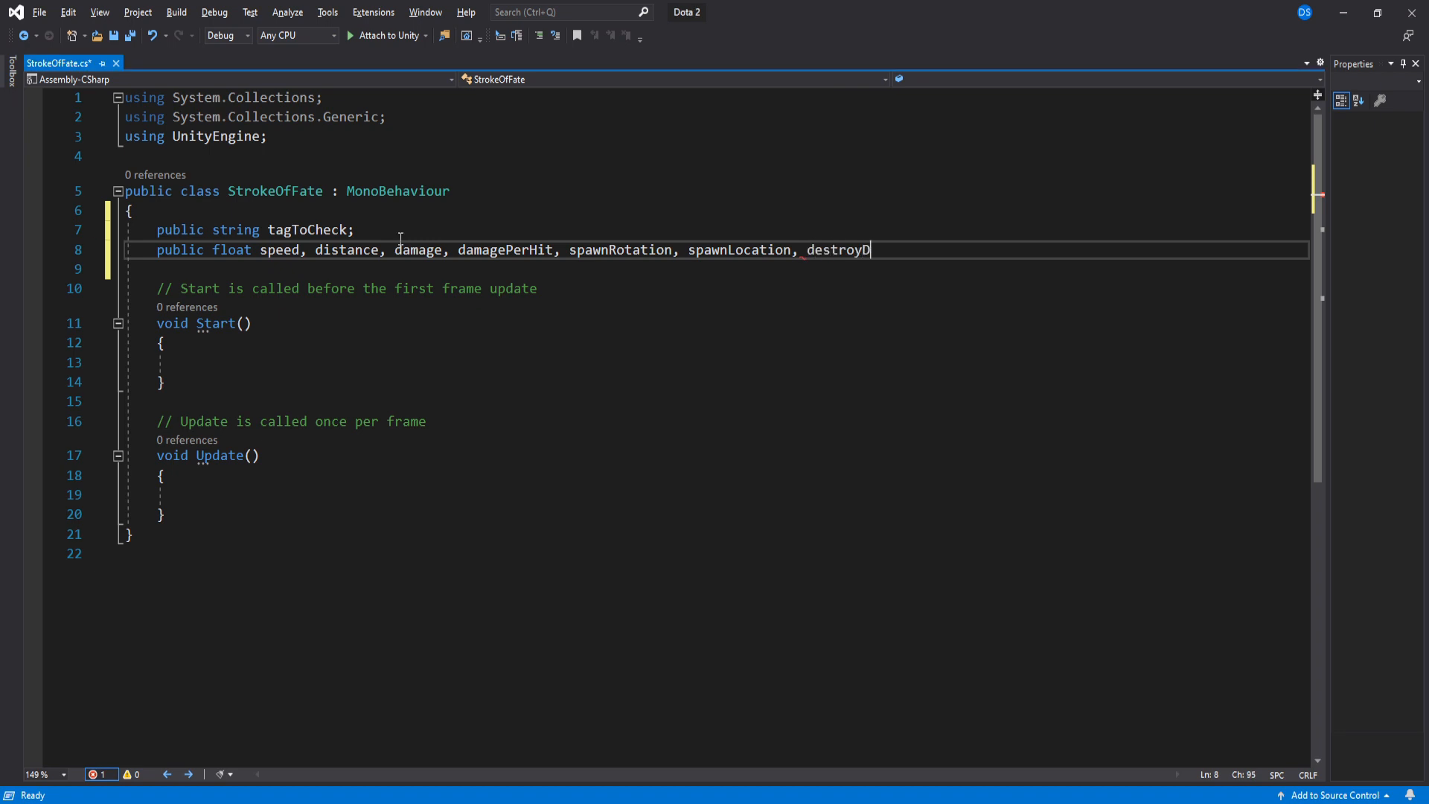
type("elay, heightCheck;")
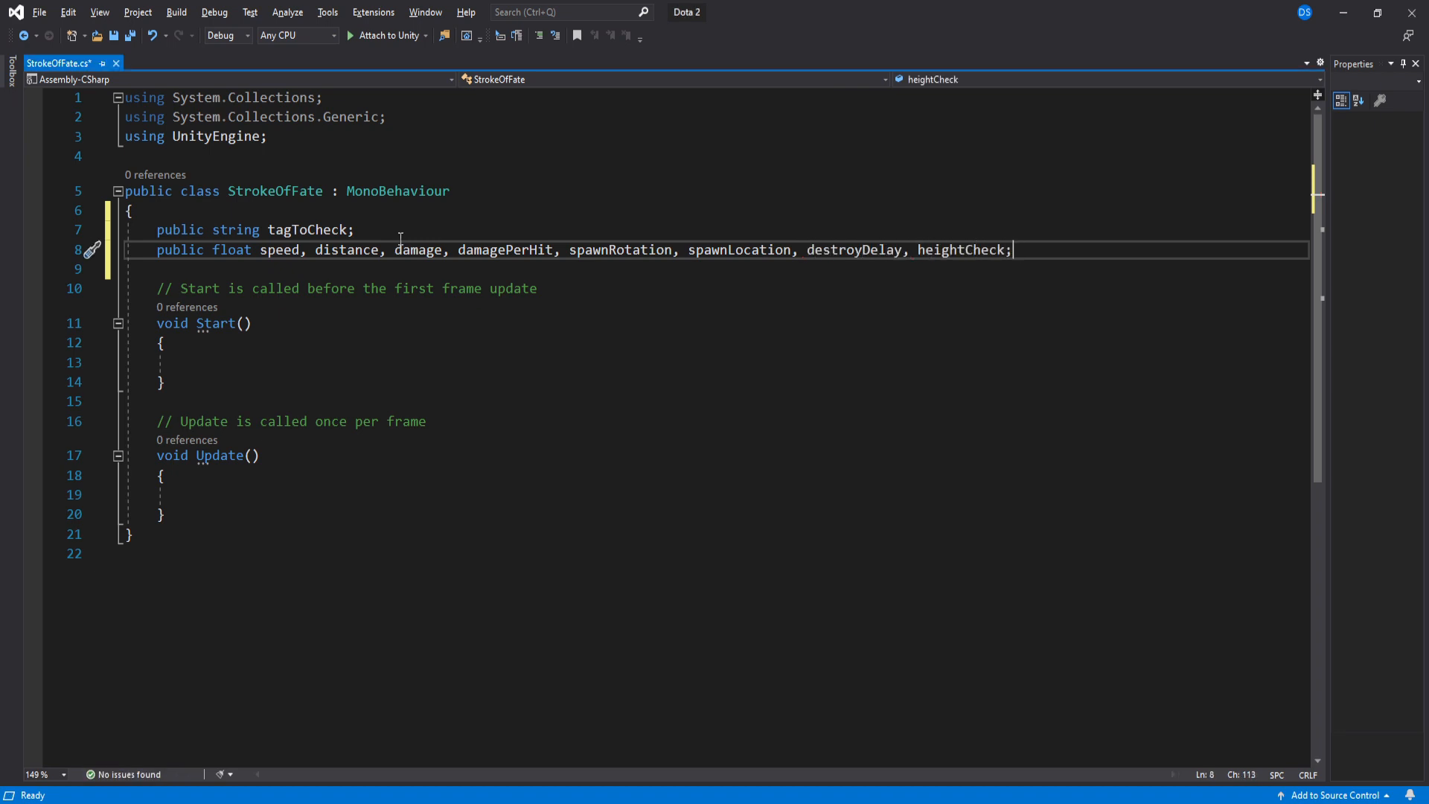
type("public GameObject")
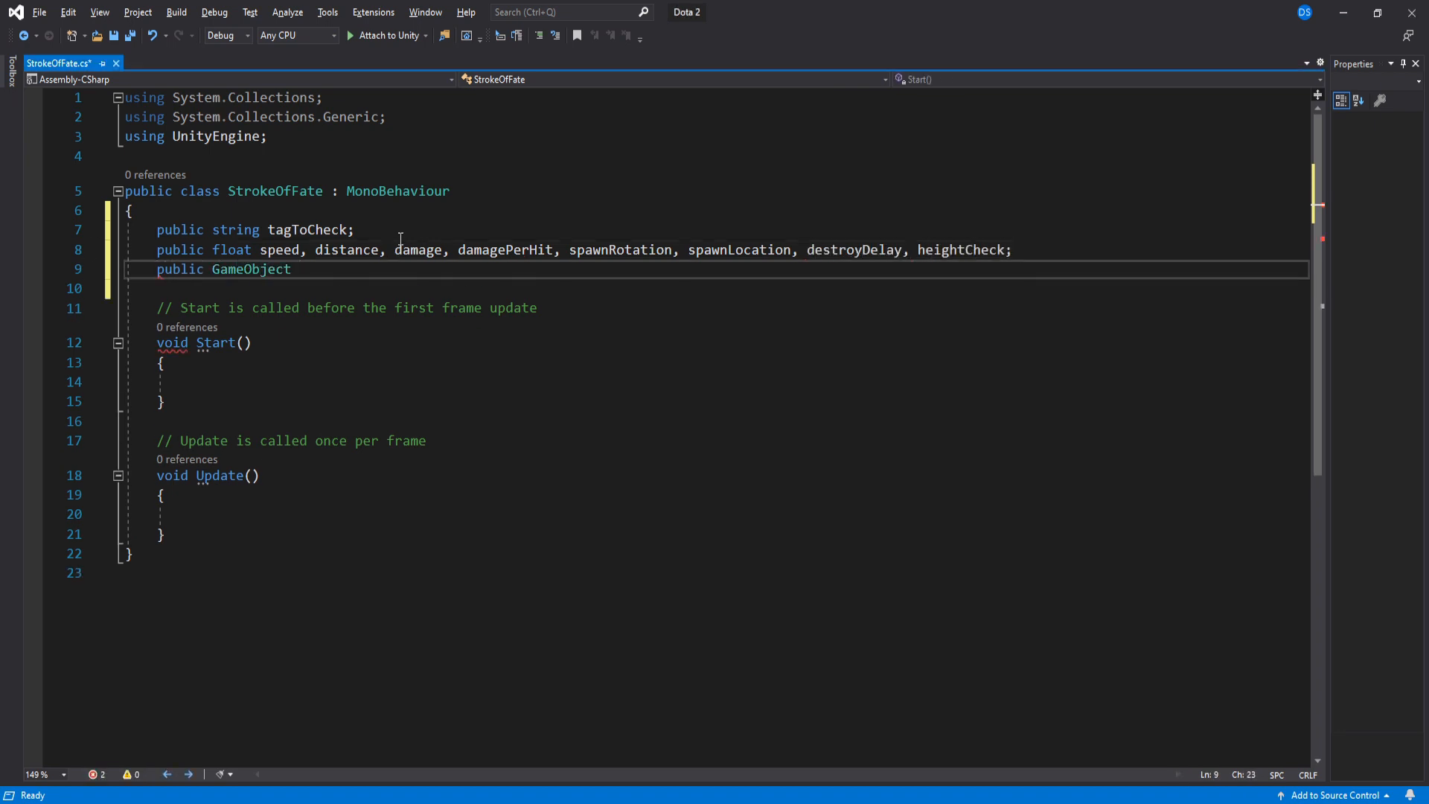
type("impactFX;")
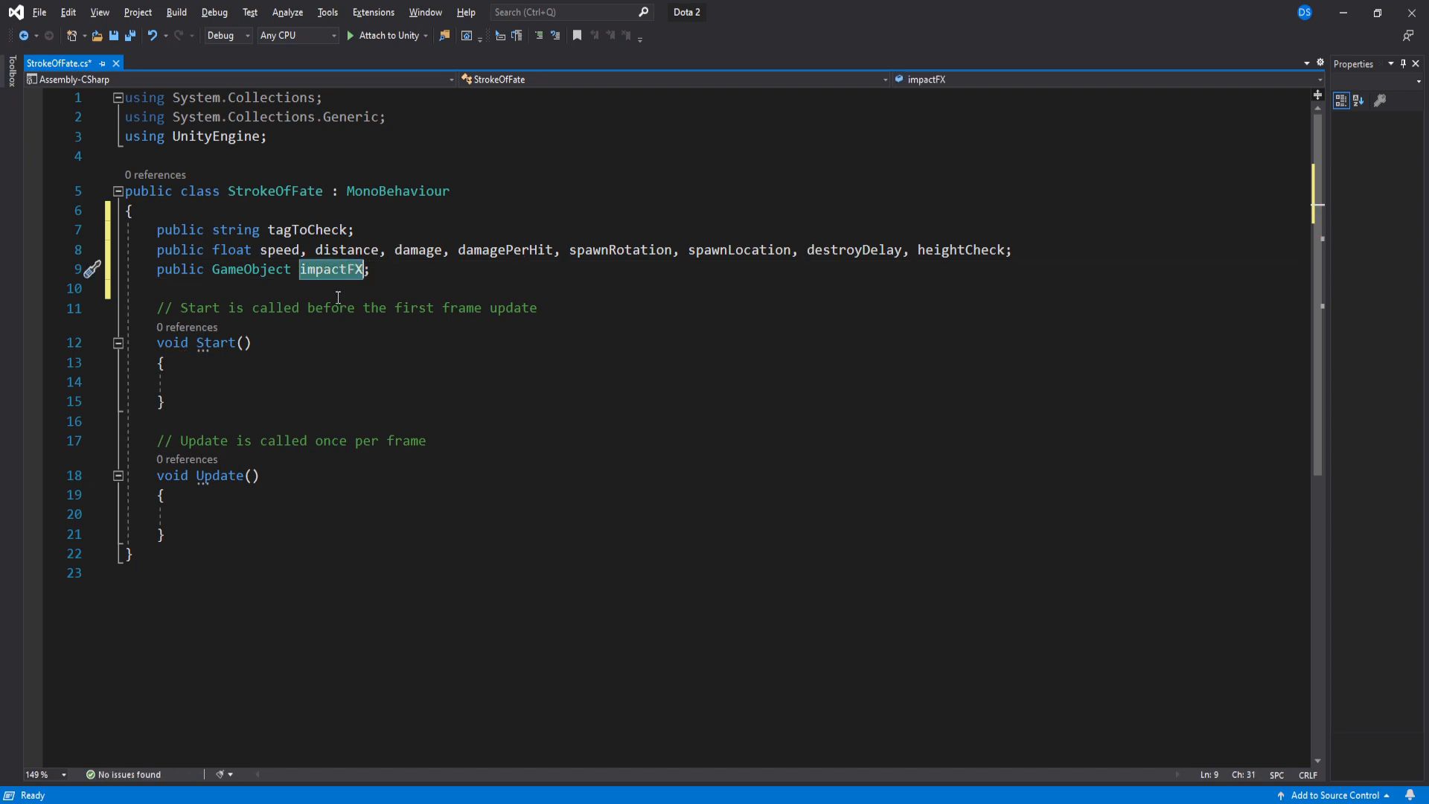
Step: Add public LayerMask groundLayer, plus startPos, ParticleSystem fxLoop and isDead = false fields
type("publ")
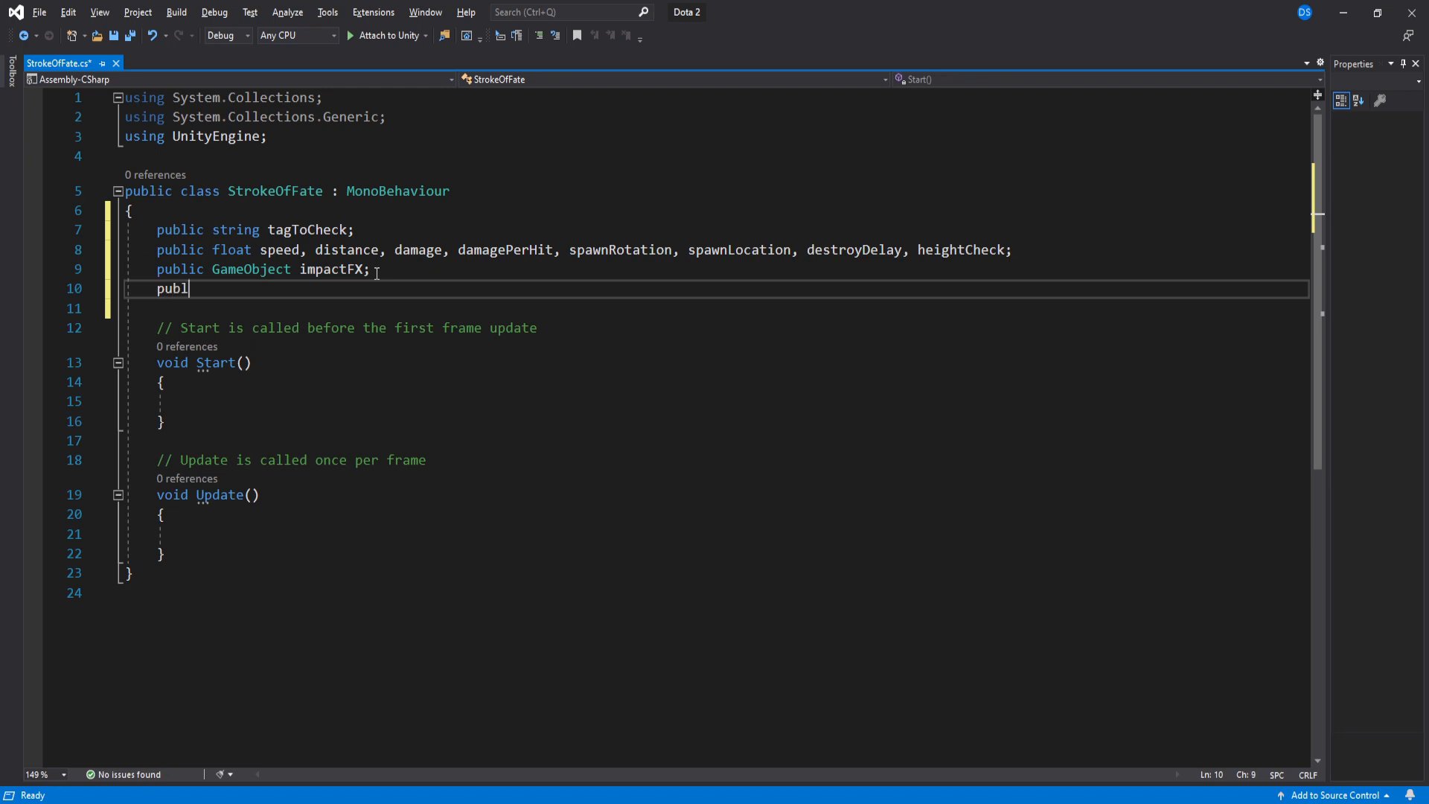
type("ic LayerMask groundLayer;")
type("Vector3 s")
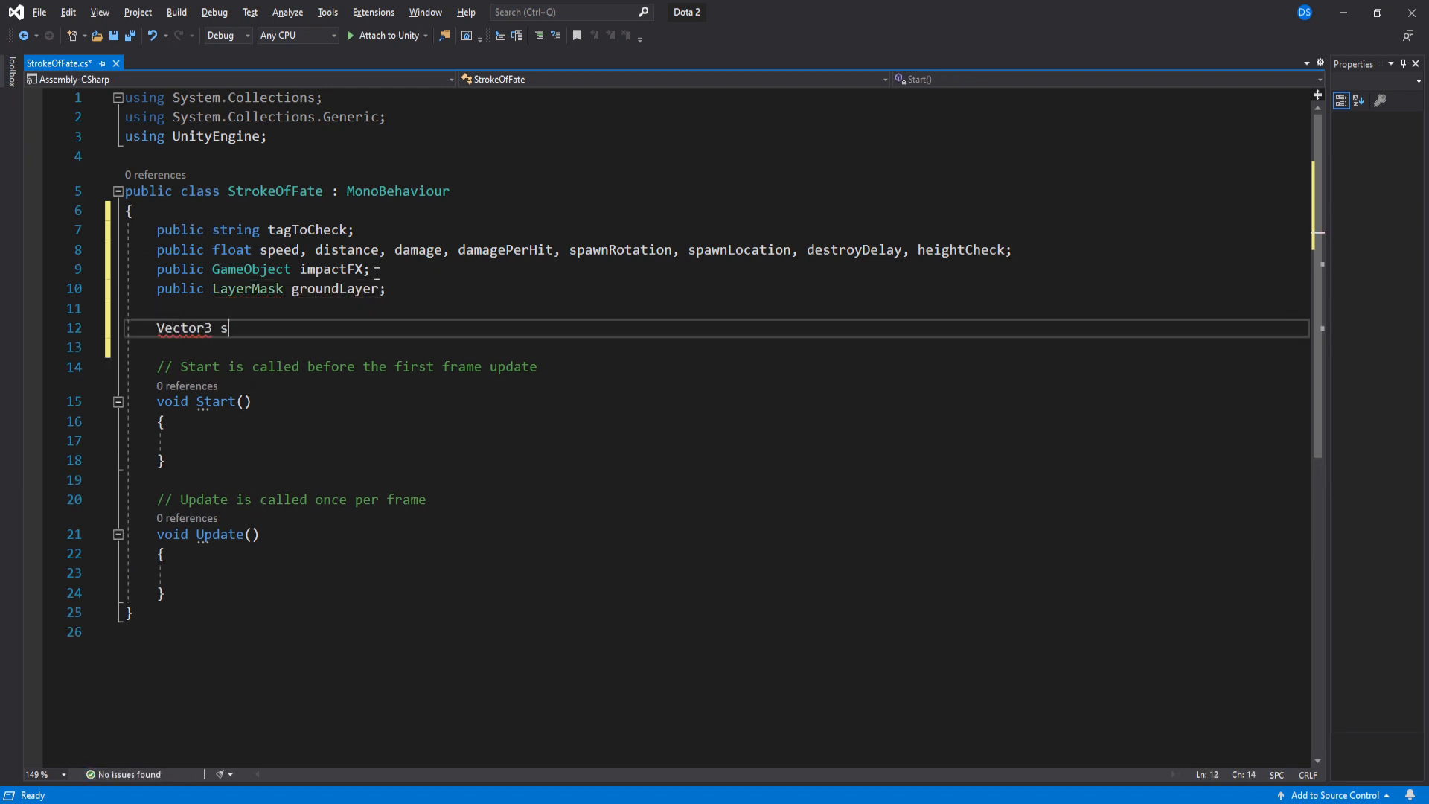
type("tartPos;")
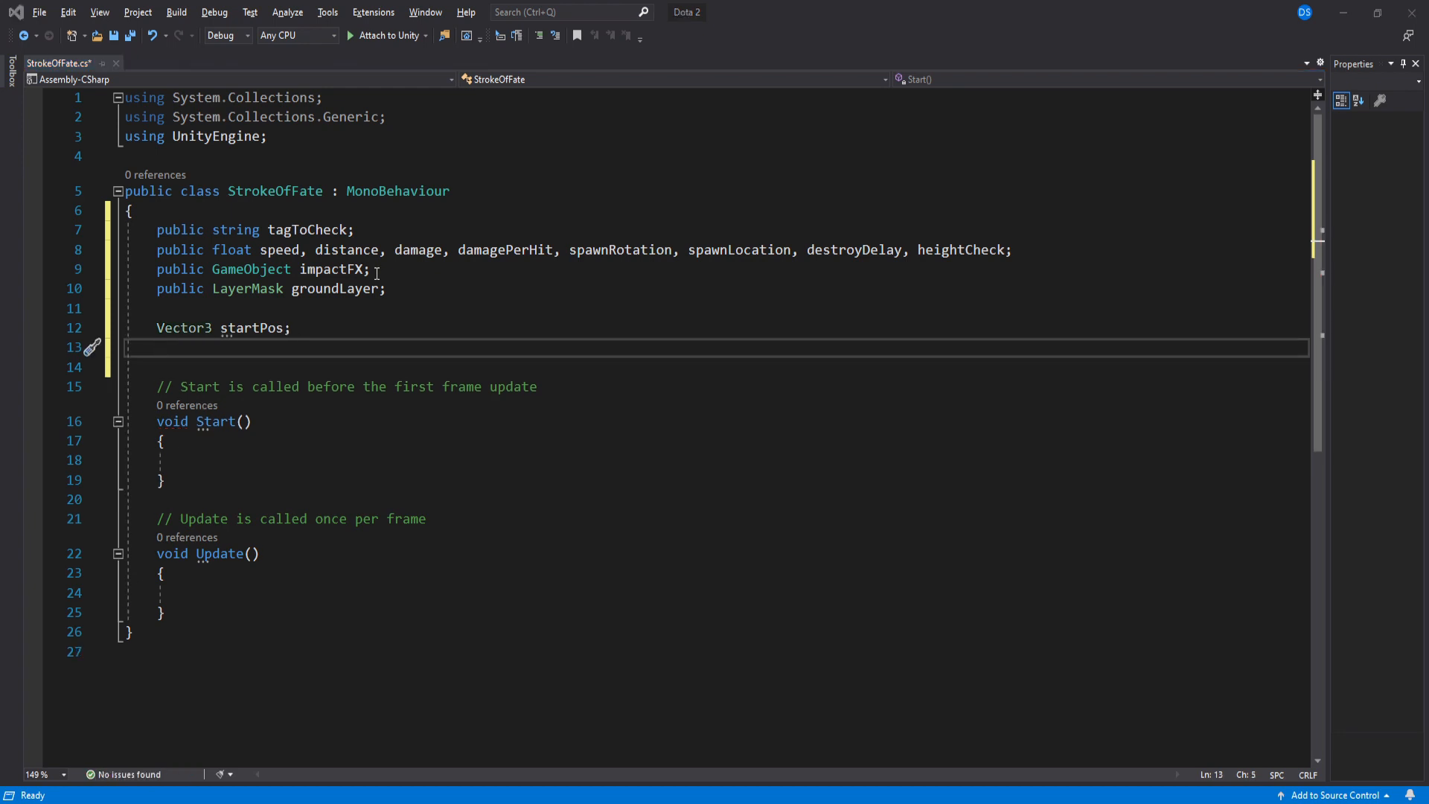
type("ParticleSystem fxc")
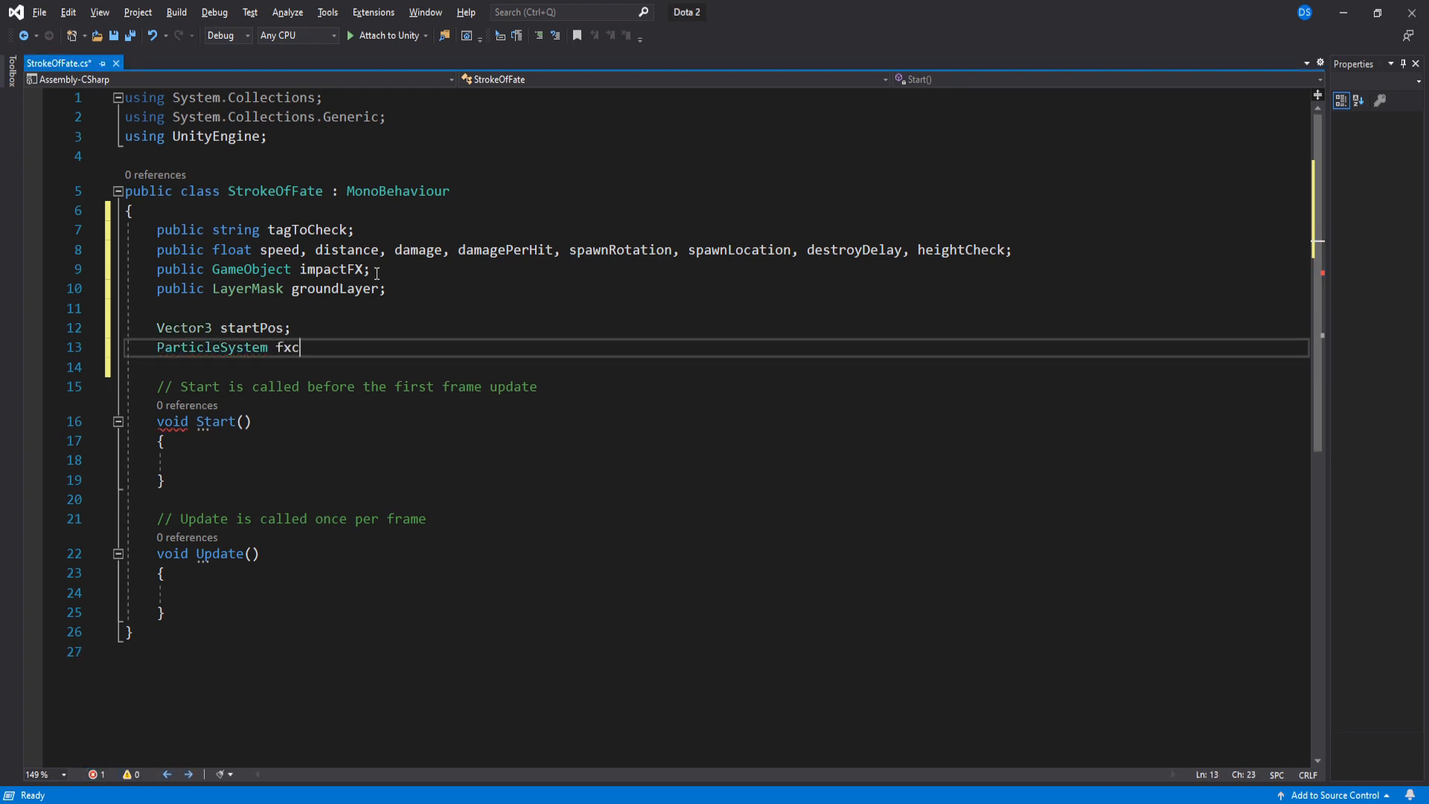
type("Loop;")
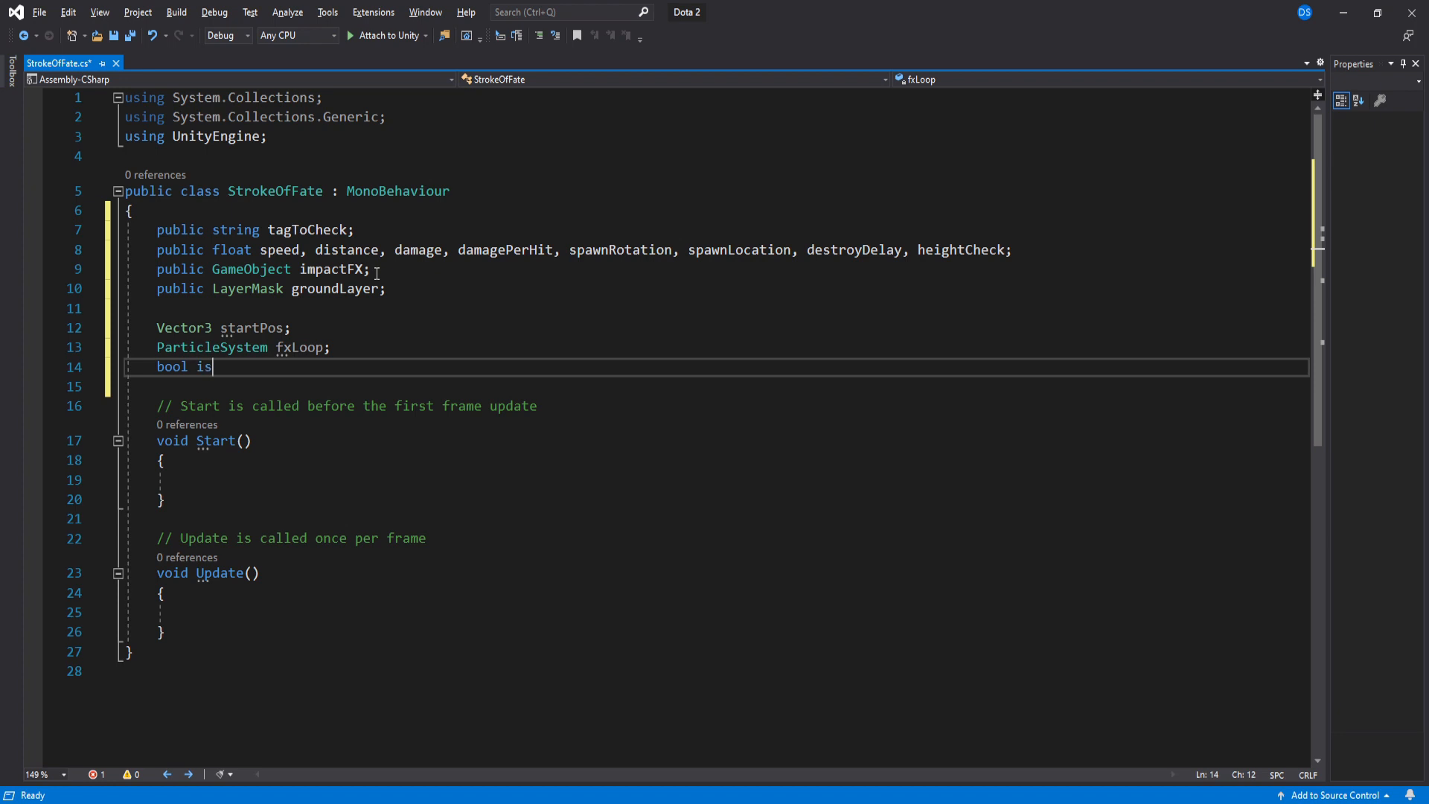
type("Dead = false;")
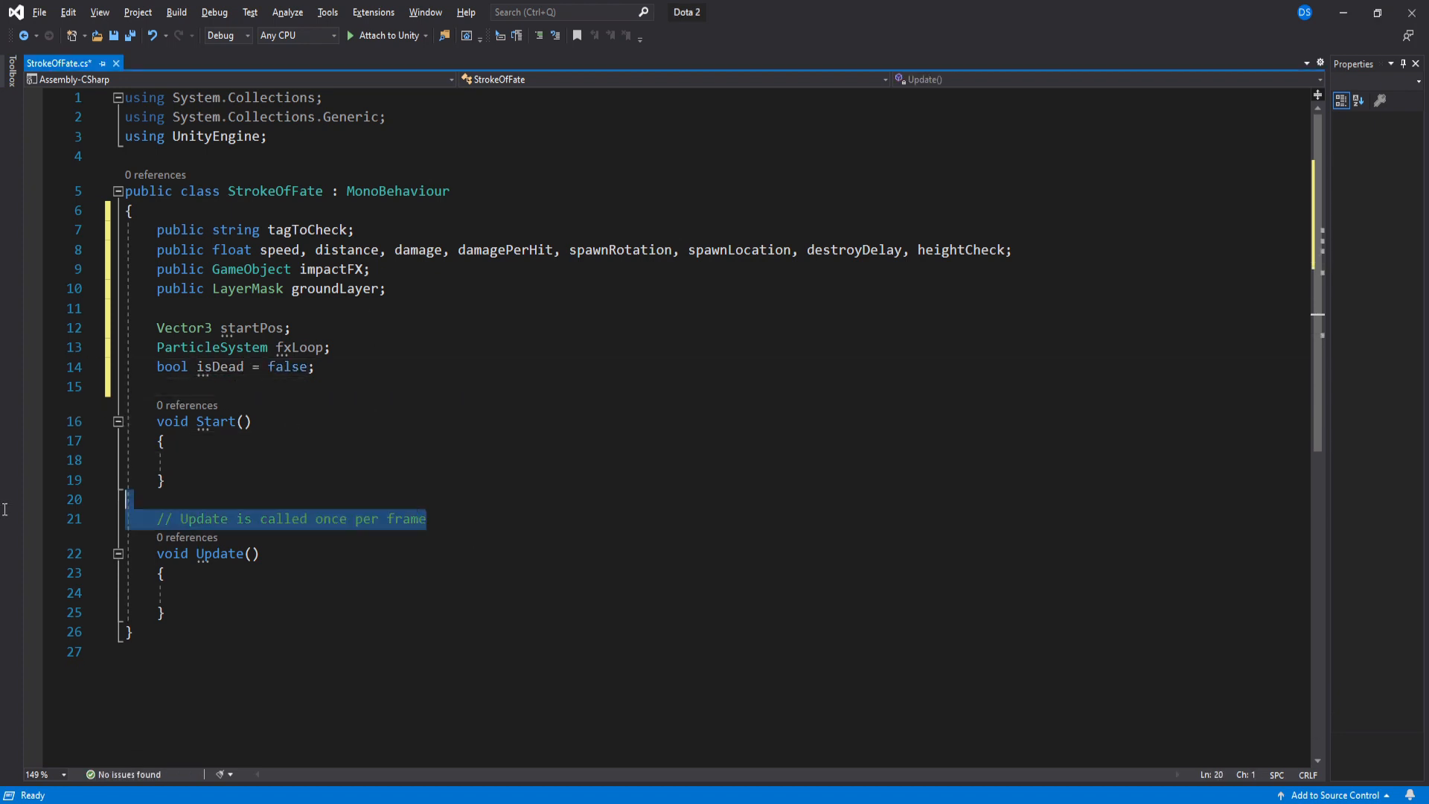
Step: In Start, fetch fxLoop, offset by transform.right * spawnLocation, rotate, and store startPos
type("fxLoop = transform.Find")
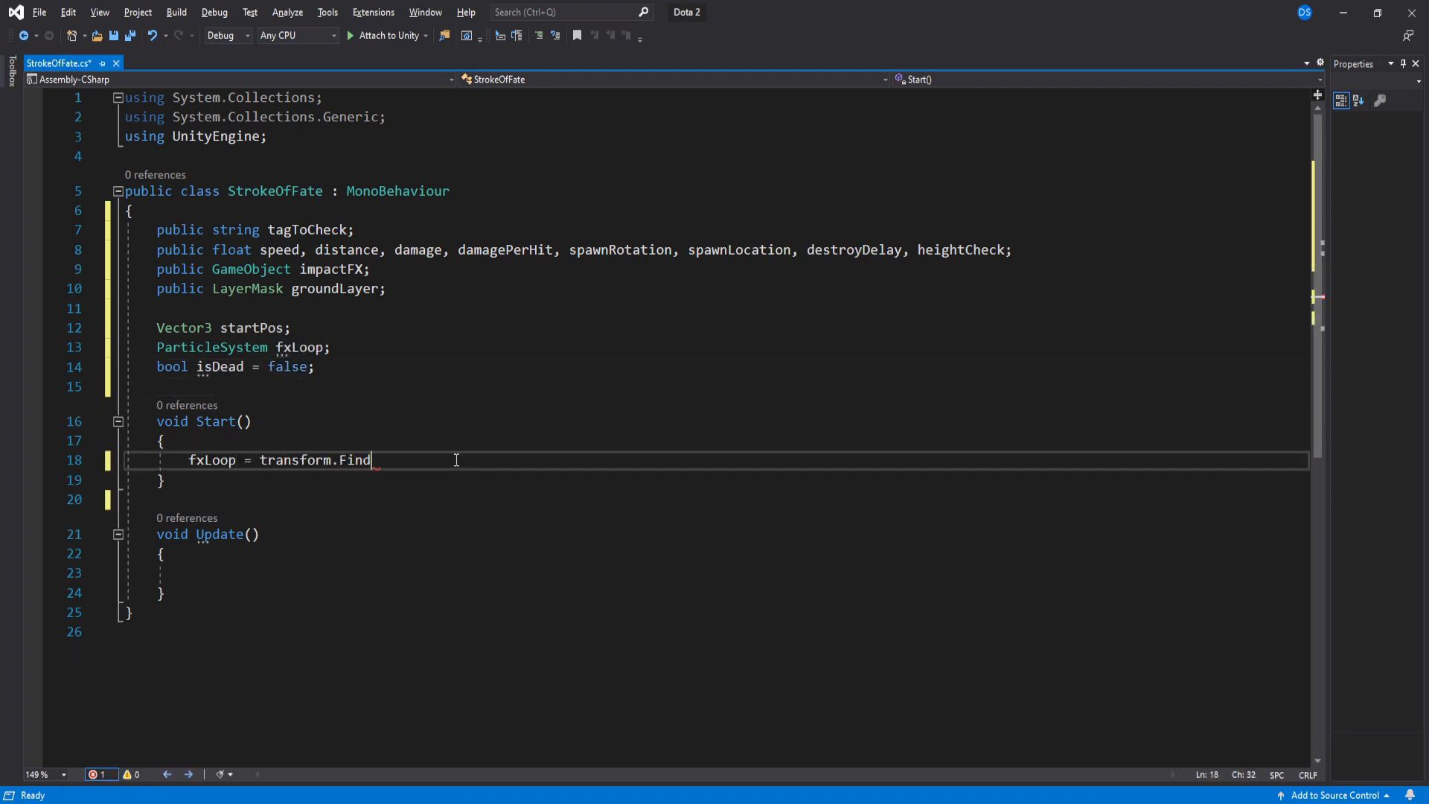
type("(\"\").GetComponent<ParticleSystem>();")
type("transform.")
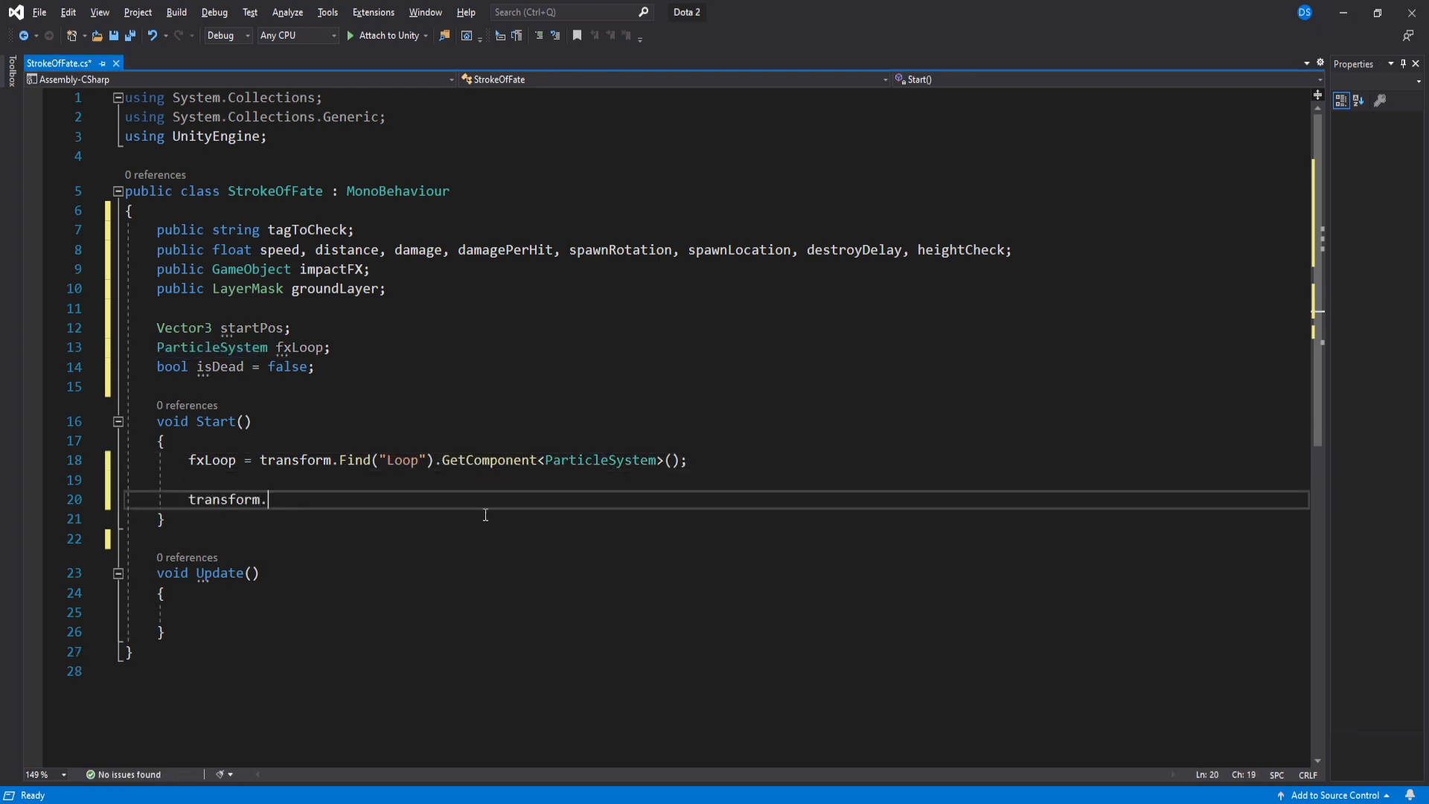
type("position = transform.position + transform")
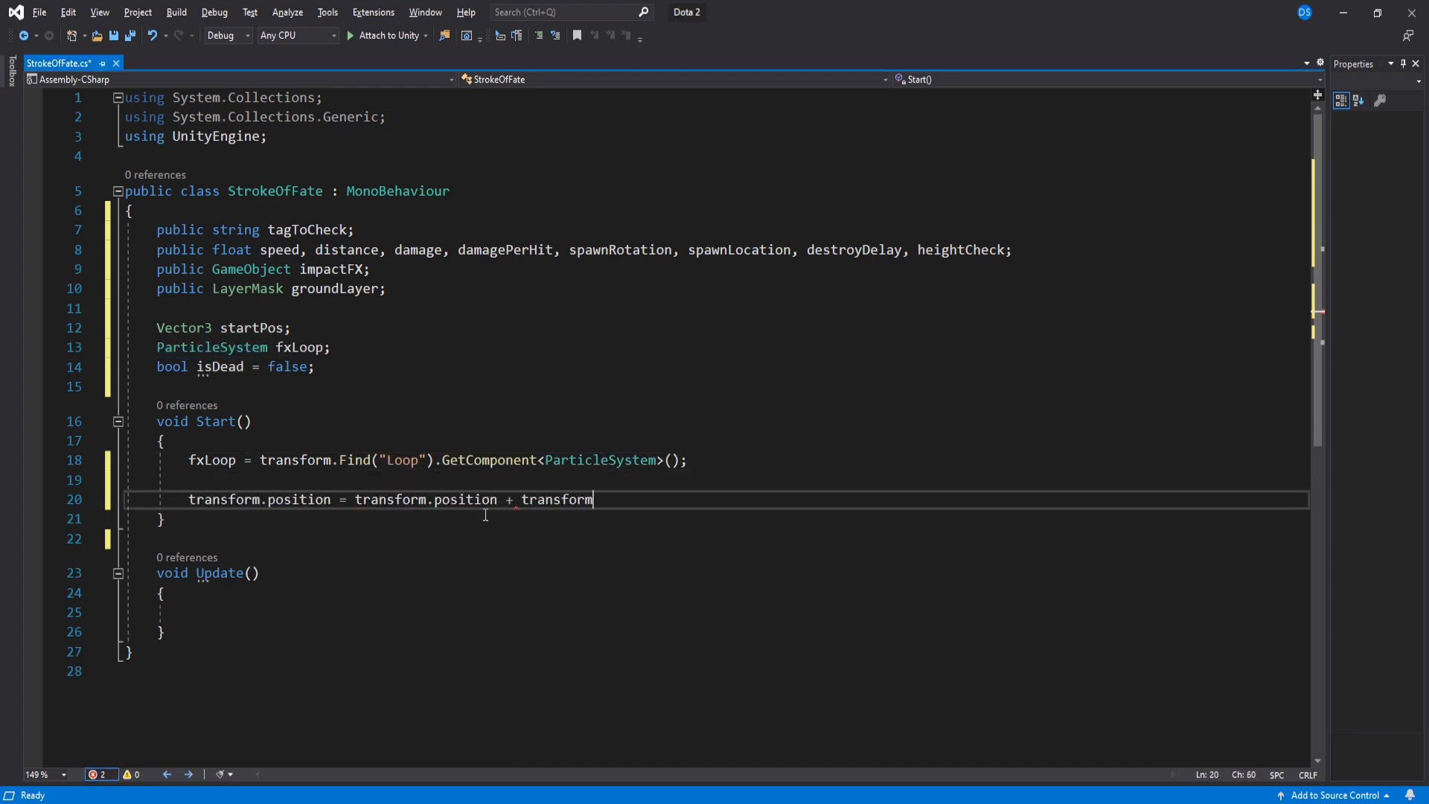
type(".right * spawnLocation;")
type("transform.rotation =")
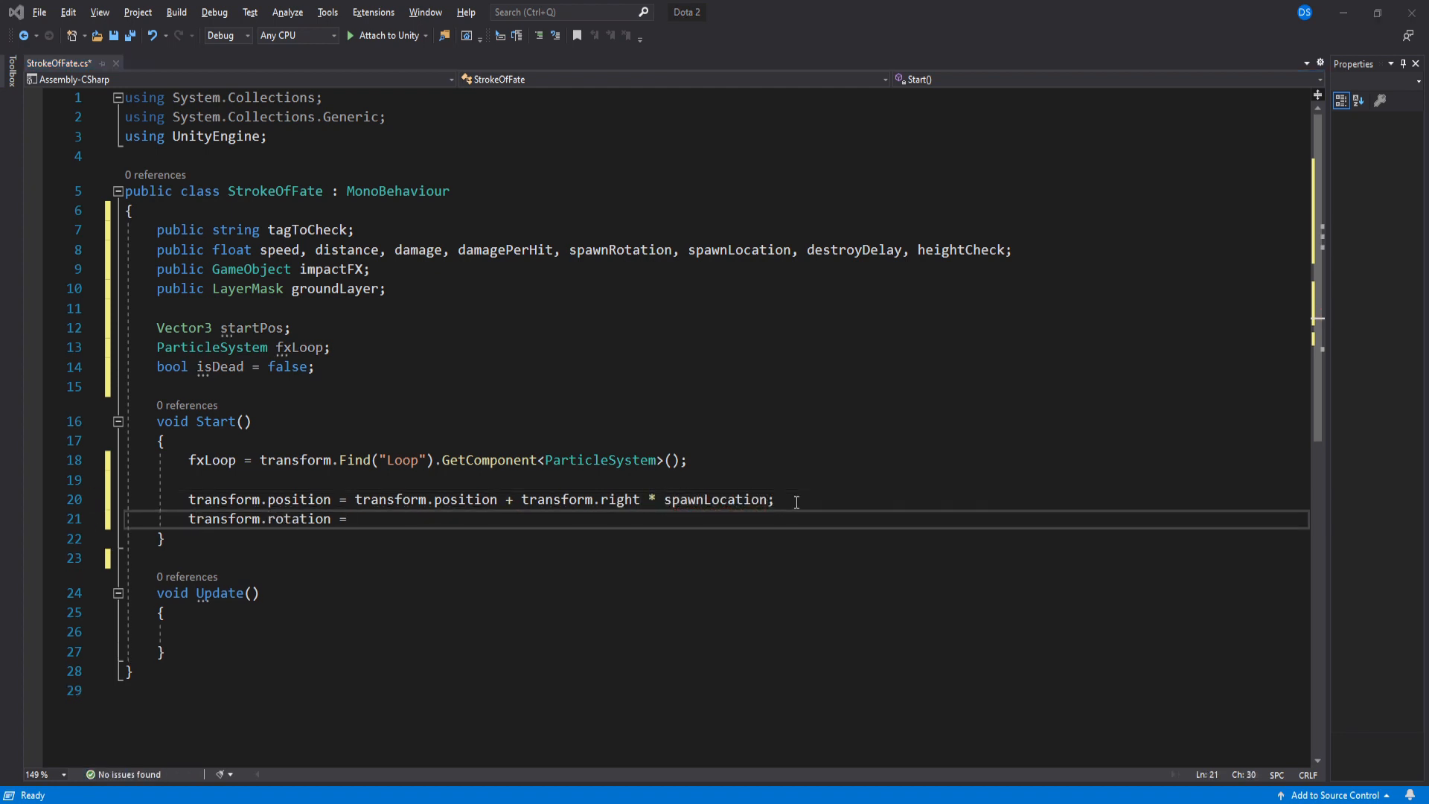
type("Rotate();")
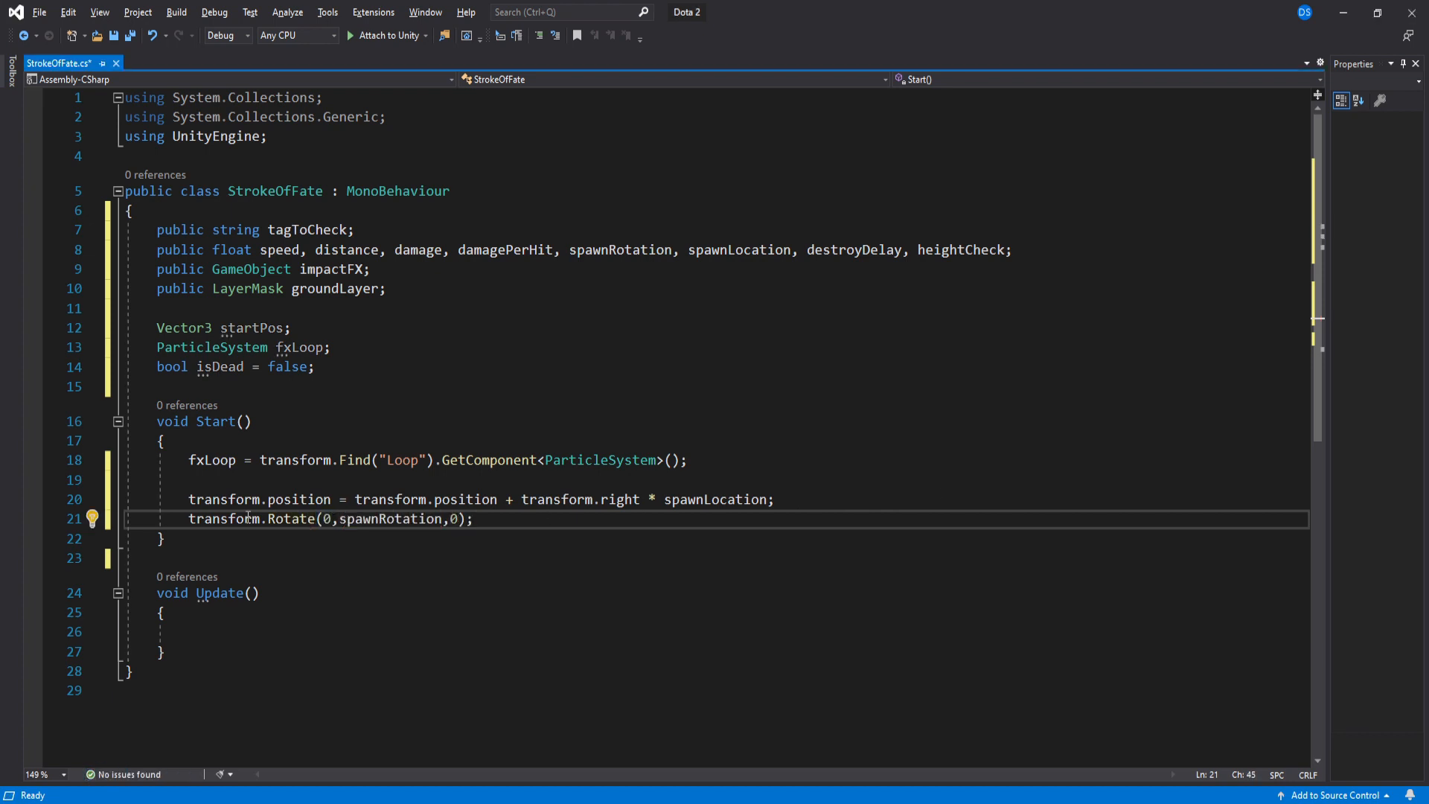
type("transform")
type("startPos")
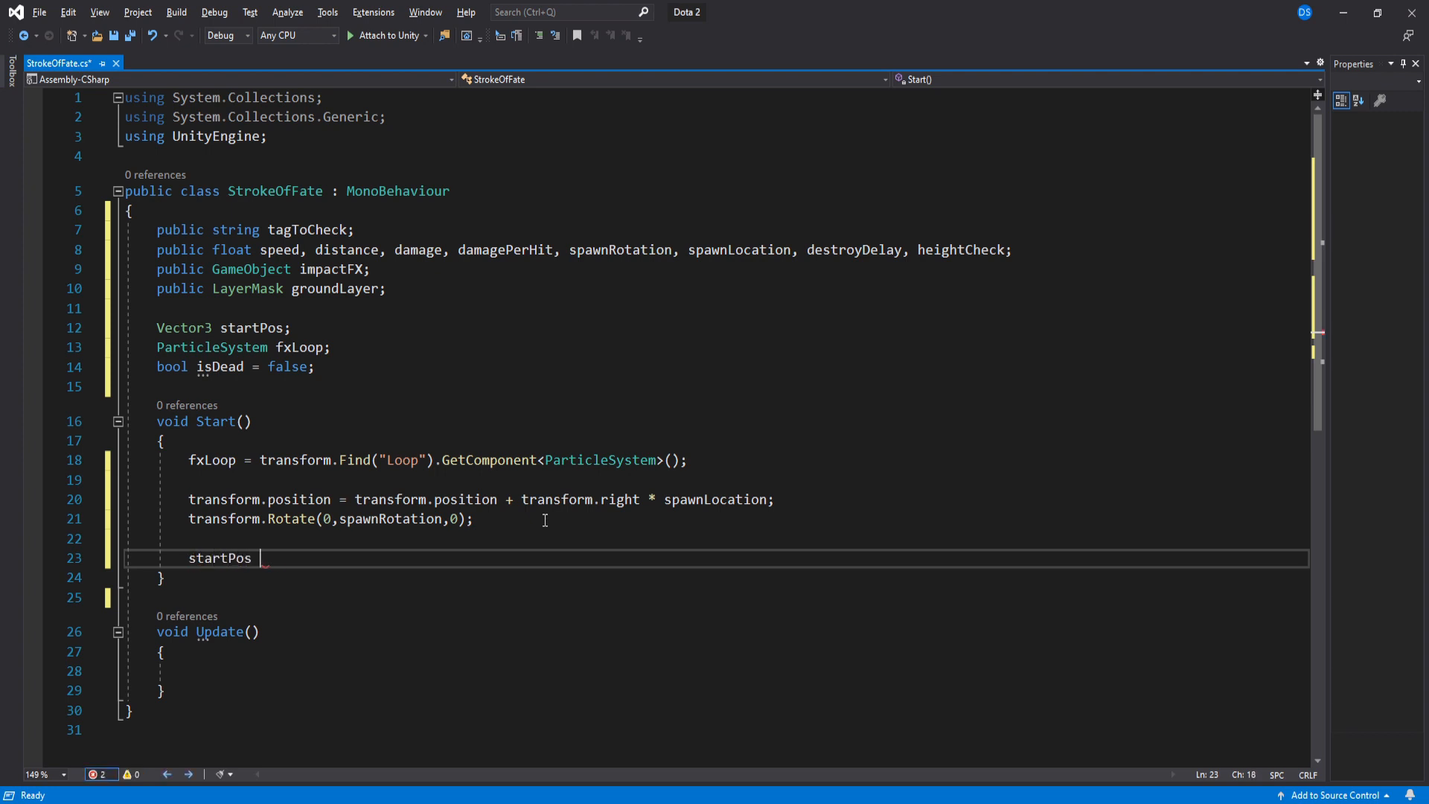
type("= transform.position;")
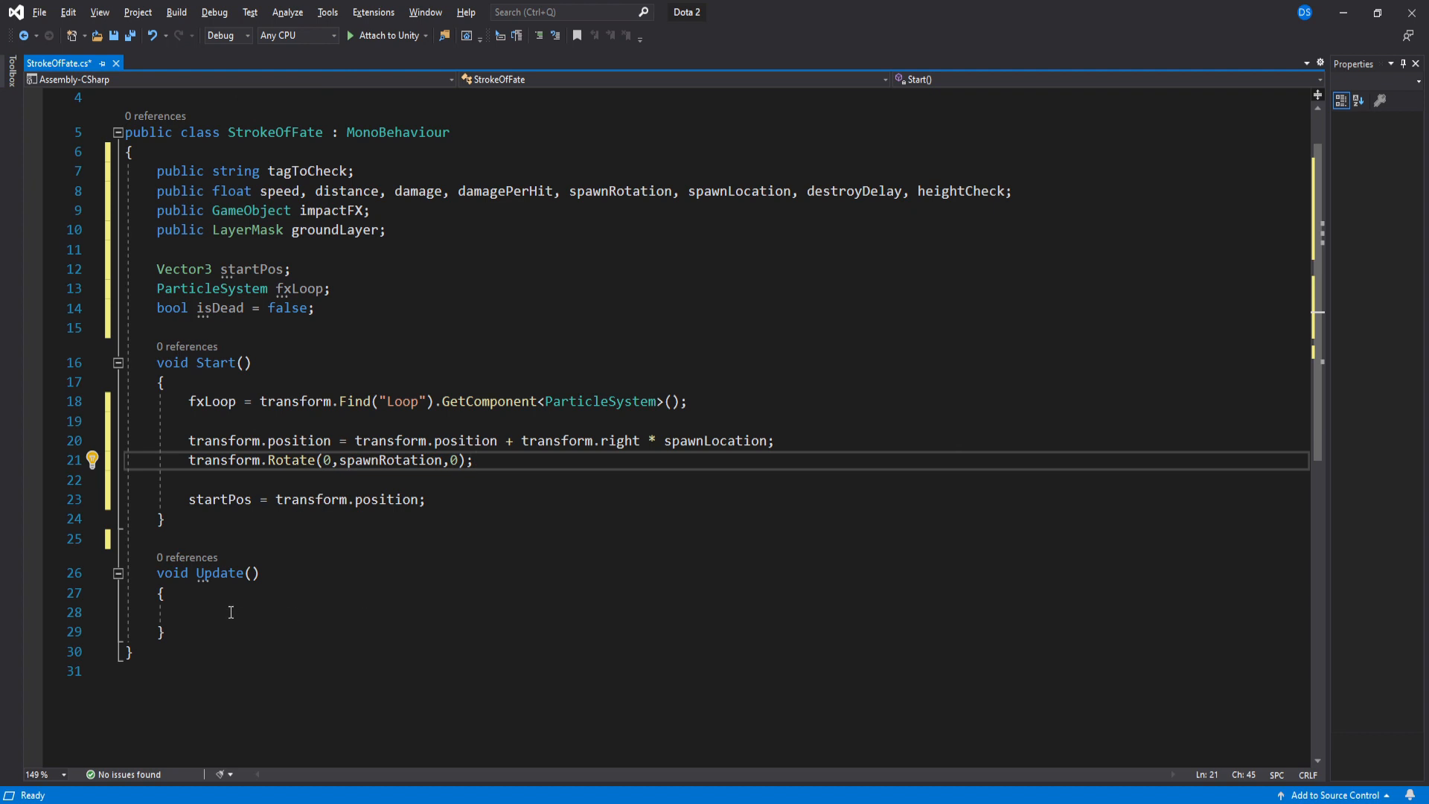
Step: In Update, return early if isDead and add the Movement() method
type("if(")
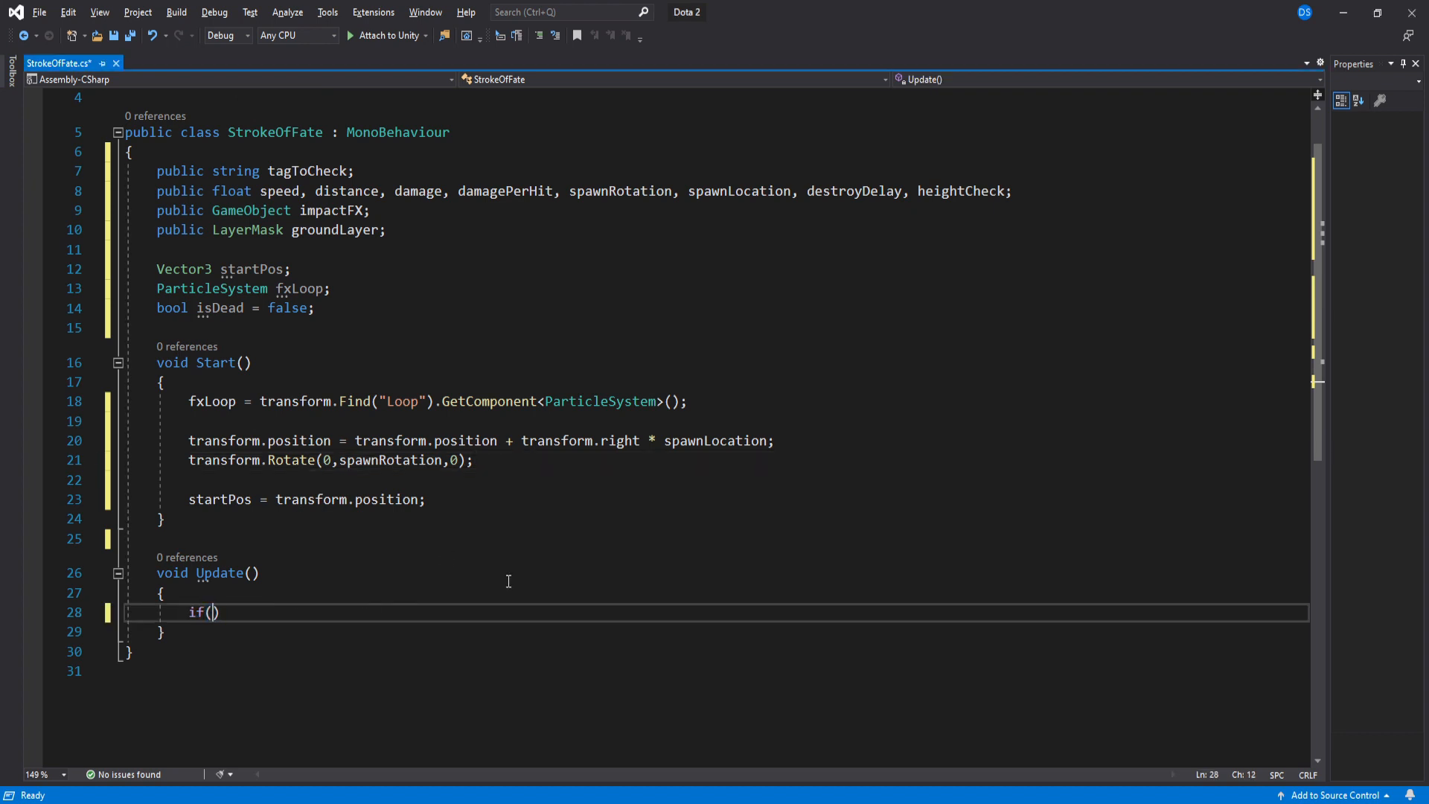
type("isDead) return;")
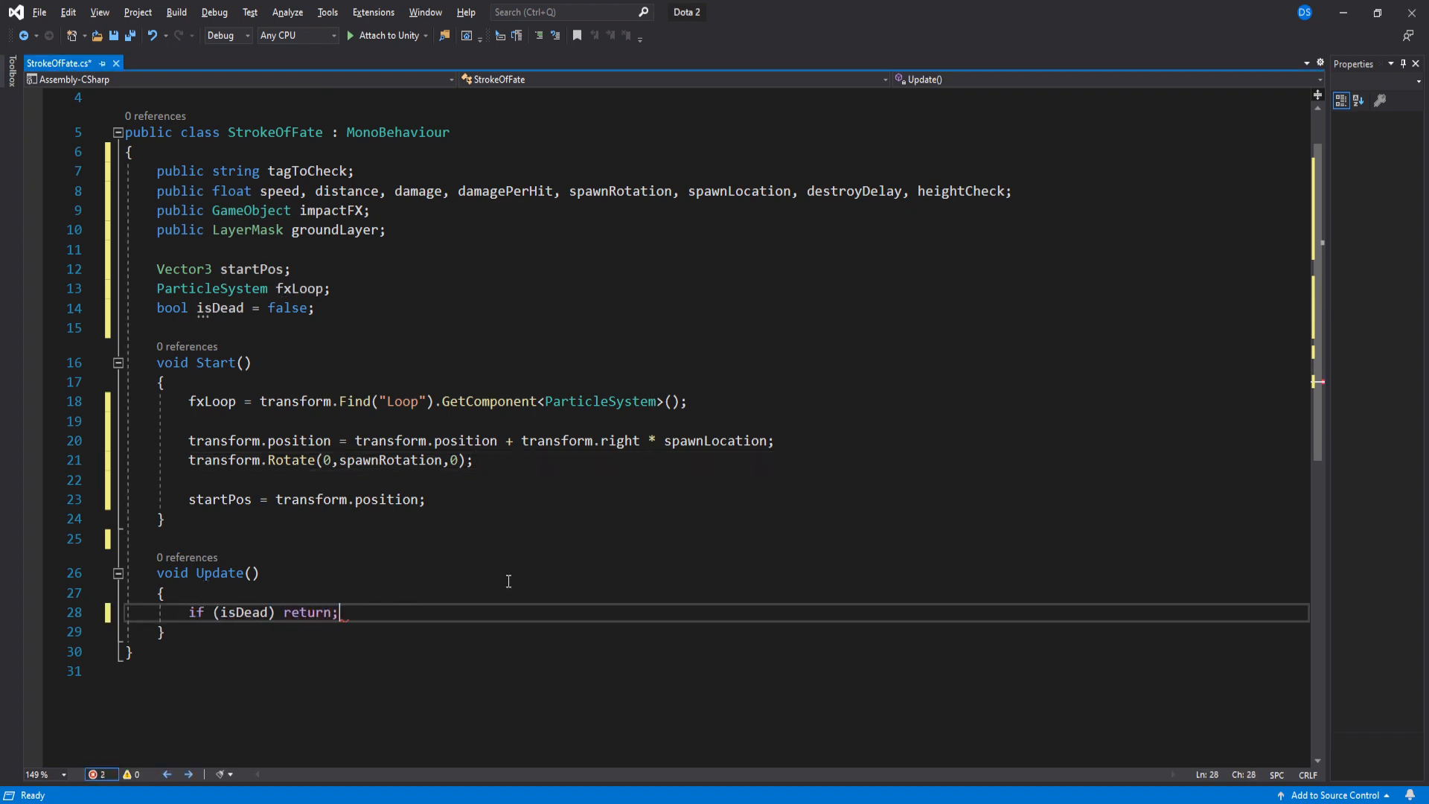
key("enter")
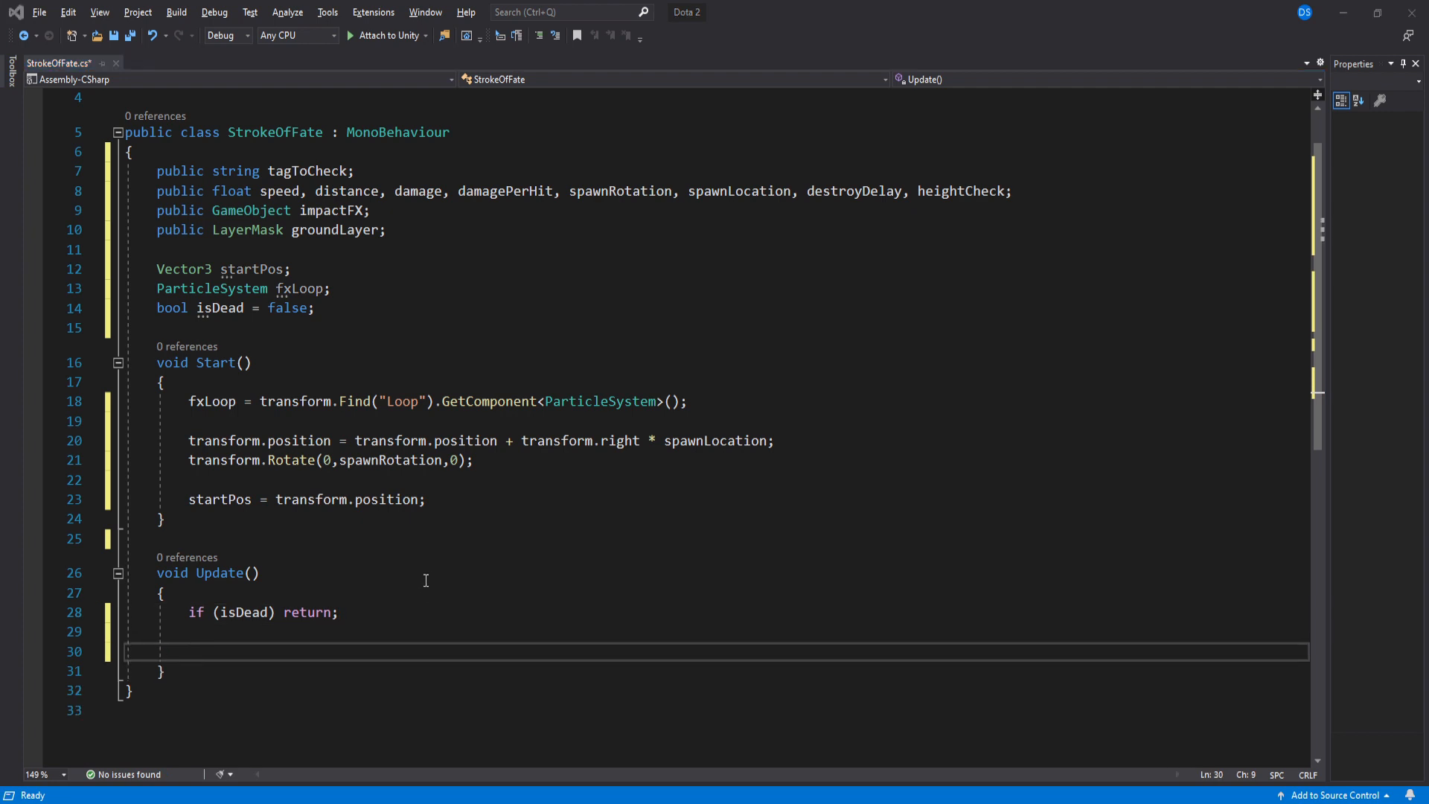
type("void Moveme")
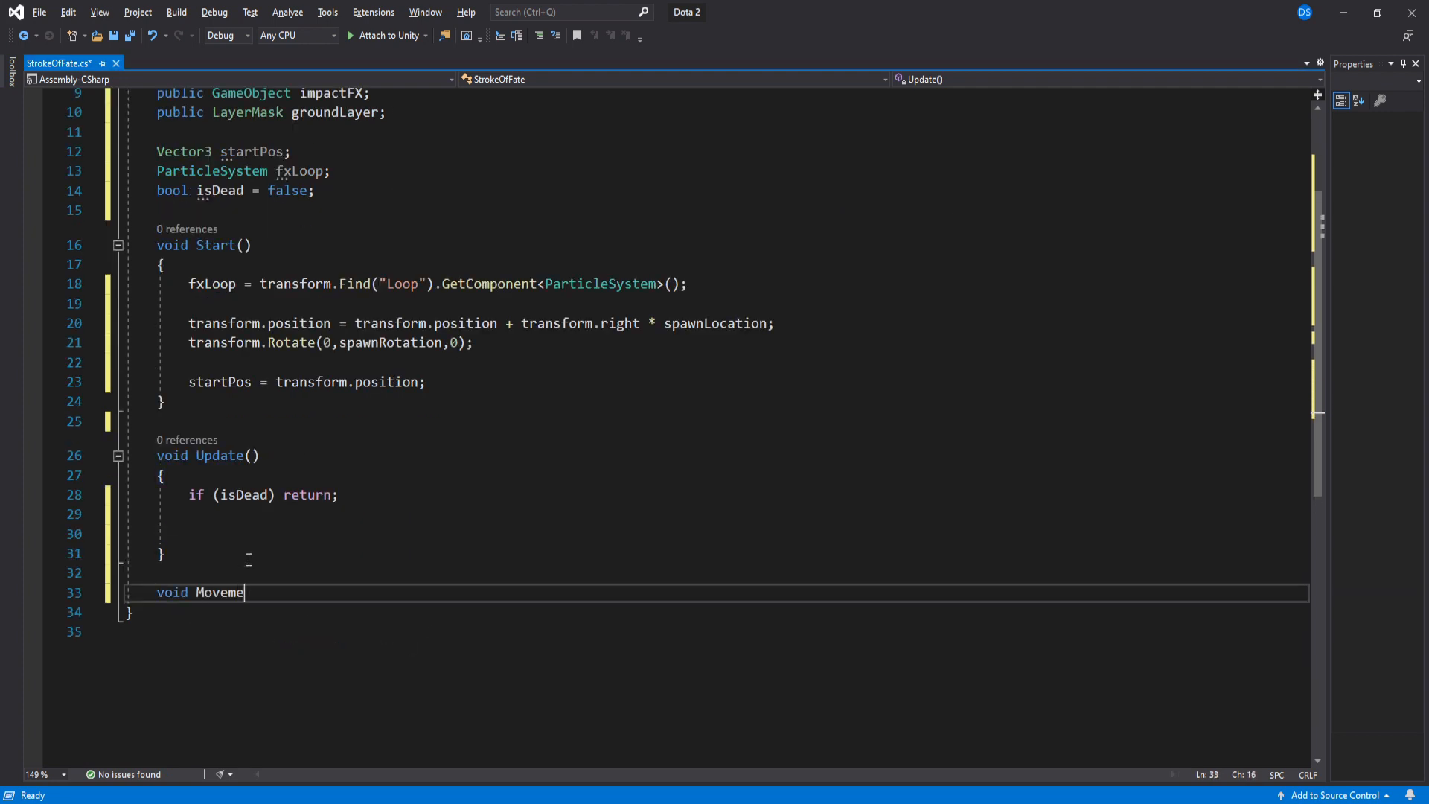
type("nt()")
type("var")
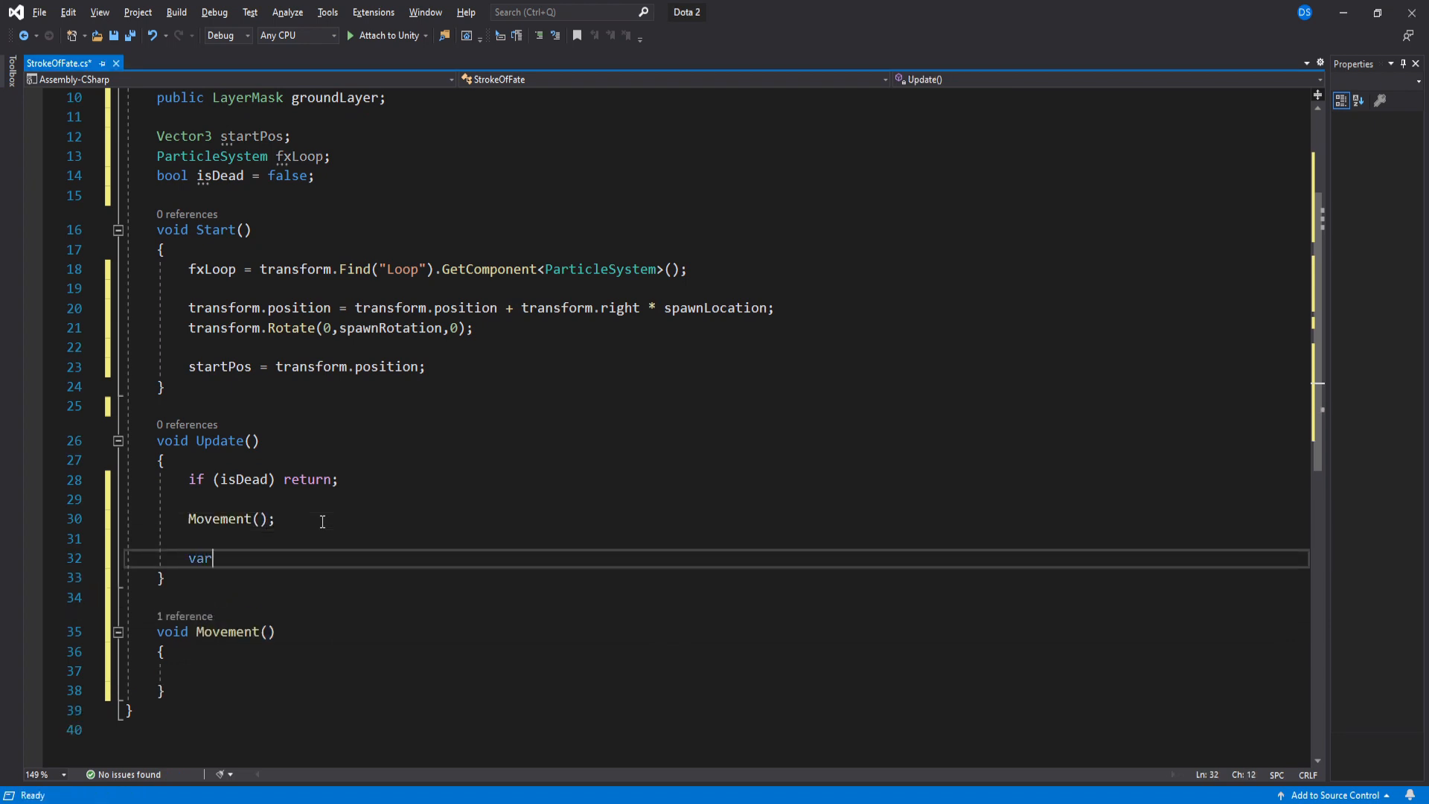
Step: Compute distanceTraveled from the start position and call Finished() when exceeded
type("distanceTraveled = Vector3.Distance(Start, );")
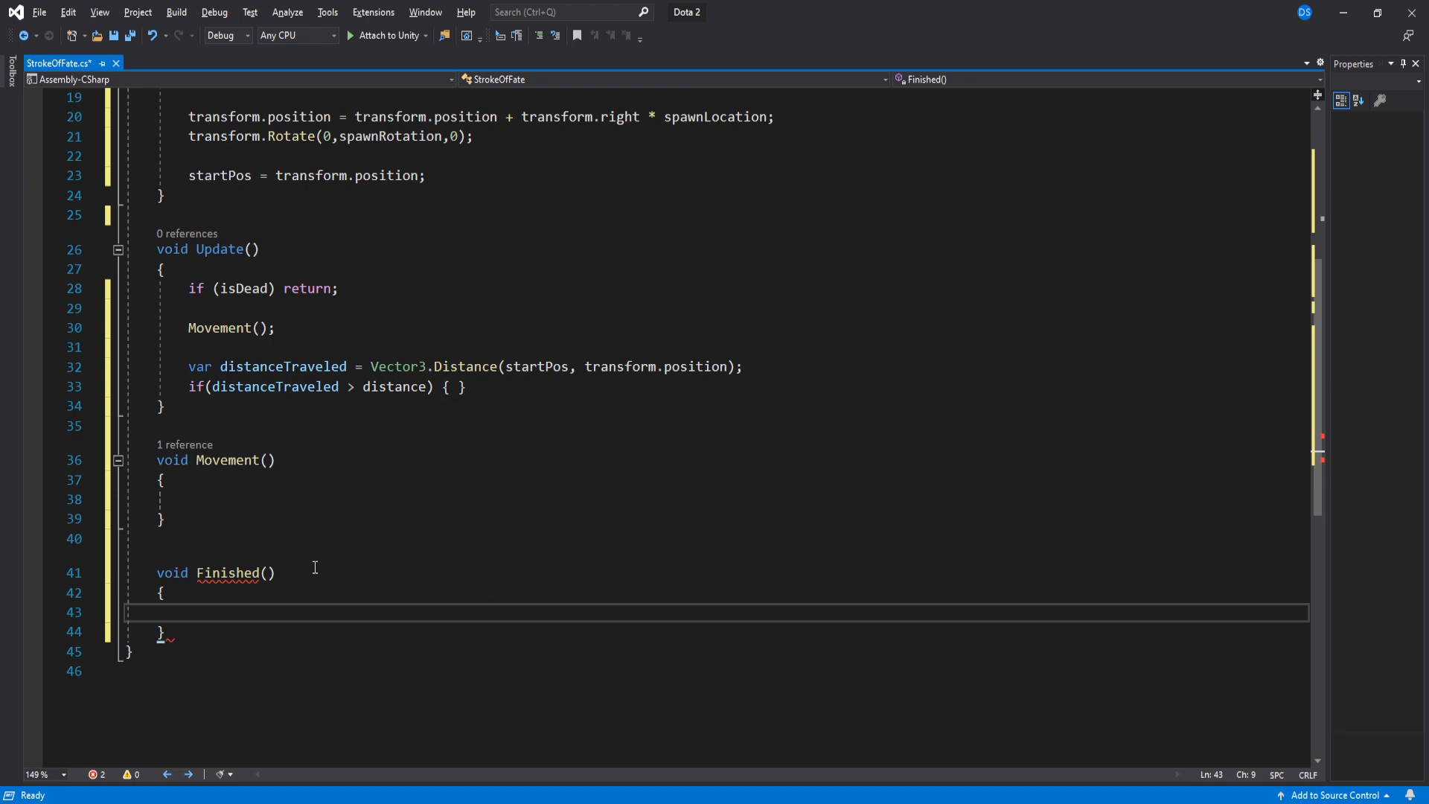
type("Finished();")
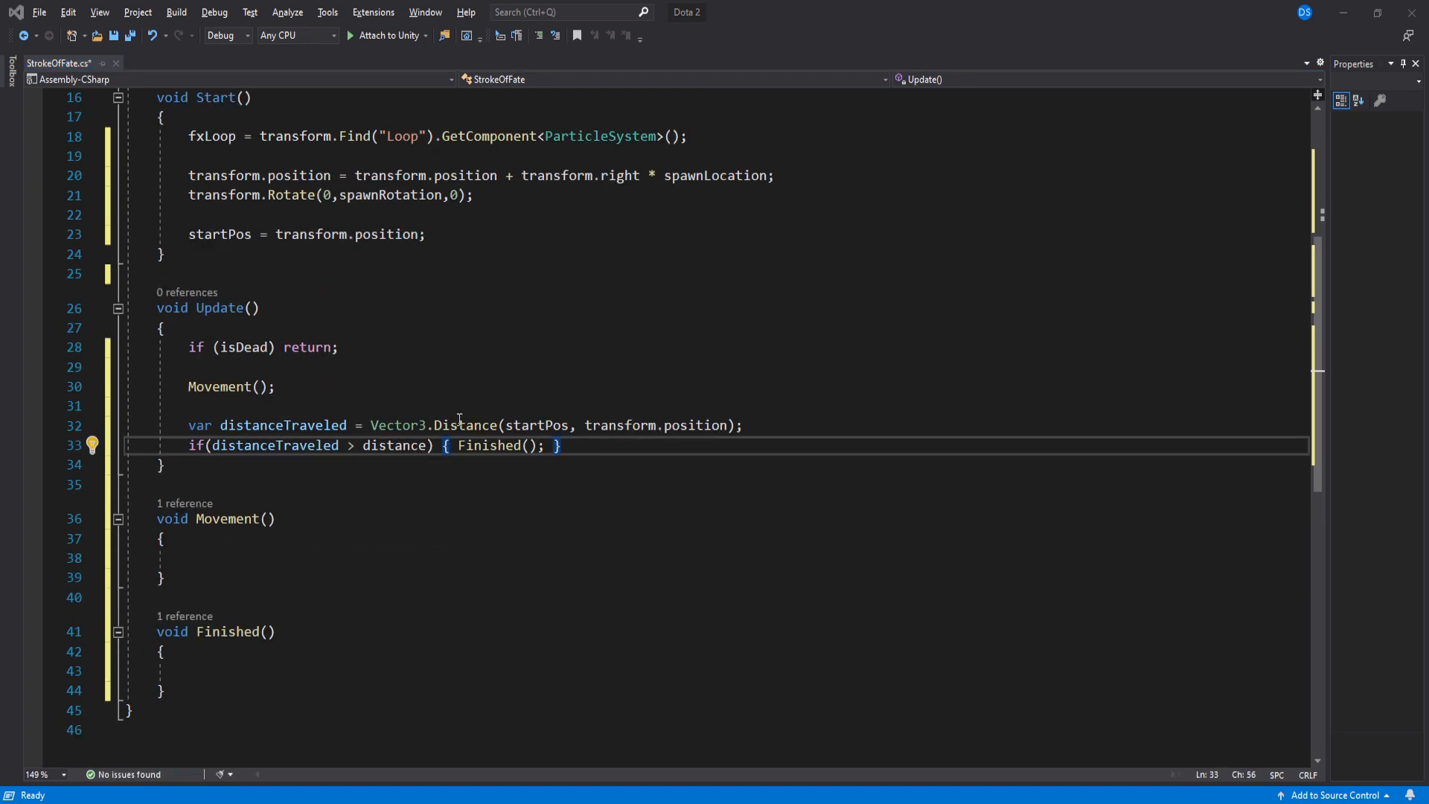
type("transform")
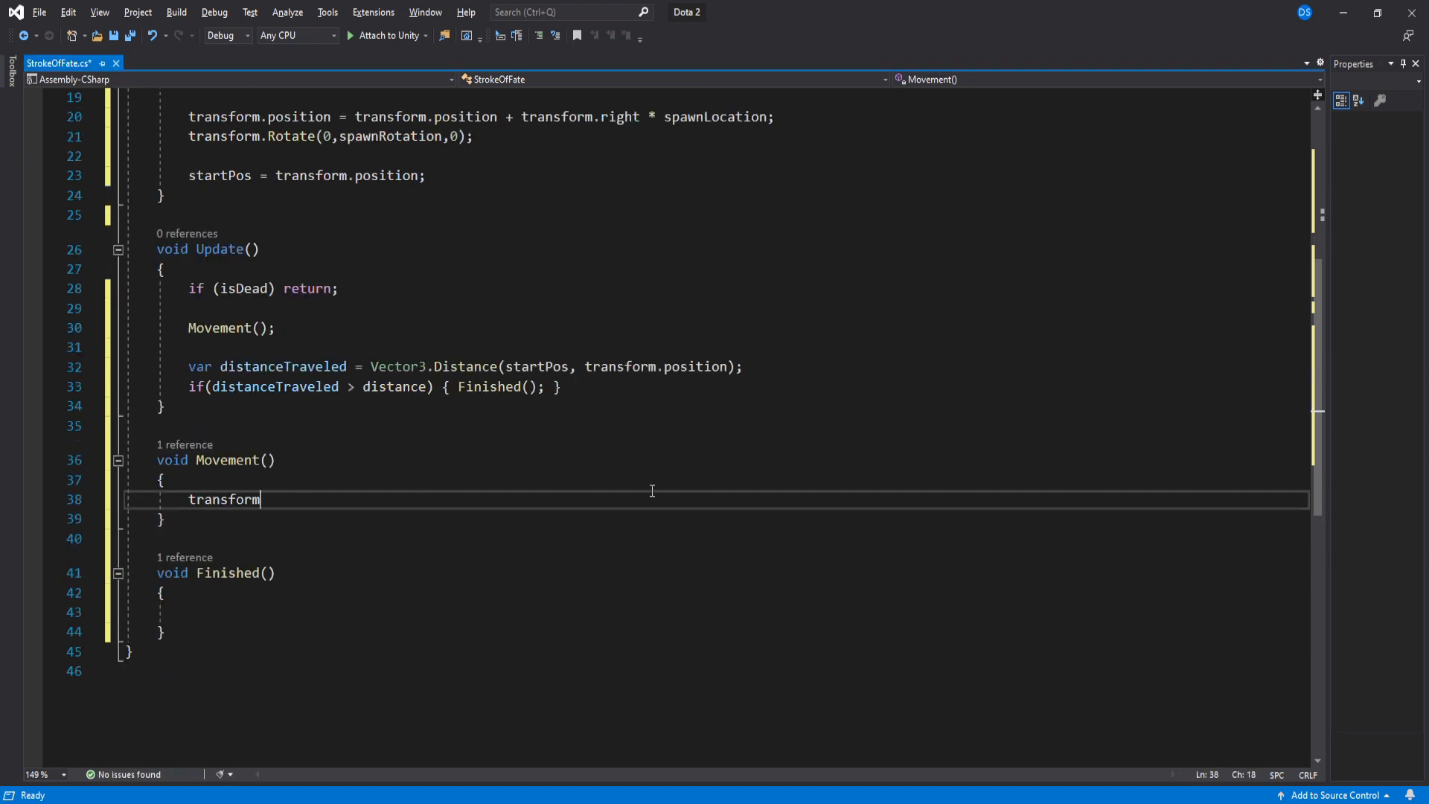
Step: Make Movement translate the stroke forward by speed * Time.deltaTime in world space
type(".Translate(transform.forward);")
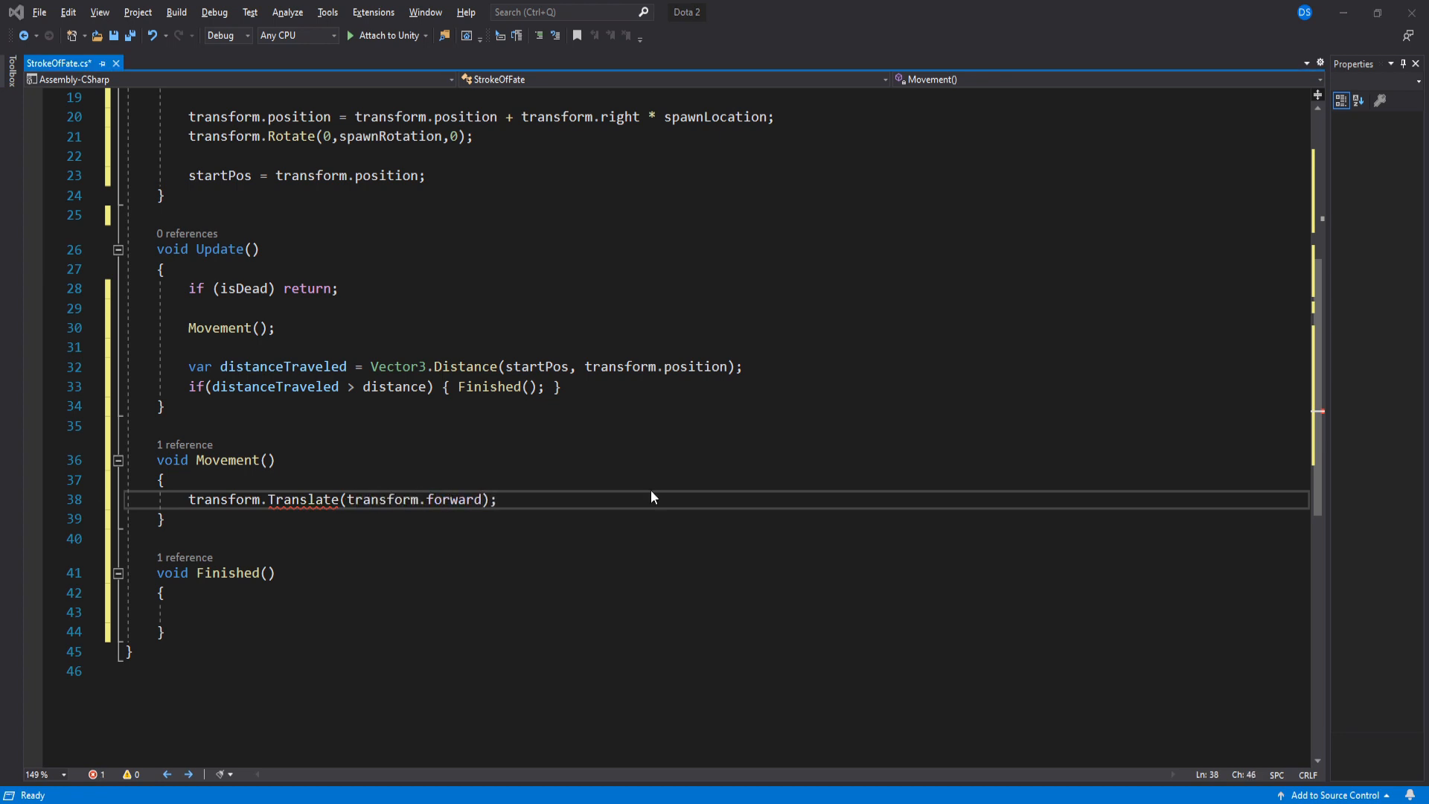
type("* speed * tim")
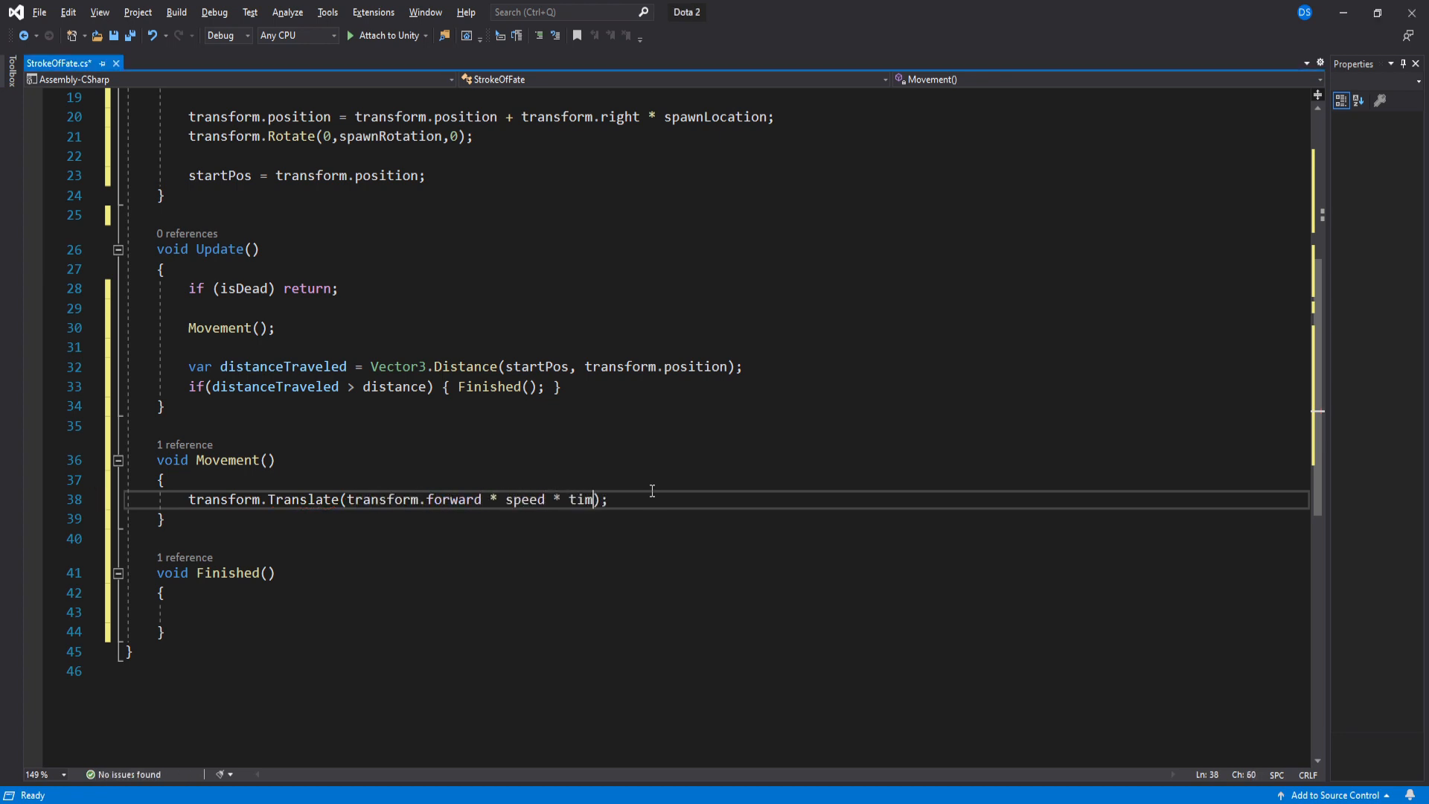
type("e.deltaTime, Space.World")
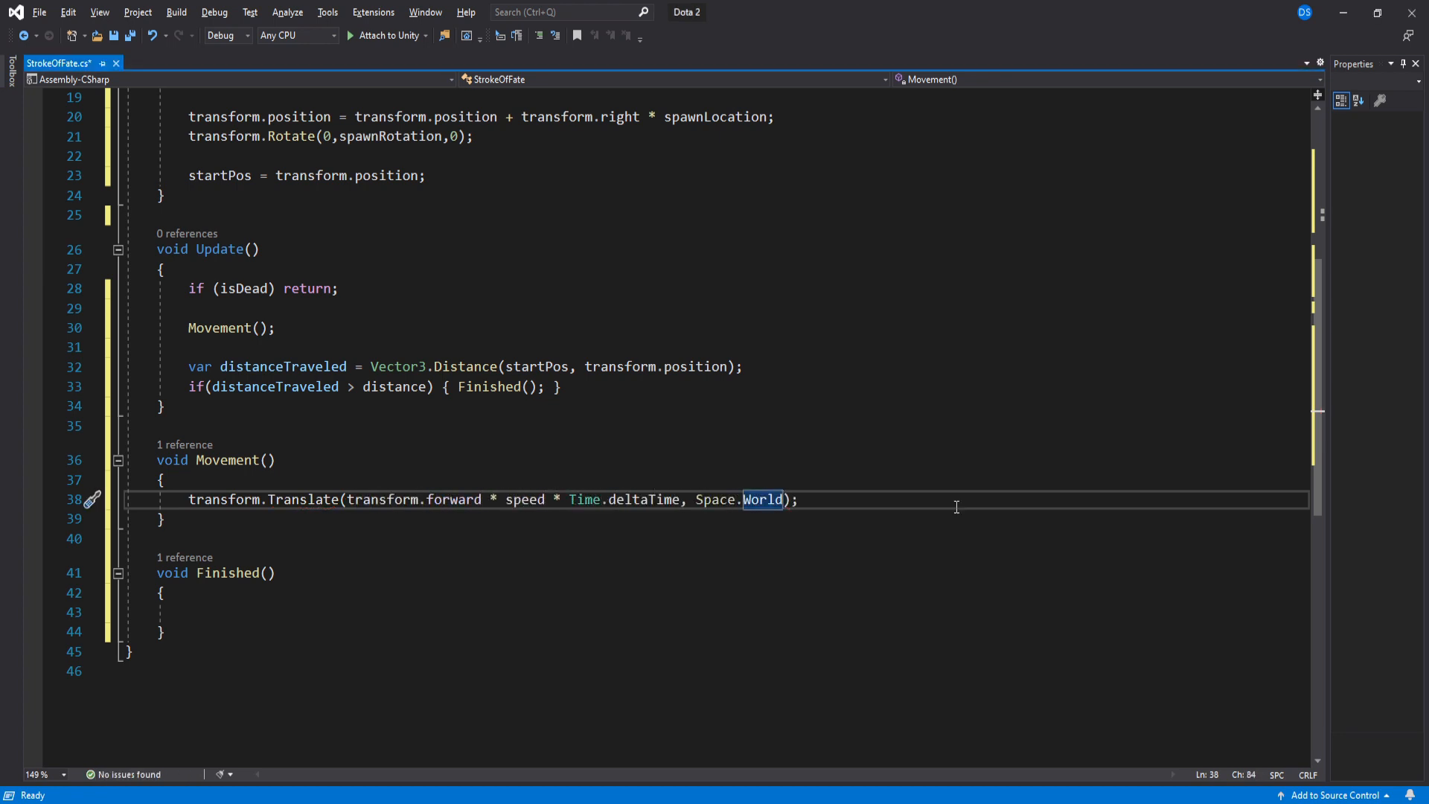
Step: Declare a RaycastHit and raycast down from rayPosition over heightCheck on groundLayer
type("RaycastHit hit;")
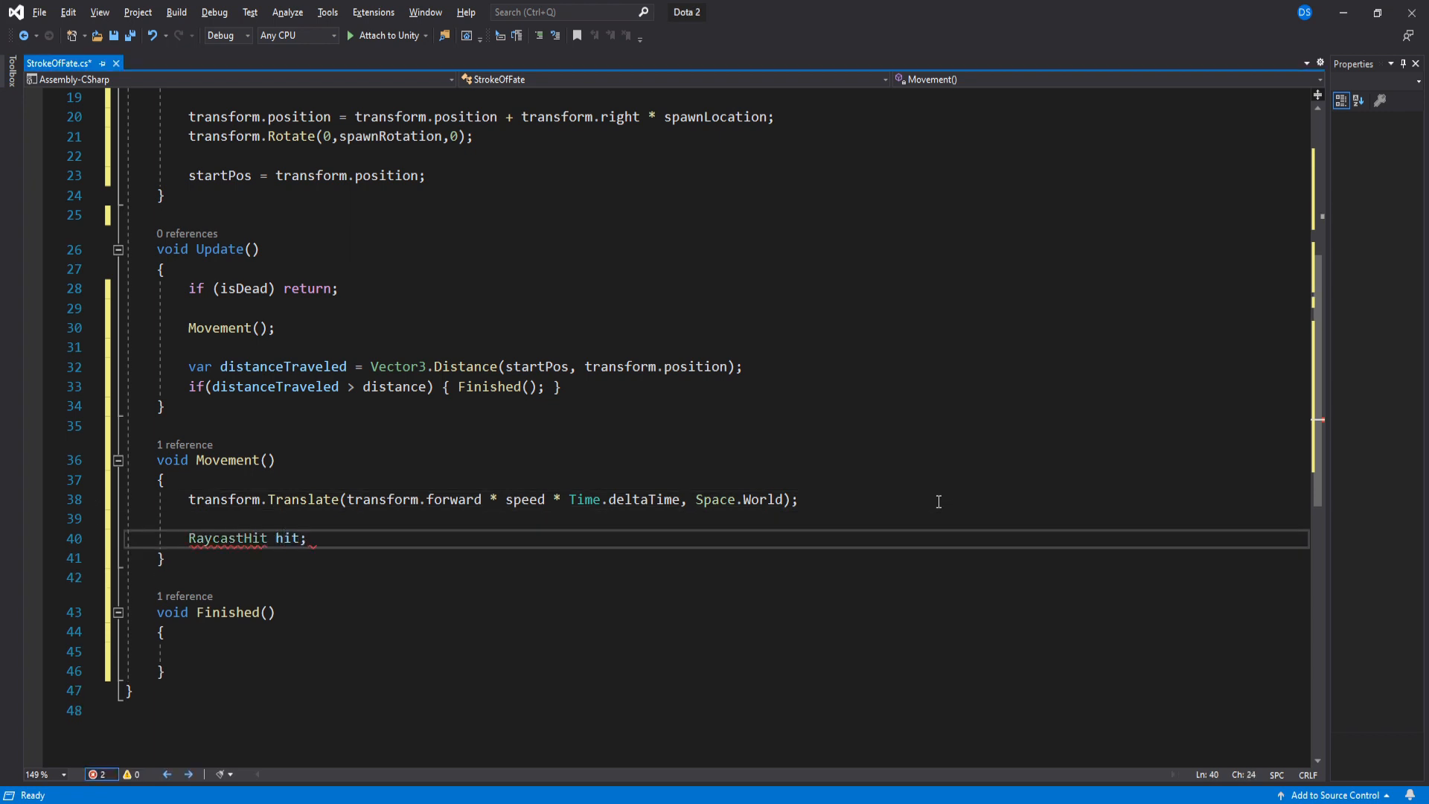
type("Vector3 rayPosition = transform.position +")
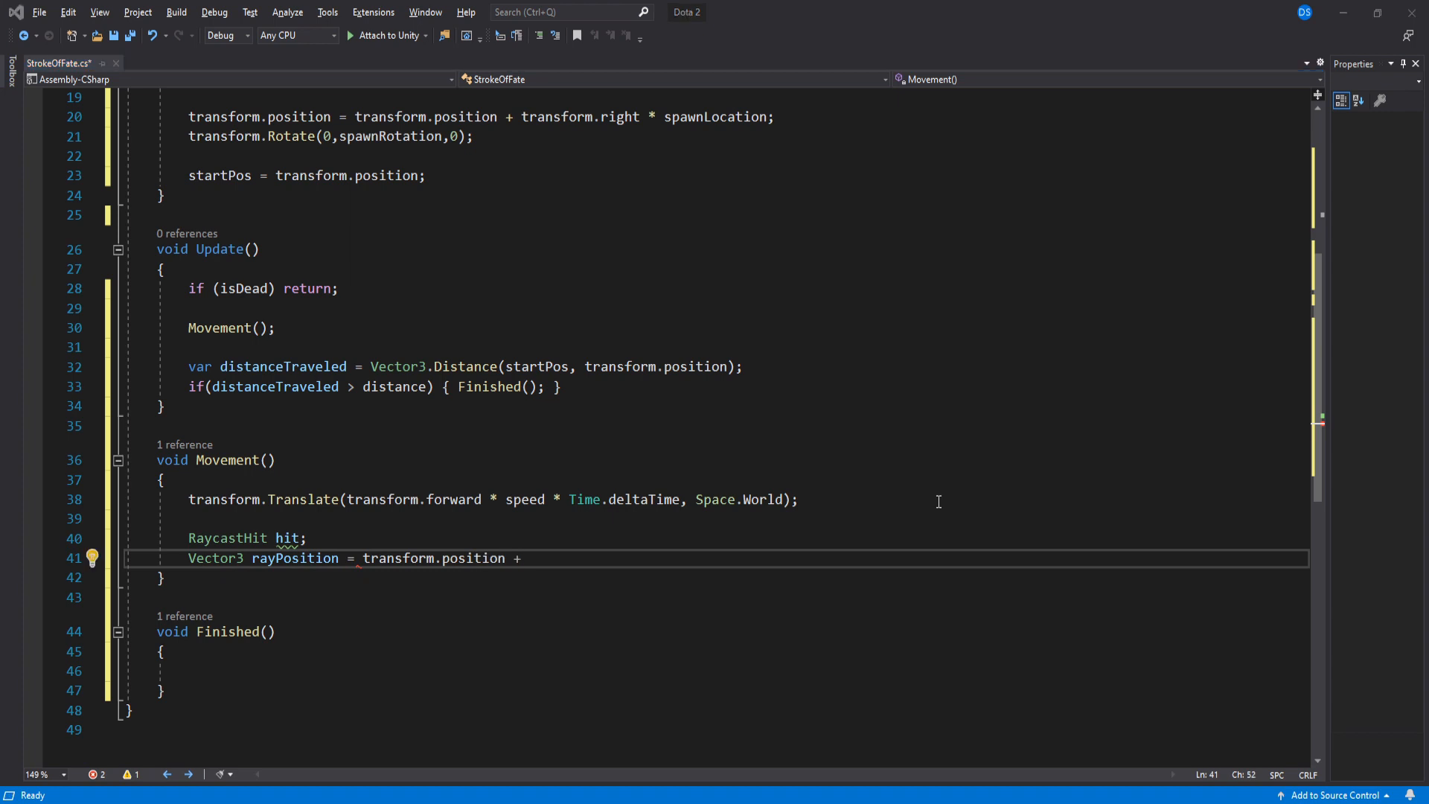
type("new Vector3(0,0,0)")
type("if(")
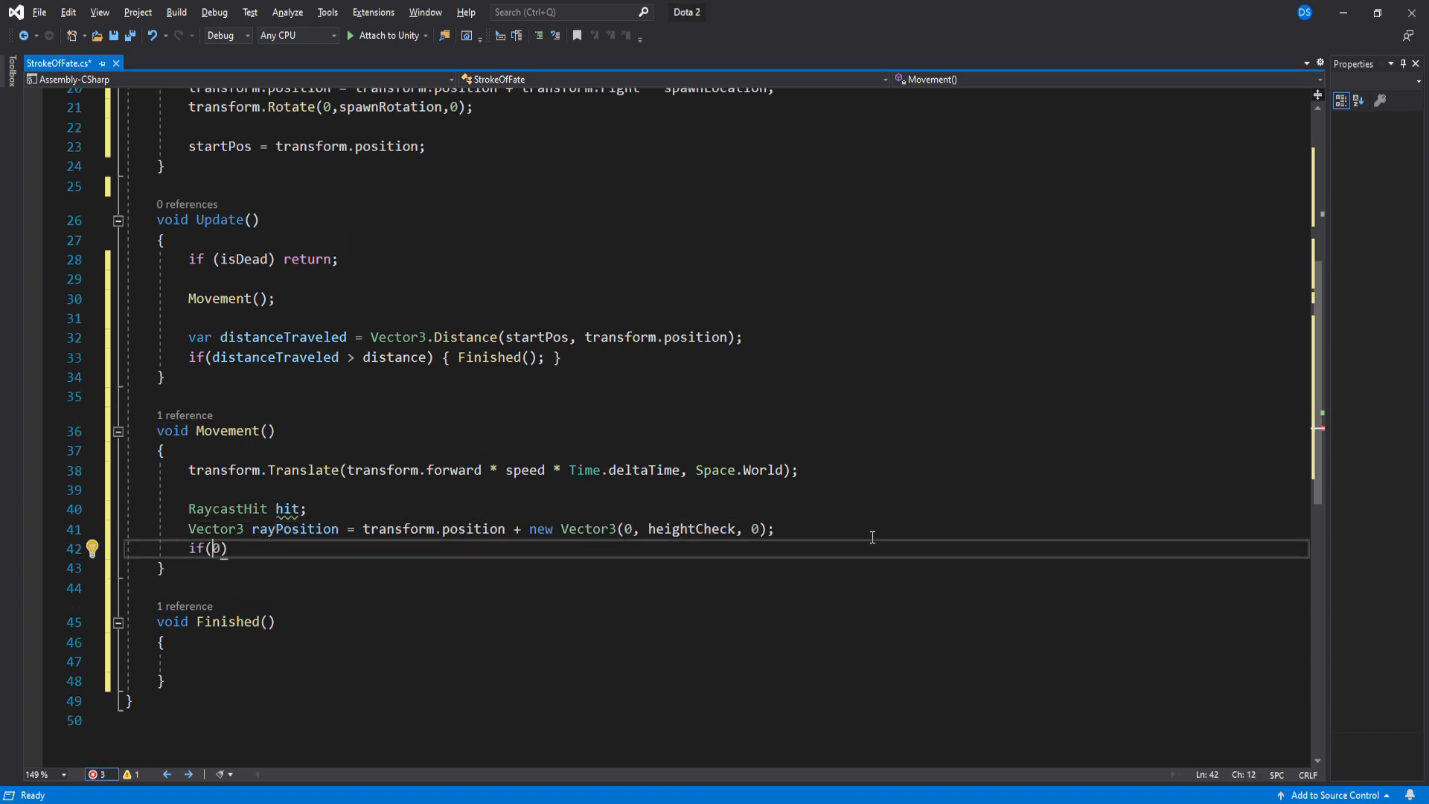
type("Physics.Raycast()")
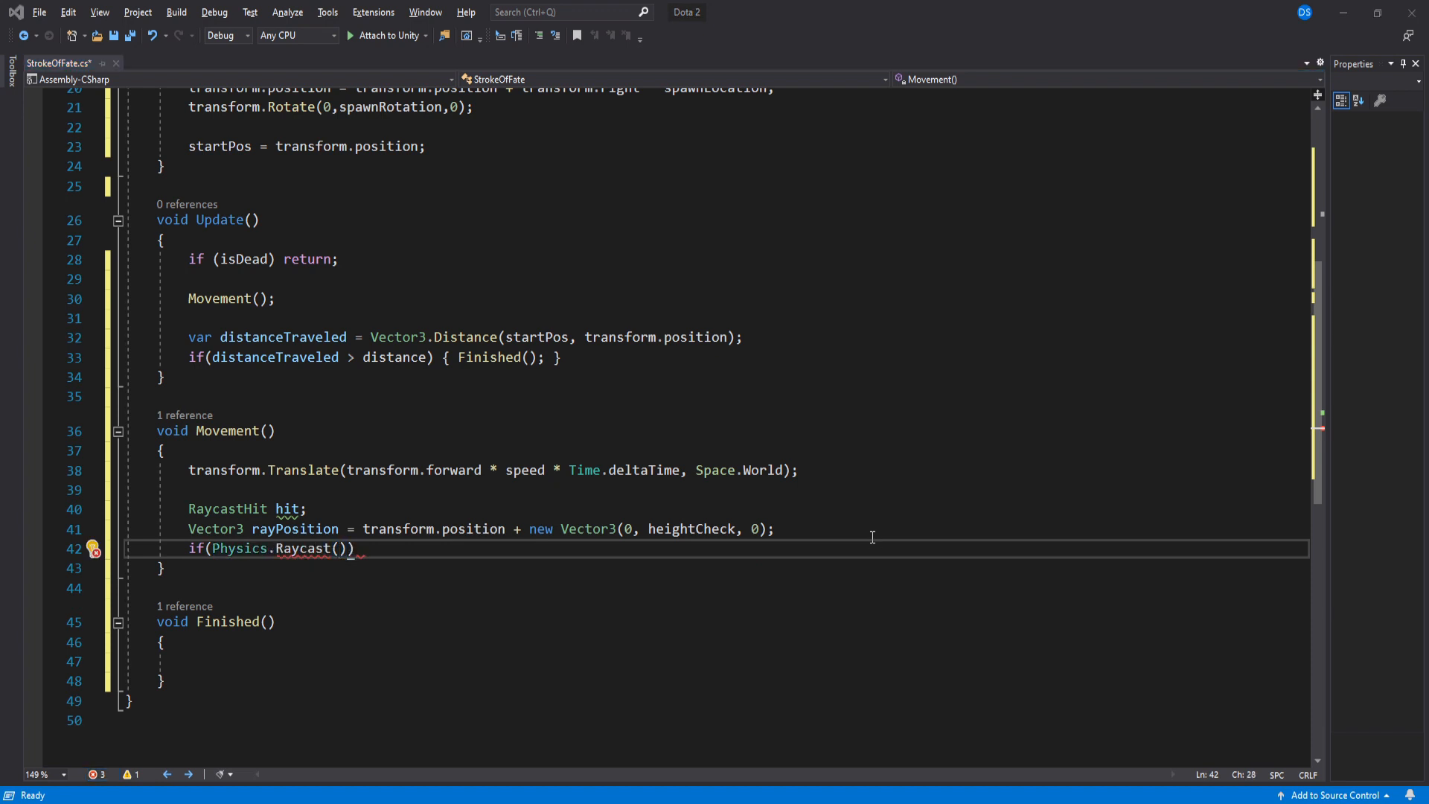
type("rayPosition, Vector3.down,")
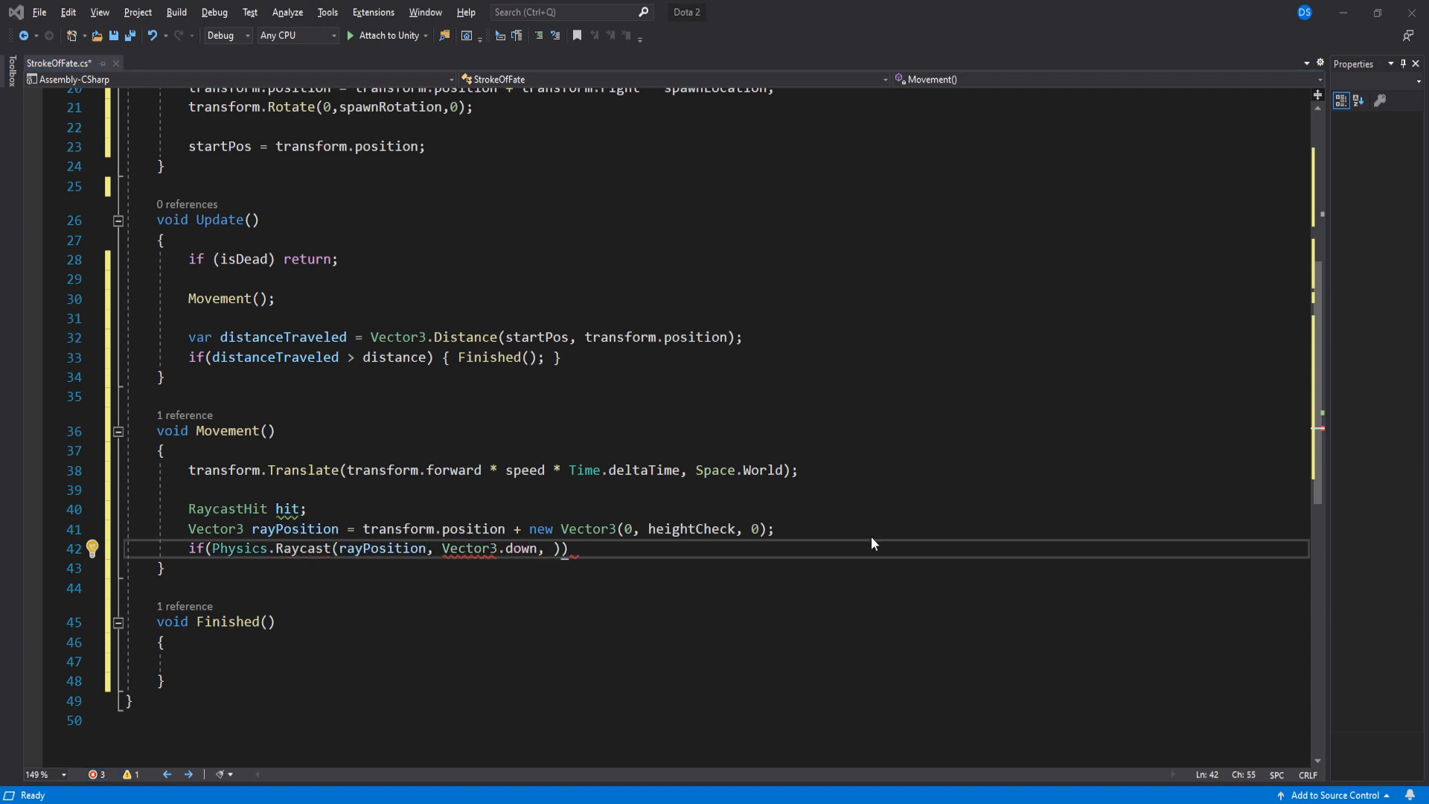
type("out hit, heightCheck,")
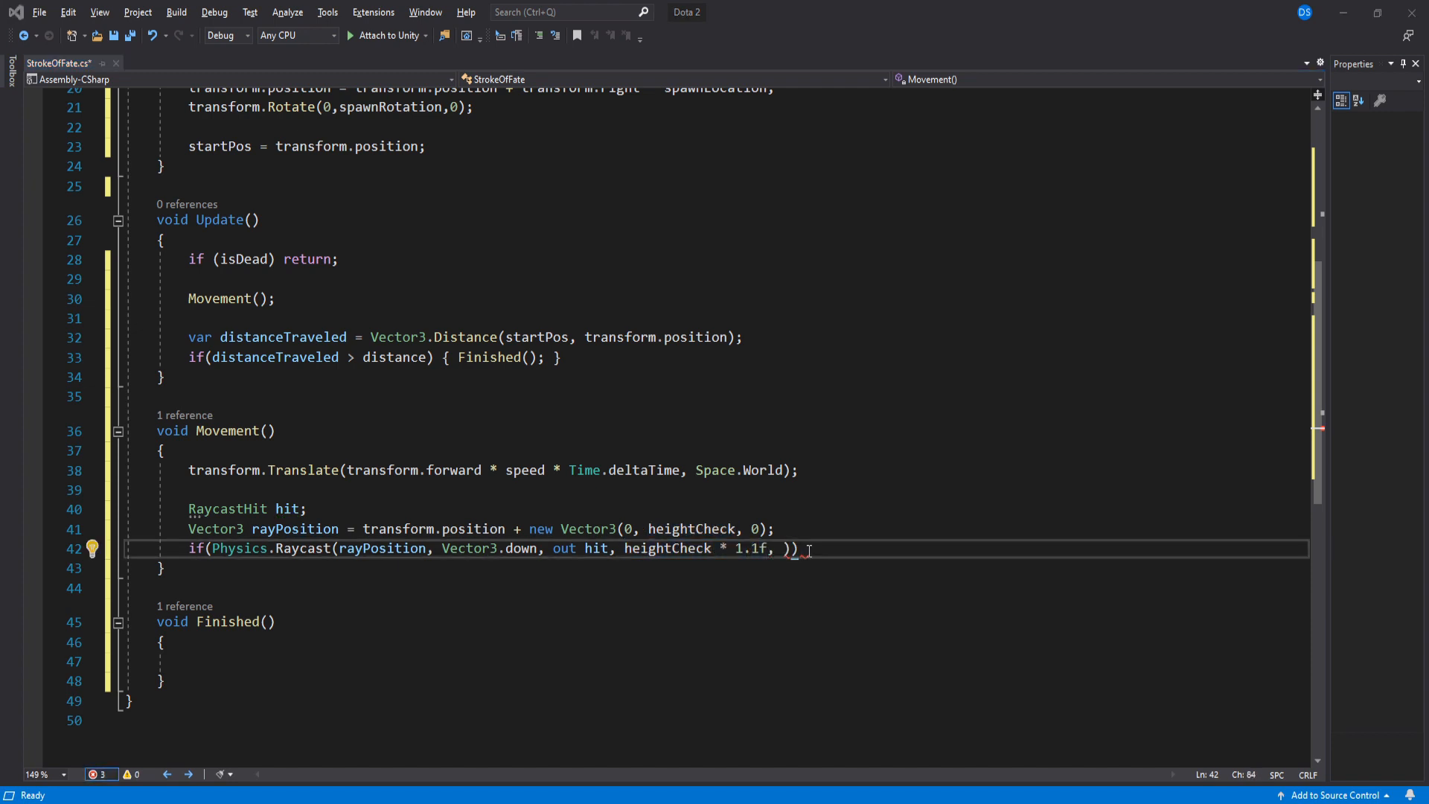
type("grop")
type("Vector3 newPosition =")
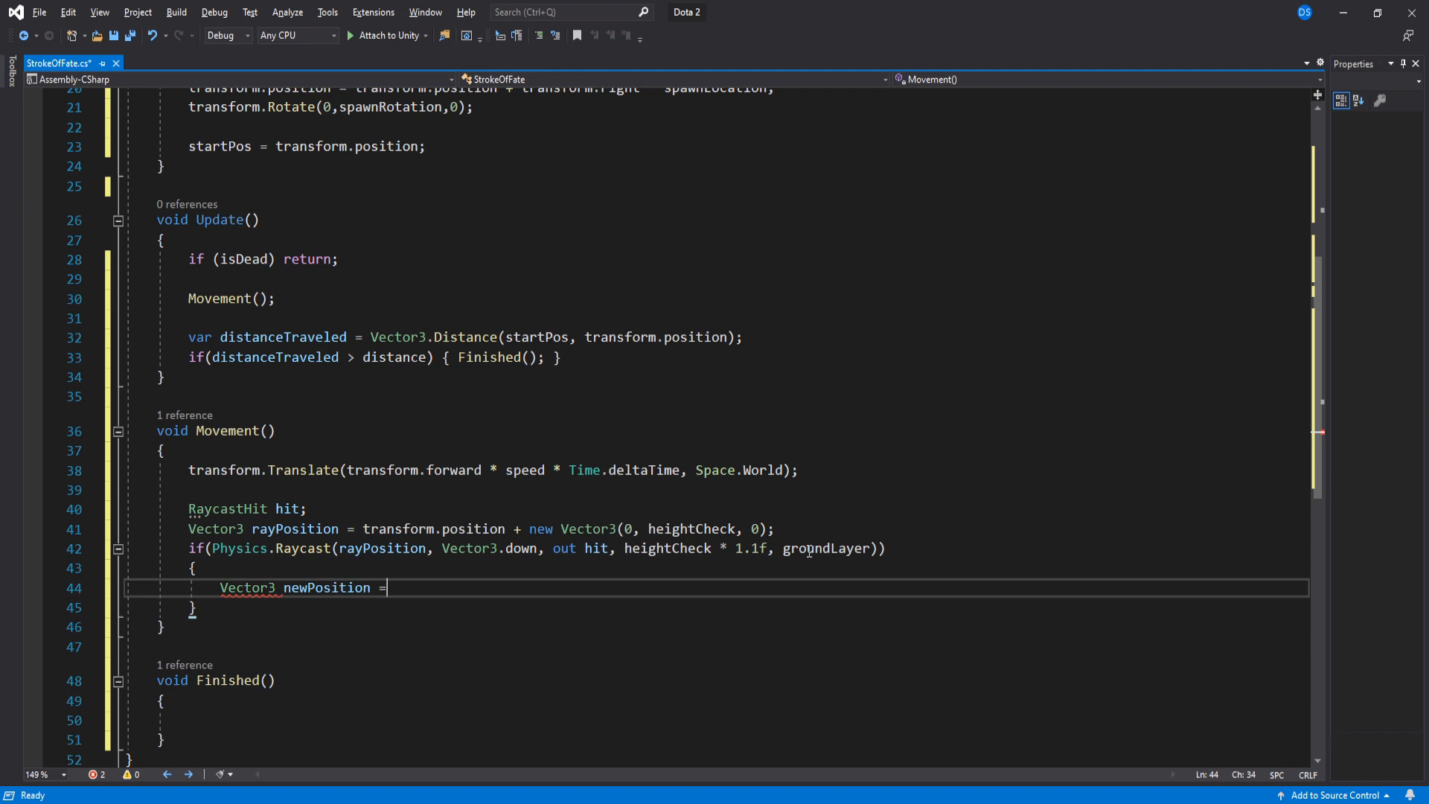
Step: Set newPosition to hit.point raised 0.01f and assign it to transform.position
type("hit.point;")
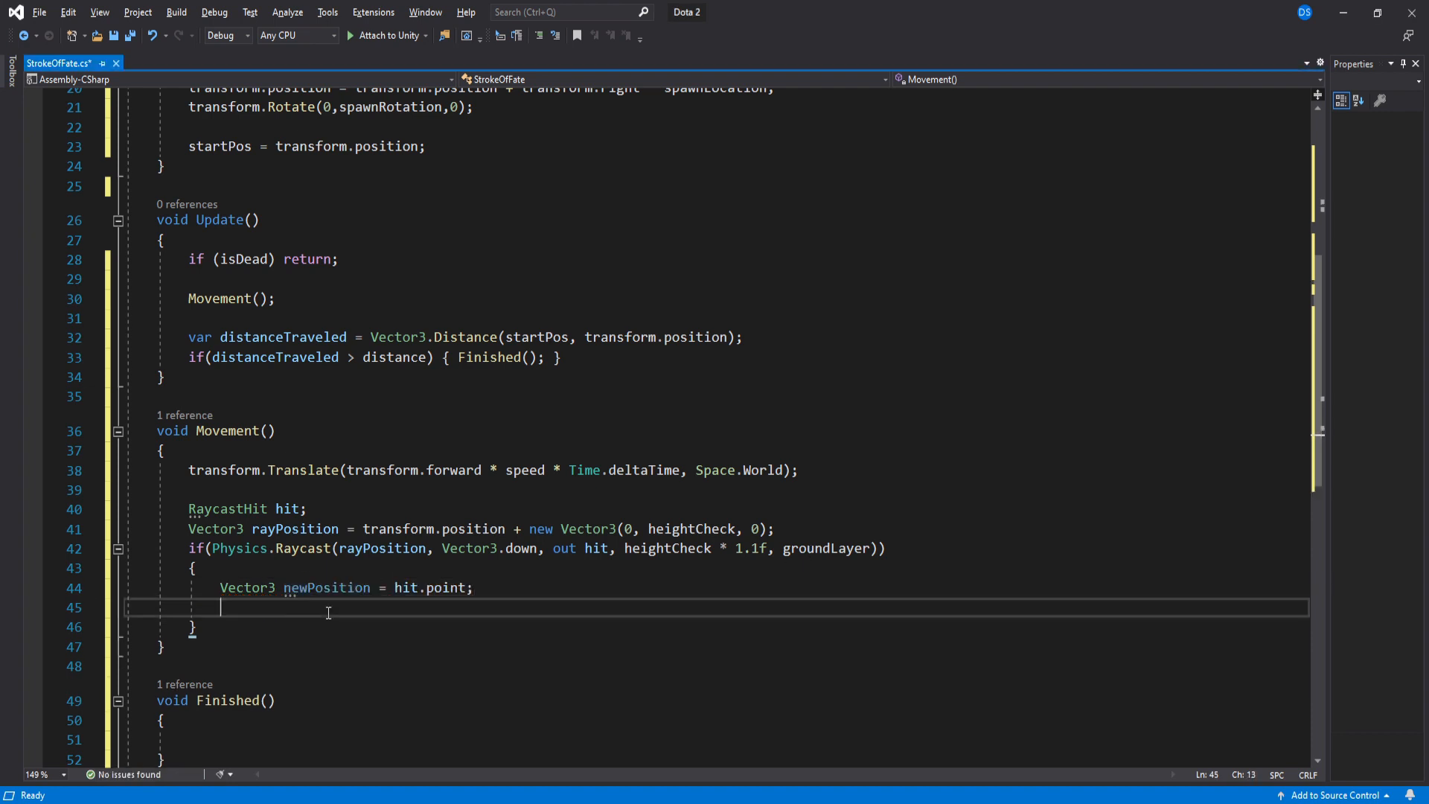
type("newPosition.y += 0.01f")
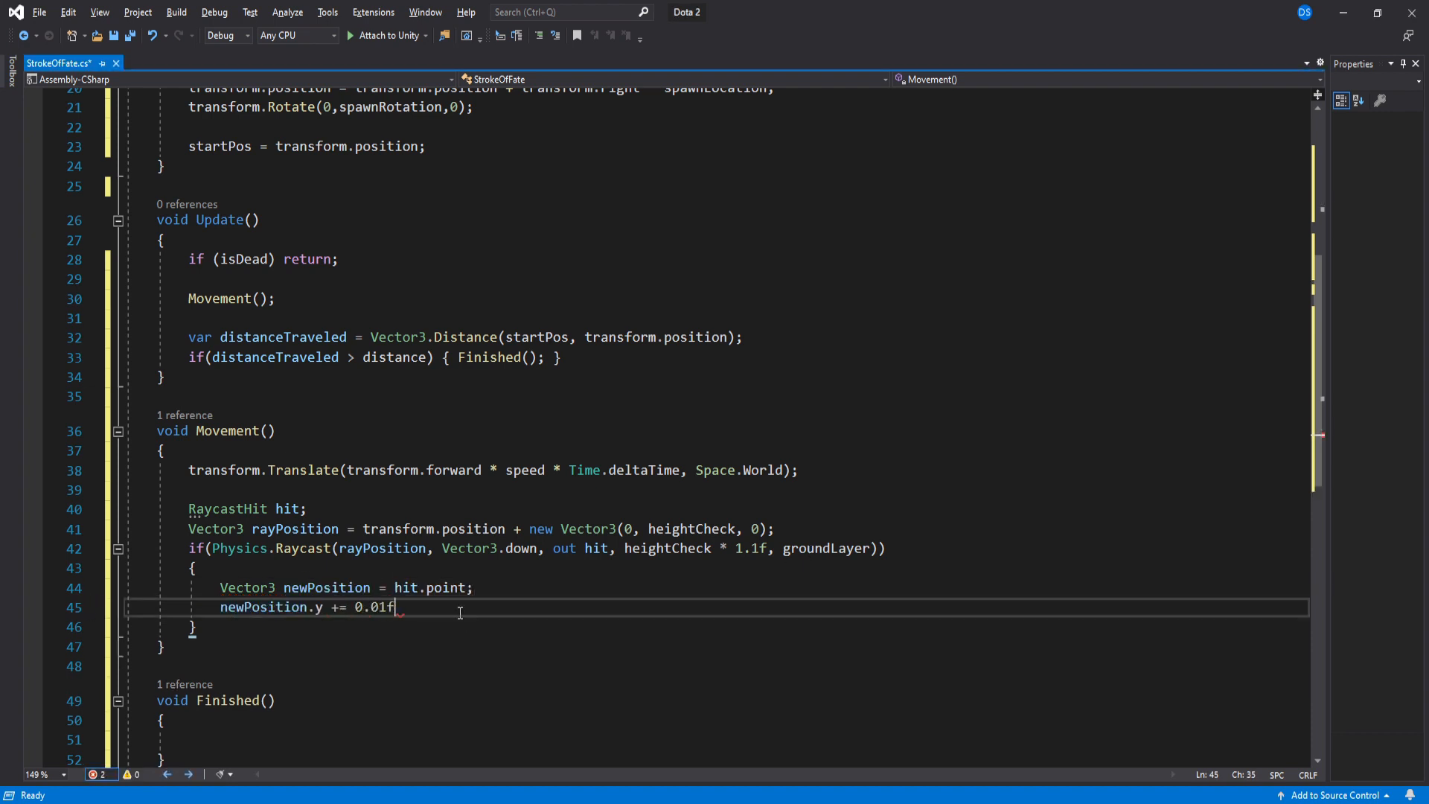
type(";")
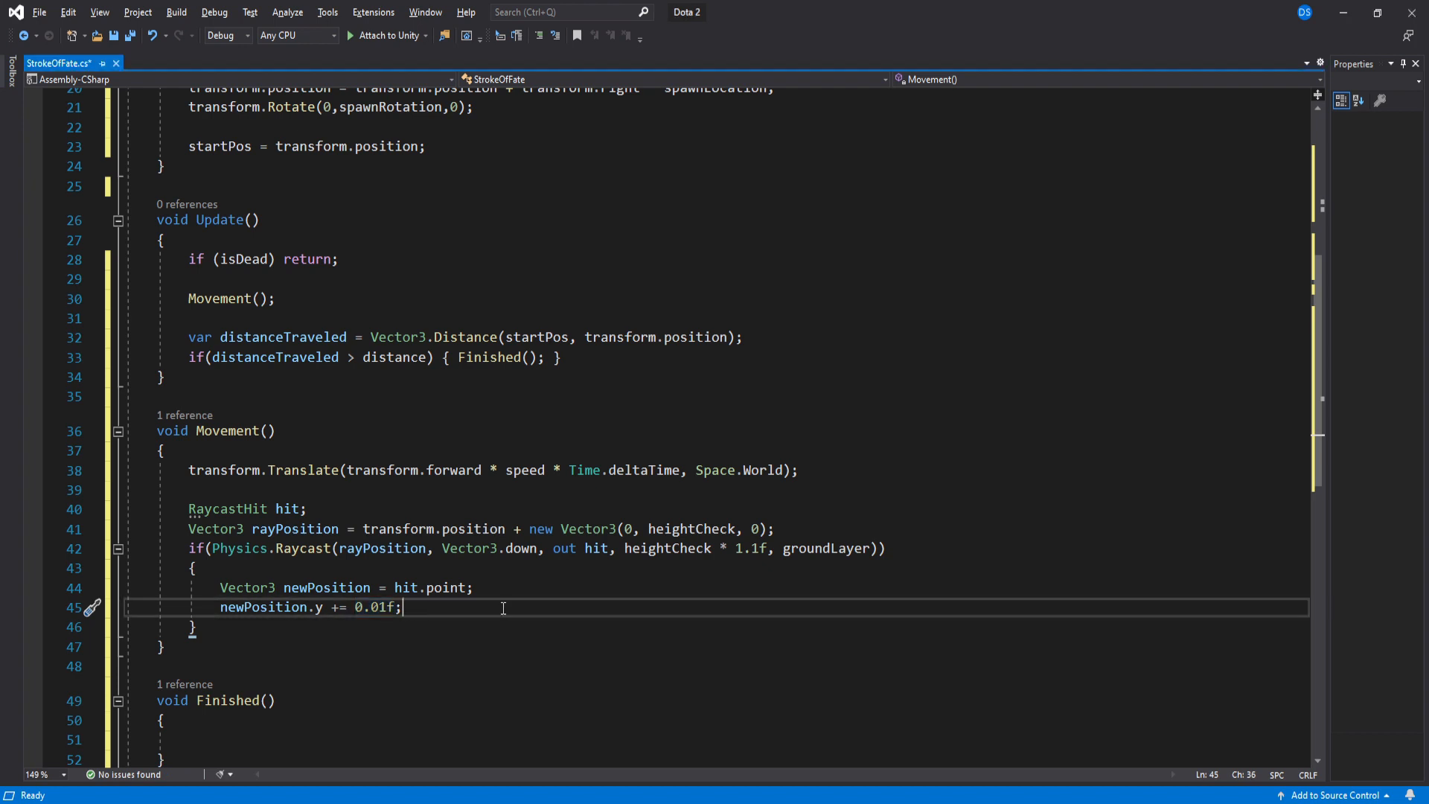
type("transform.position = newPosition;")
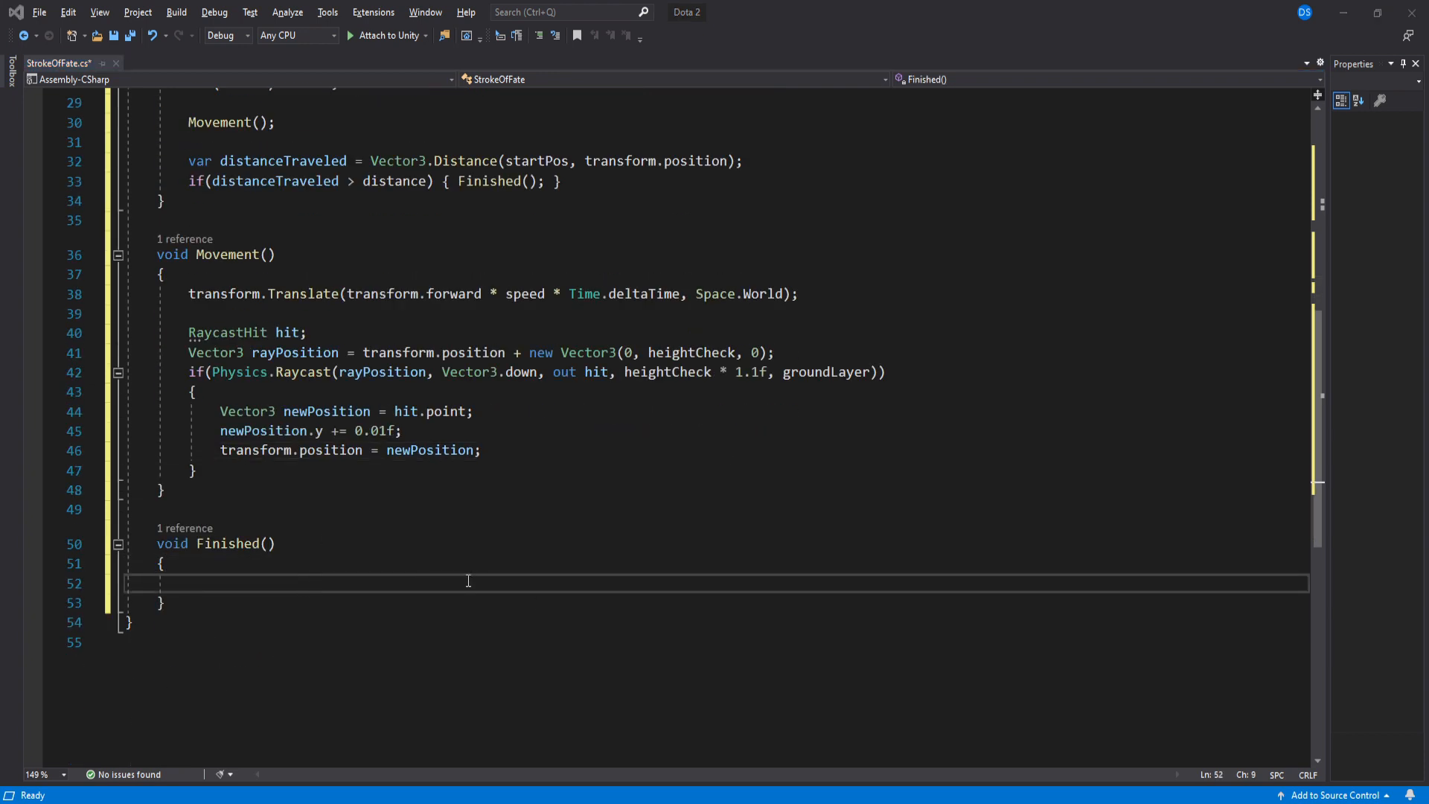
Step: Add OnTriggerEnter that calls Collision() when other.tag equals tagToCheck
type("ontrigge")
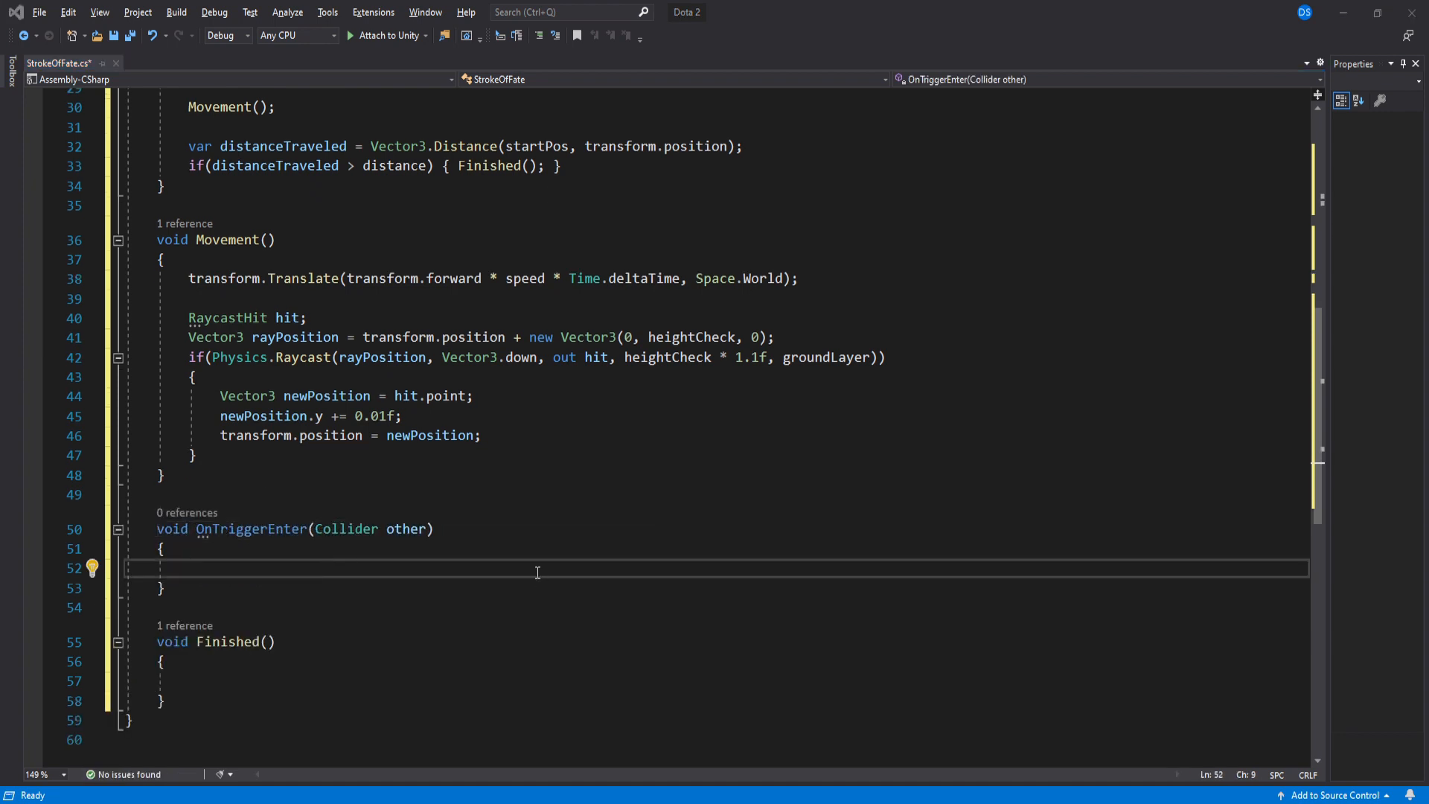
type("if(other.tag == tagToCheck)")
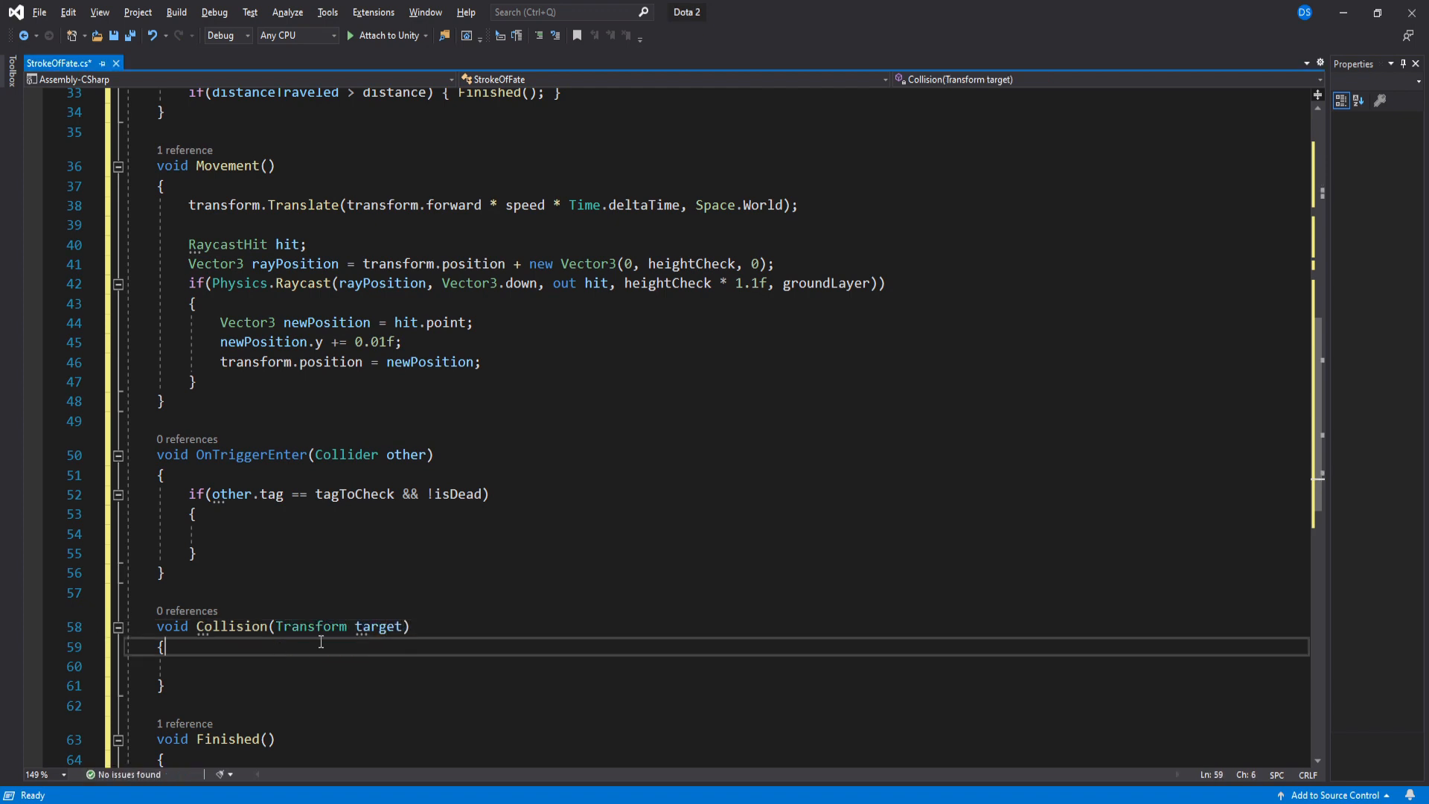
type("Collision();")
type("GameObject fx = Instantiate(impactFX, target.position, Quaternion.identity);")
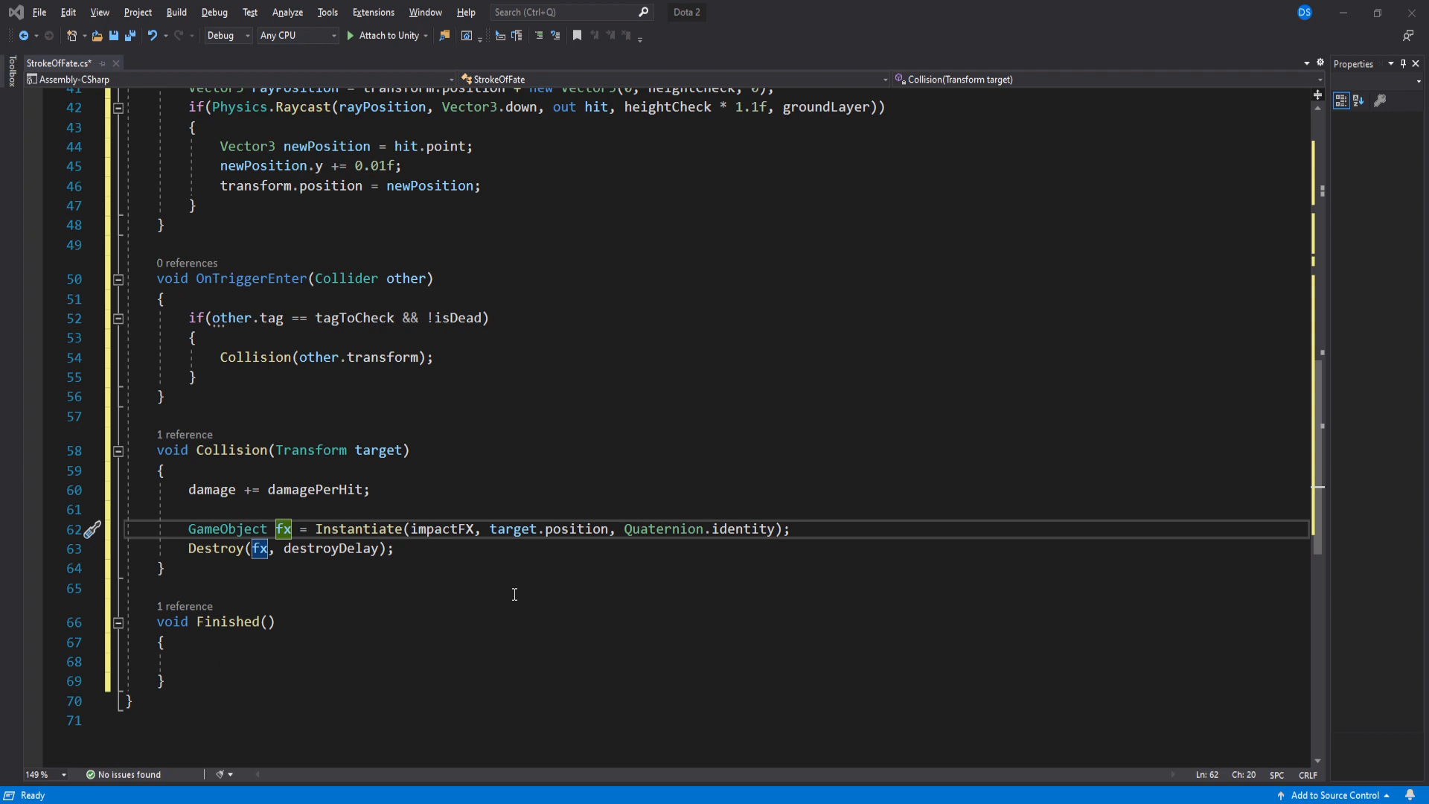
mouse_move(535, 594)
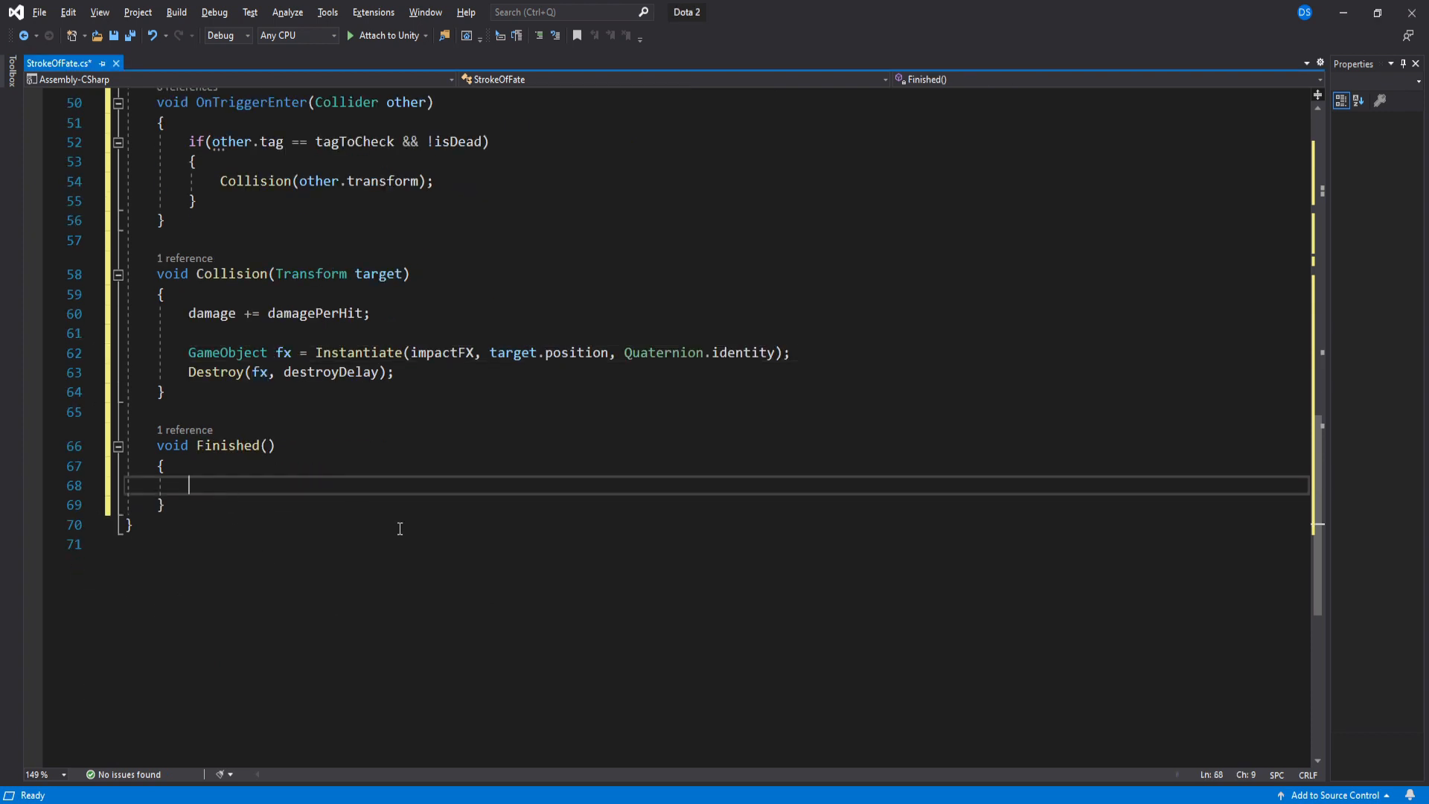
Step: In Finished, set isDead = true, call fxLoop.Stop() and Destroy(gameObject, destroyDelay)
type("isDead = true;")
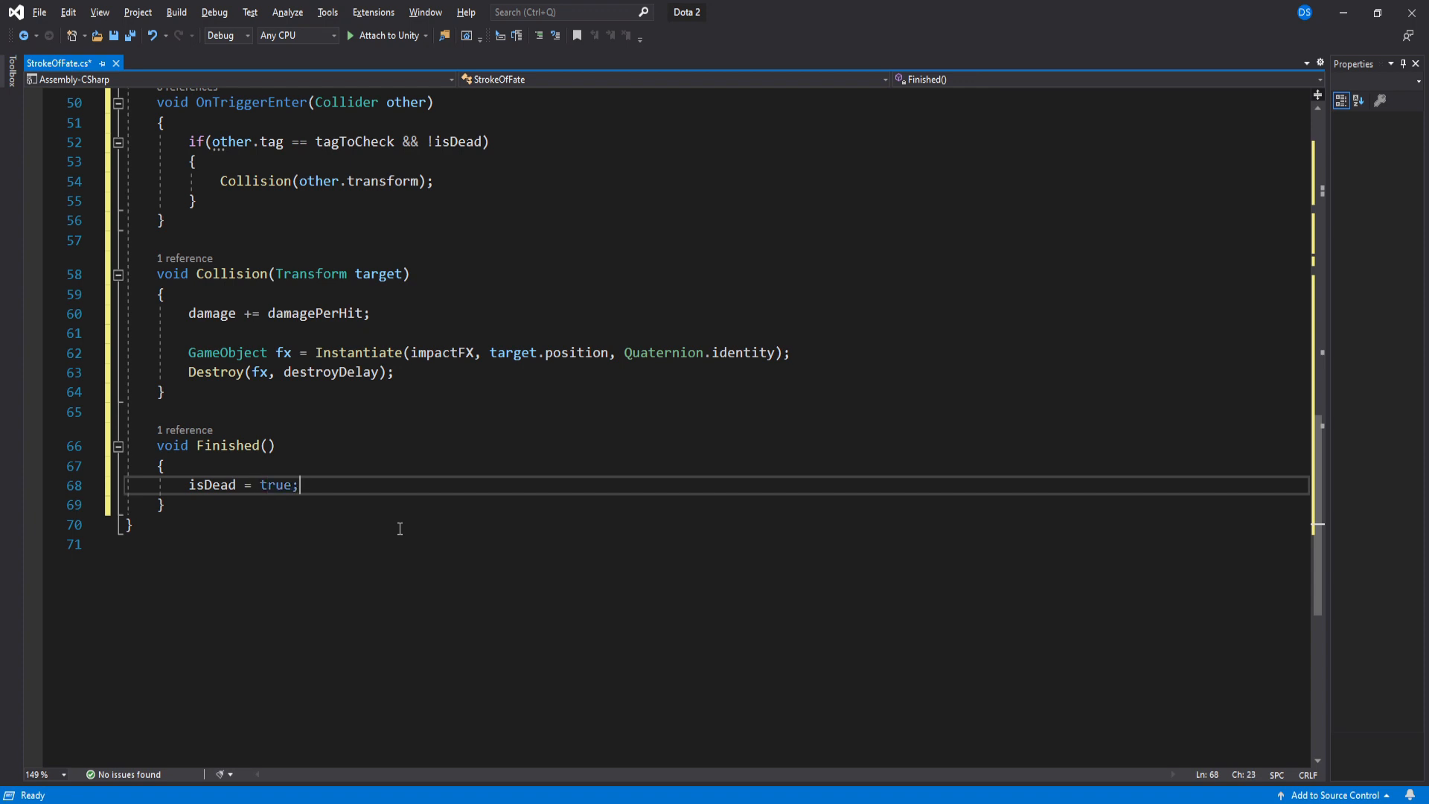
type("f")
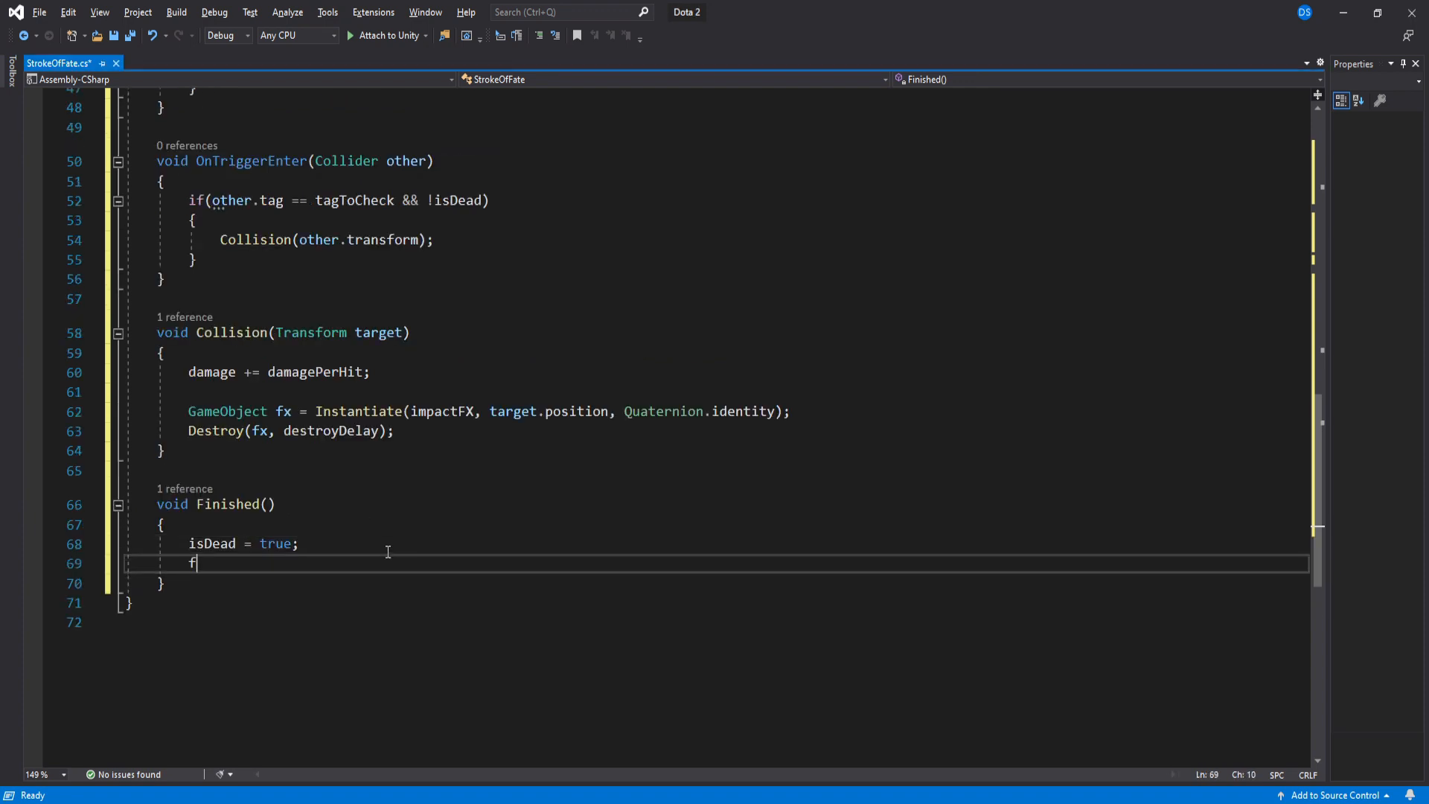
type("xLoop.Stop();")
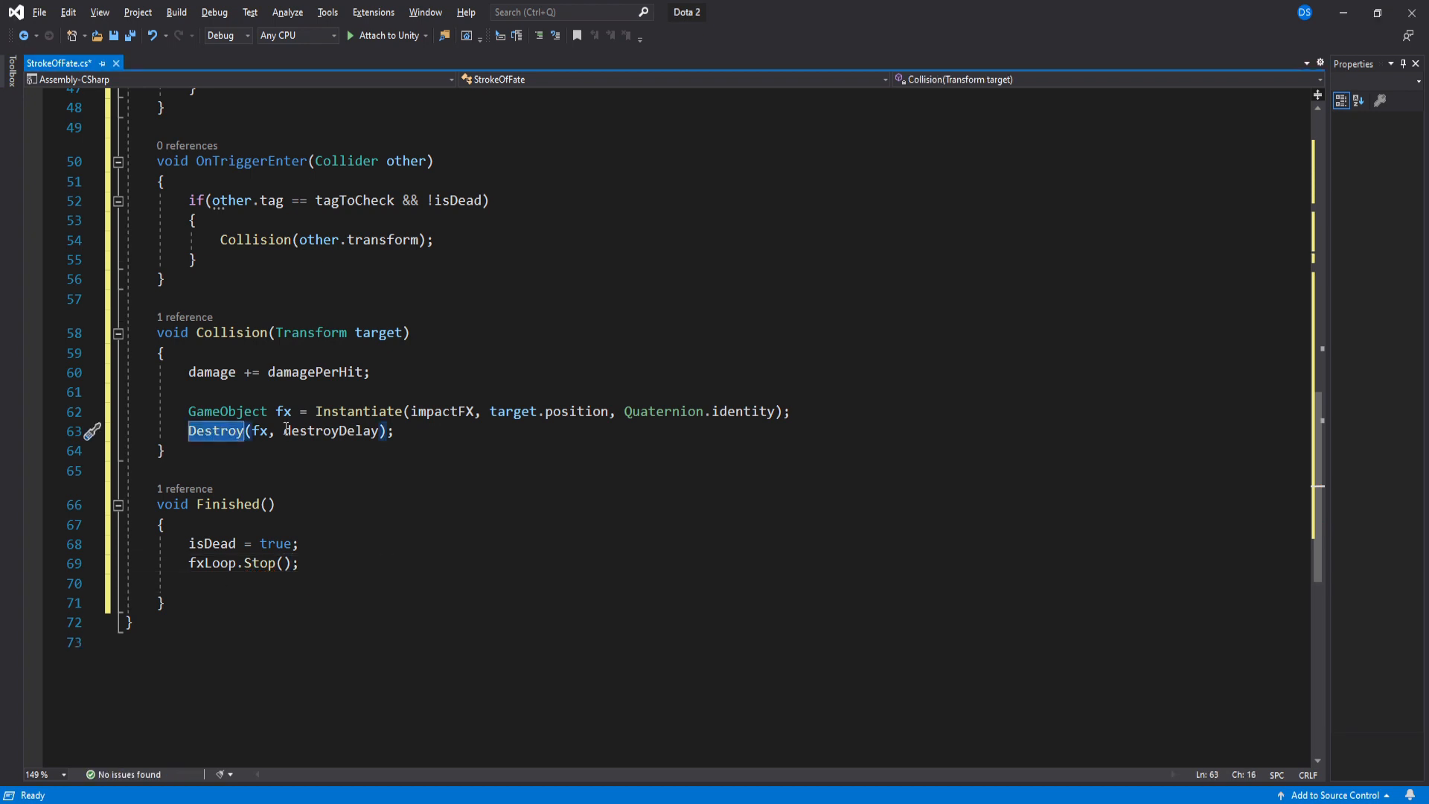
type("Destroy(gameObject, destroyDelay);")
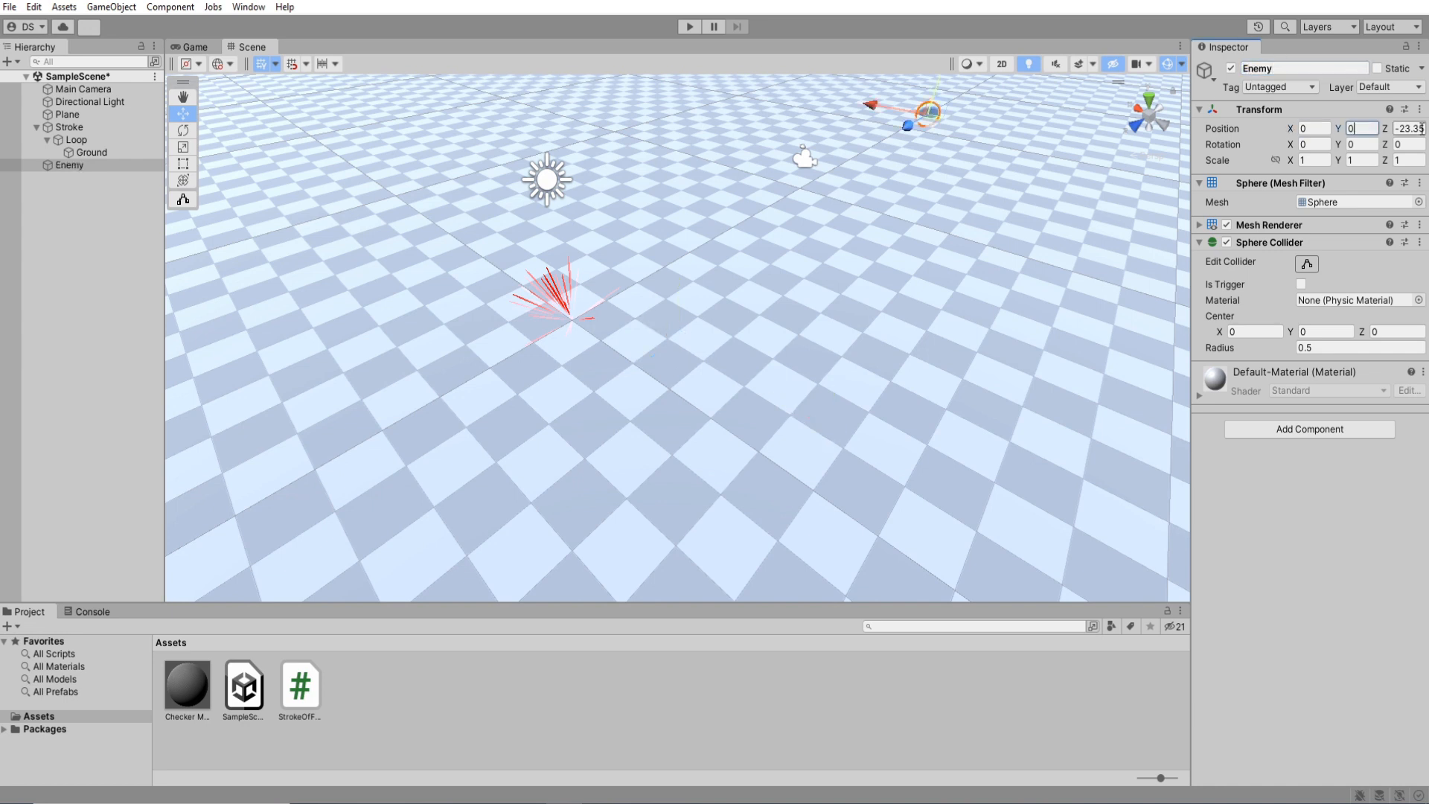
Step: Add an Enemy tag in the project's Tags & Layers settings
left_click(68, 127)
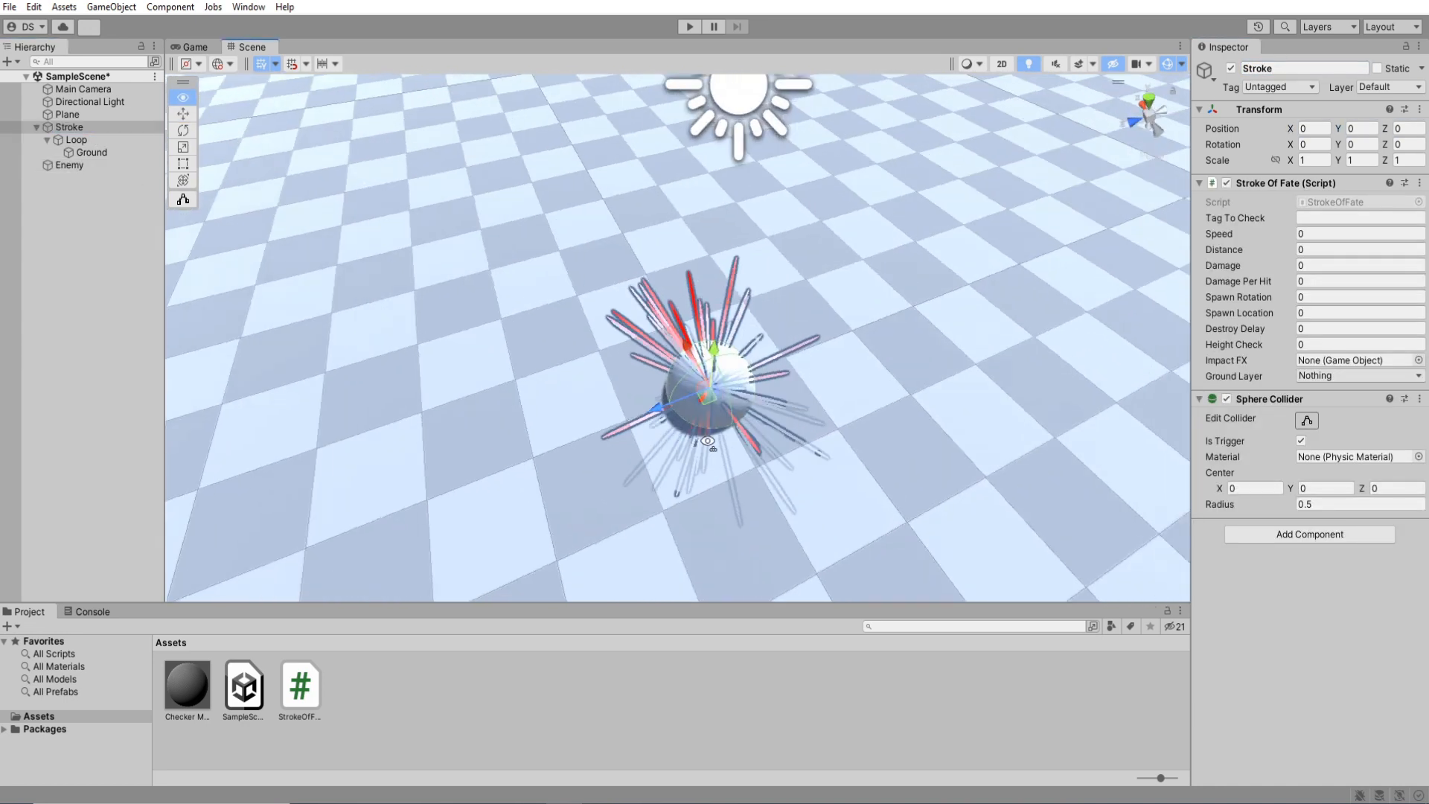
left_click(69, 165)
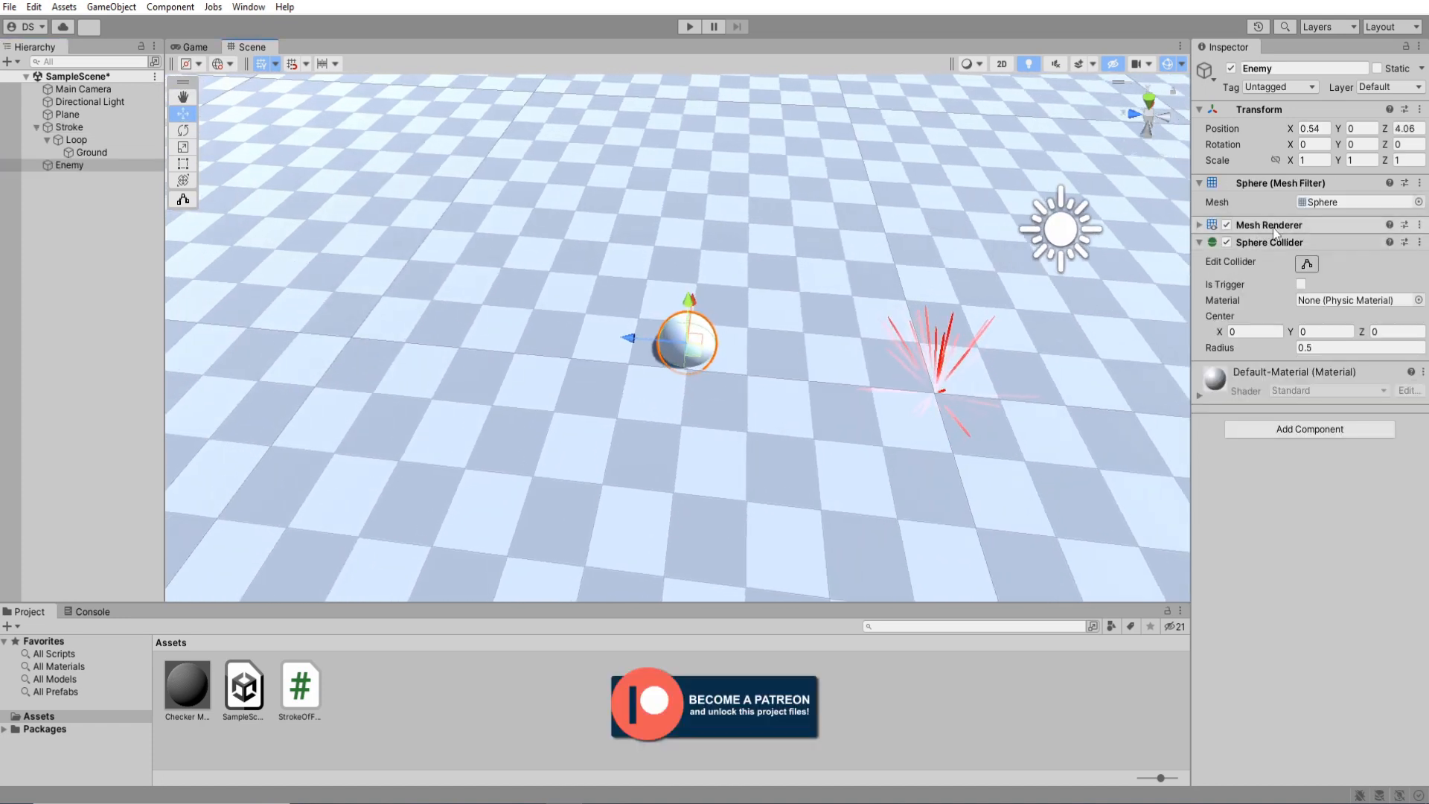
left_click(1280, 86)
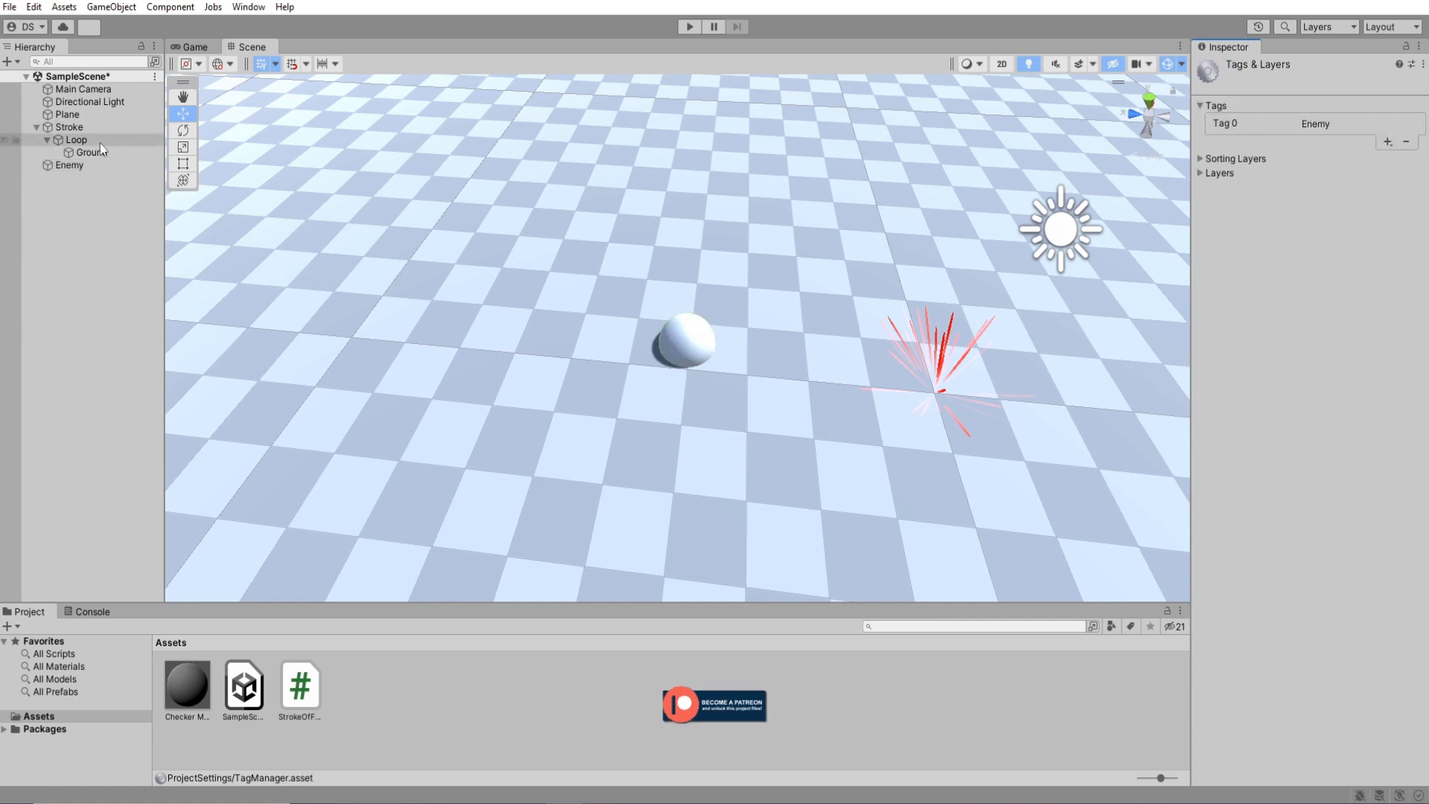
Step: Add a Rigidbody component to the Stroke object and collapse its settings
left_click(68, 126)
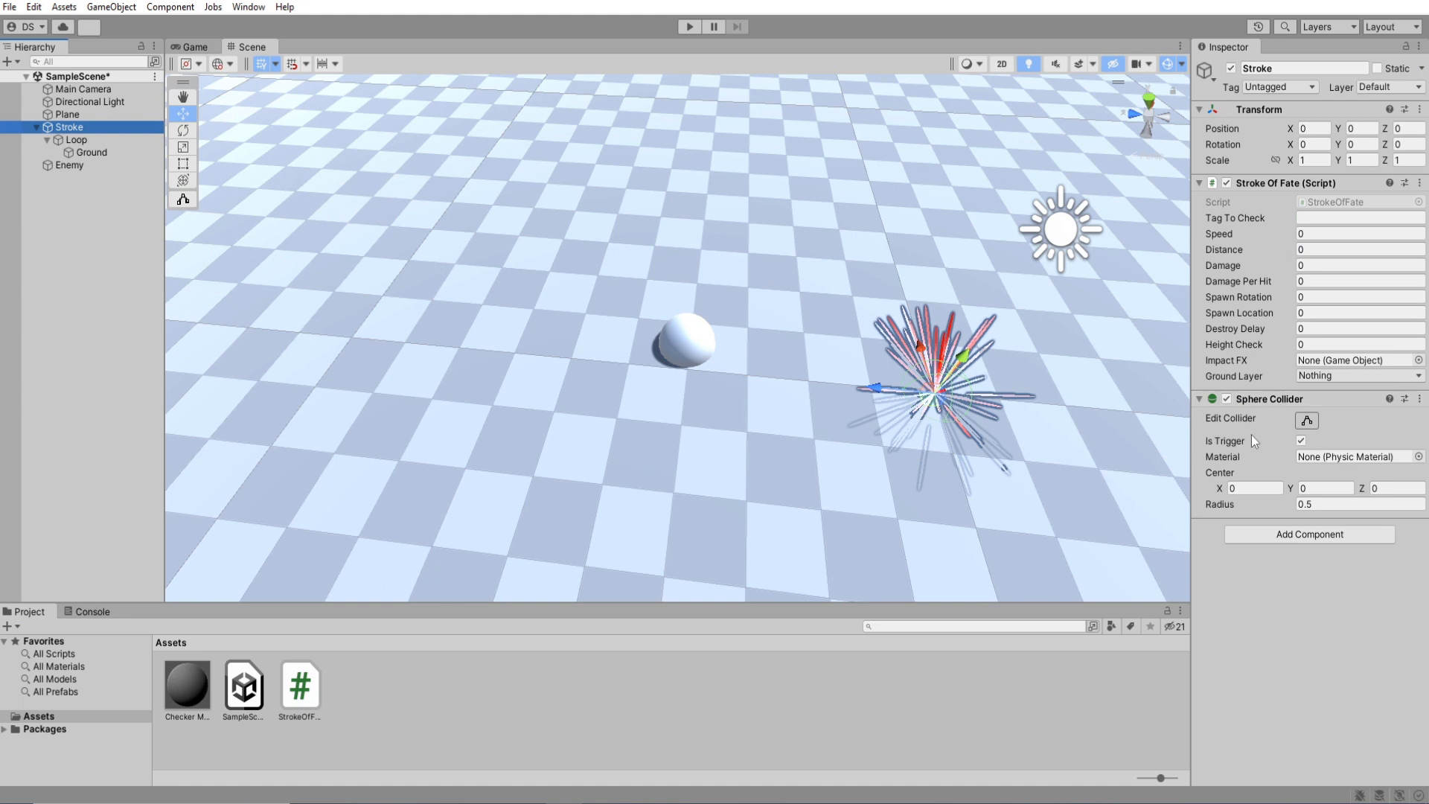
type("rig")
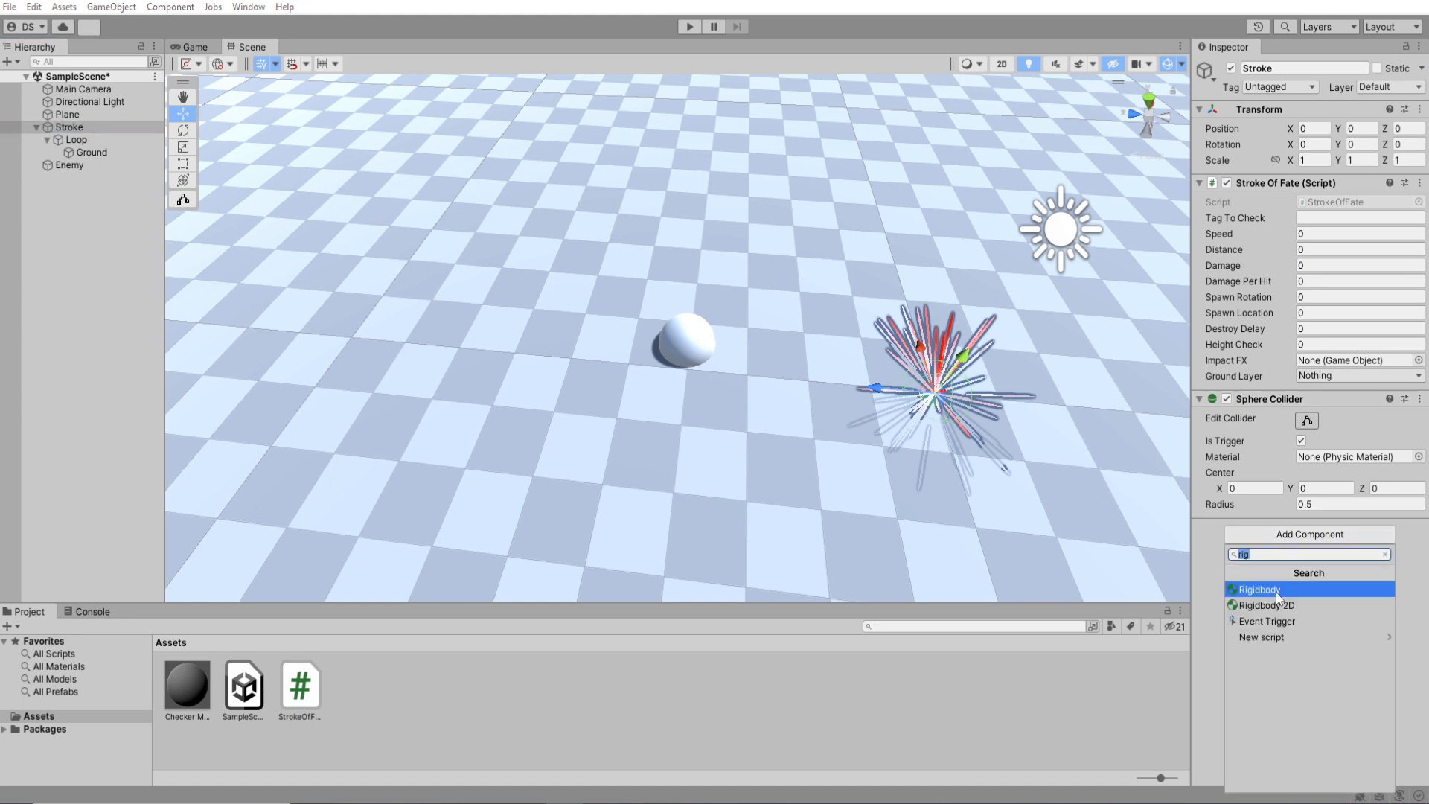
left_click(1261, 589)
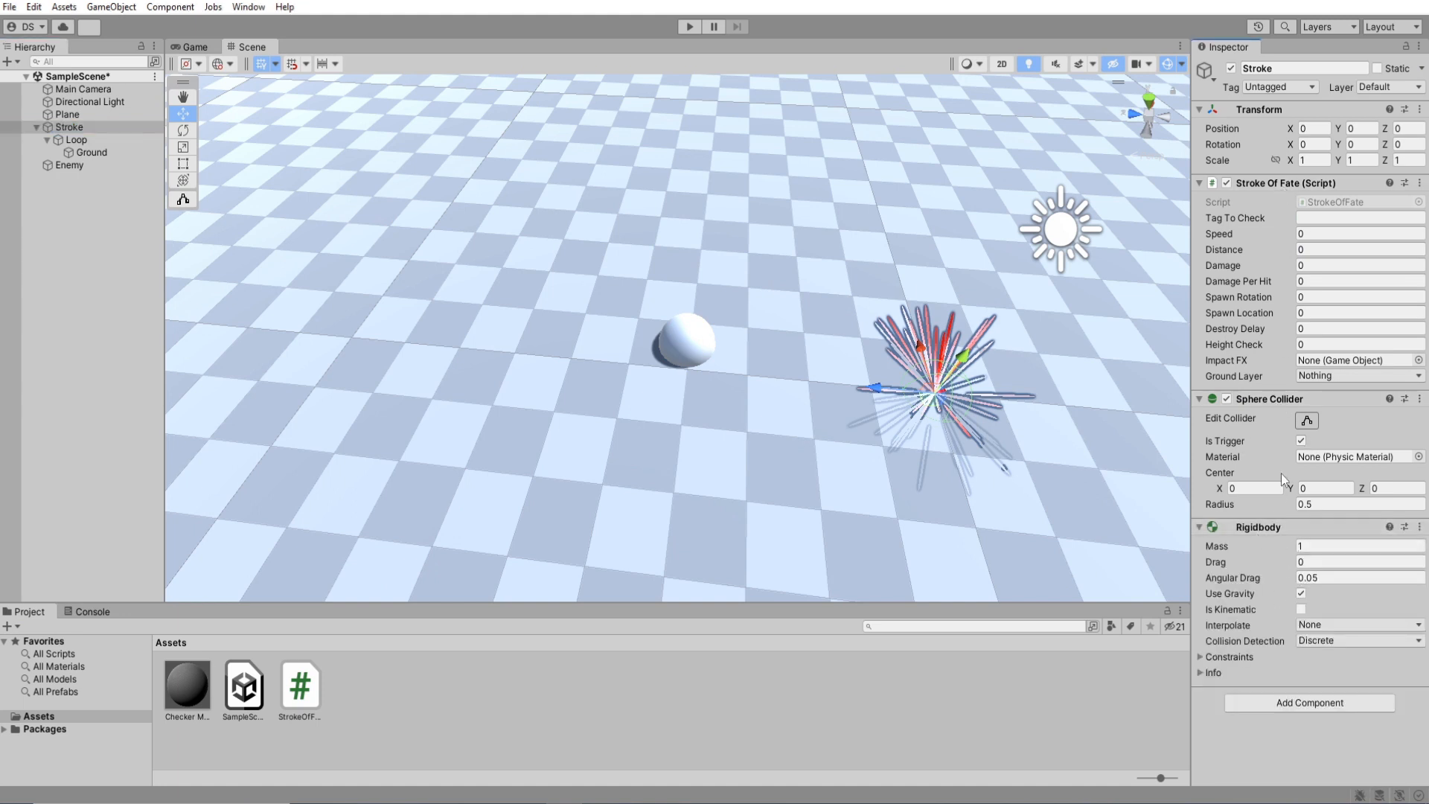
left_click(1202, 527)
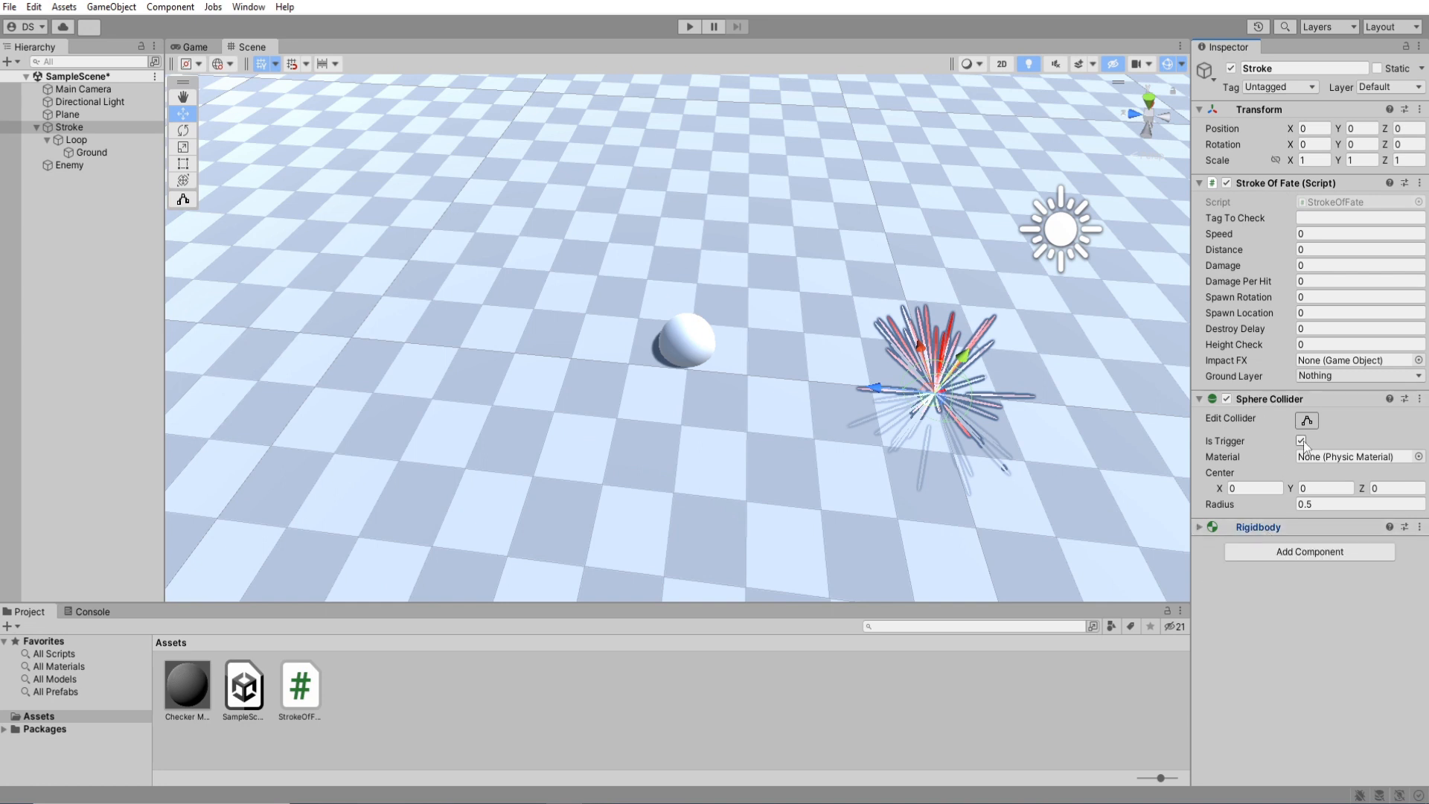
left_click(1200, 398)
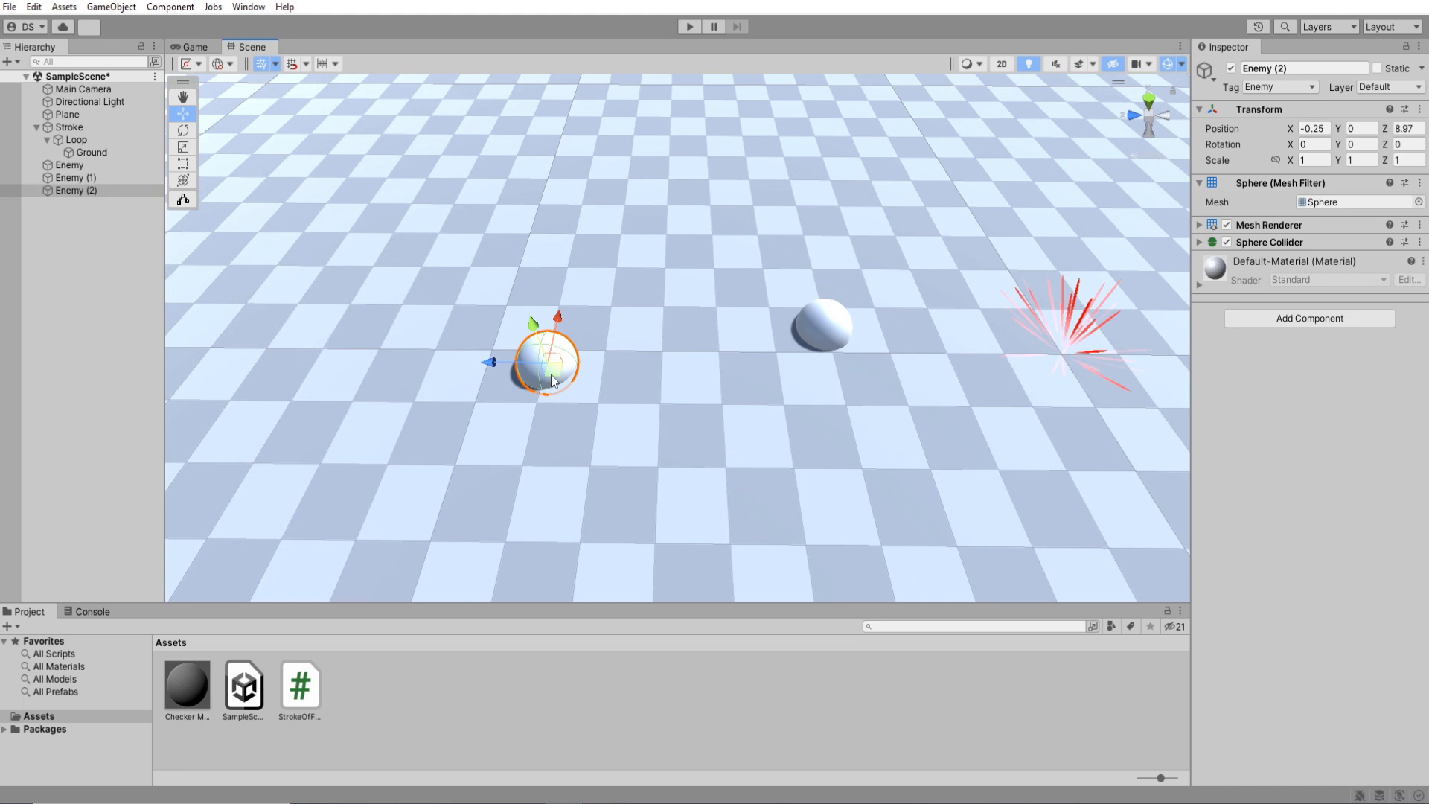
Step: Set StrokeOfFate to Tag To Check Enemy, speed 1, distance 10, 50 per hit, plus destroy delay
left_click(68, 127)
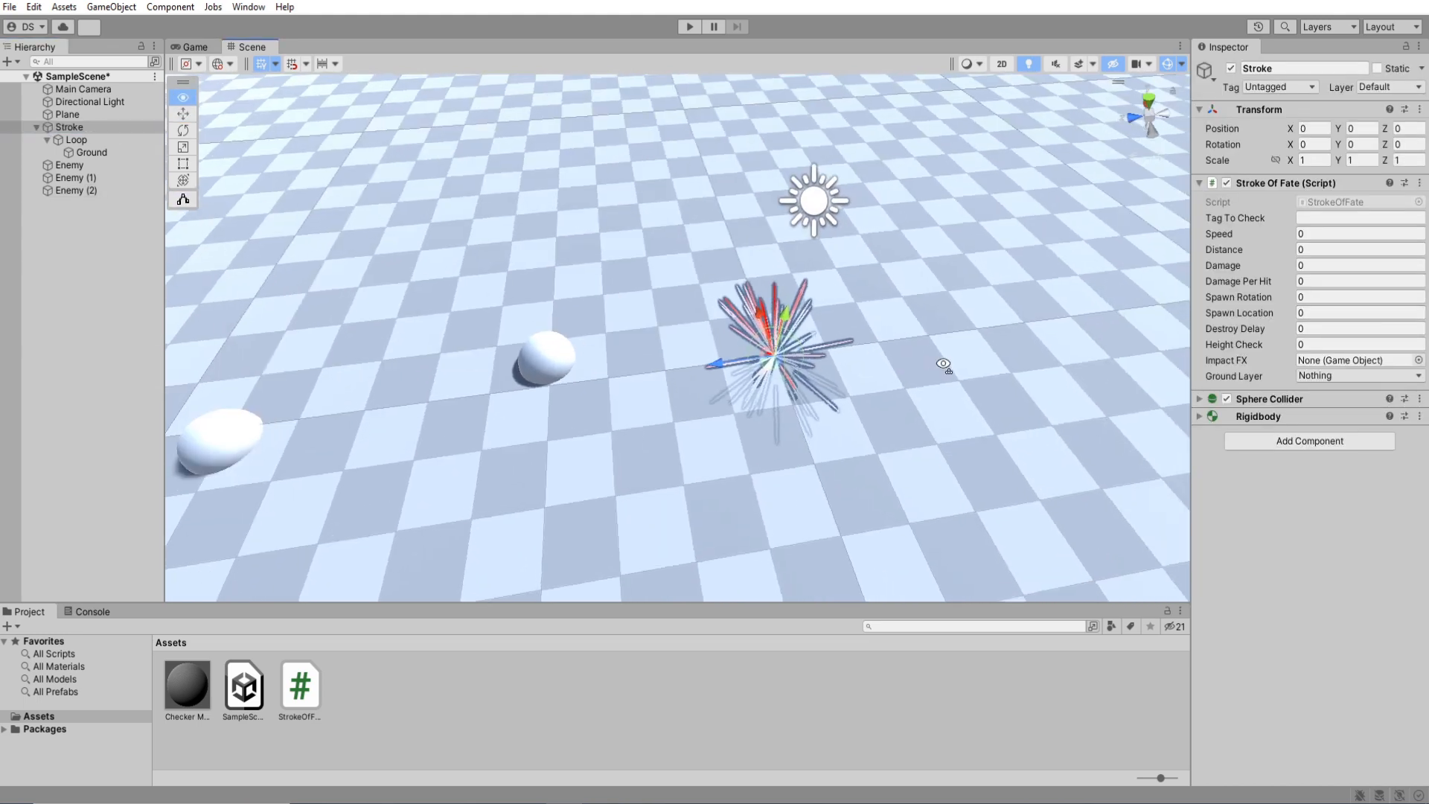
type("Enem")
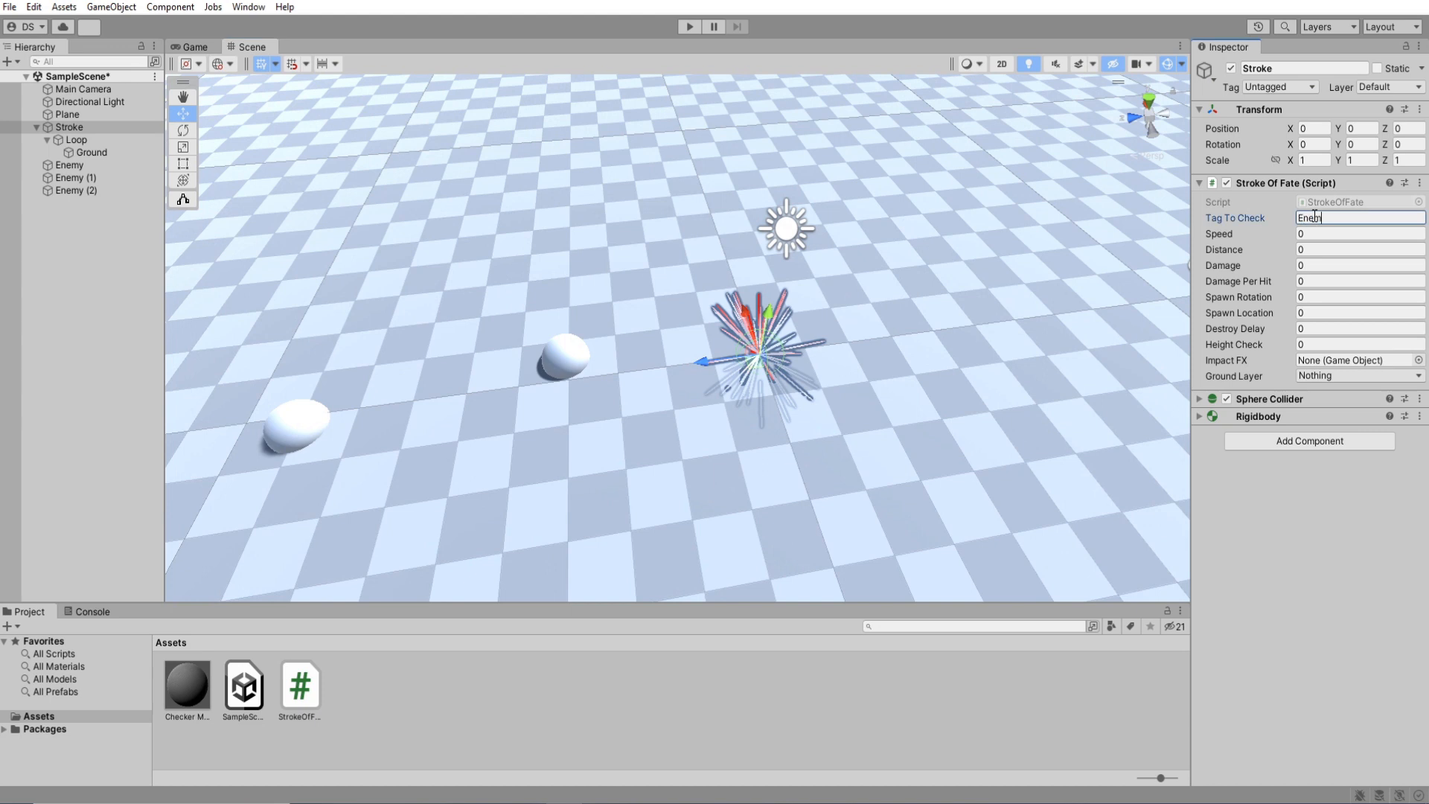
left_click(1358, 233)
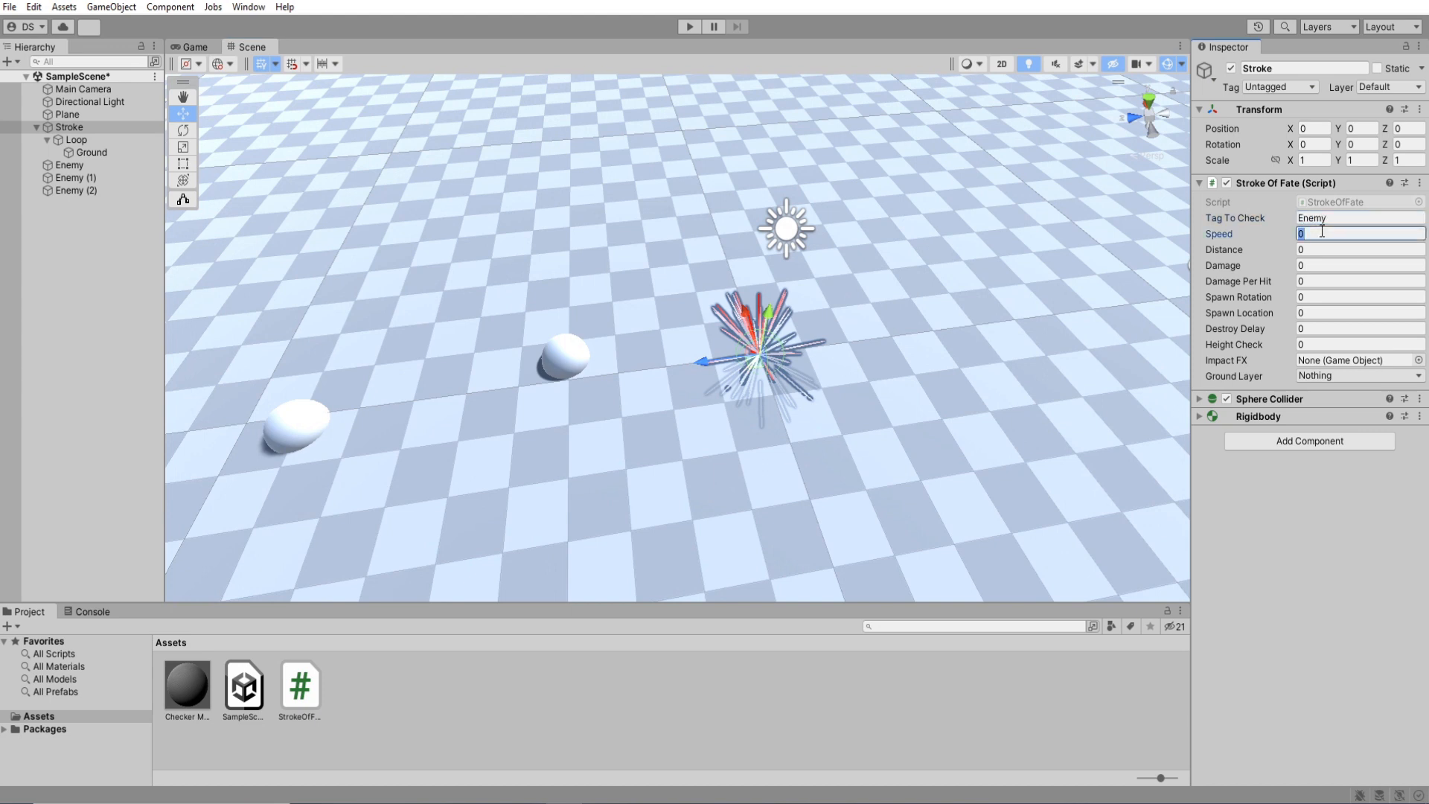
type("1")
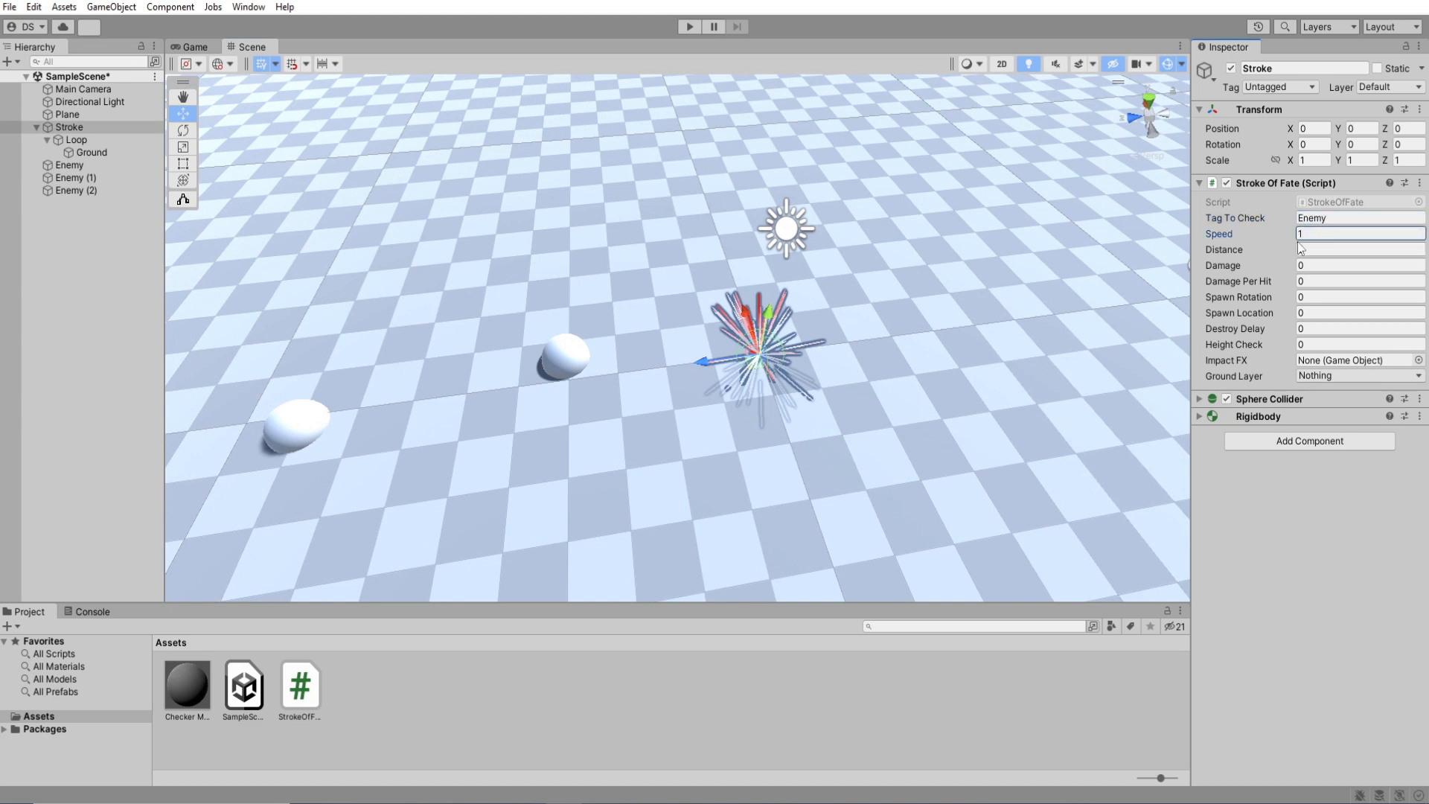
type("10")
left_click(1361, 265)
type("200")
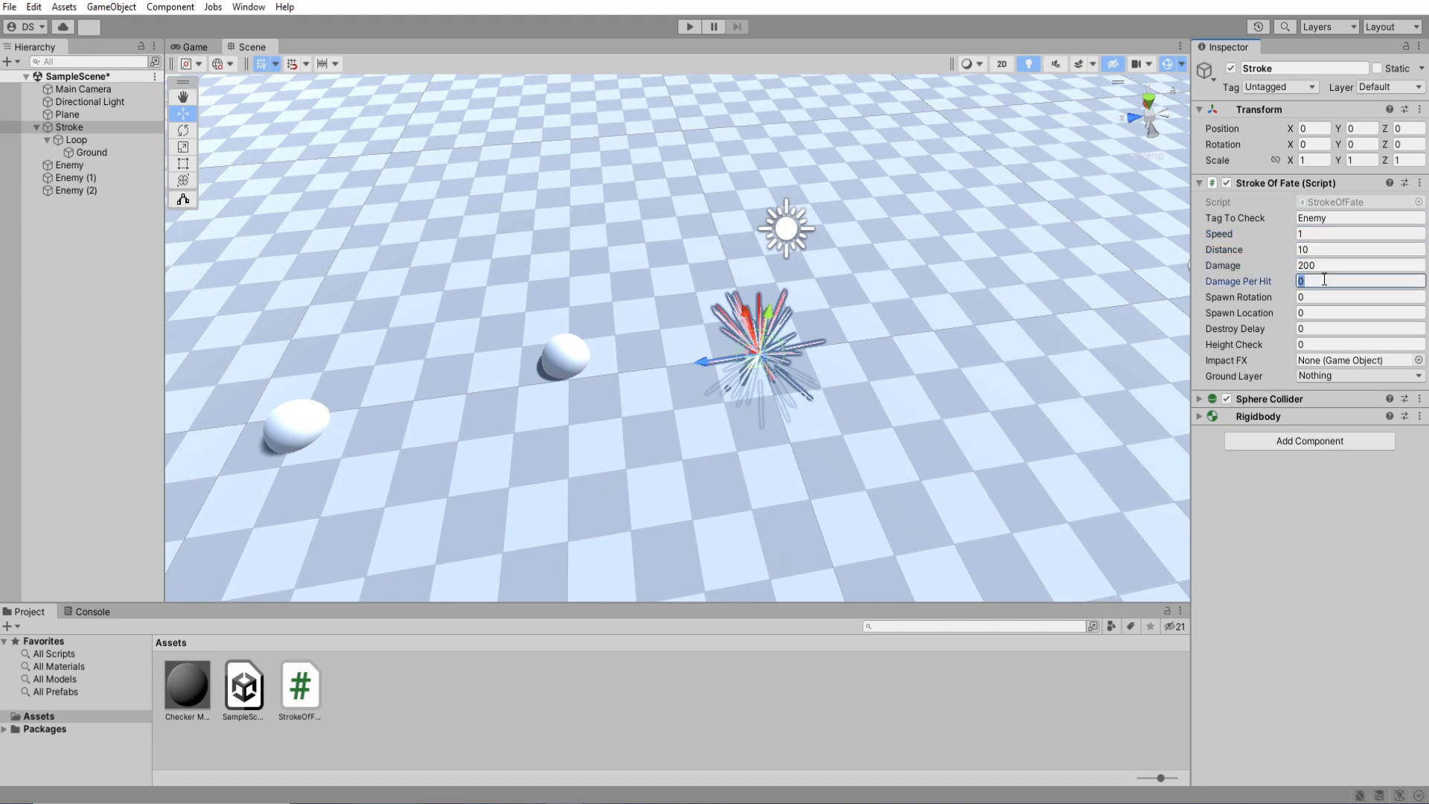
type("50")
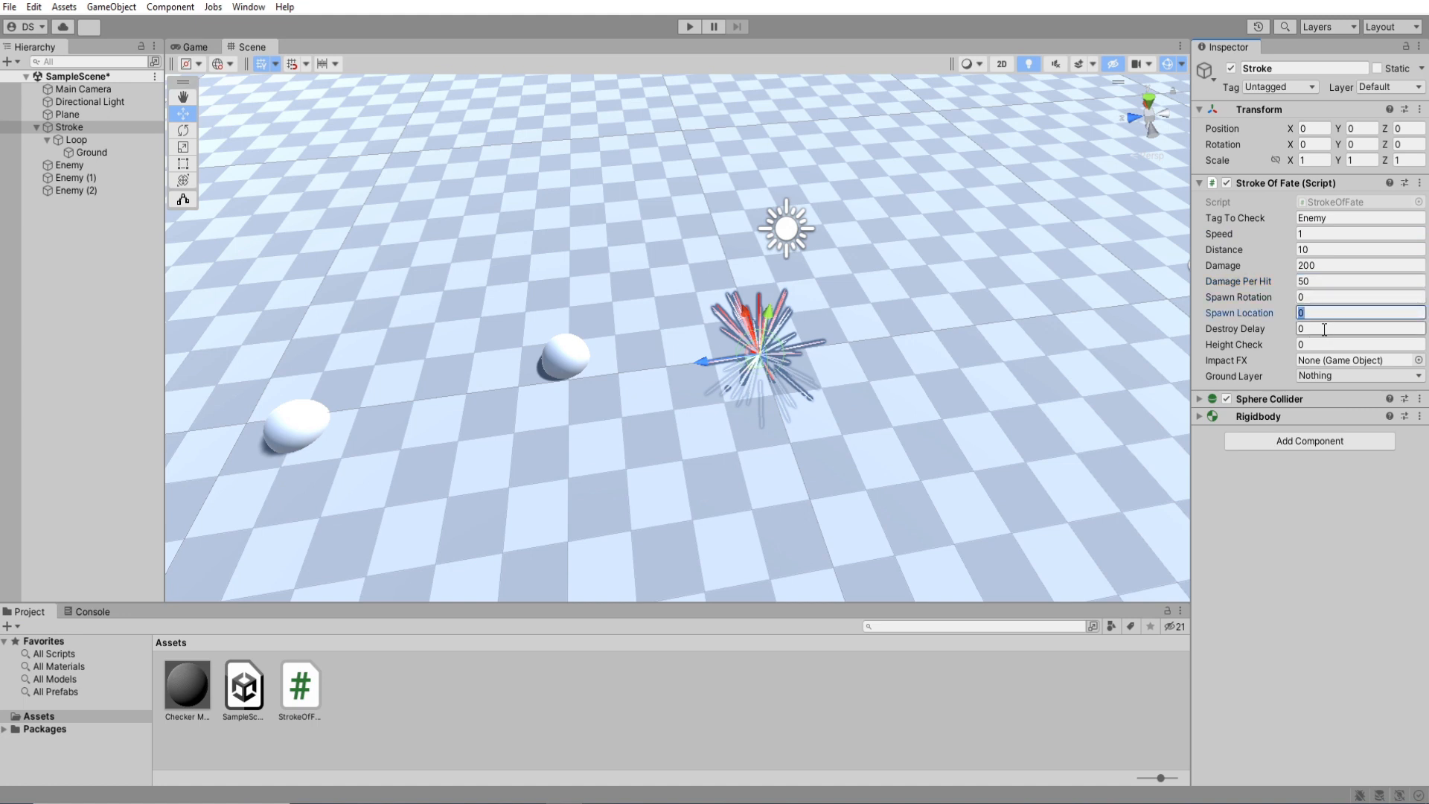
left_click(1358, 328)
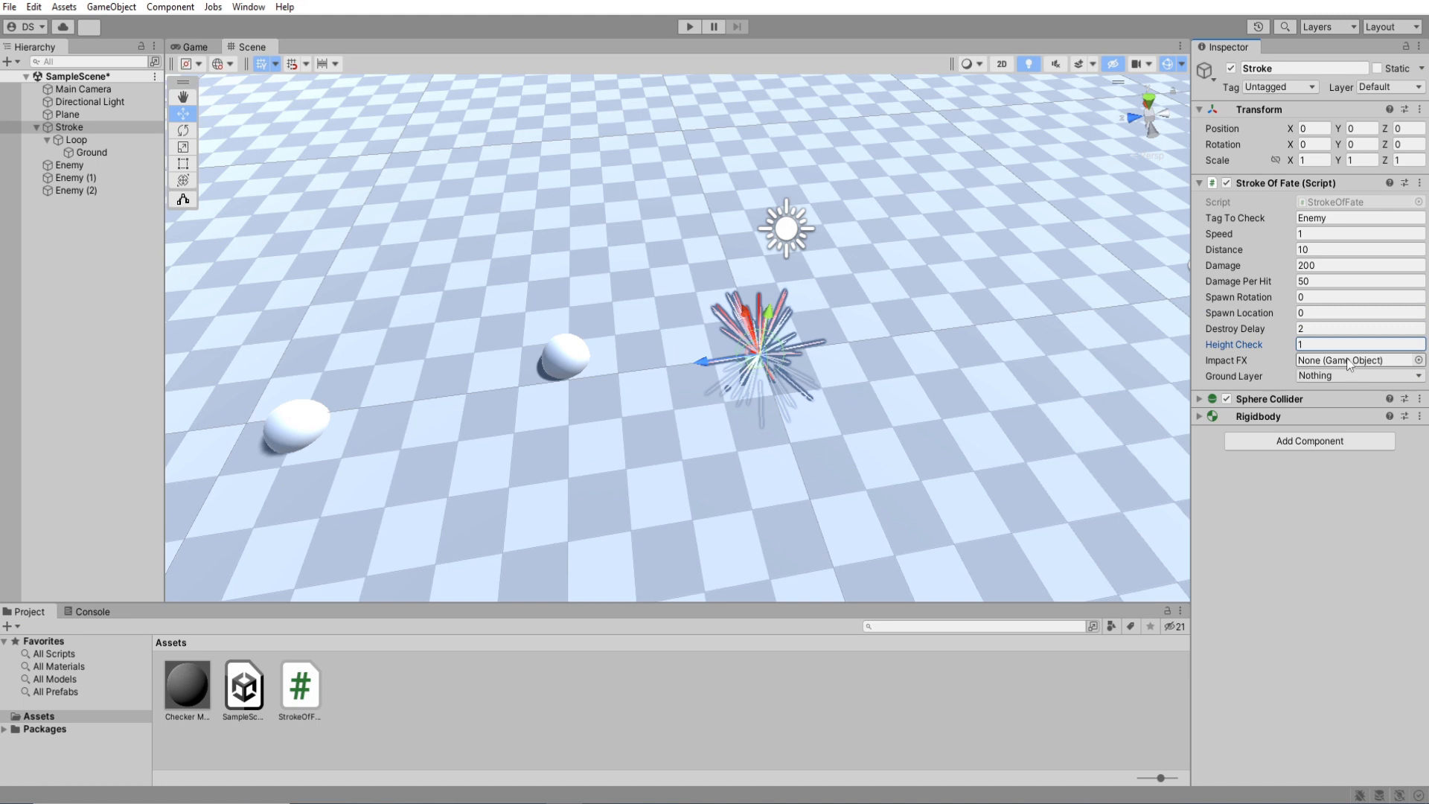
Step: Duplicate the Loop particle effect and rename the copy Impact
left_click(76, 139)
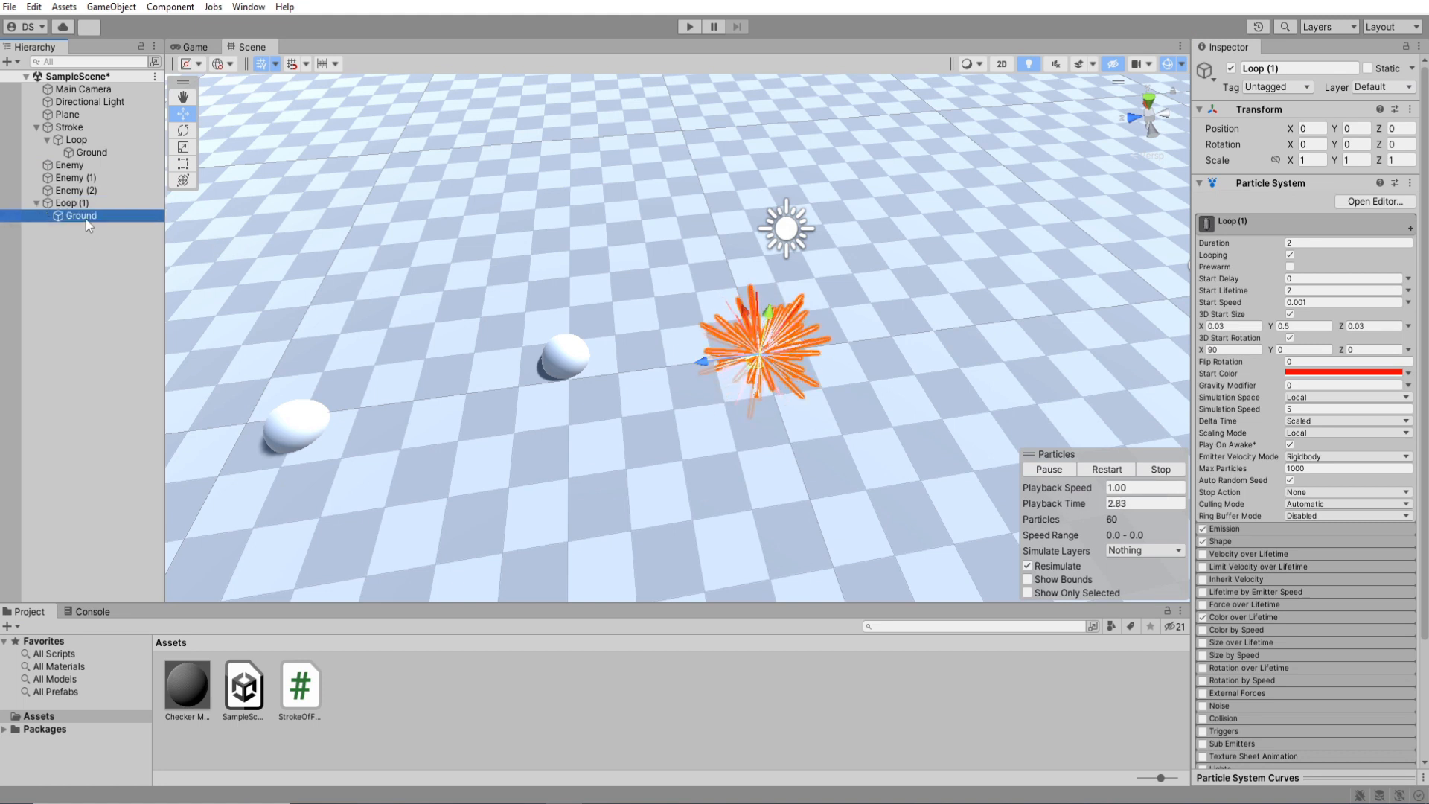
left_click(70, 202)
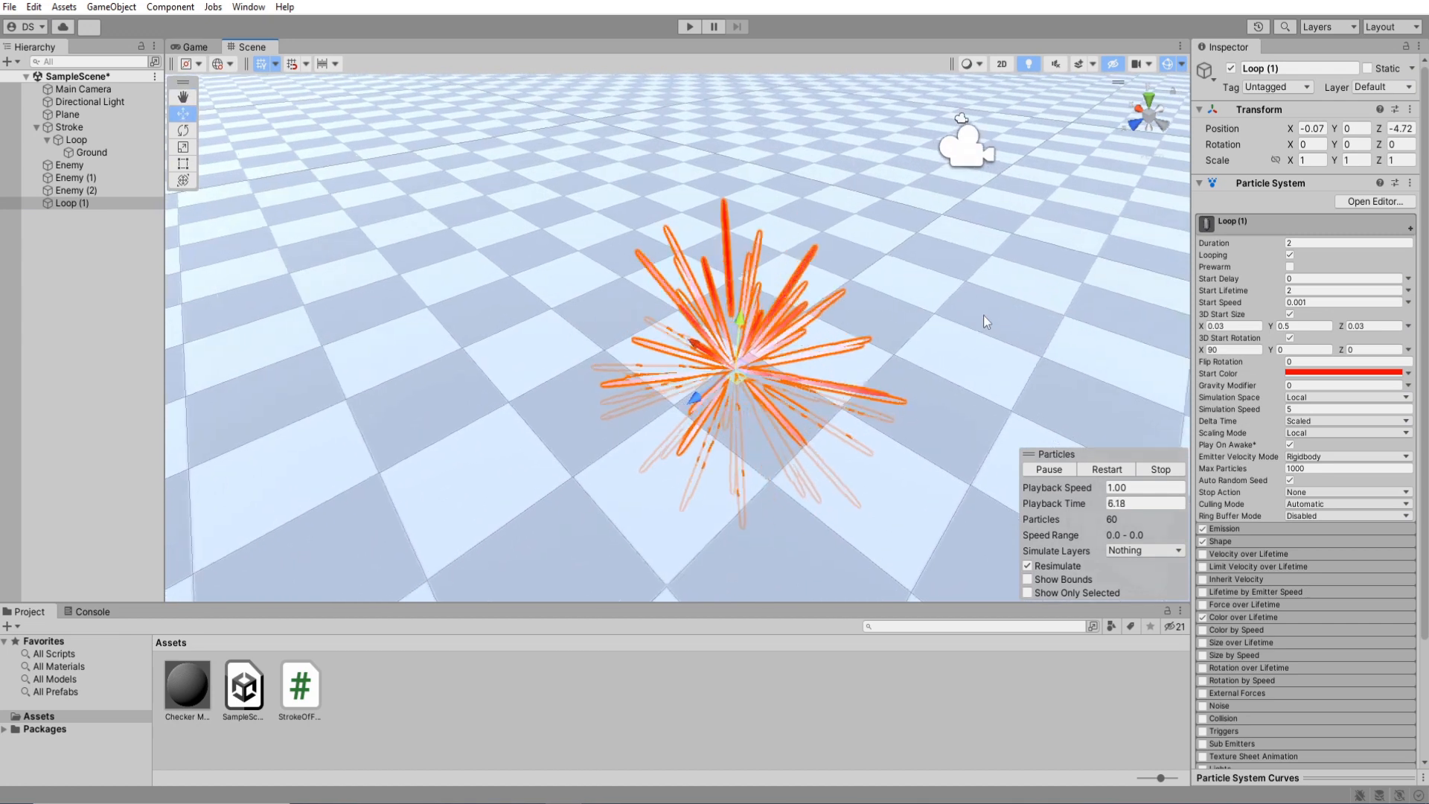
type("Impact")
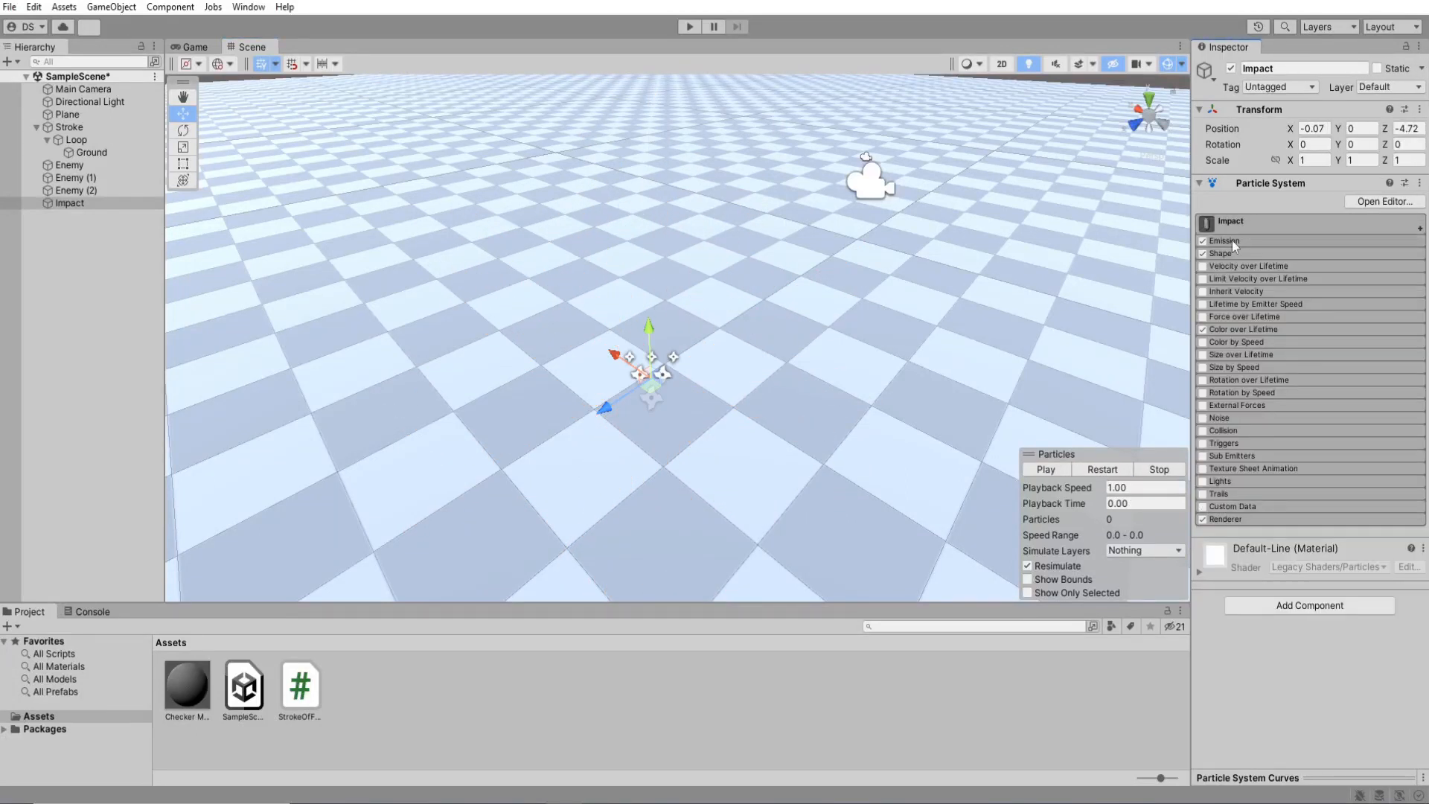
Step: Replay the Impact burst preview and enable the Size over Lifetime module
left_click(1220, 240)
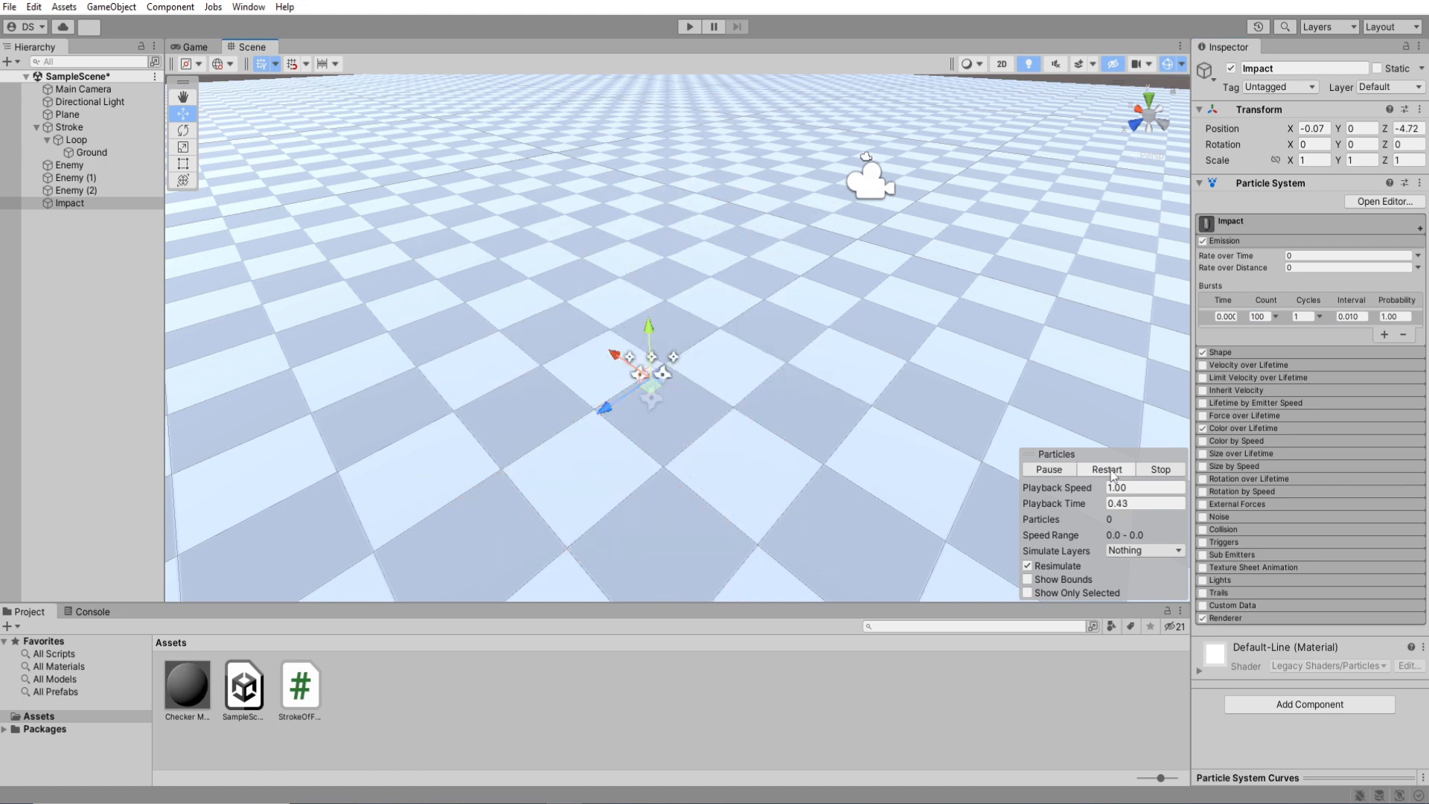
left_click(1203, 454)
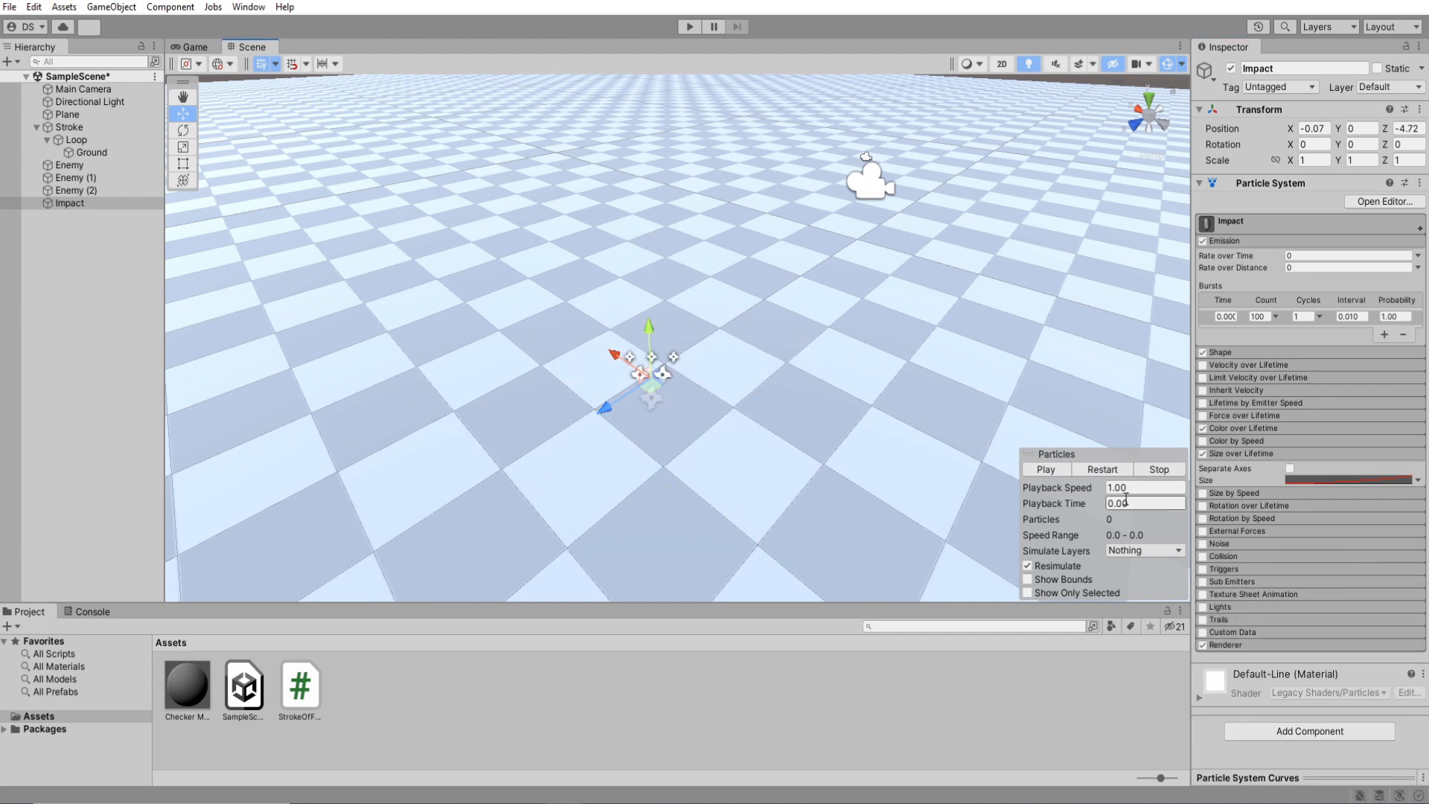
left_click(1101, 468)
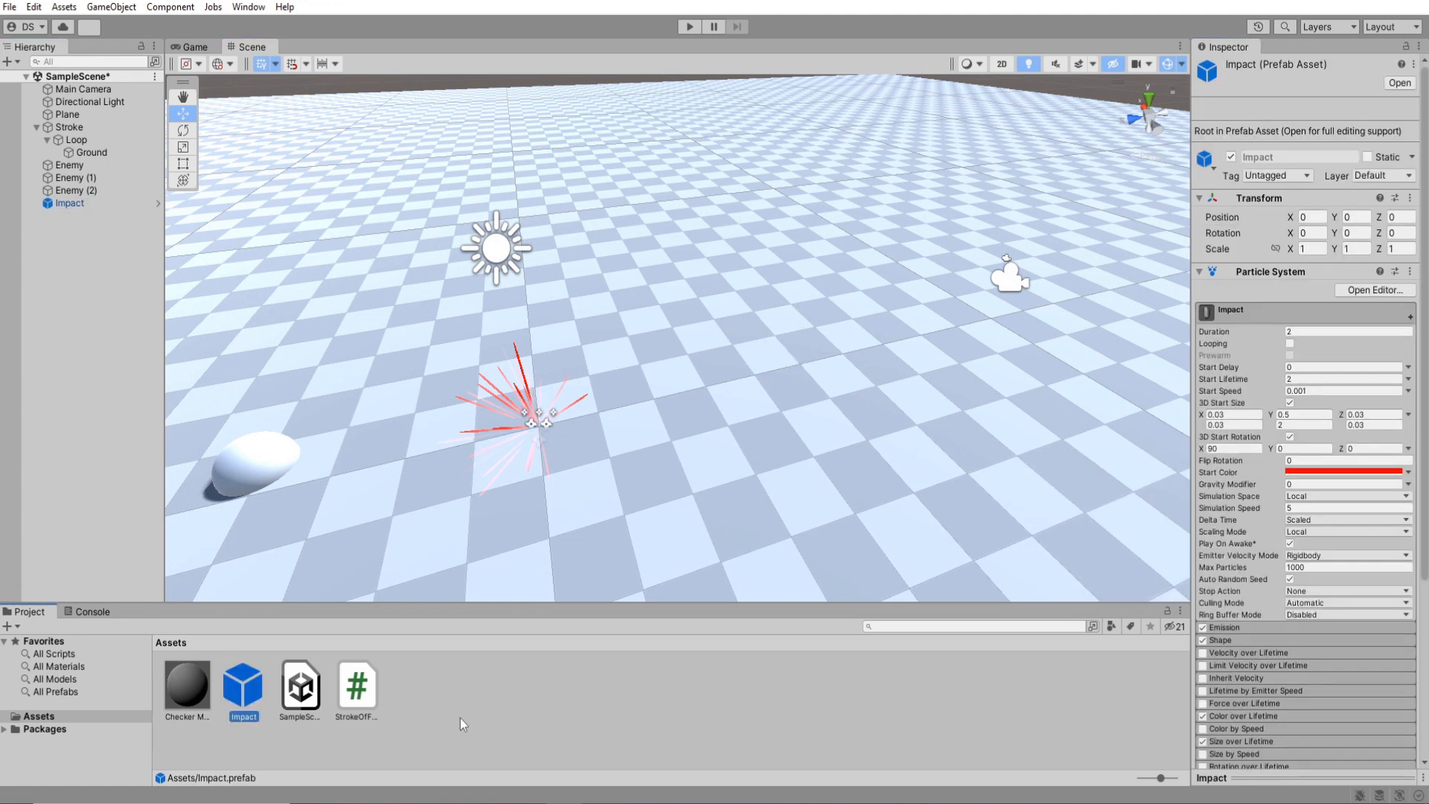
Step: Assign the Impact prefab to the Stroke's Impact FX slot
left_click(68, 204)
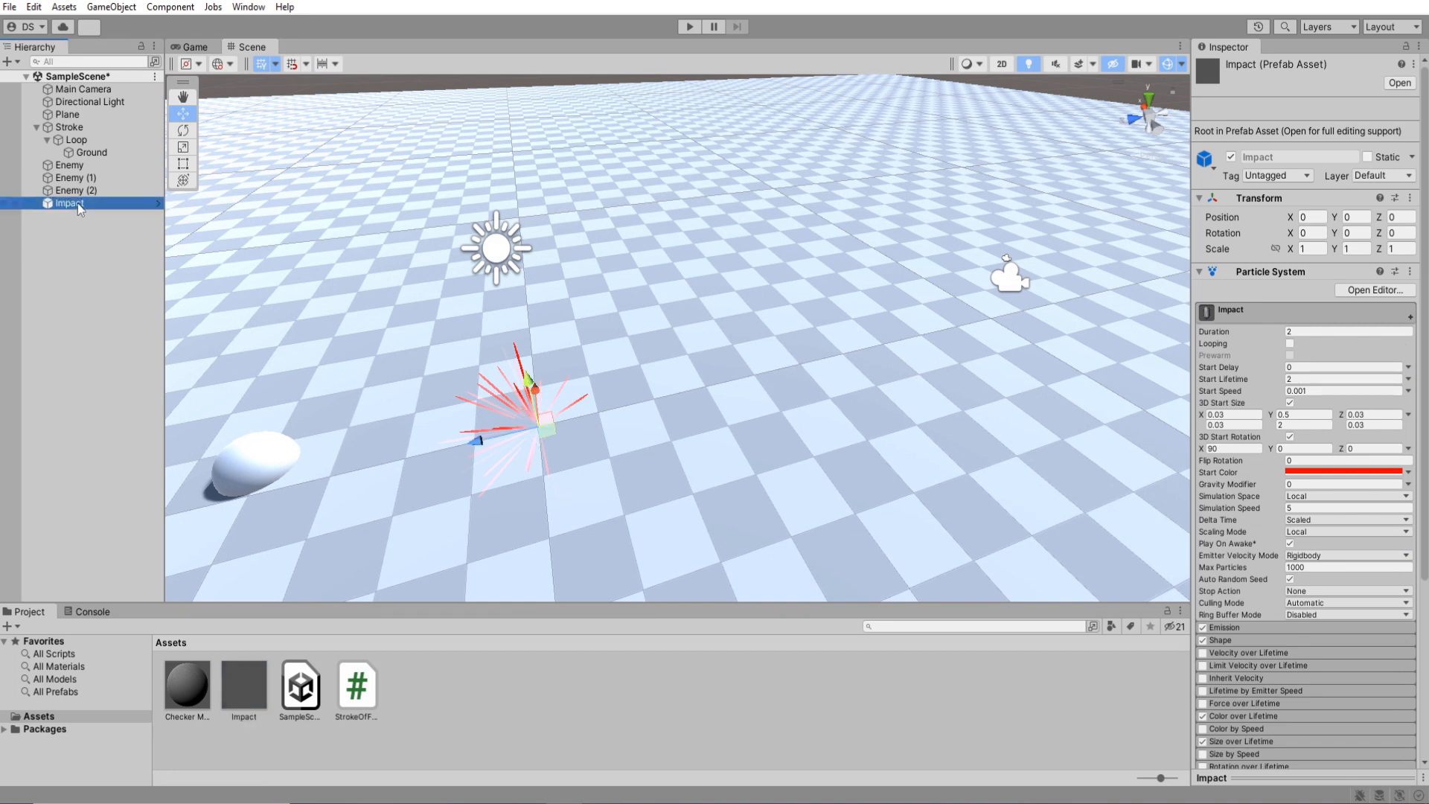
left_click(68, 127)
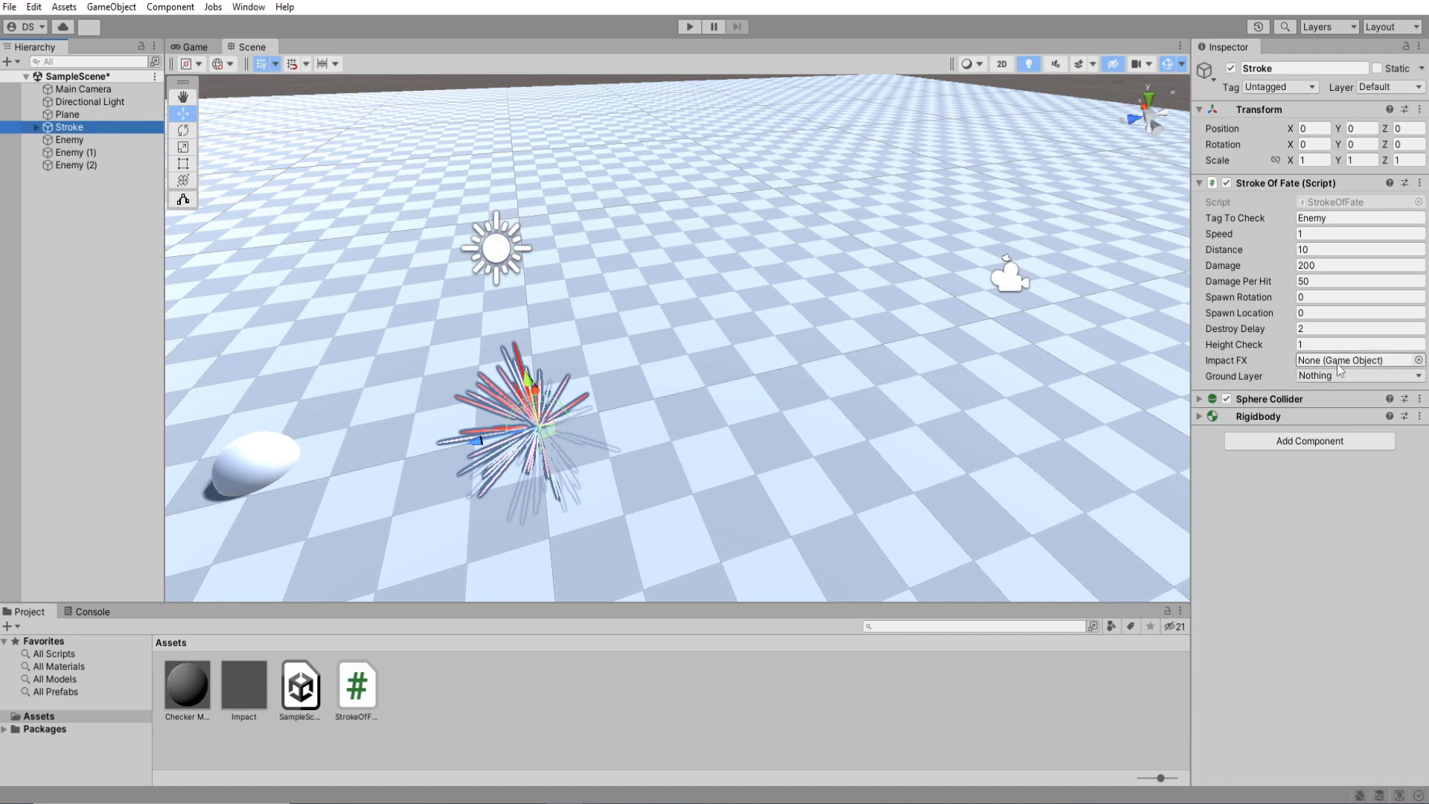
left_click(243, 686)
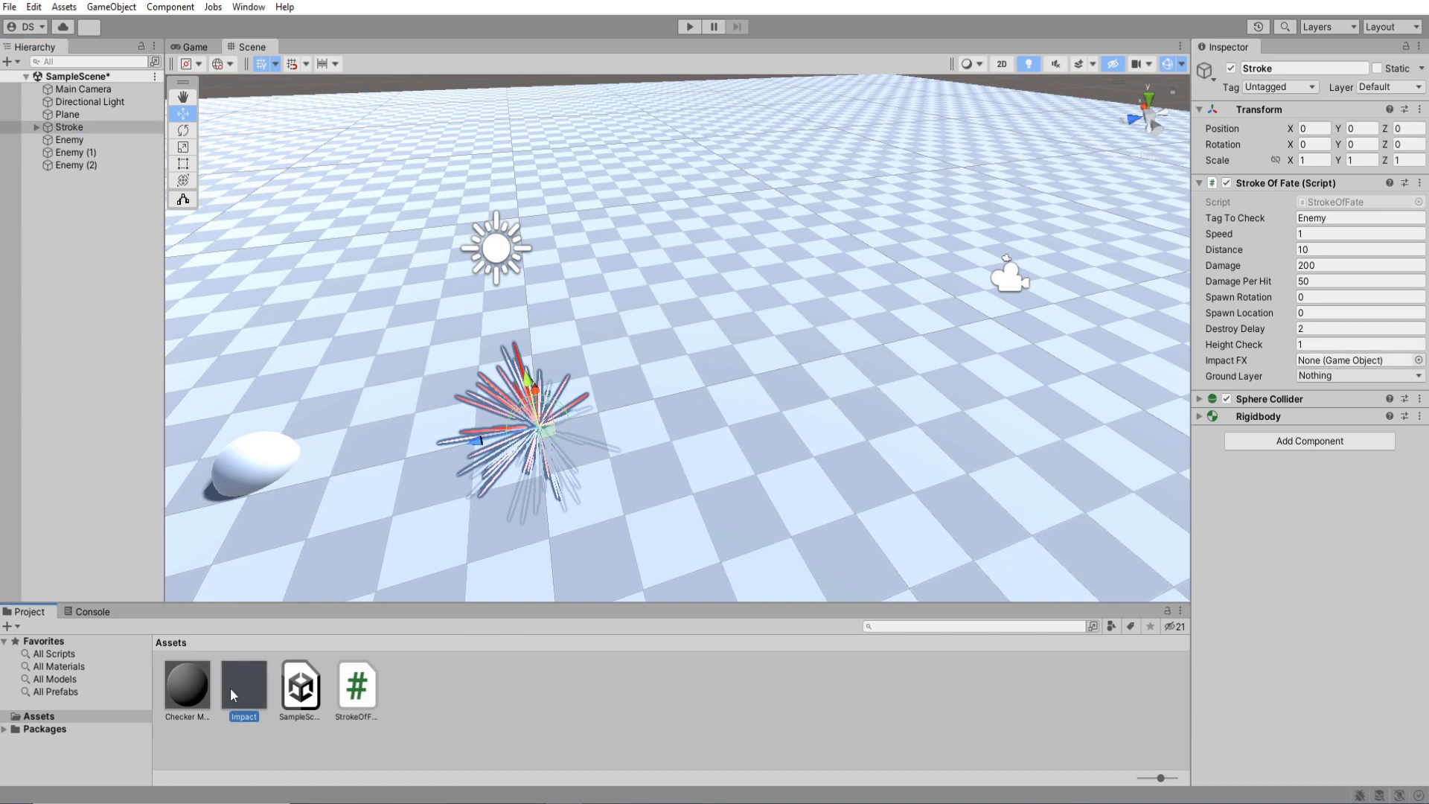
left_click_drag(243, 682, 1358, 361)
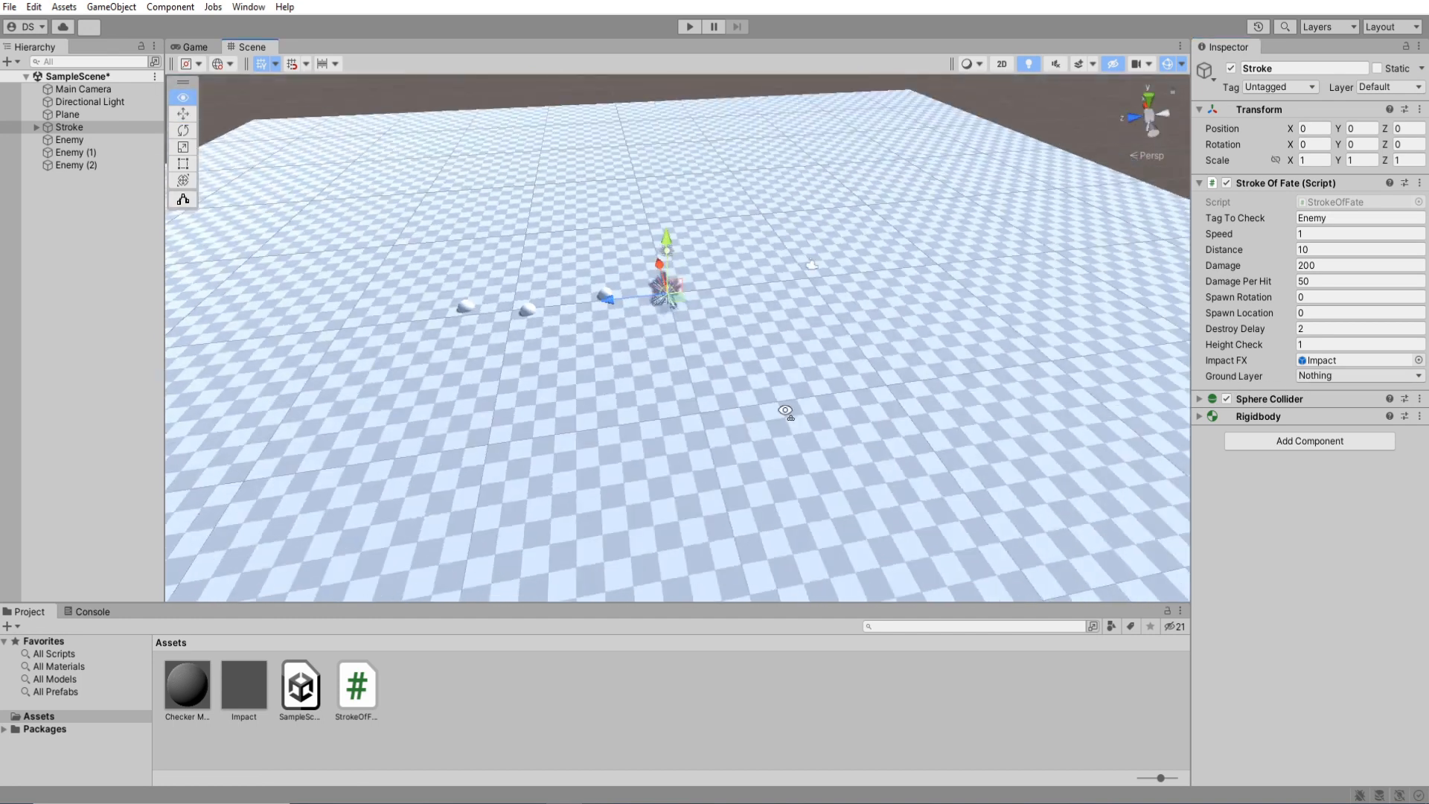
Step: Put the plane on the Ground layer and set the Stroke's Ground Layer to Ground
left_click(68, 114)
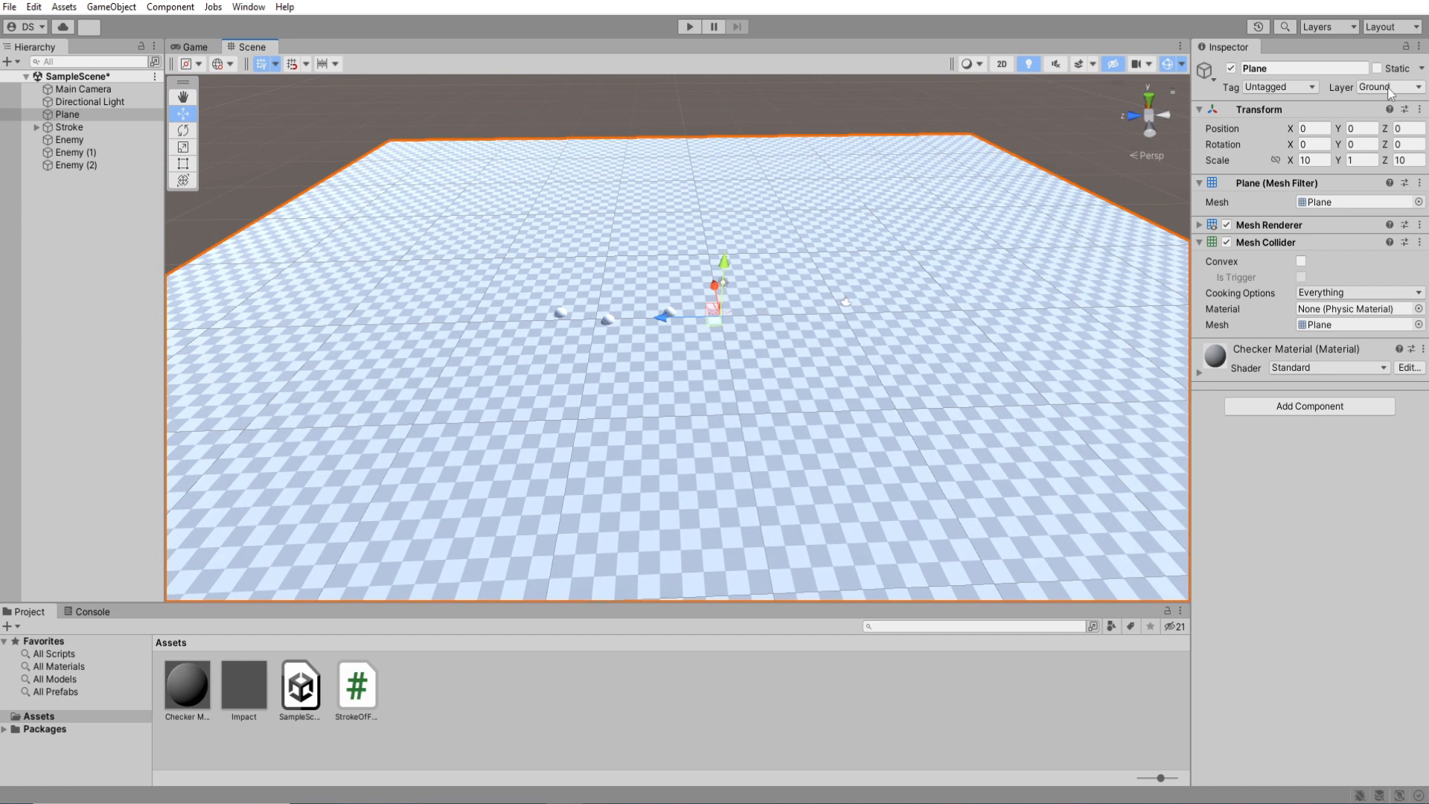
left_click(1385, 87)
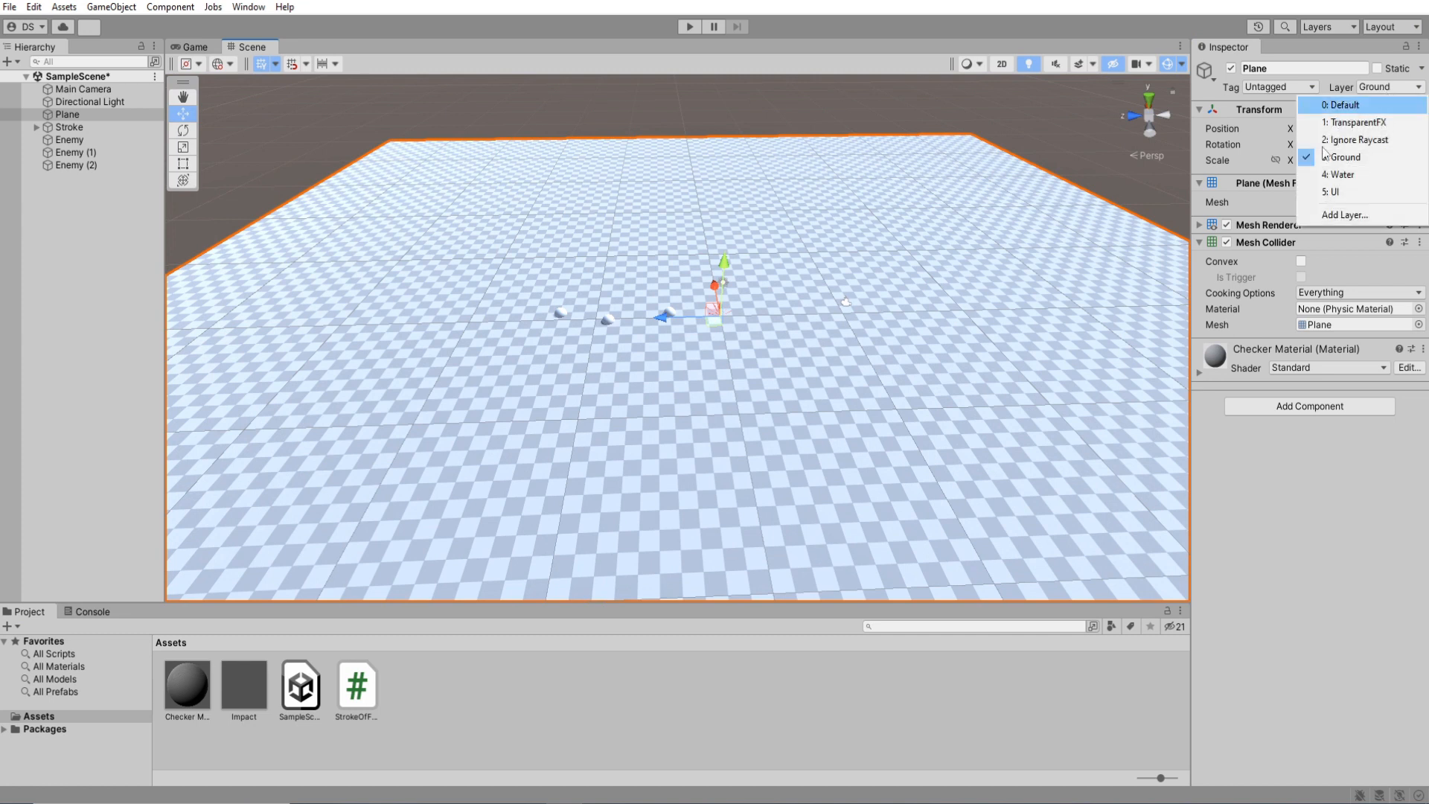
left_click(76, 152)
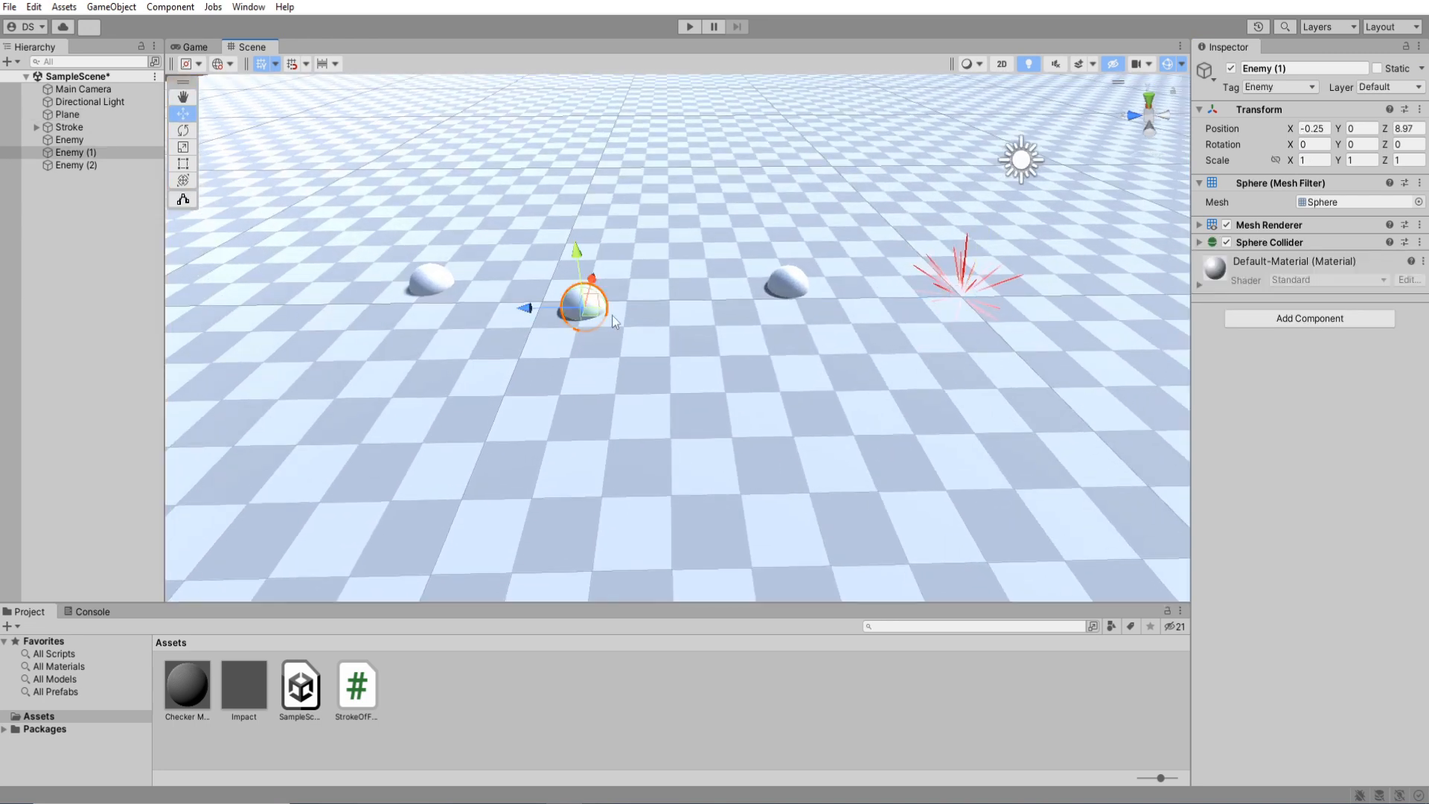
left_click(1358, 374)
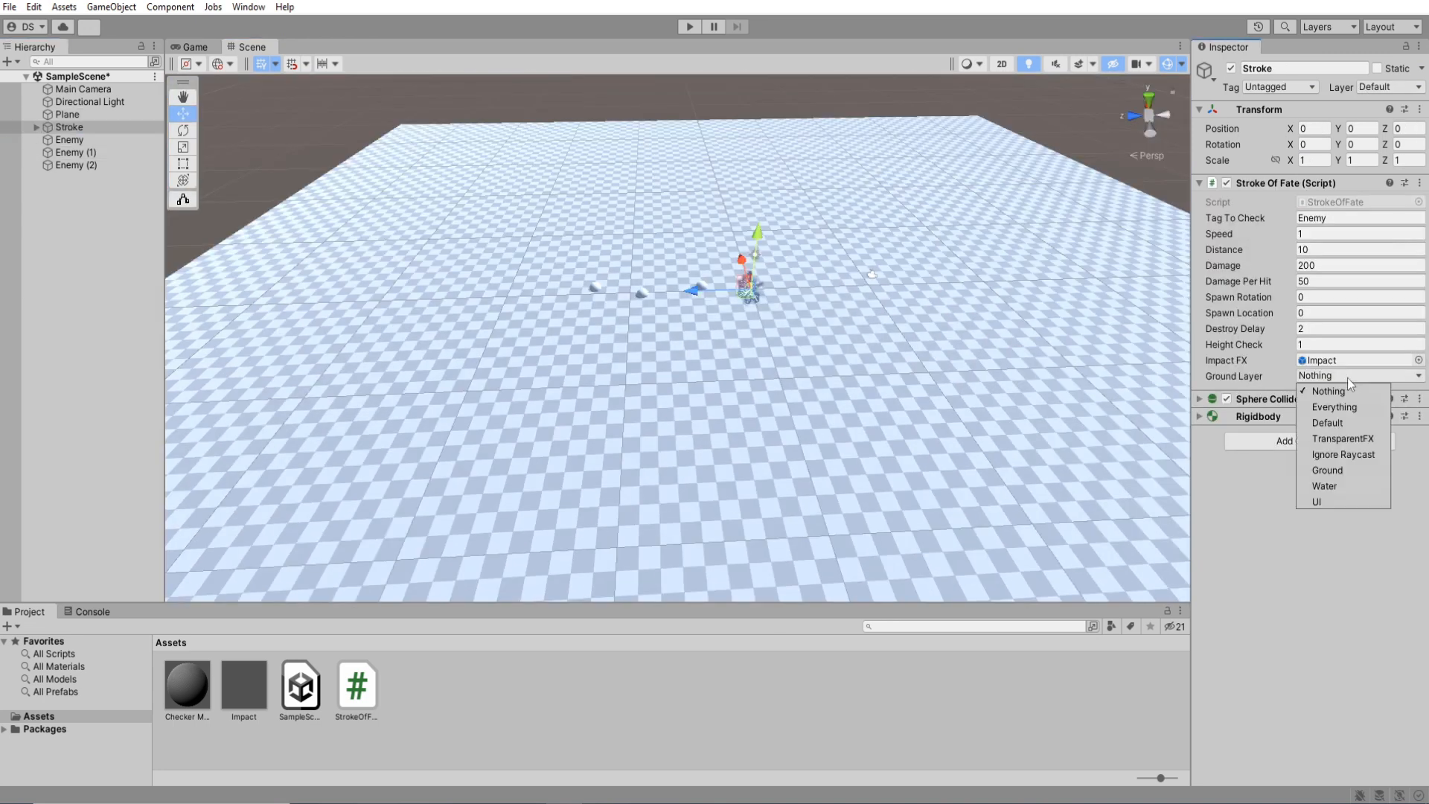
left_click(1328, 470)
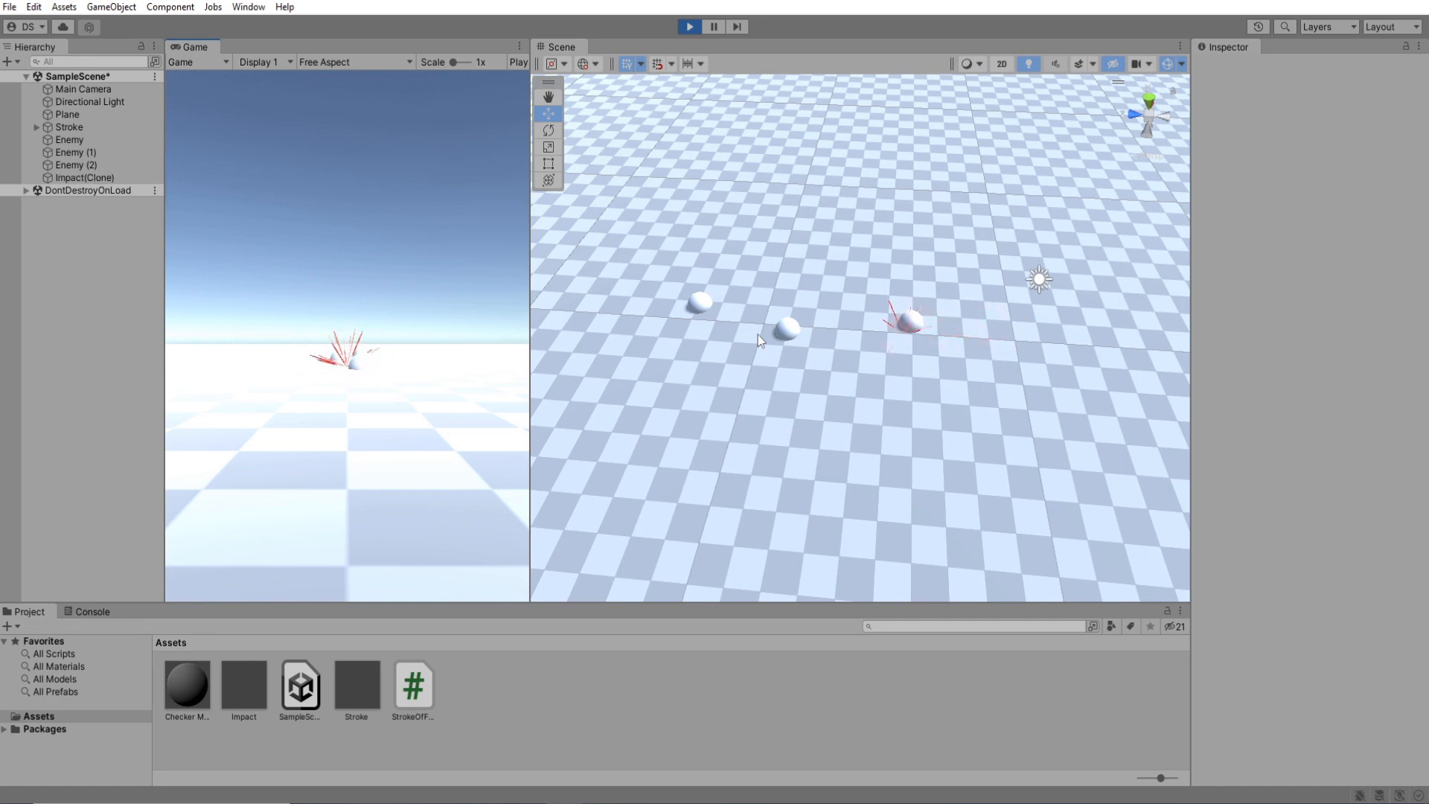
Step: Run the scene with Stroke removed and select the new Stroke prefab in Assets
left_click(68, 126)
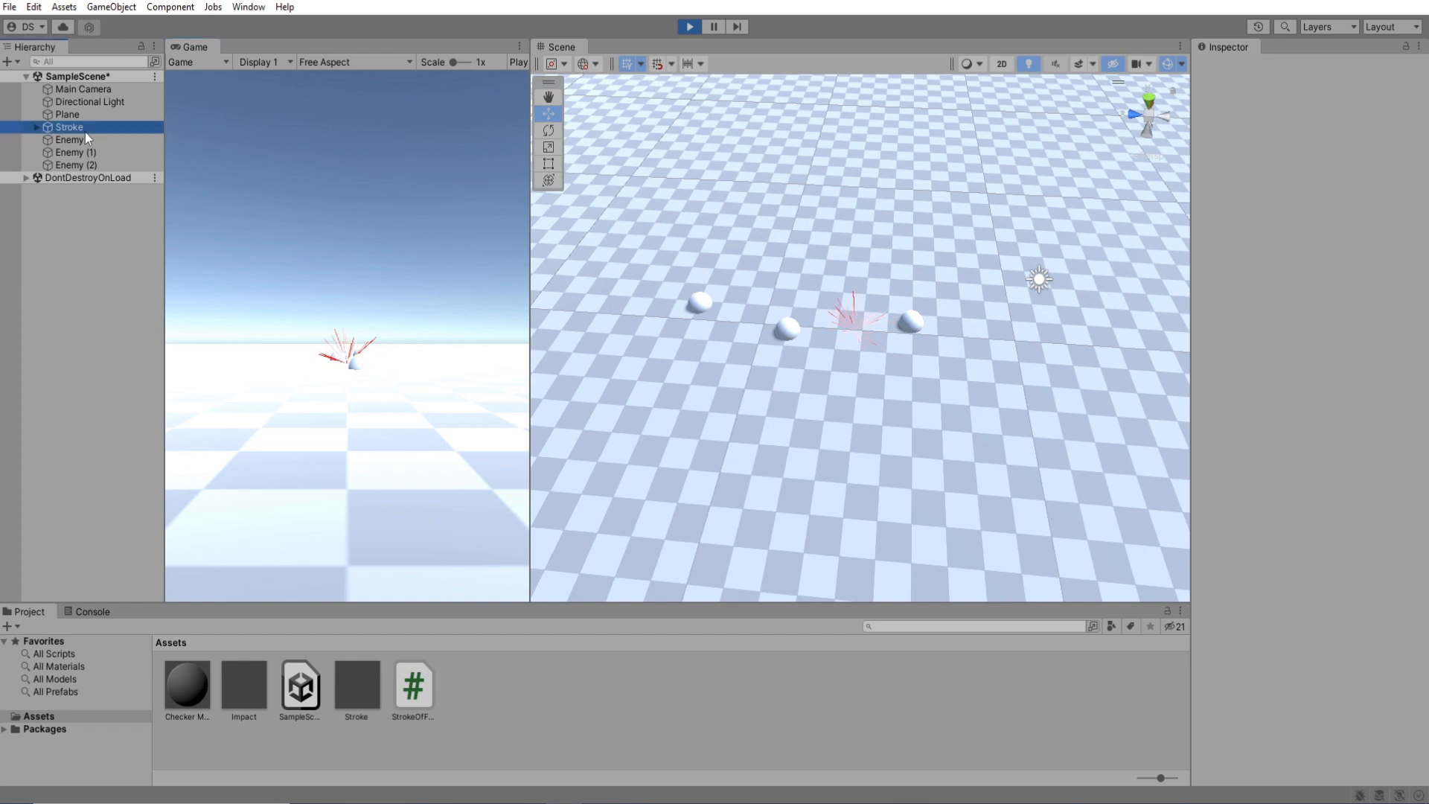
left_click(68, 127)
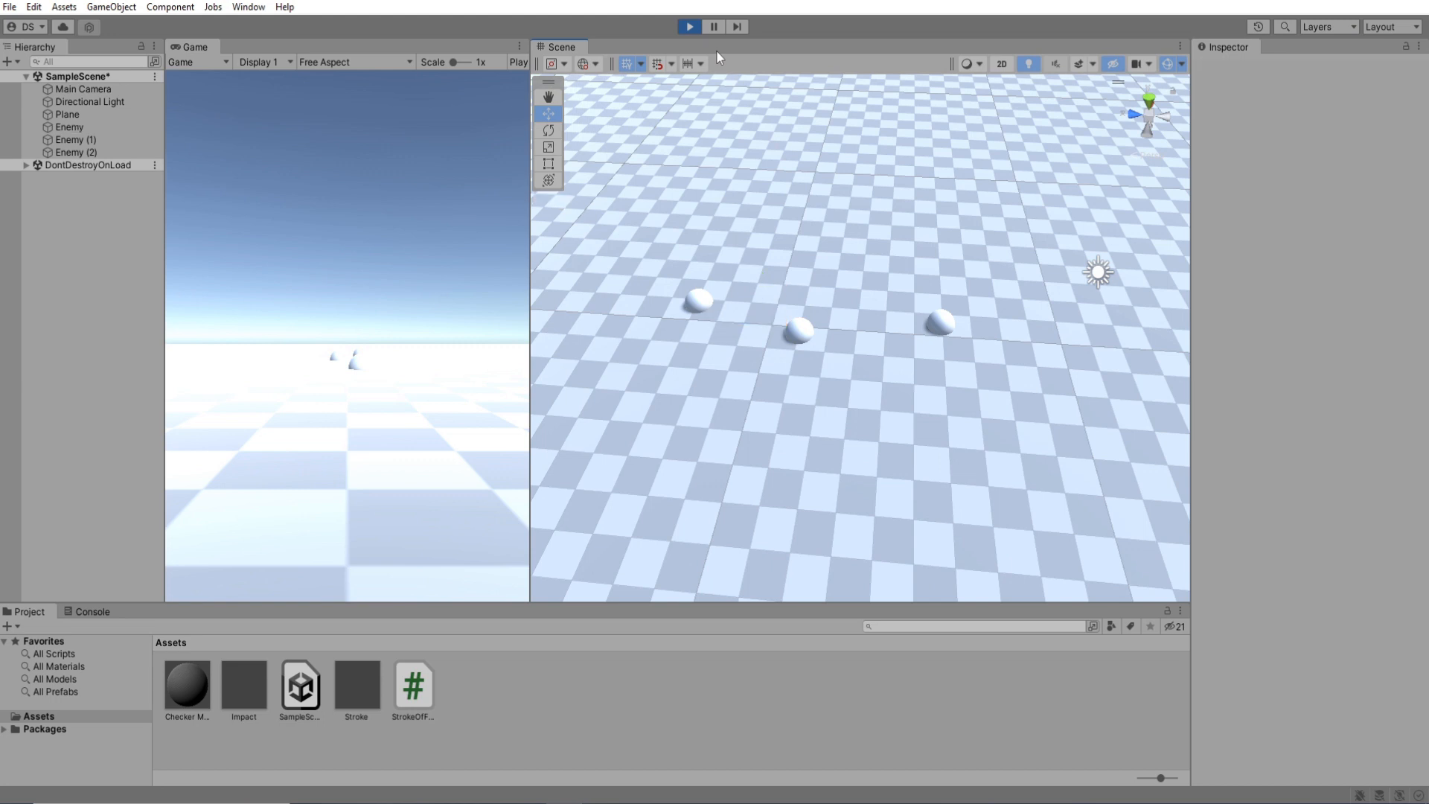
left_click(356, 687)
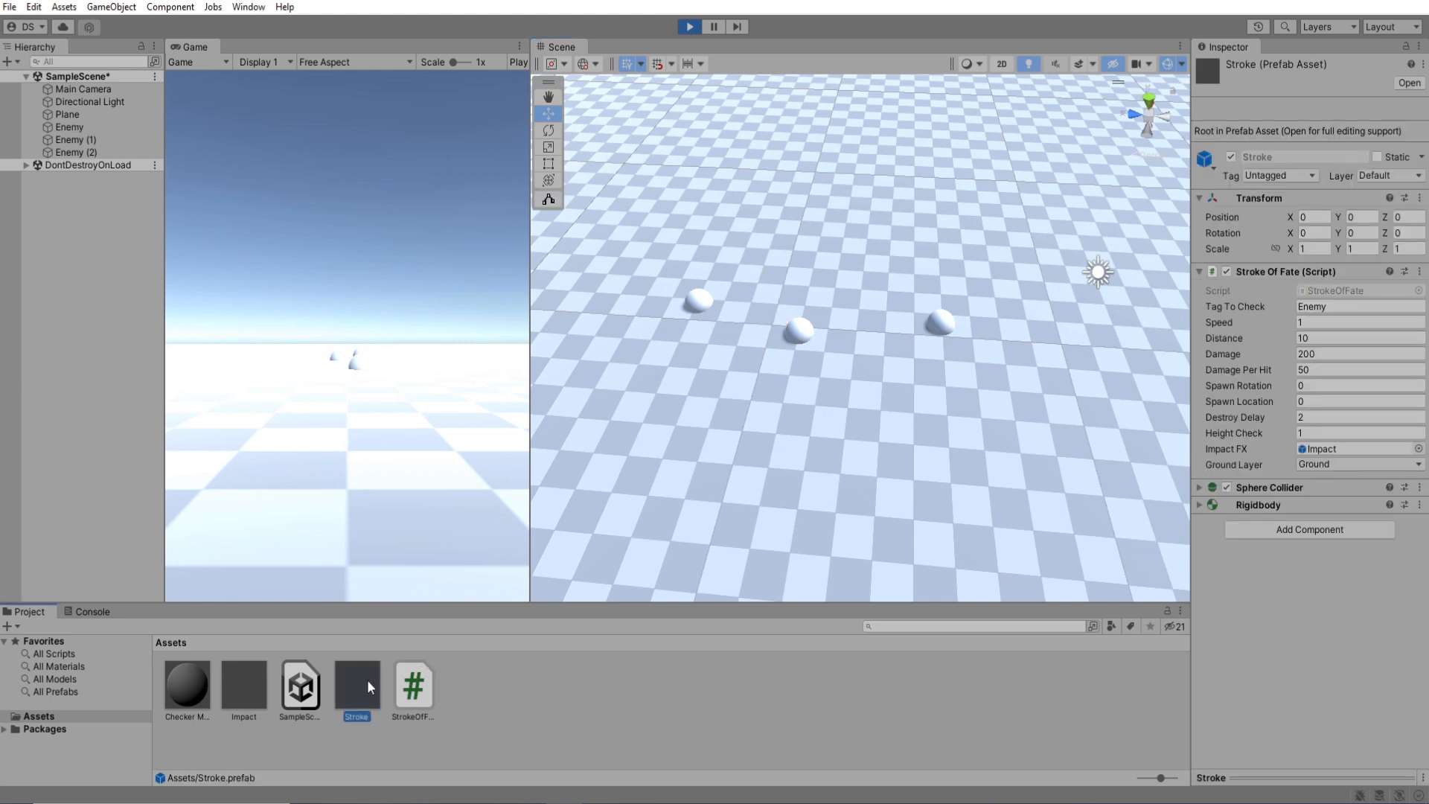
Step: Open the Stroke prefab and change the Ground particle system's Emitter Velocity Mode
double_click(356, 684)
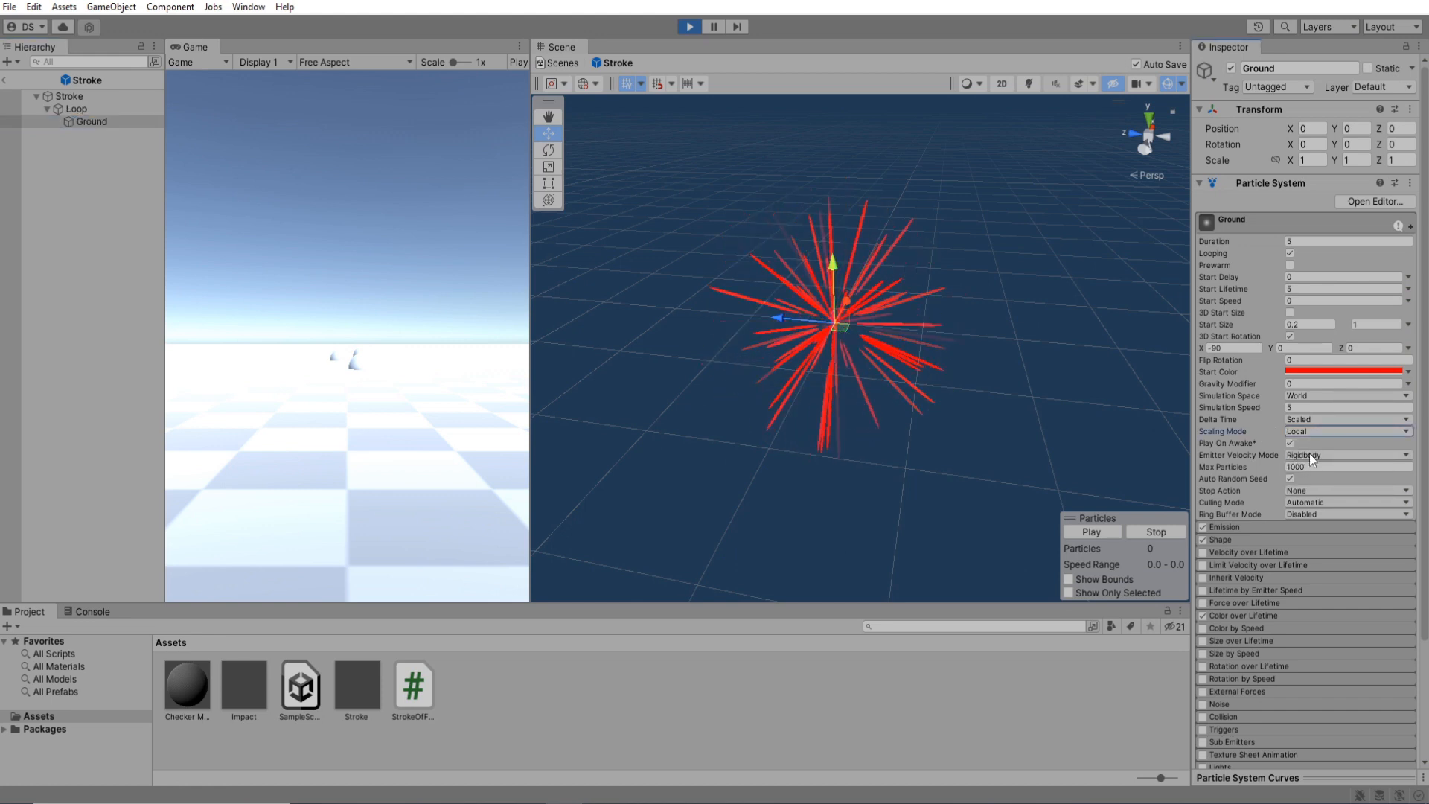
left_click(1347, 455)
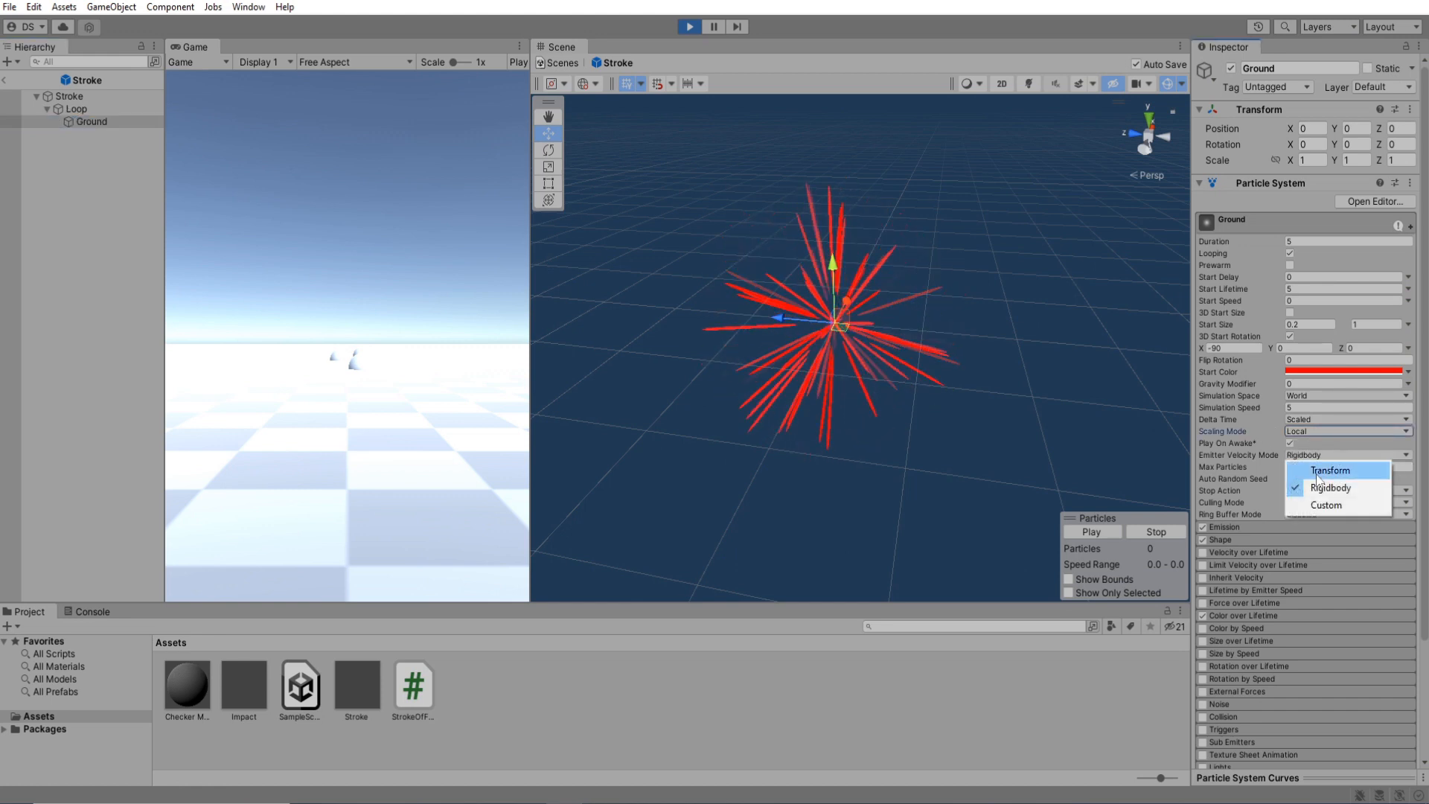
left_click(1330, 470)
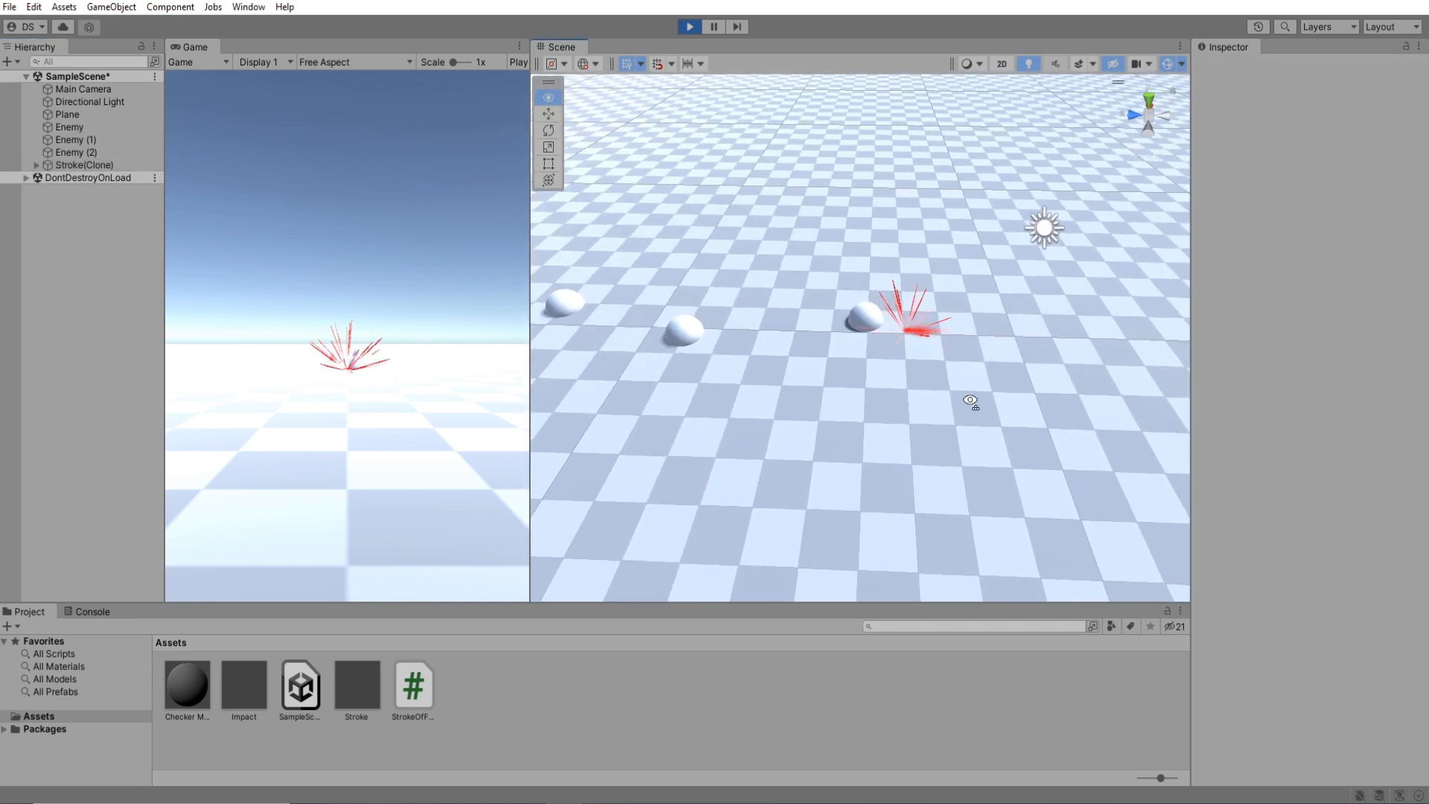
Step: Give the running Stroke clone a spawn rotation of 30 and resume the game
left_click(356, 683)
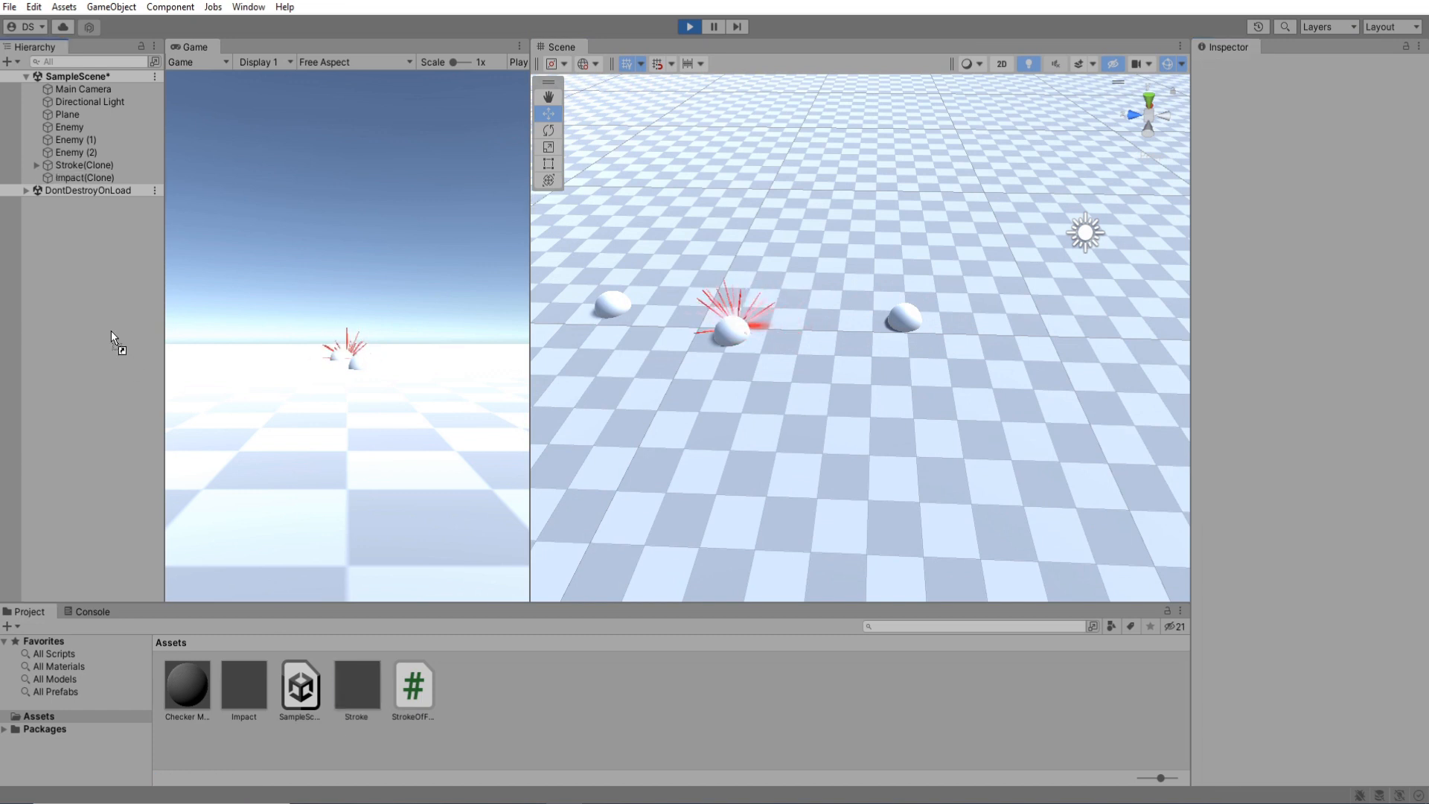
left_click(84, 178)
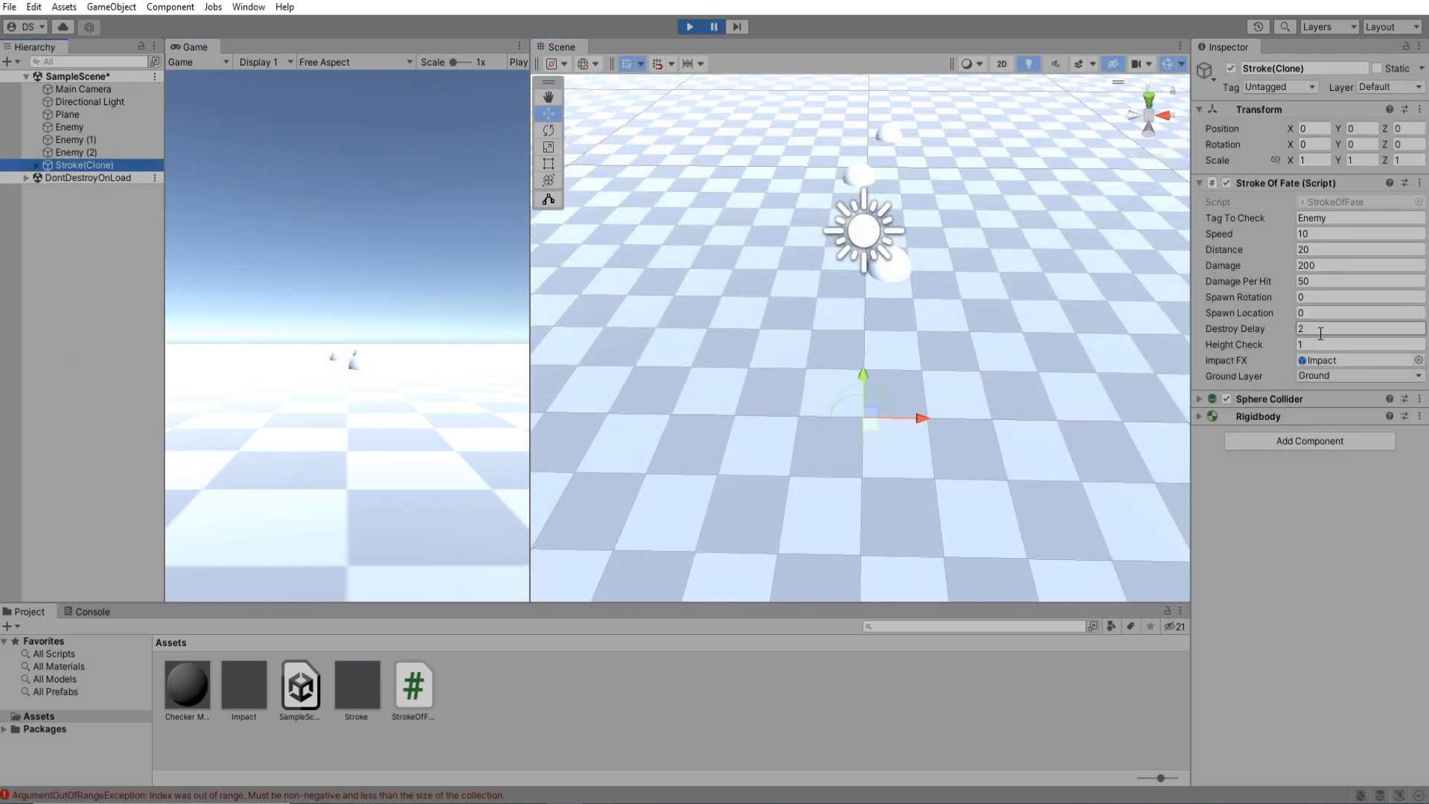
left_click(1349, 313)
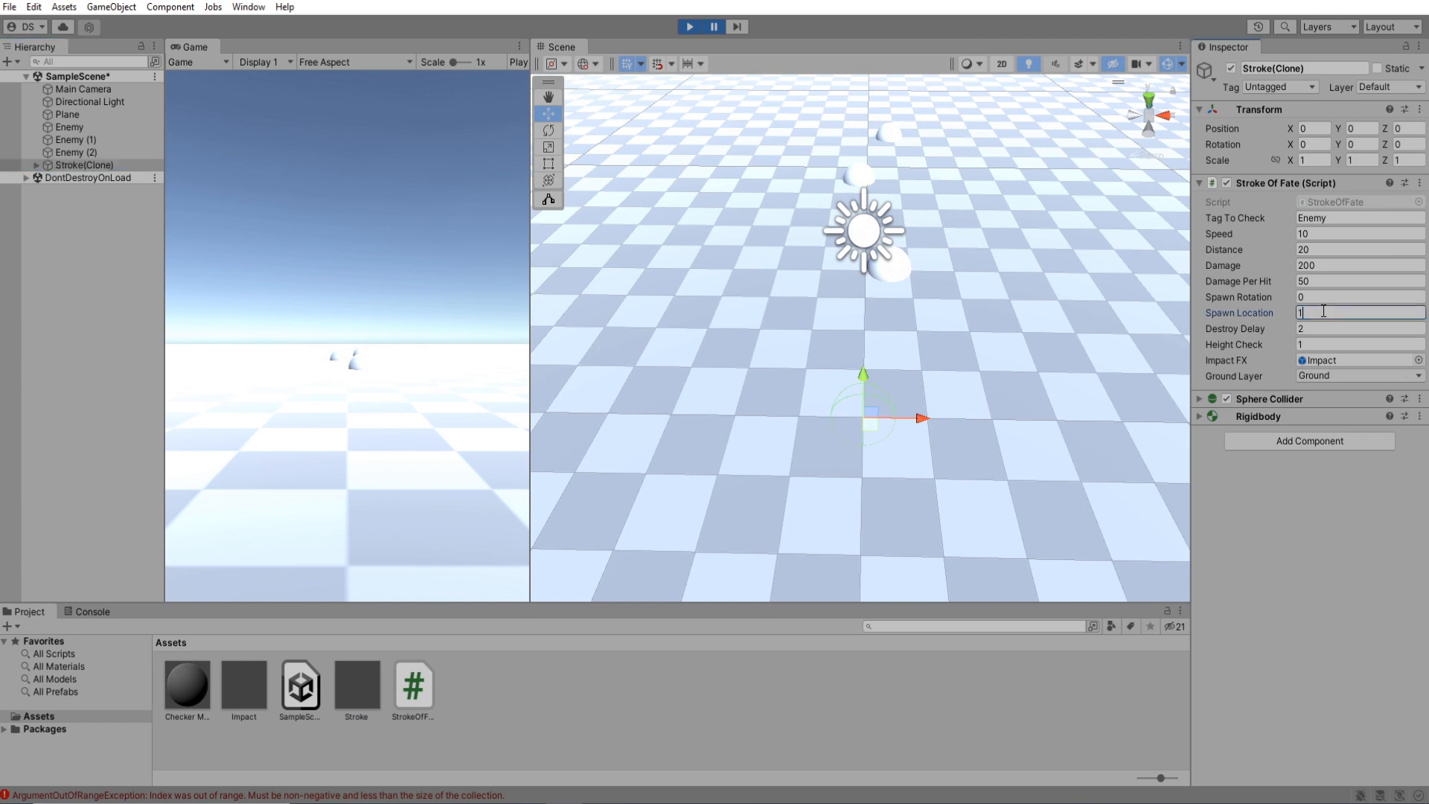
type("30")
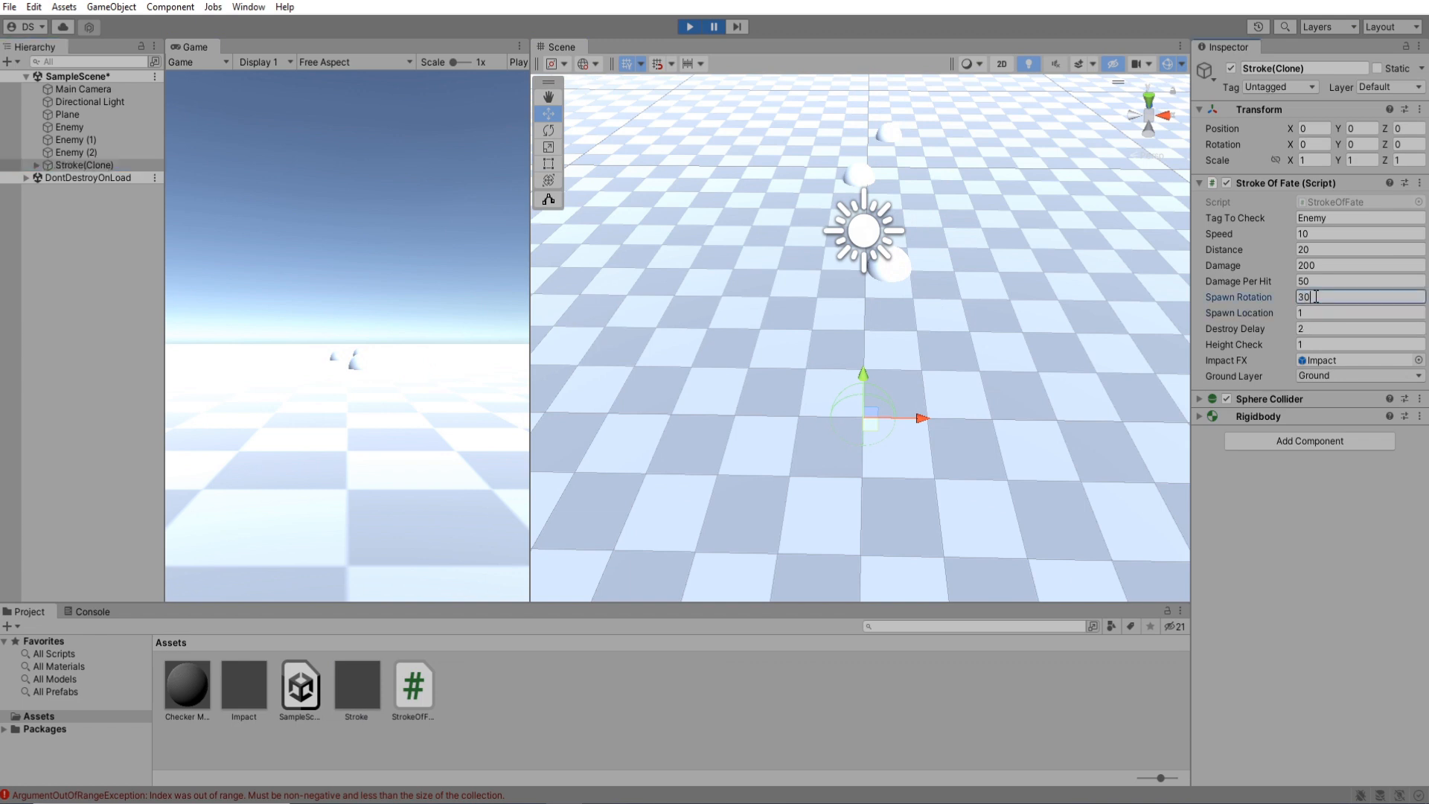
left_click(714, 27)
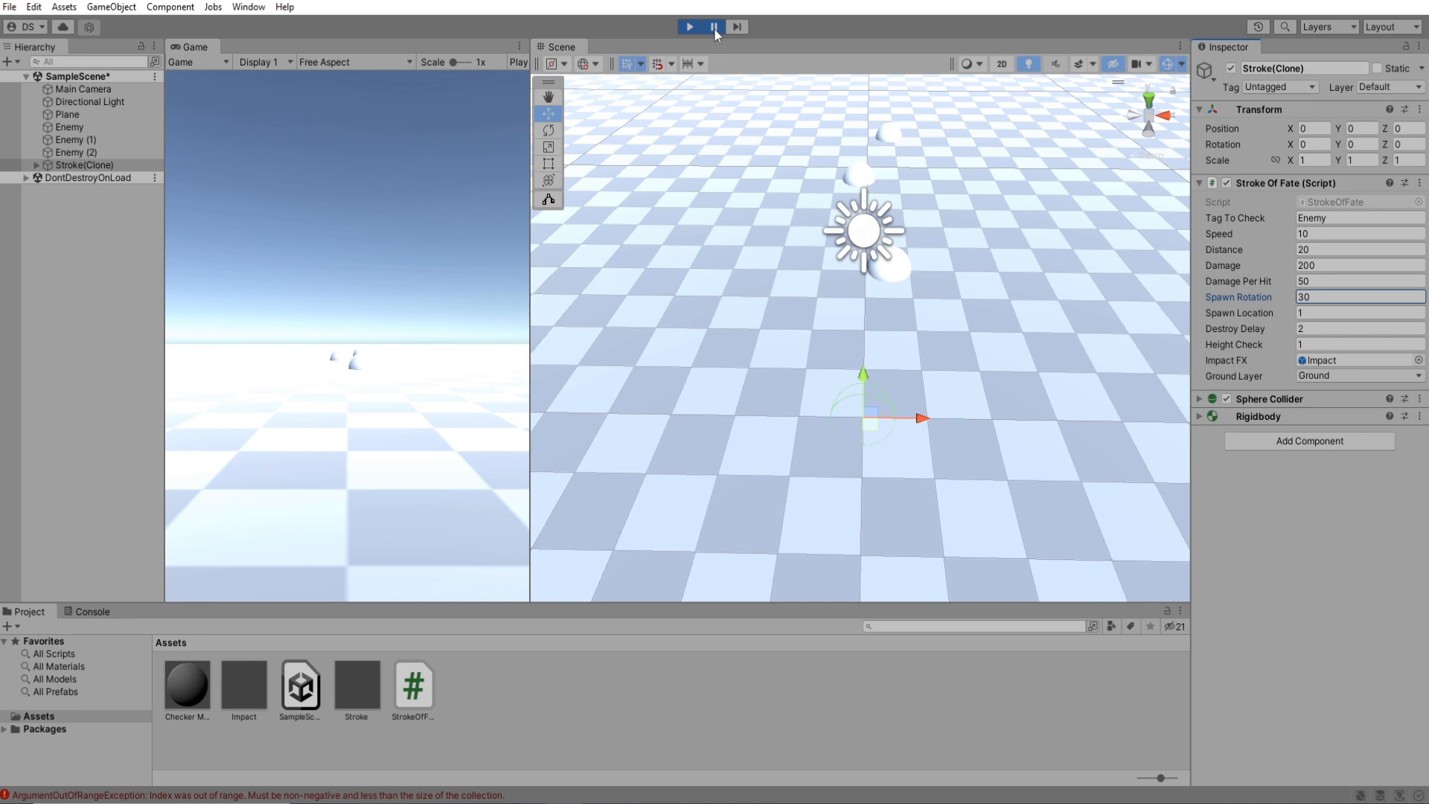
left_click(687, 27)
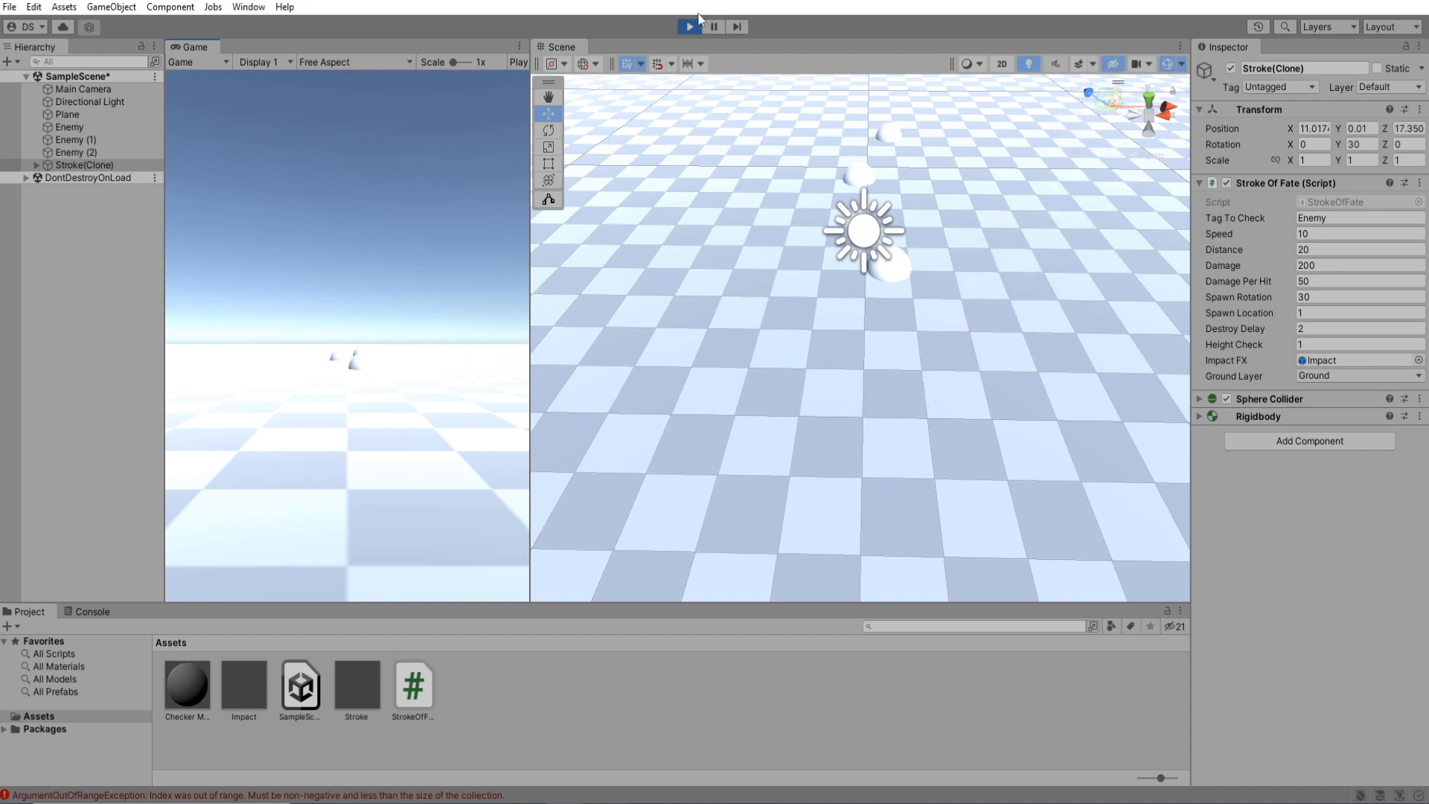
Step: Set the Stroke prefab's Spawn Location to 1 and edit its spawn rotation
left_click(356, 686)
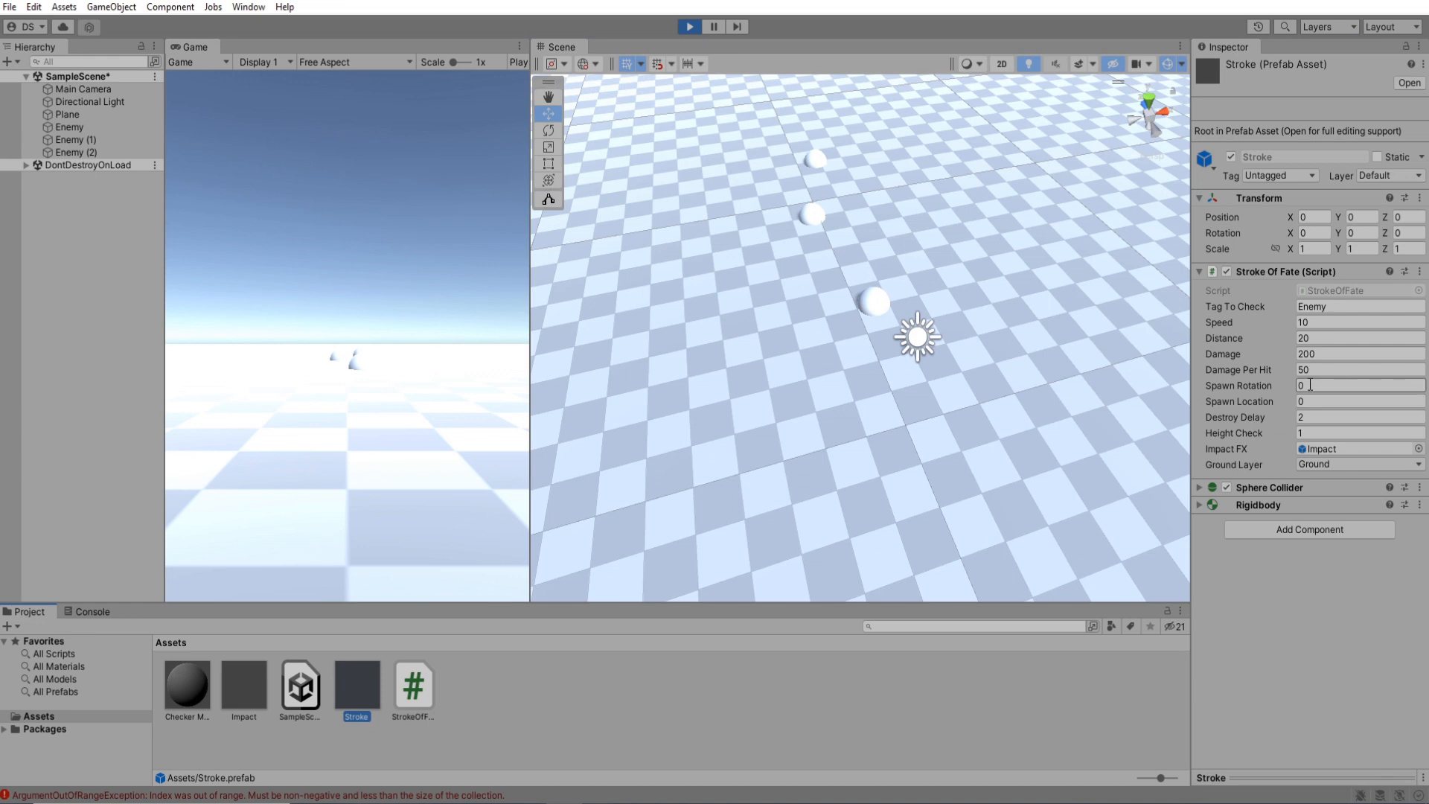
left_click(1358, 401)
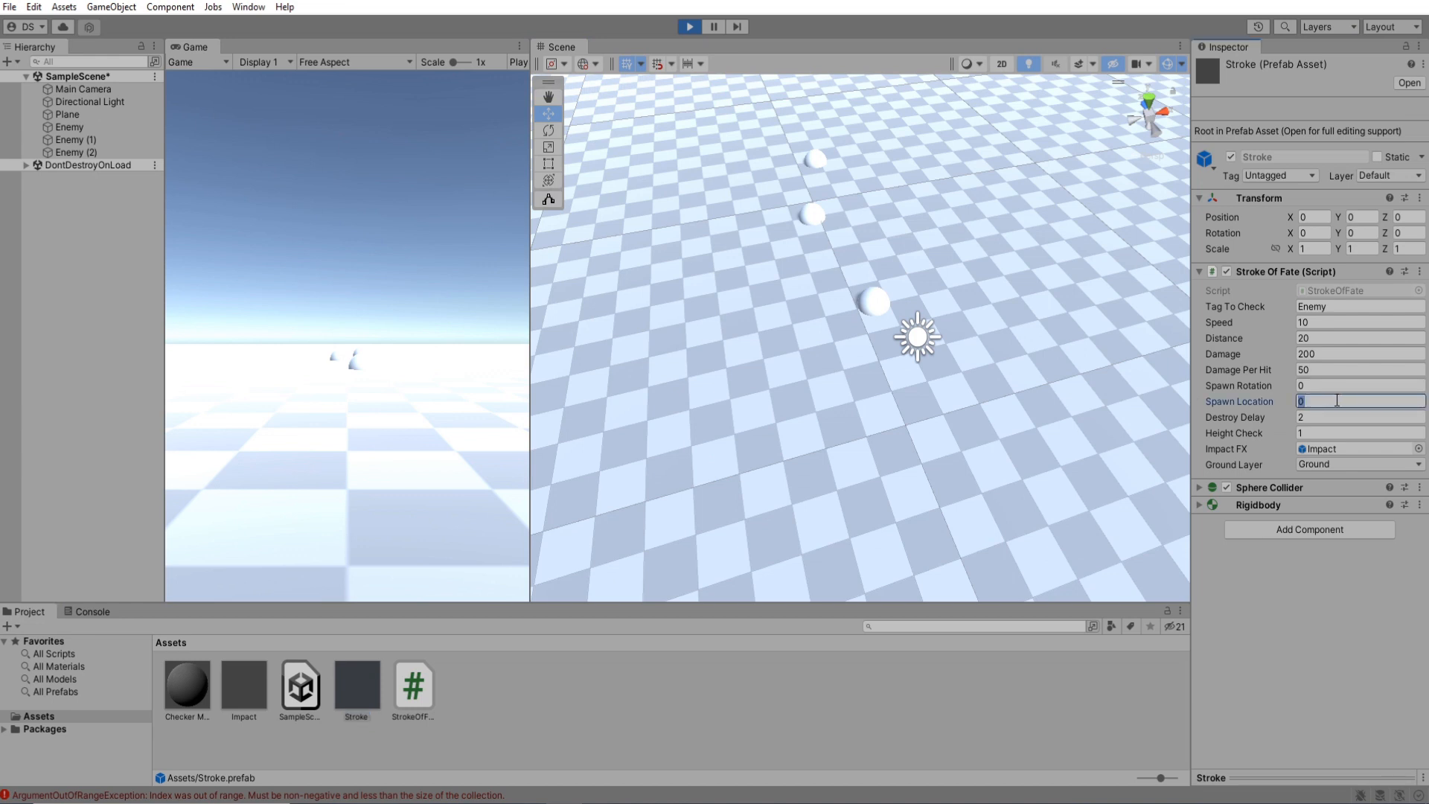
left_click(1357, 385)
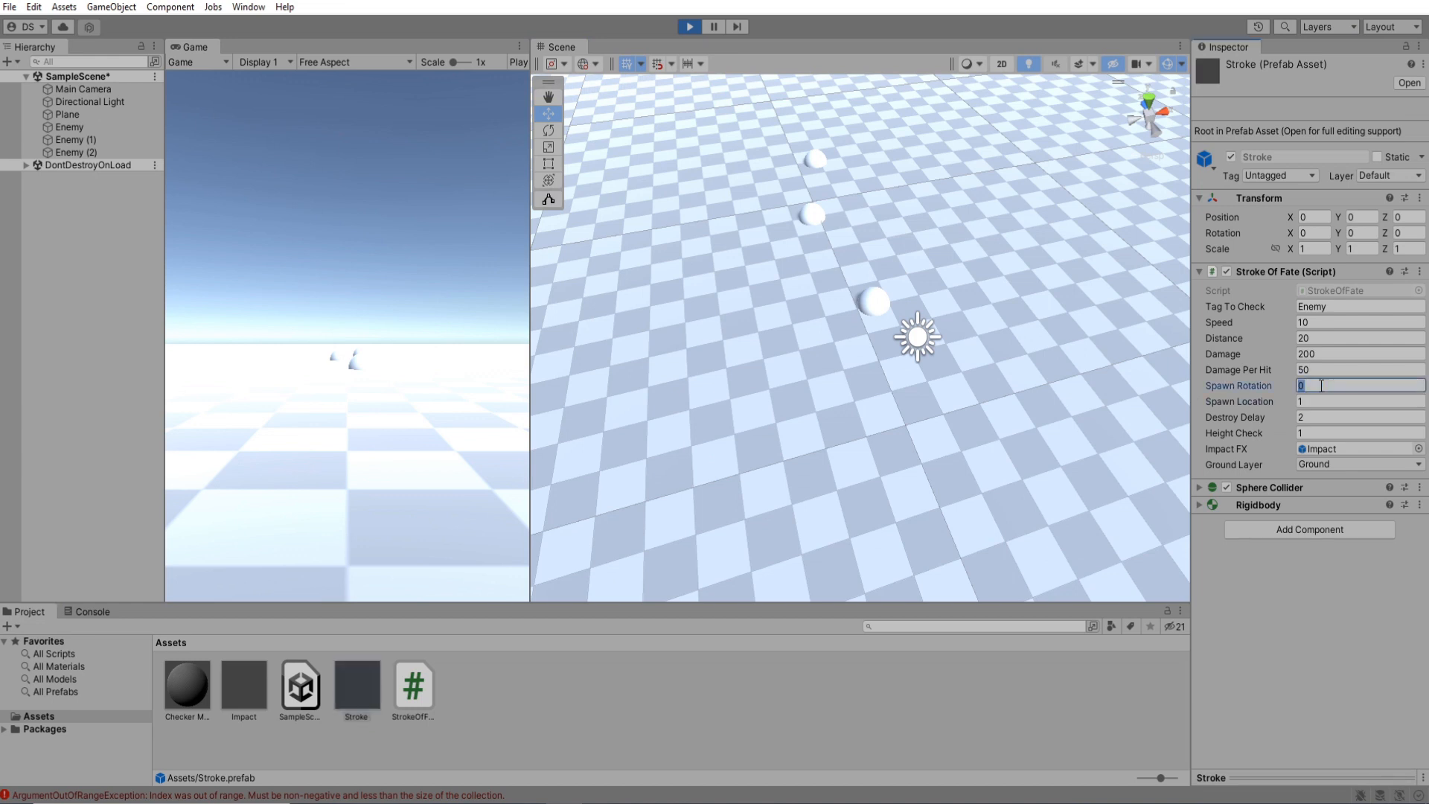